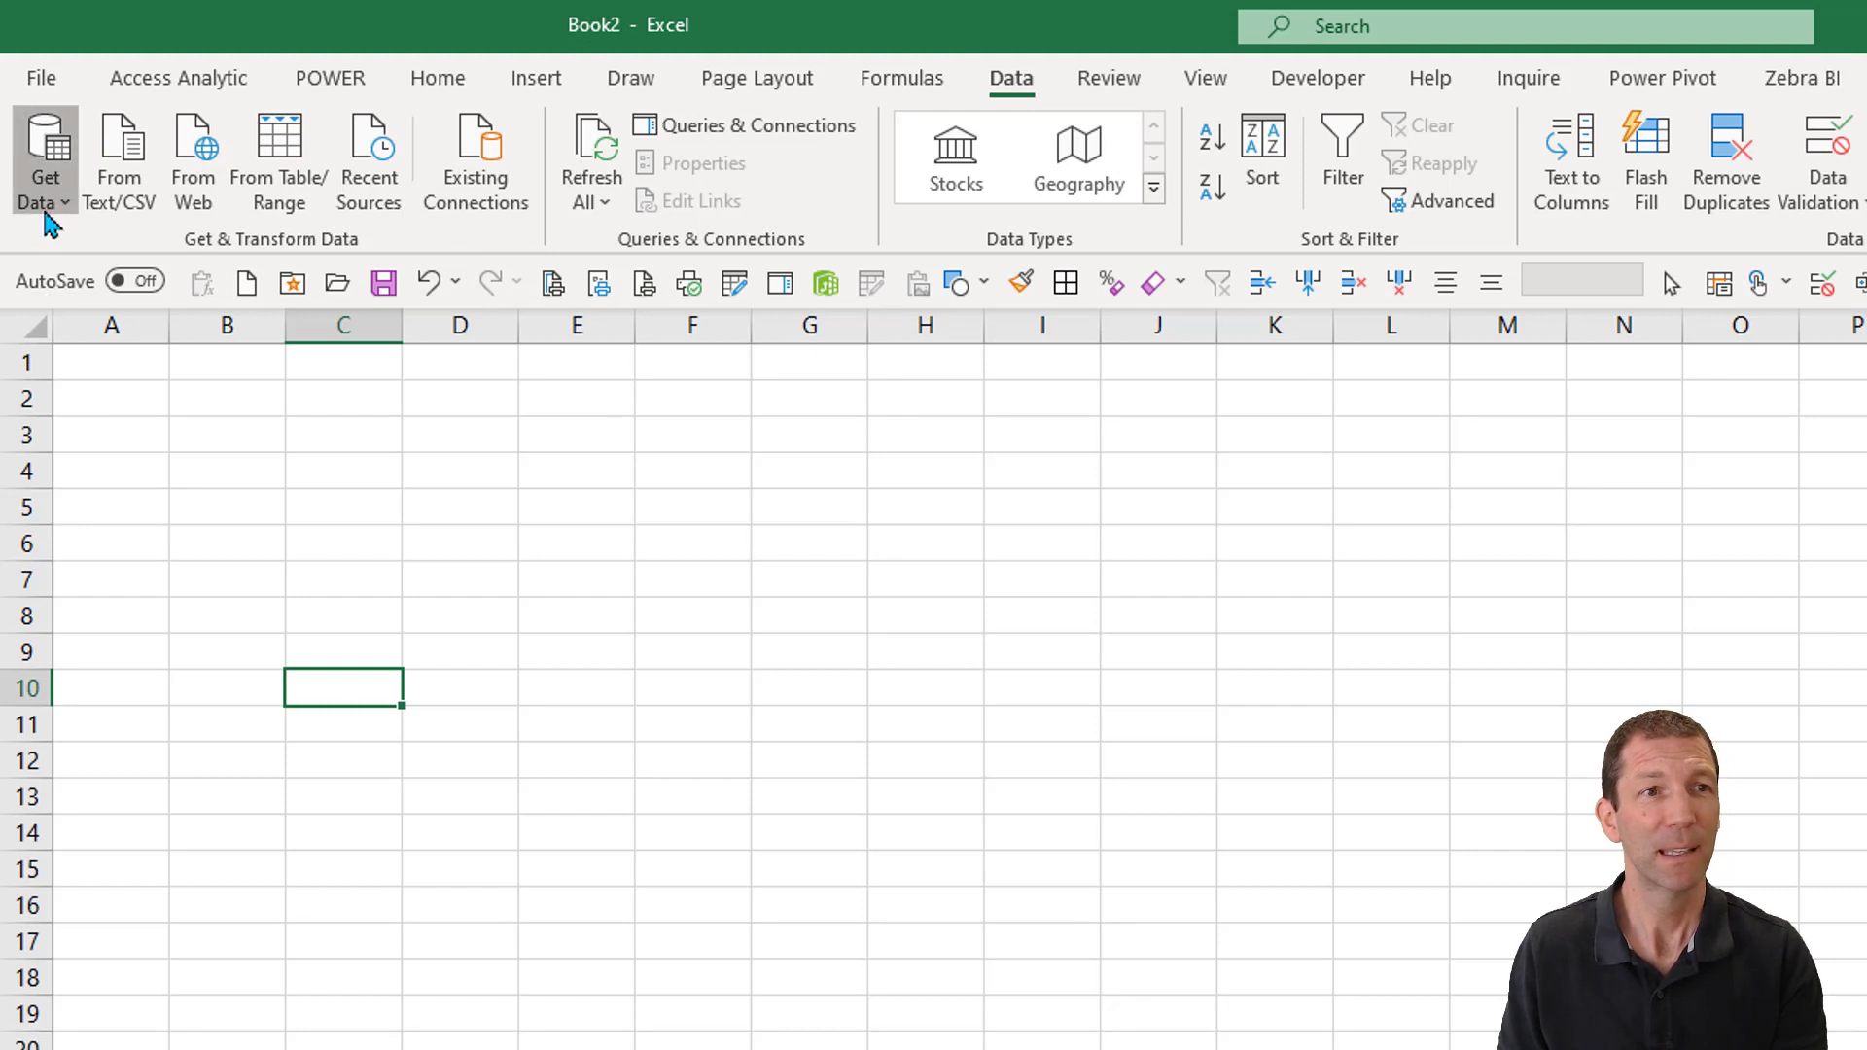
Choose Get Data from Workbook and import Source File.xlsx to reach the Navigator
click(39, 162)
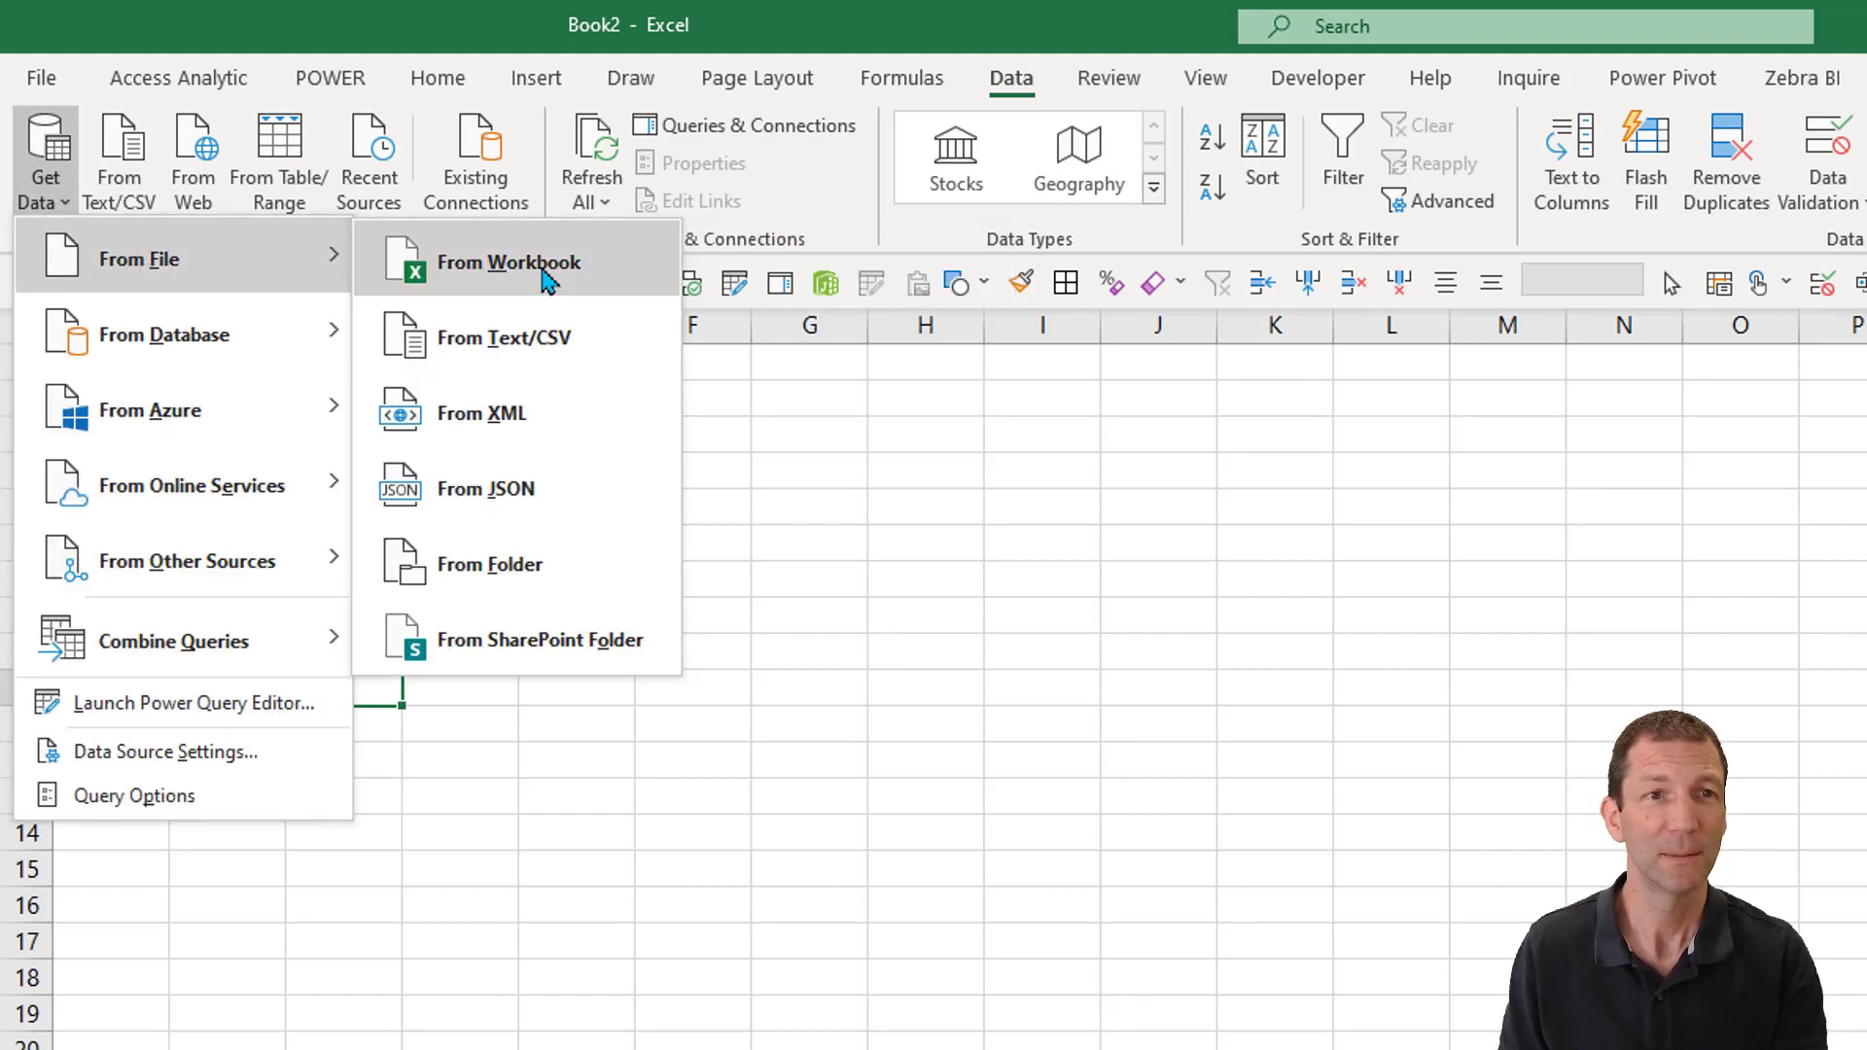
click(510, 261)
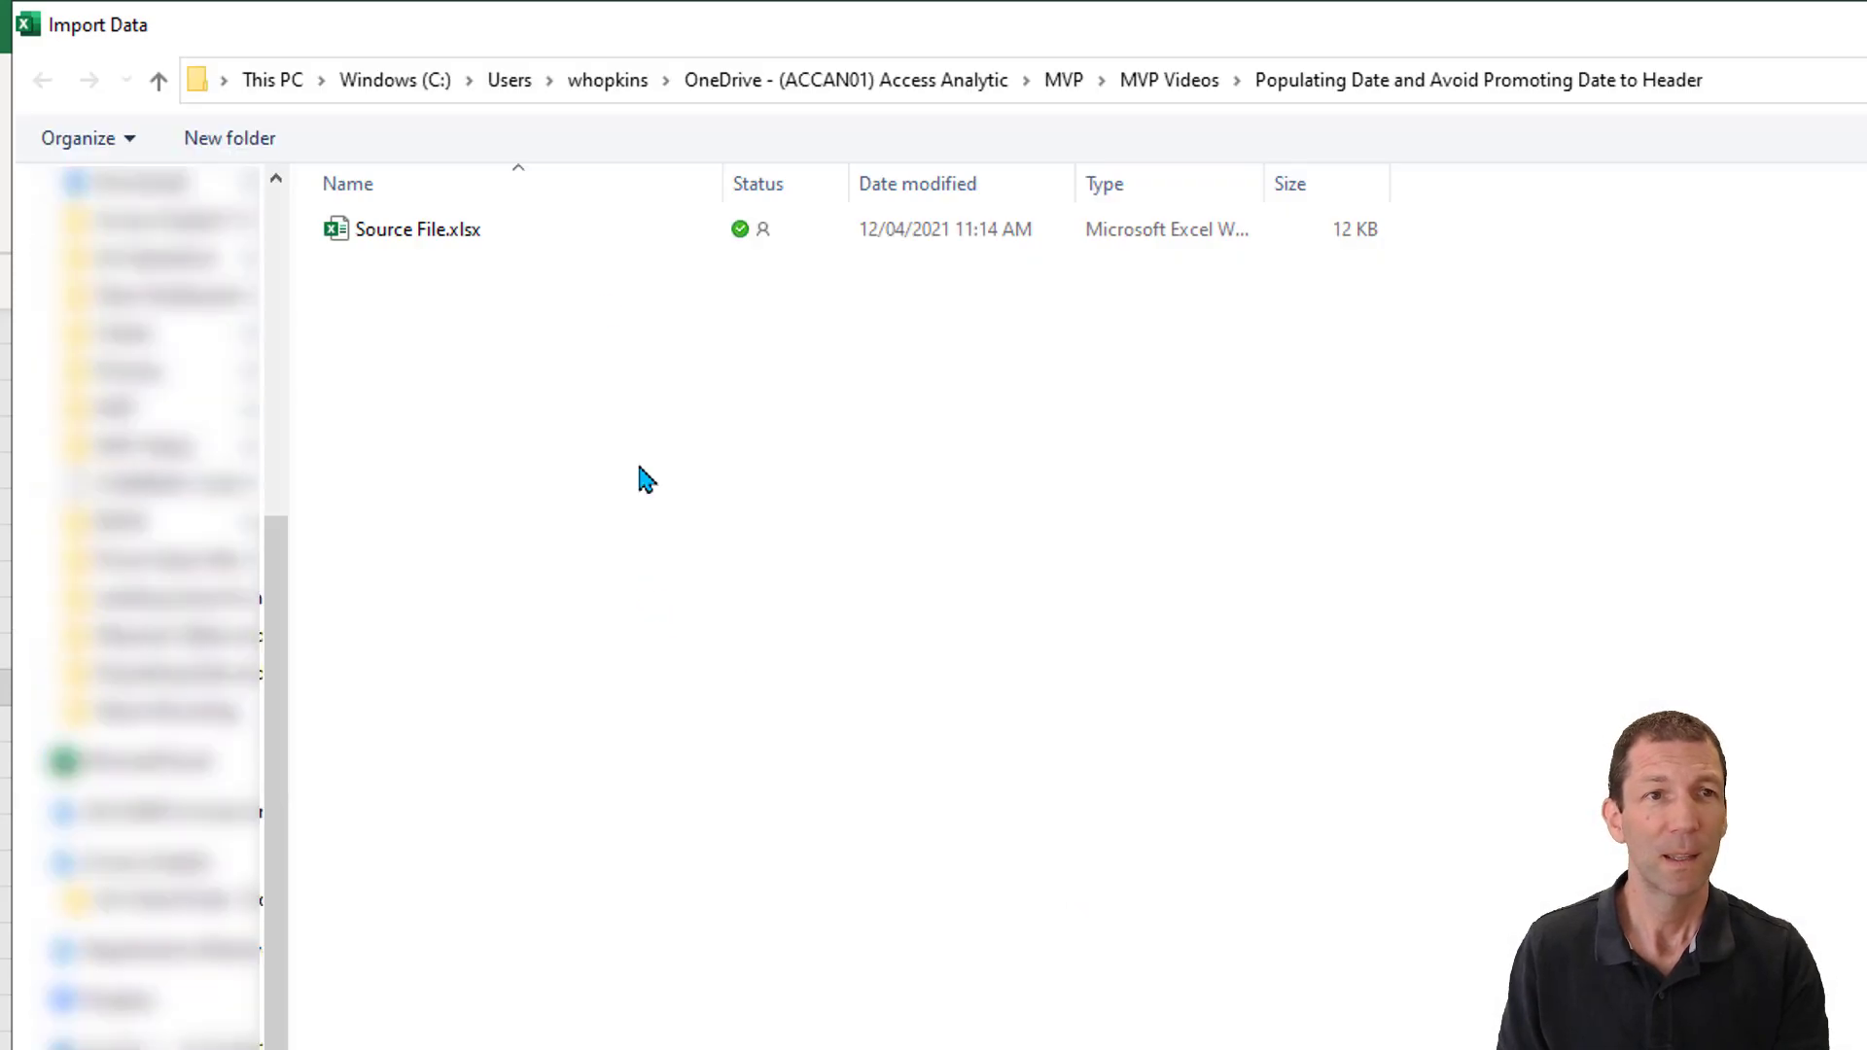
click(416, 229)
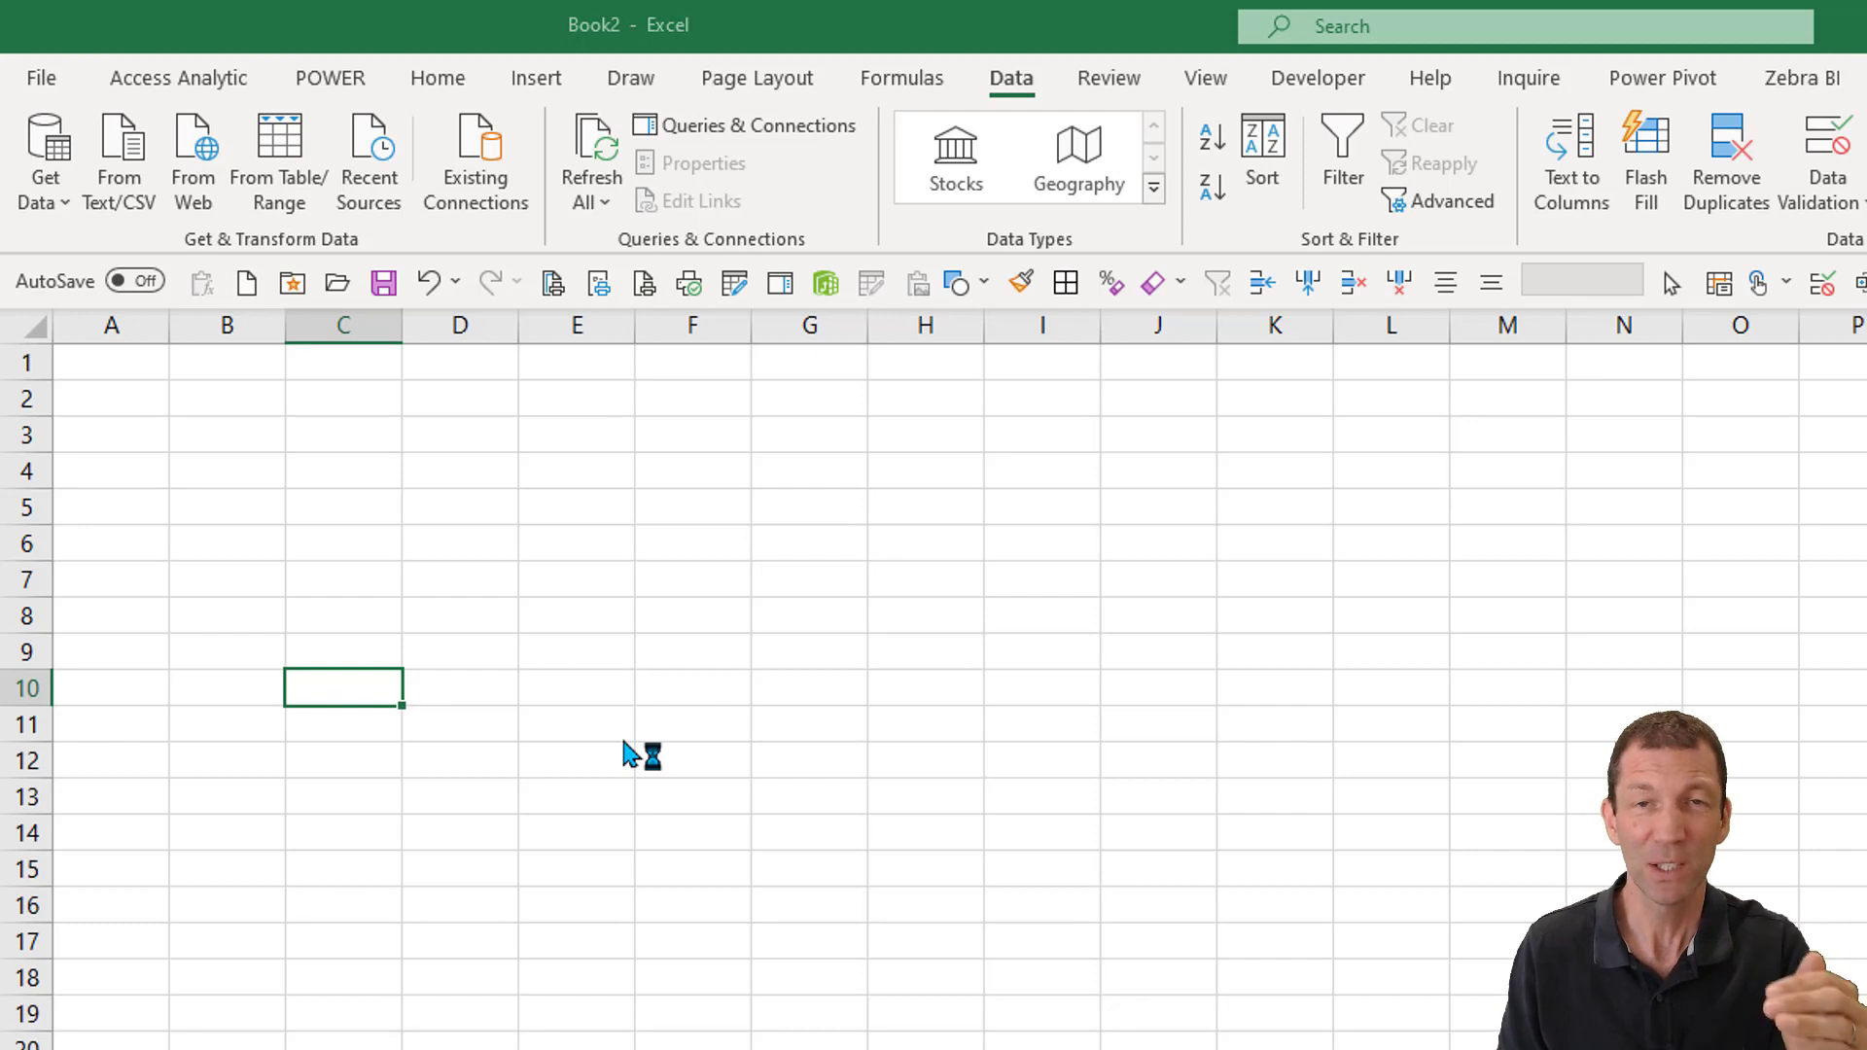
click(961, 568)
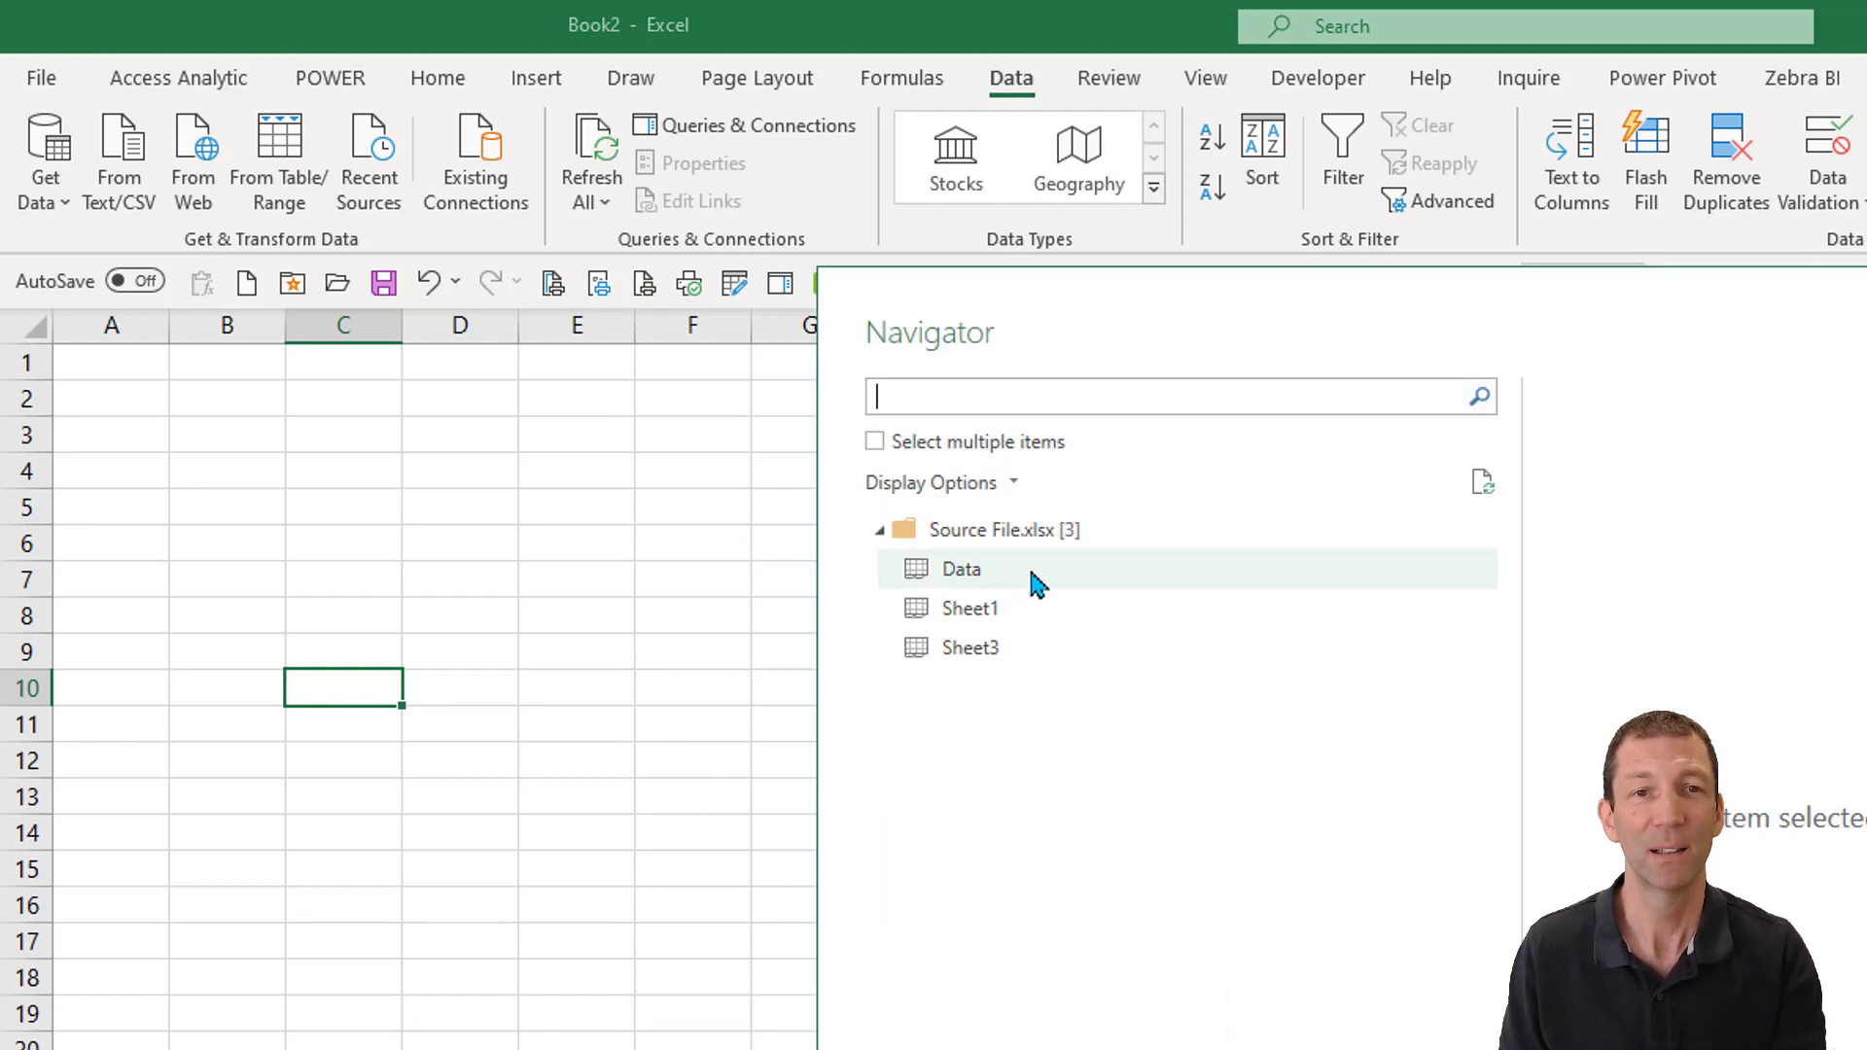
Preview the Data sheet in the Navigator and send it to Transform Data
click(961, 570)
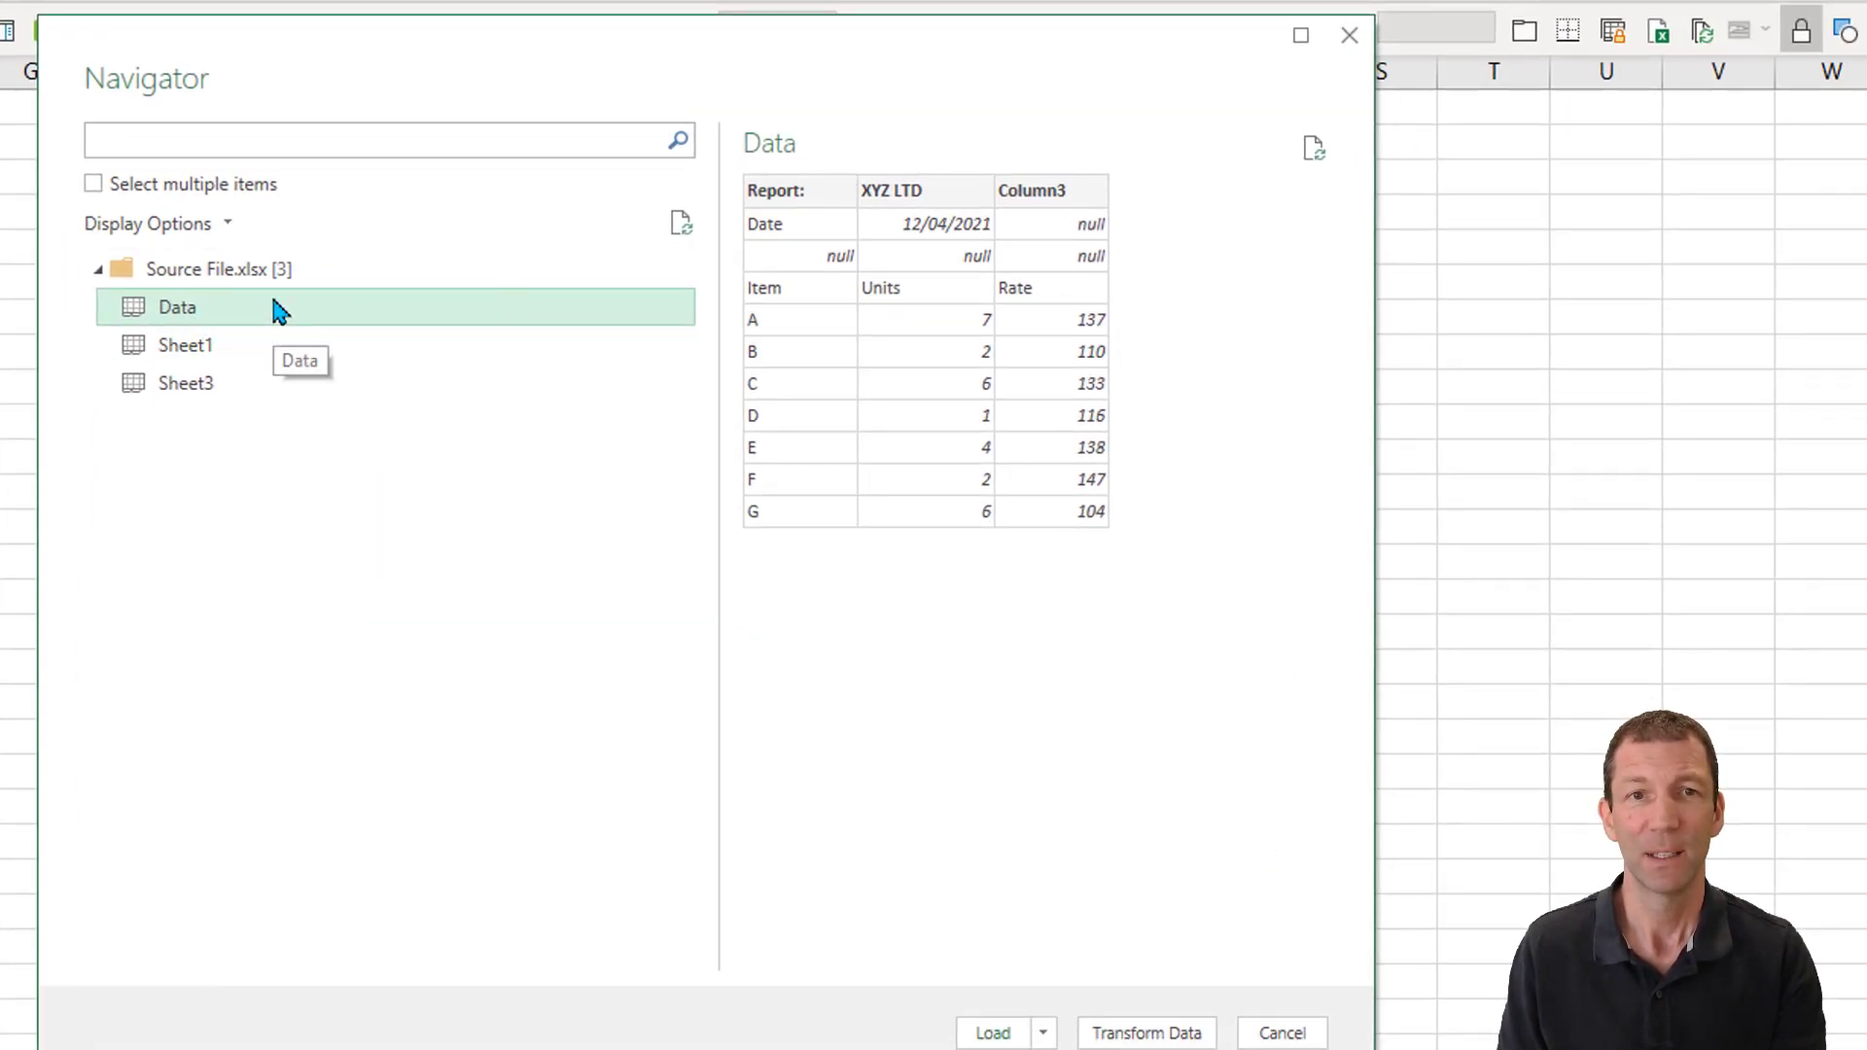
mouse_move(584, 729)
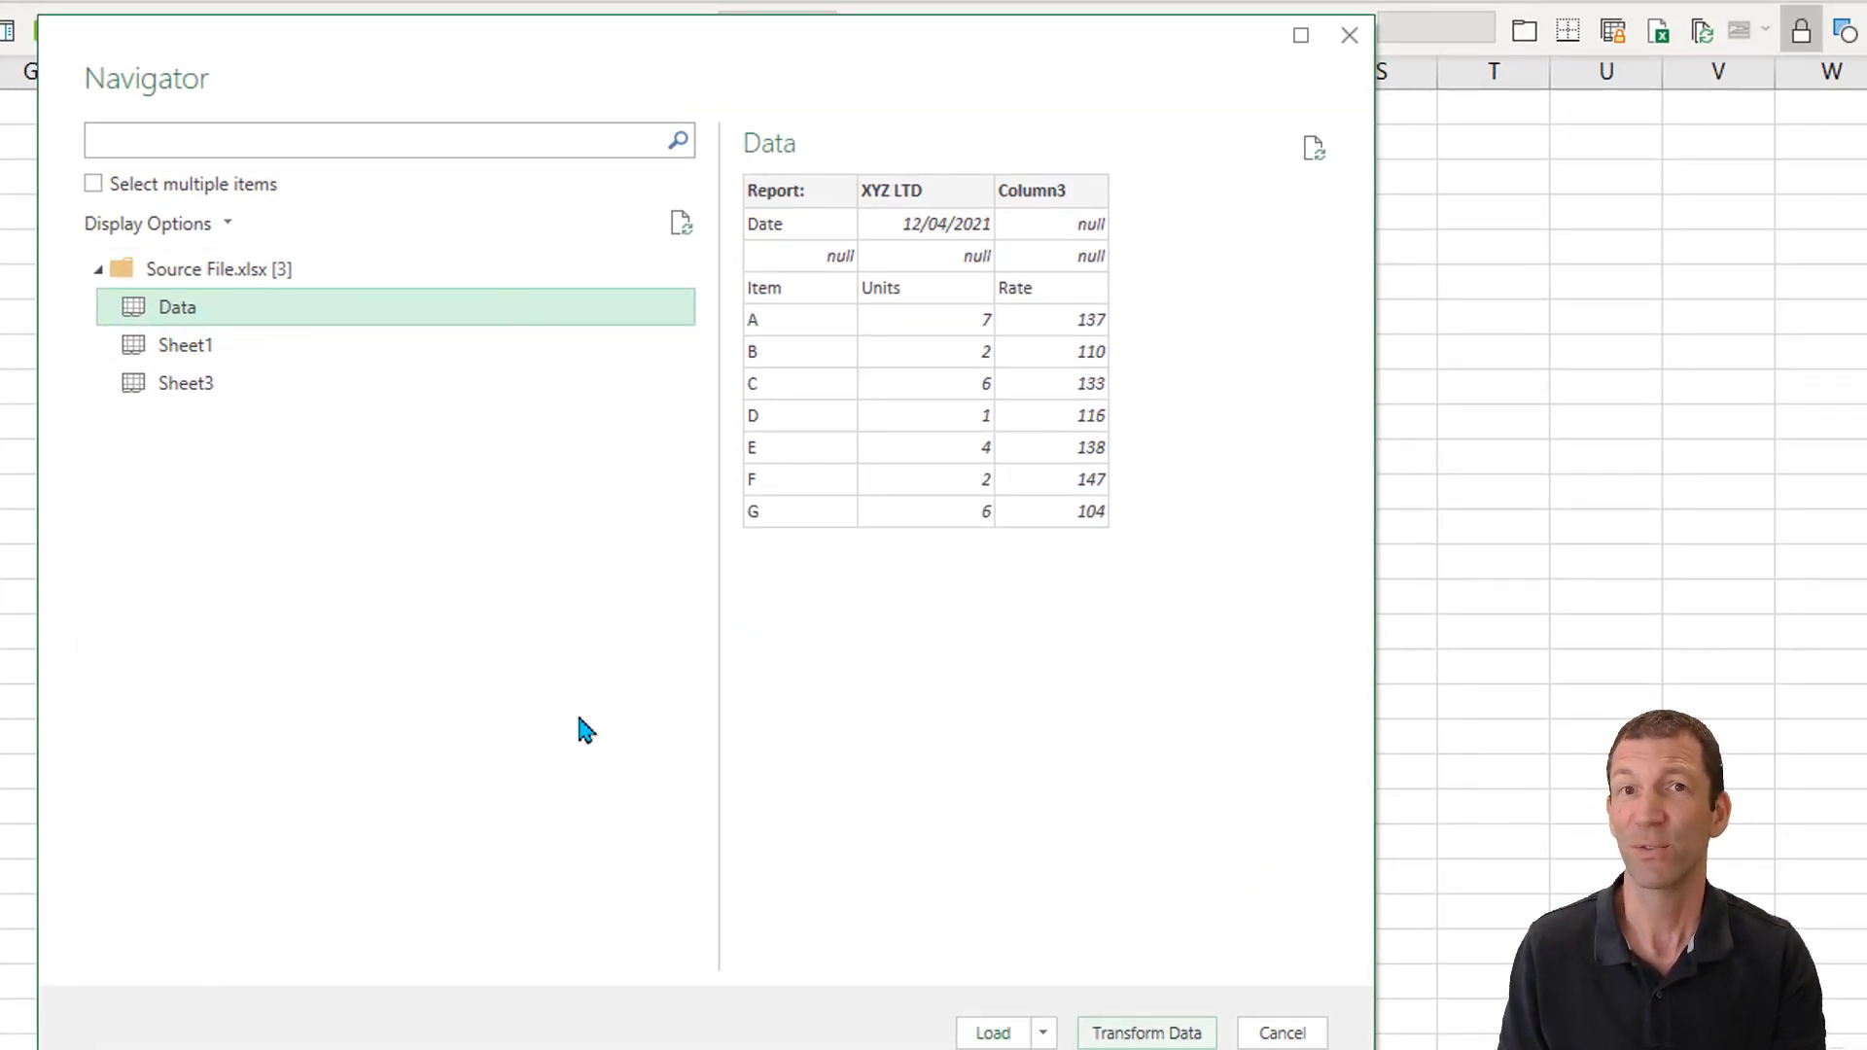
right_click(177, 307)
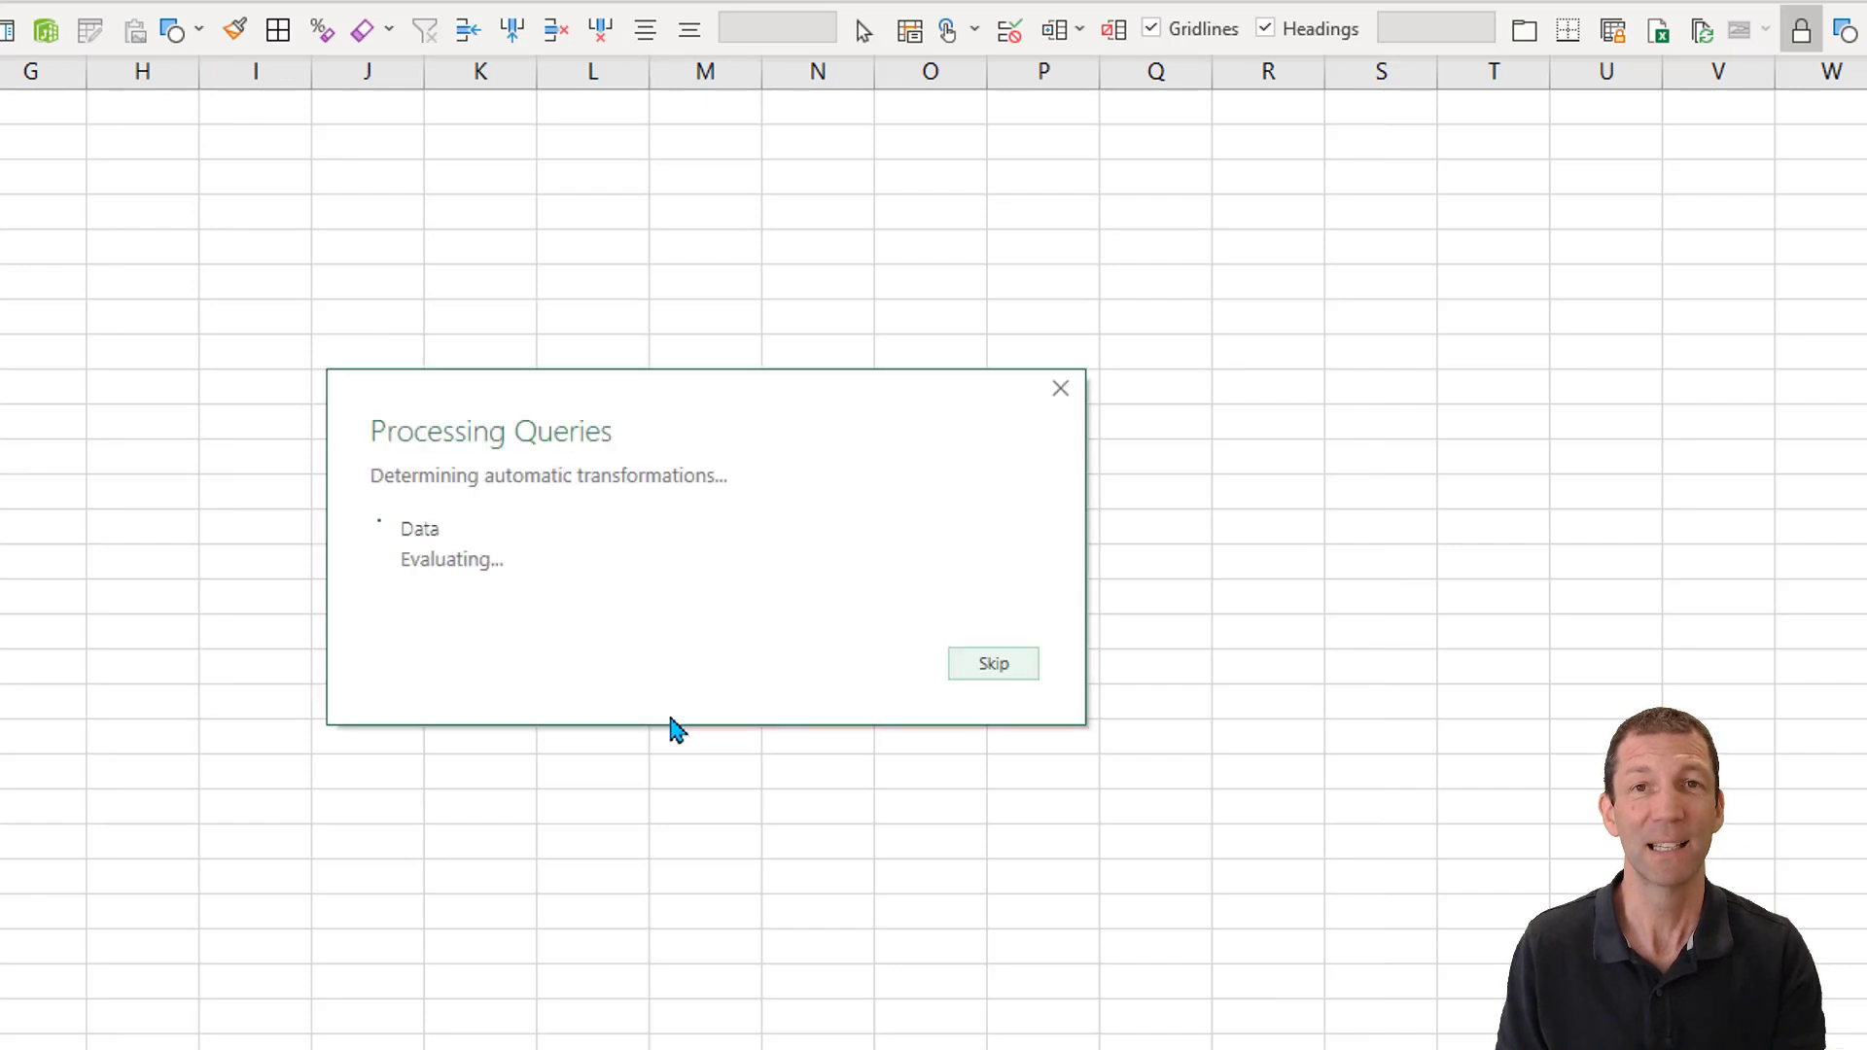
Review the auto-added Source, Navigation, Promoted Headers and Changed Type steps
click(993, 664)
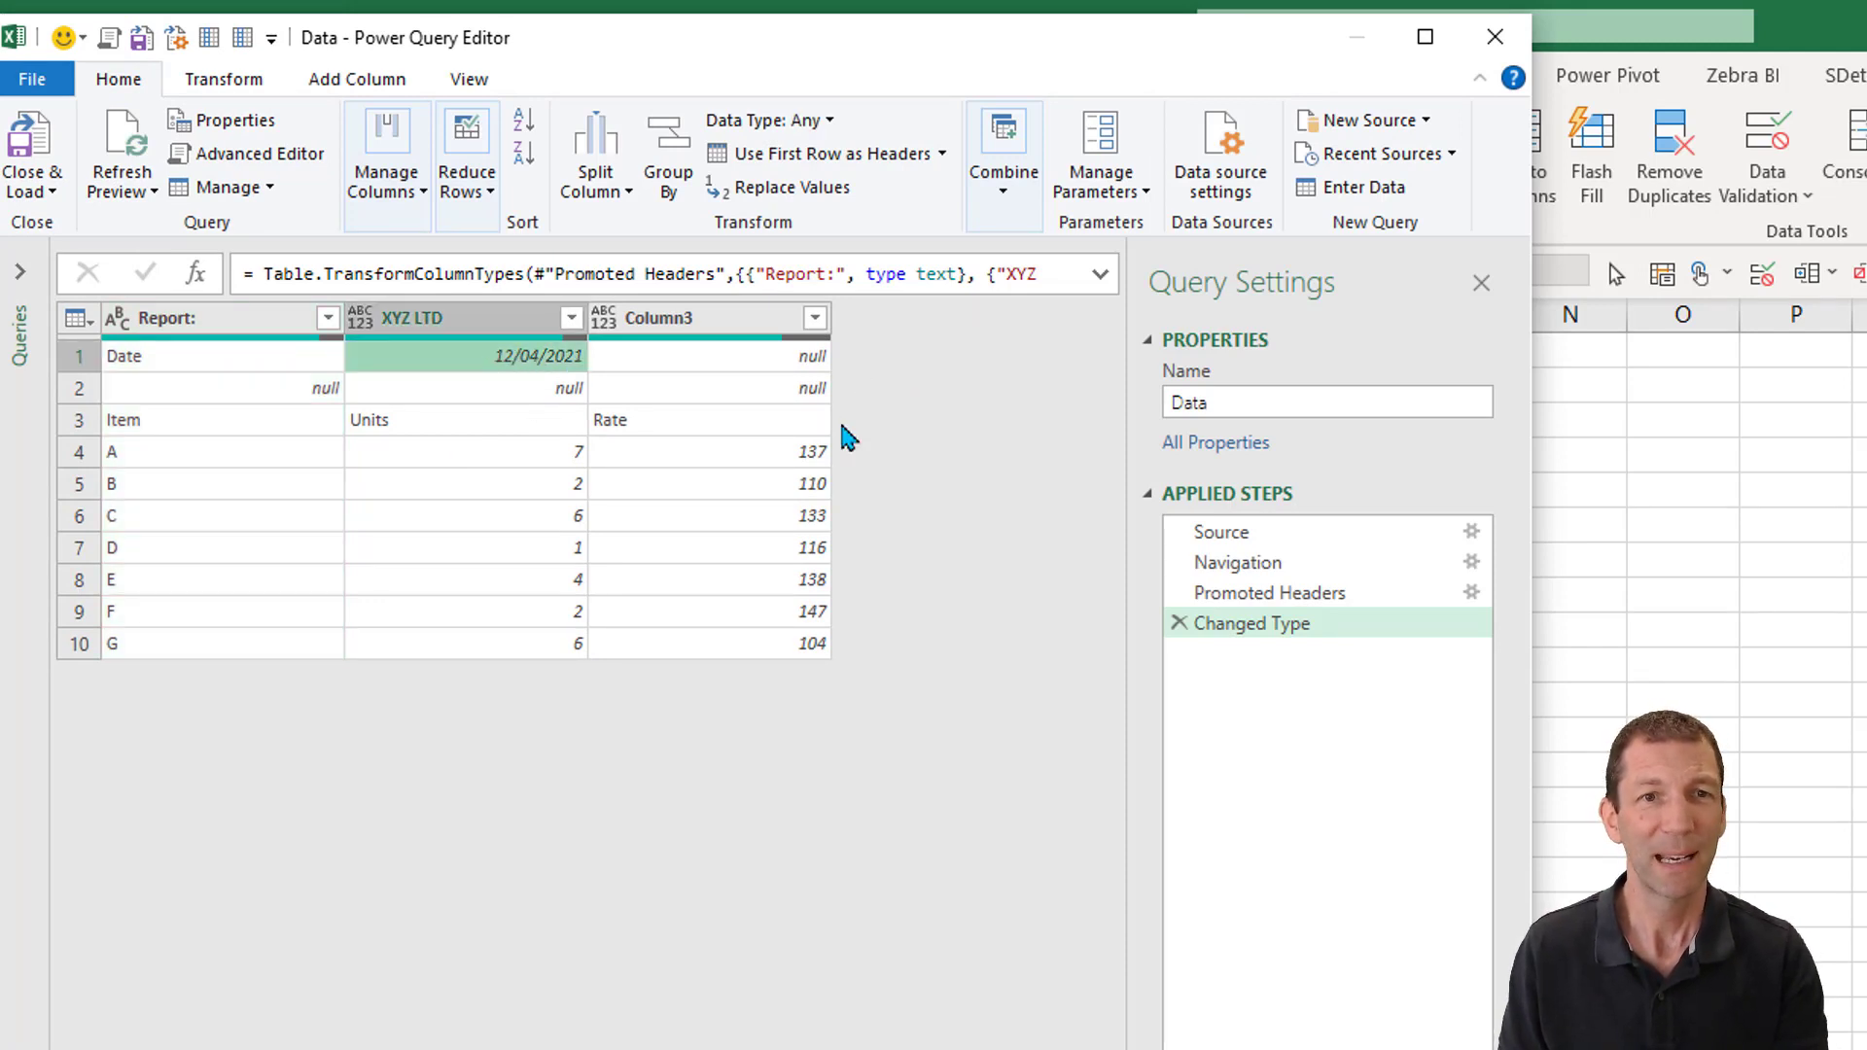
mouse_move(405, 549)
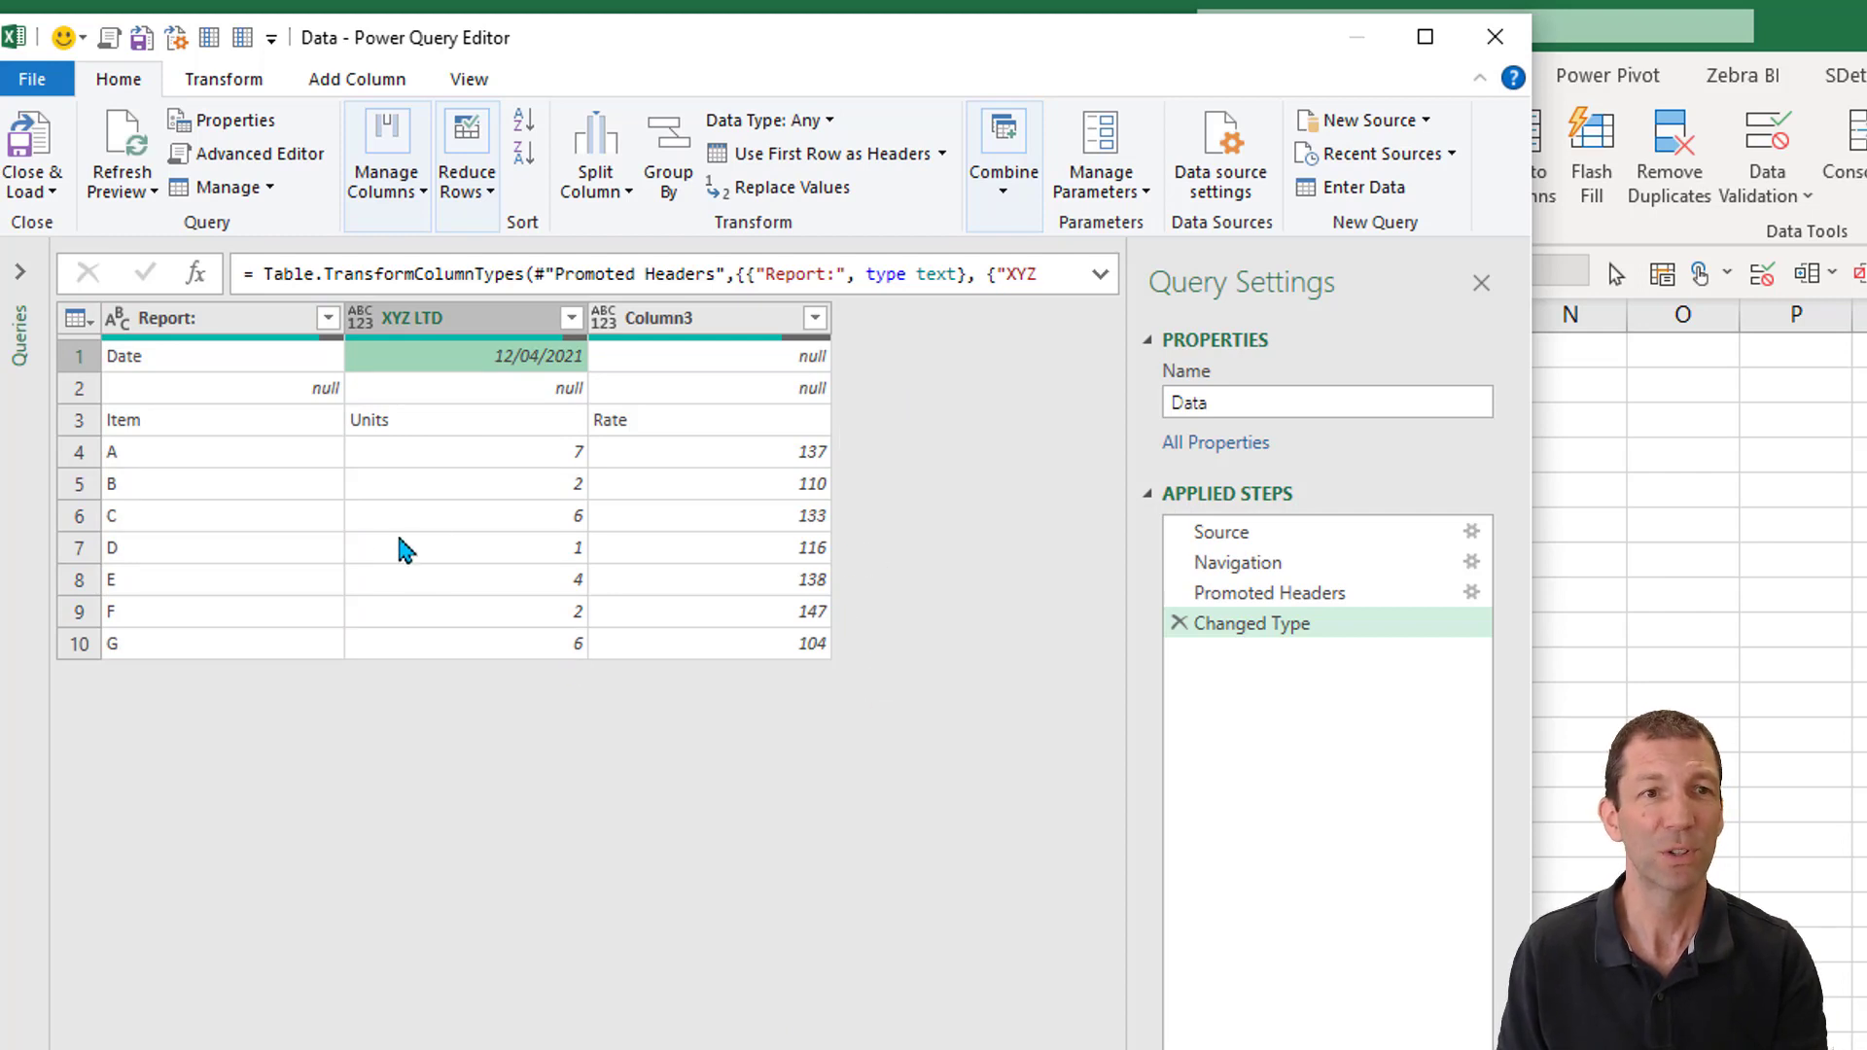
mouse_move(813, 795)
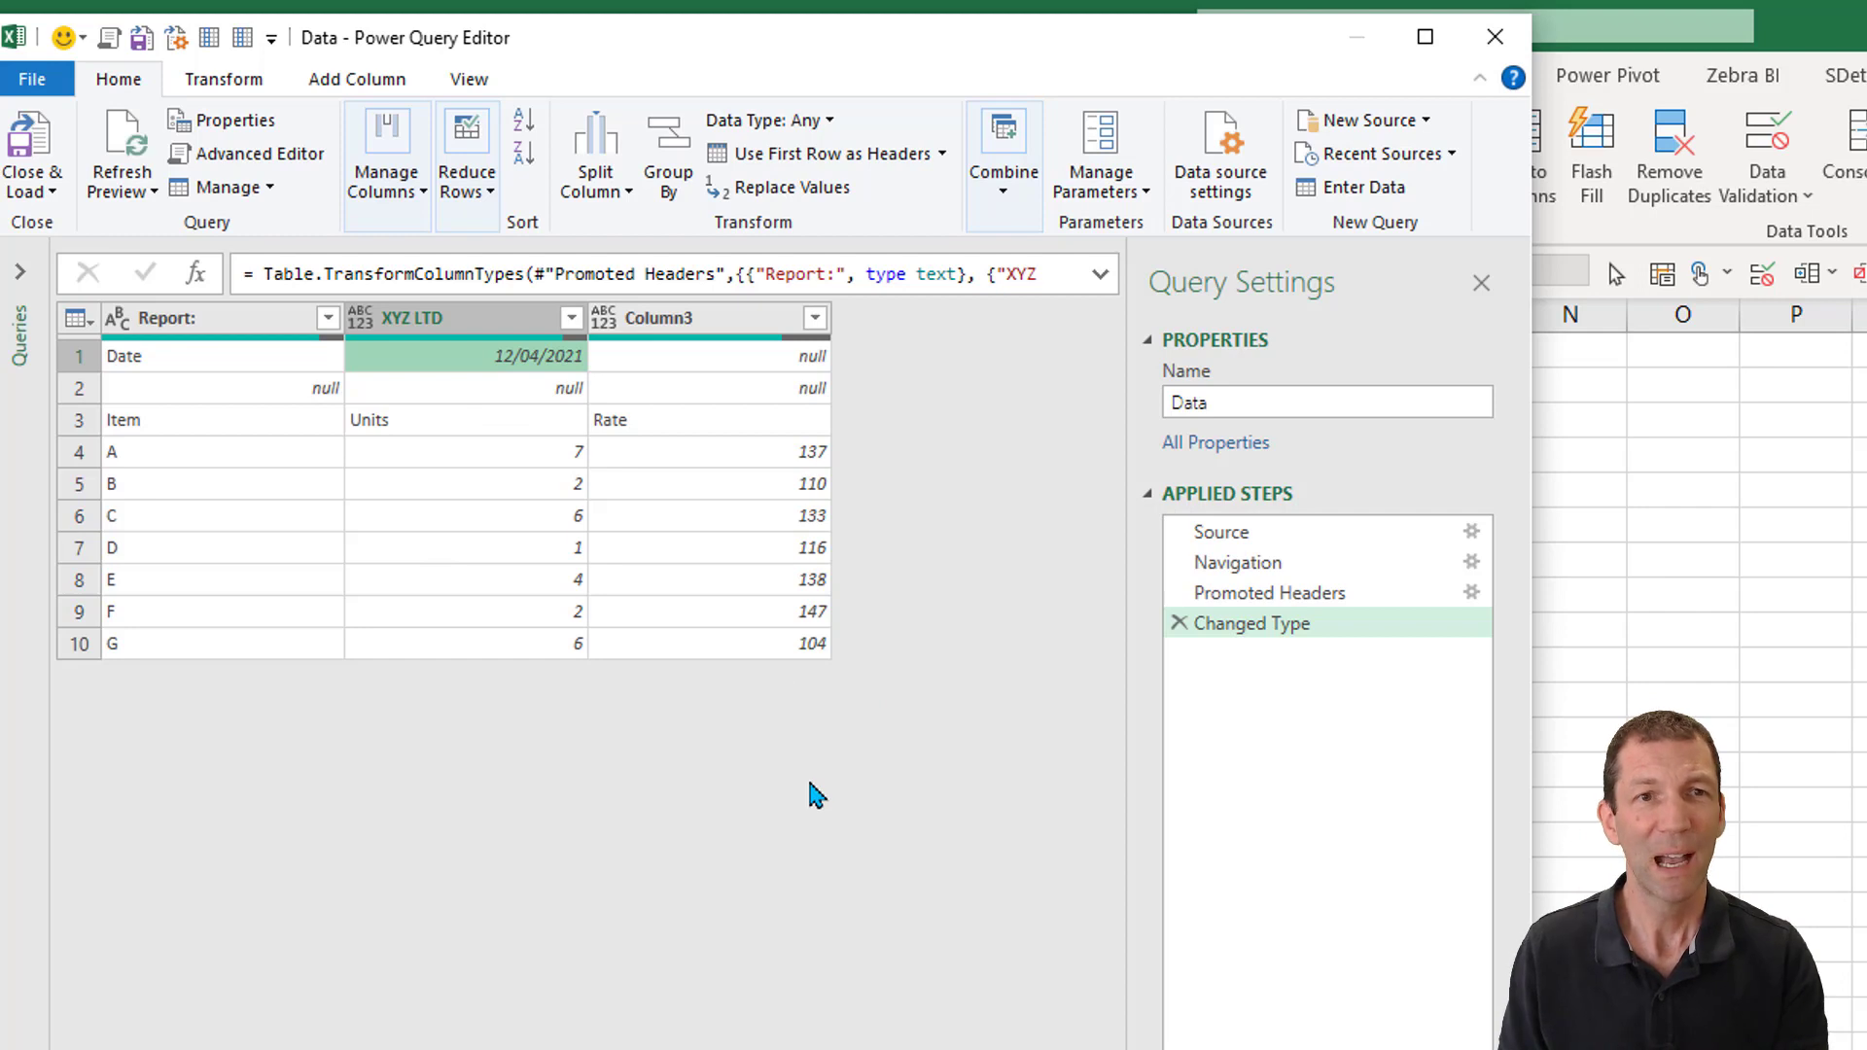
mouse_move(459, 387)
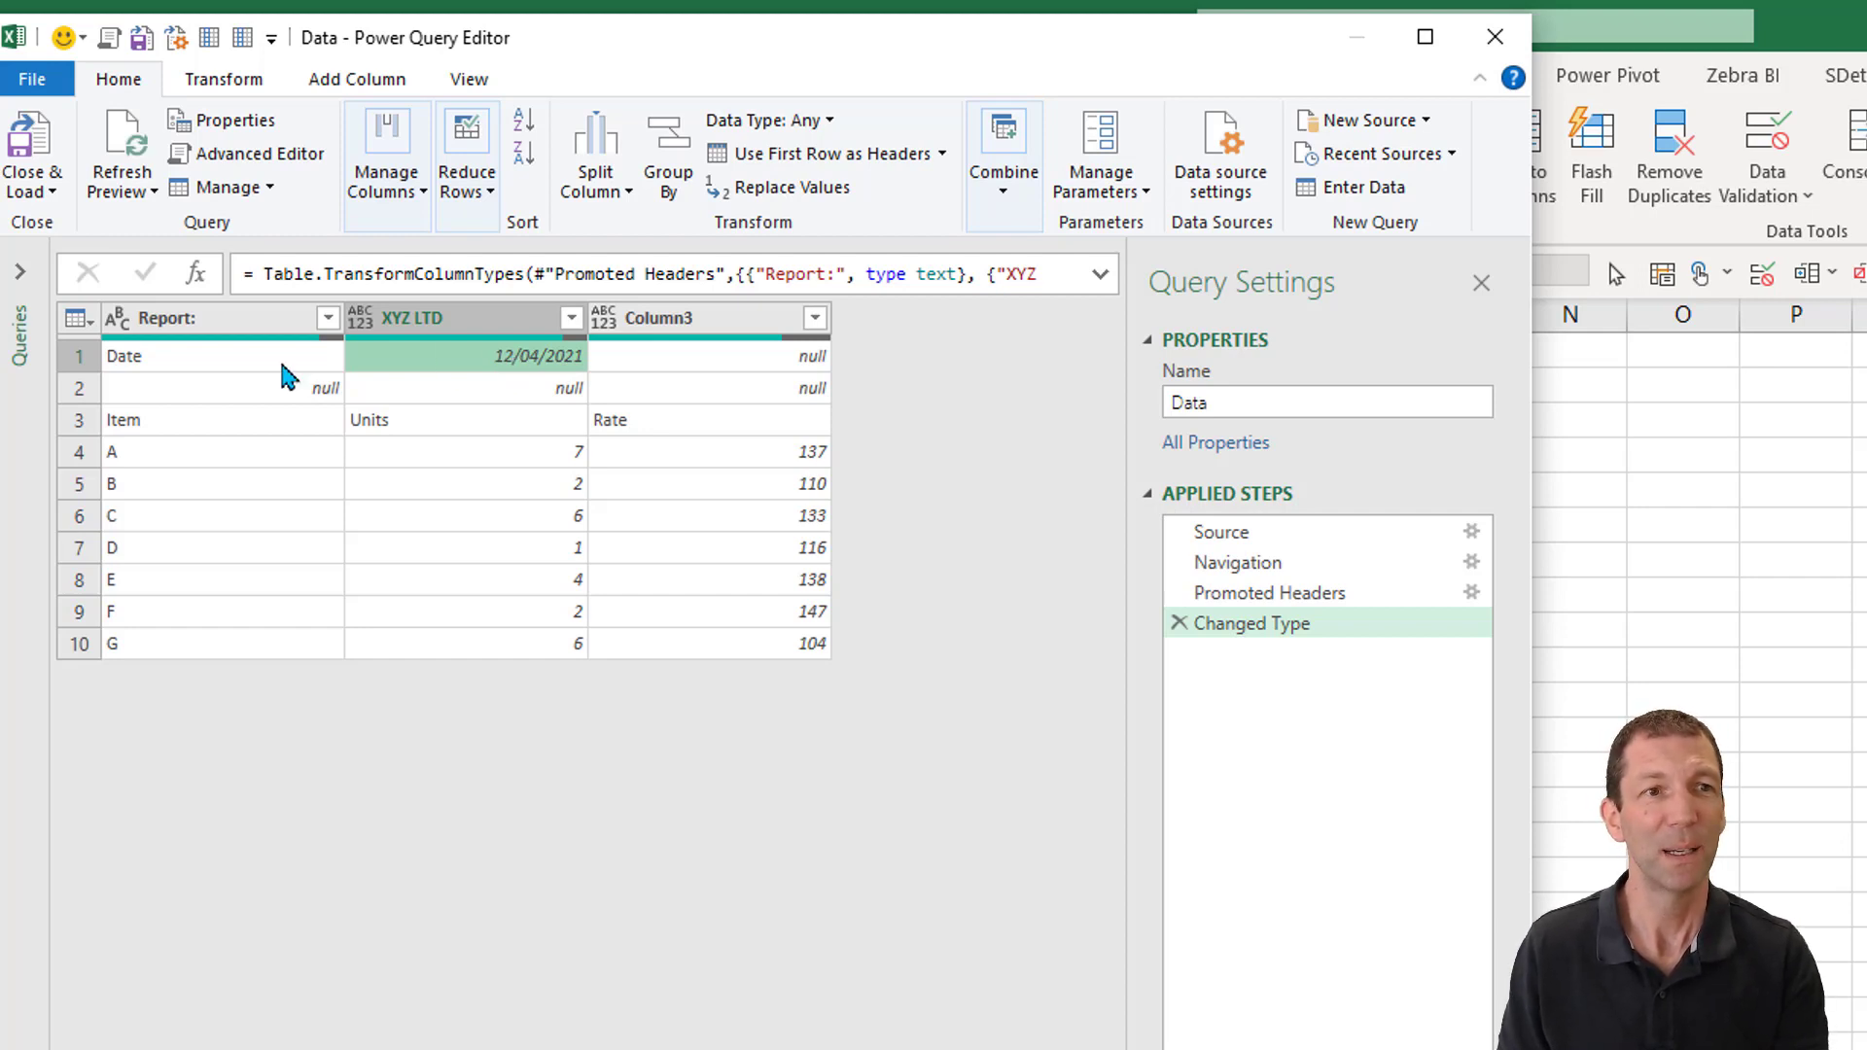
mouse_move(449, 366)
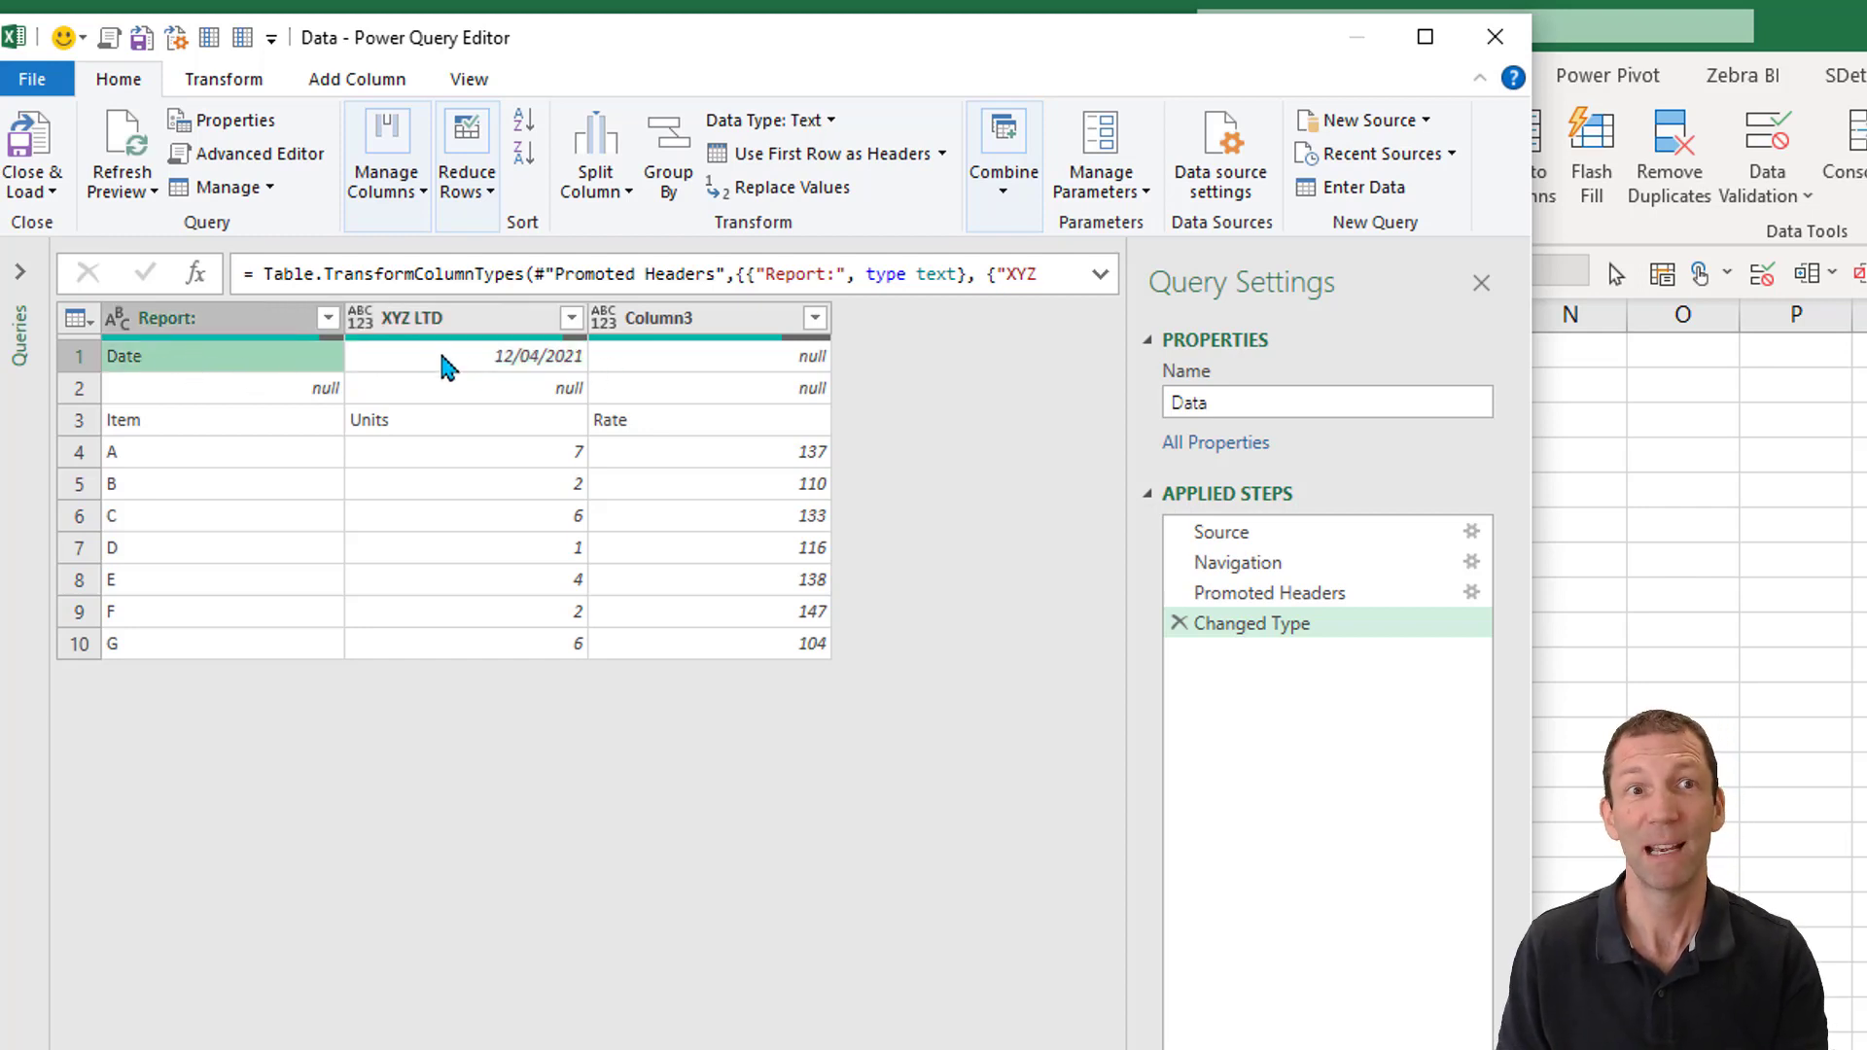
mouse_move(908, 548)
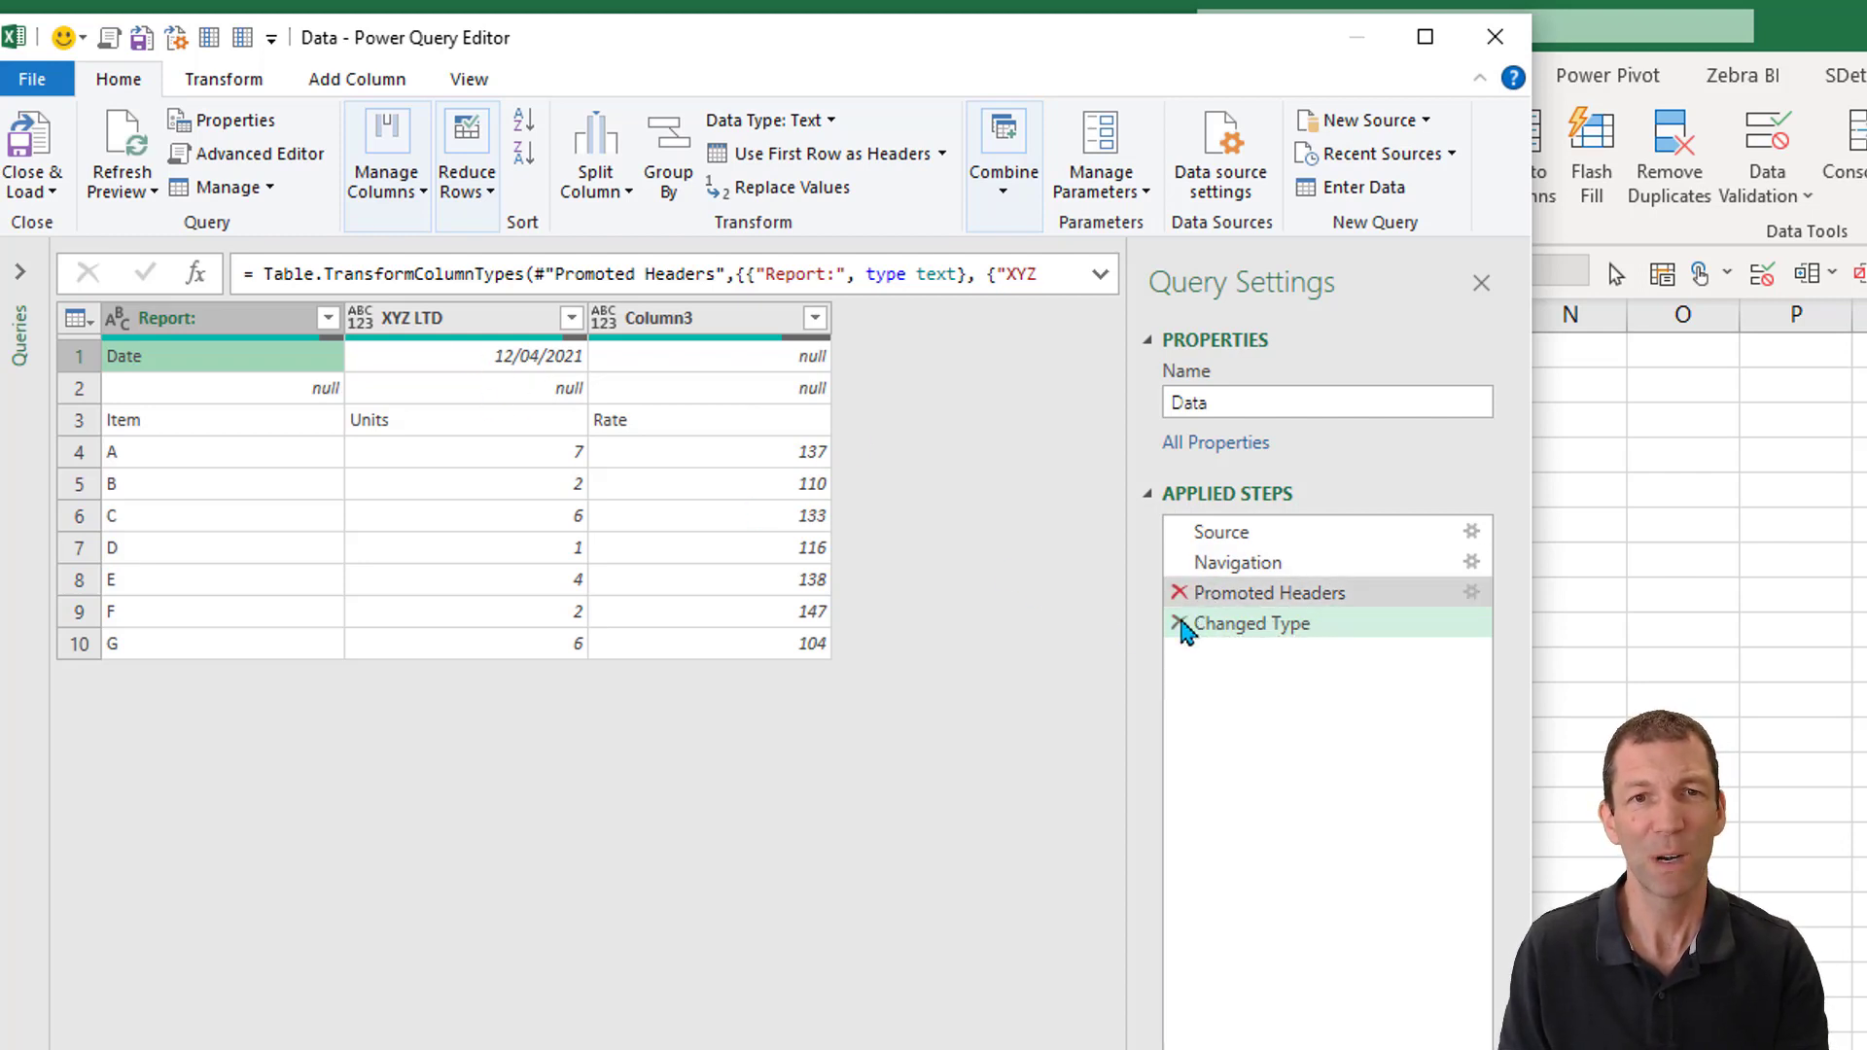
Delete the Changed Type and Promoted Headers steps, leaving raw rows under Column1–Column3
click(1250, 623)
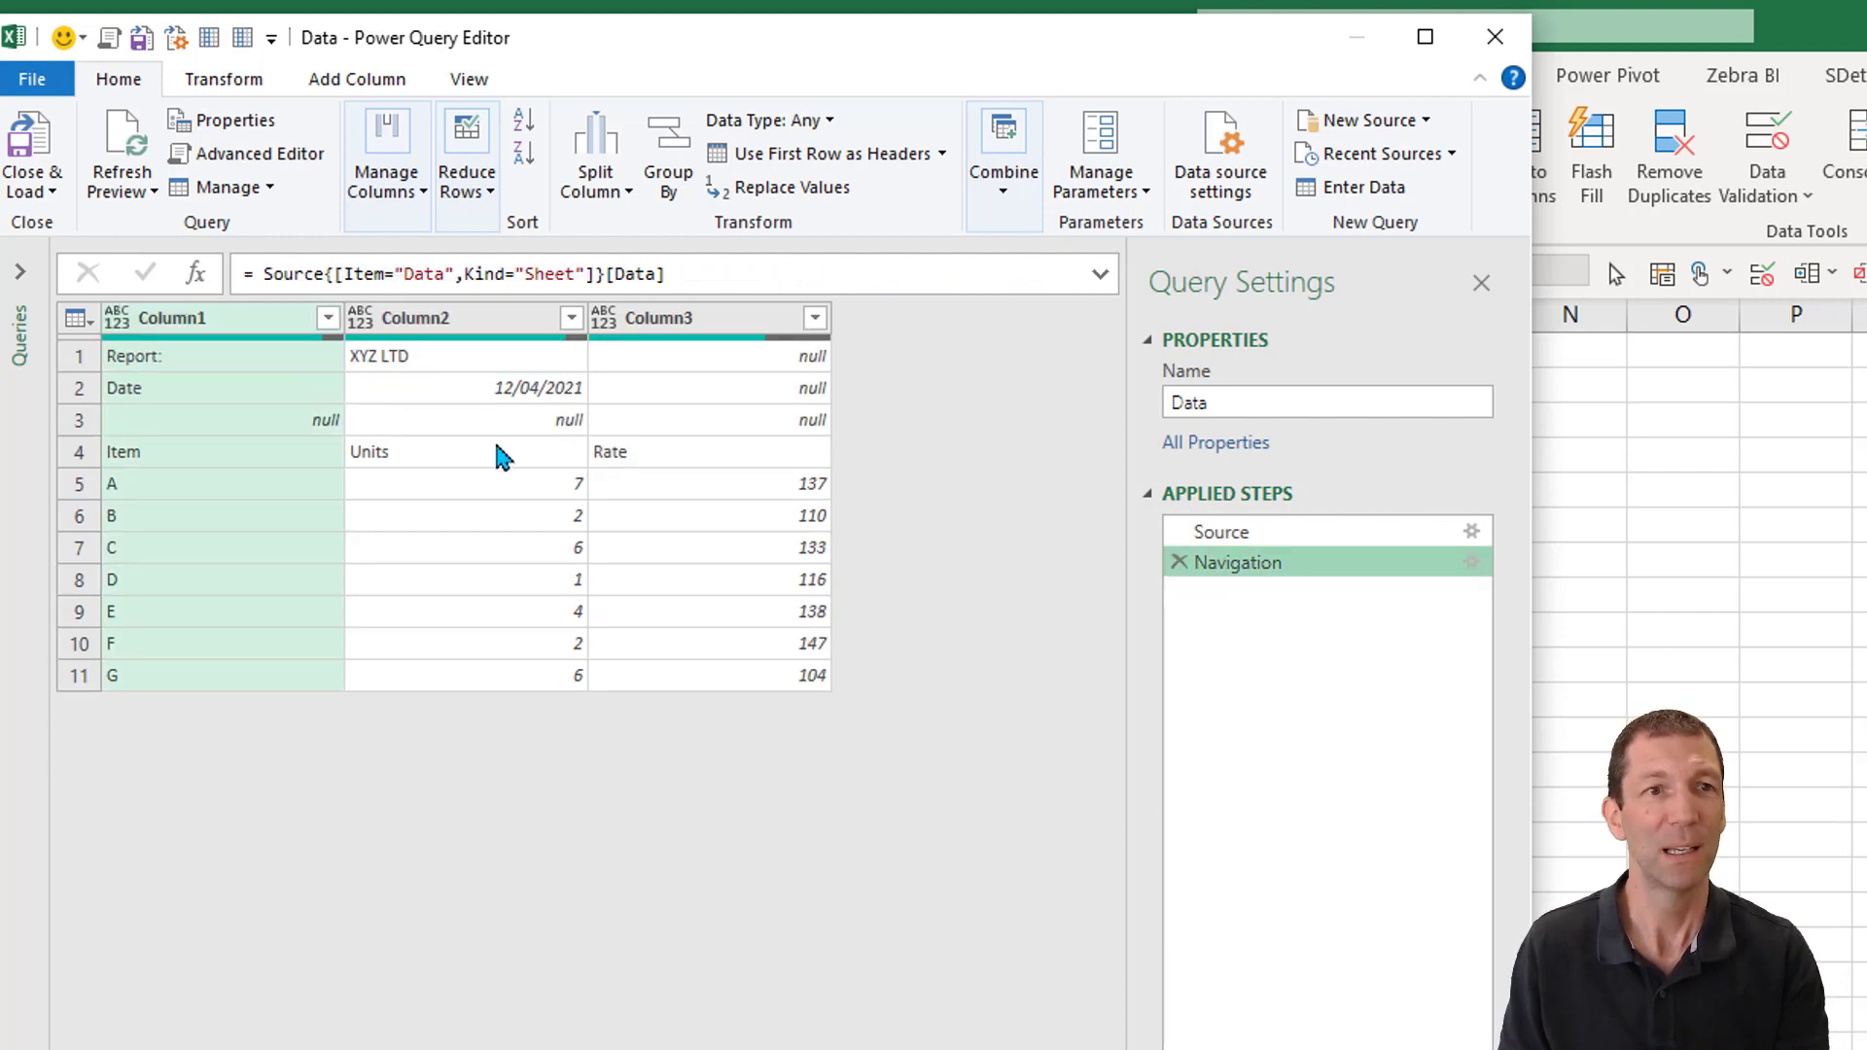
mouse_move(768, 624)
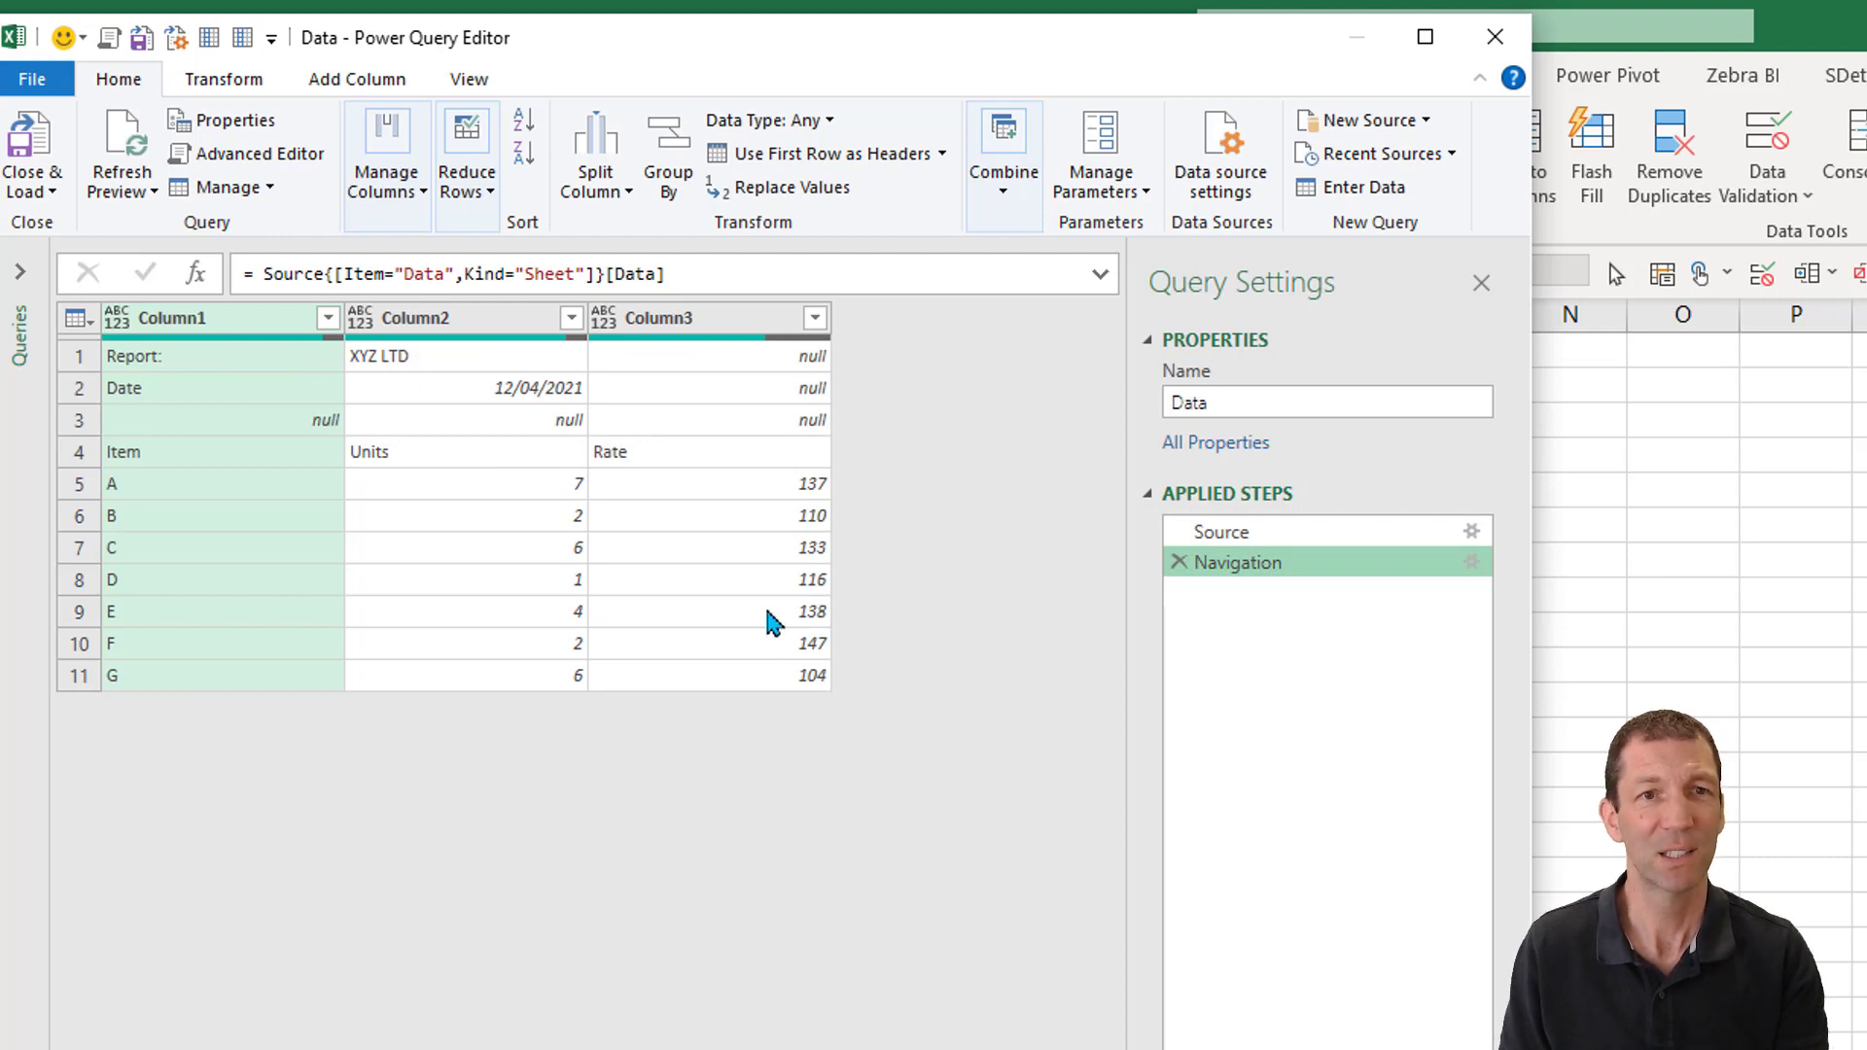
mouse_move(338, 393)
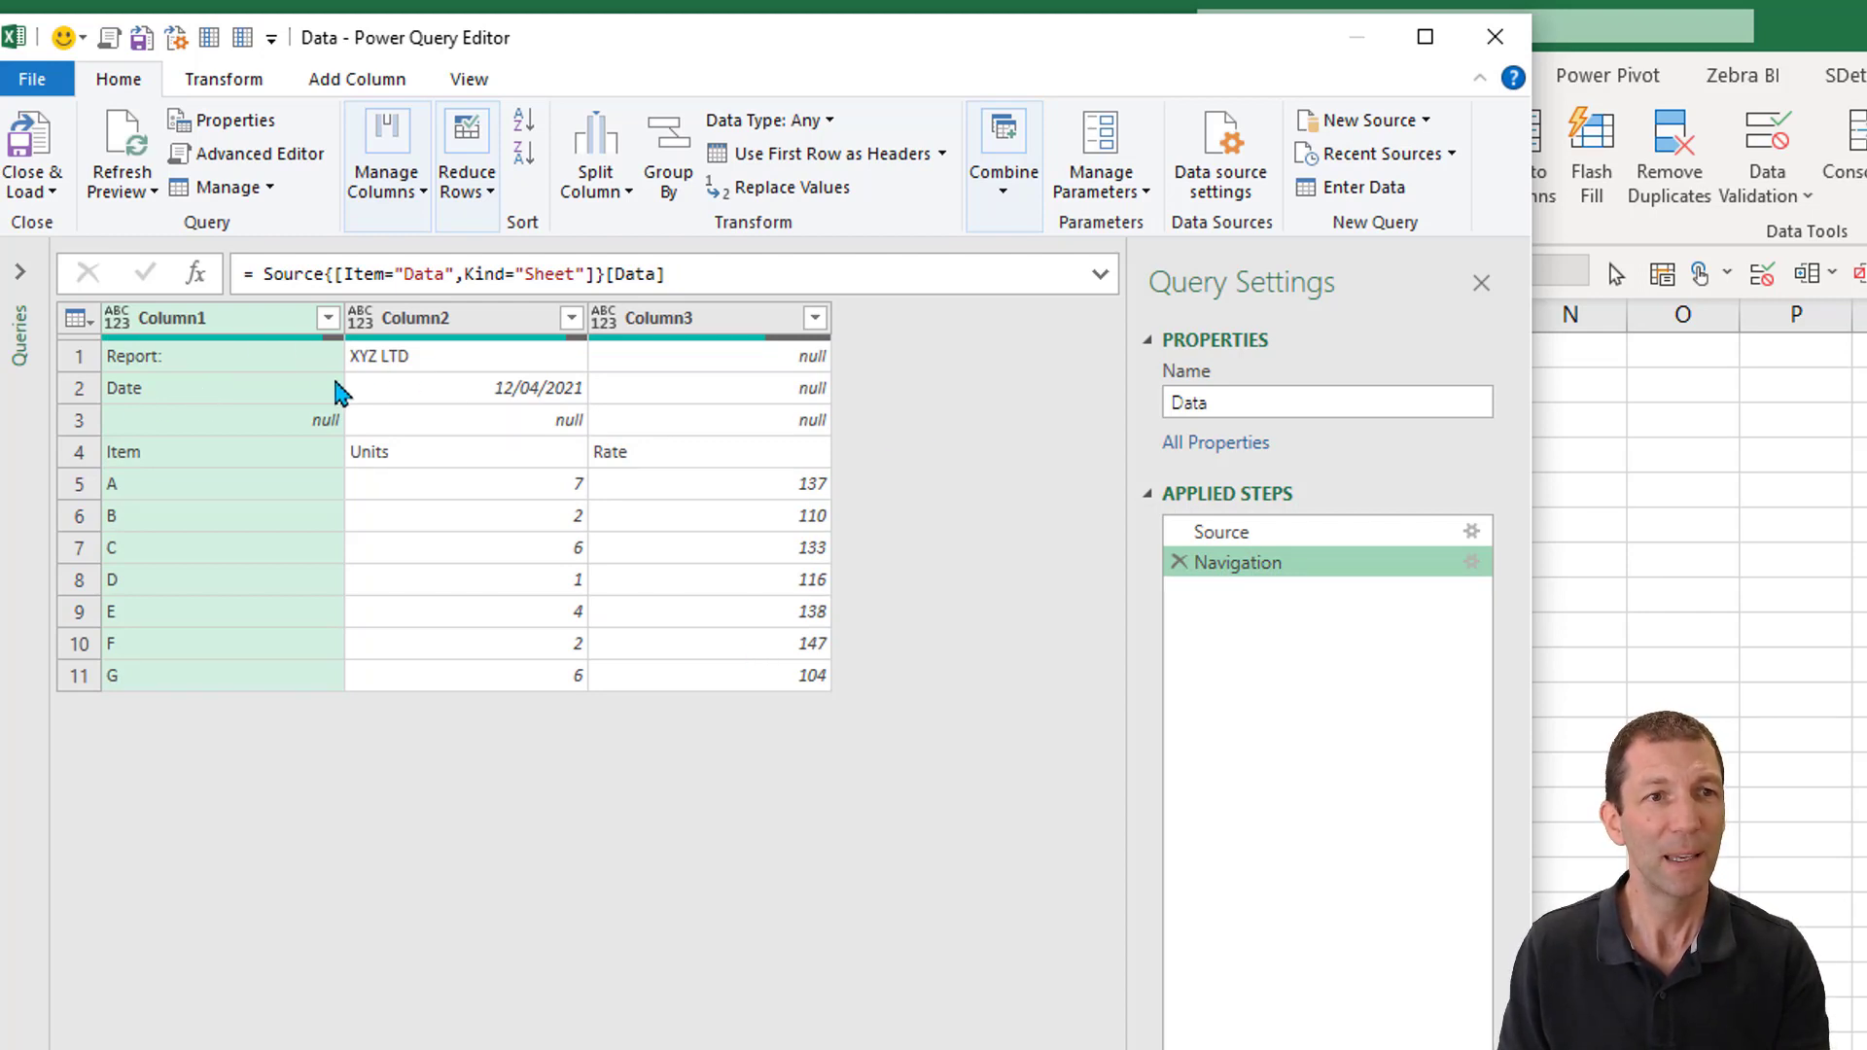
mouse_move(274, 406)
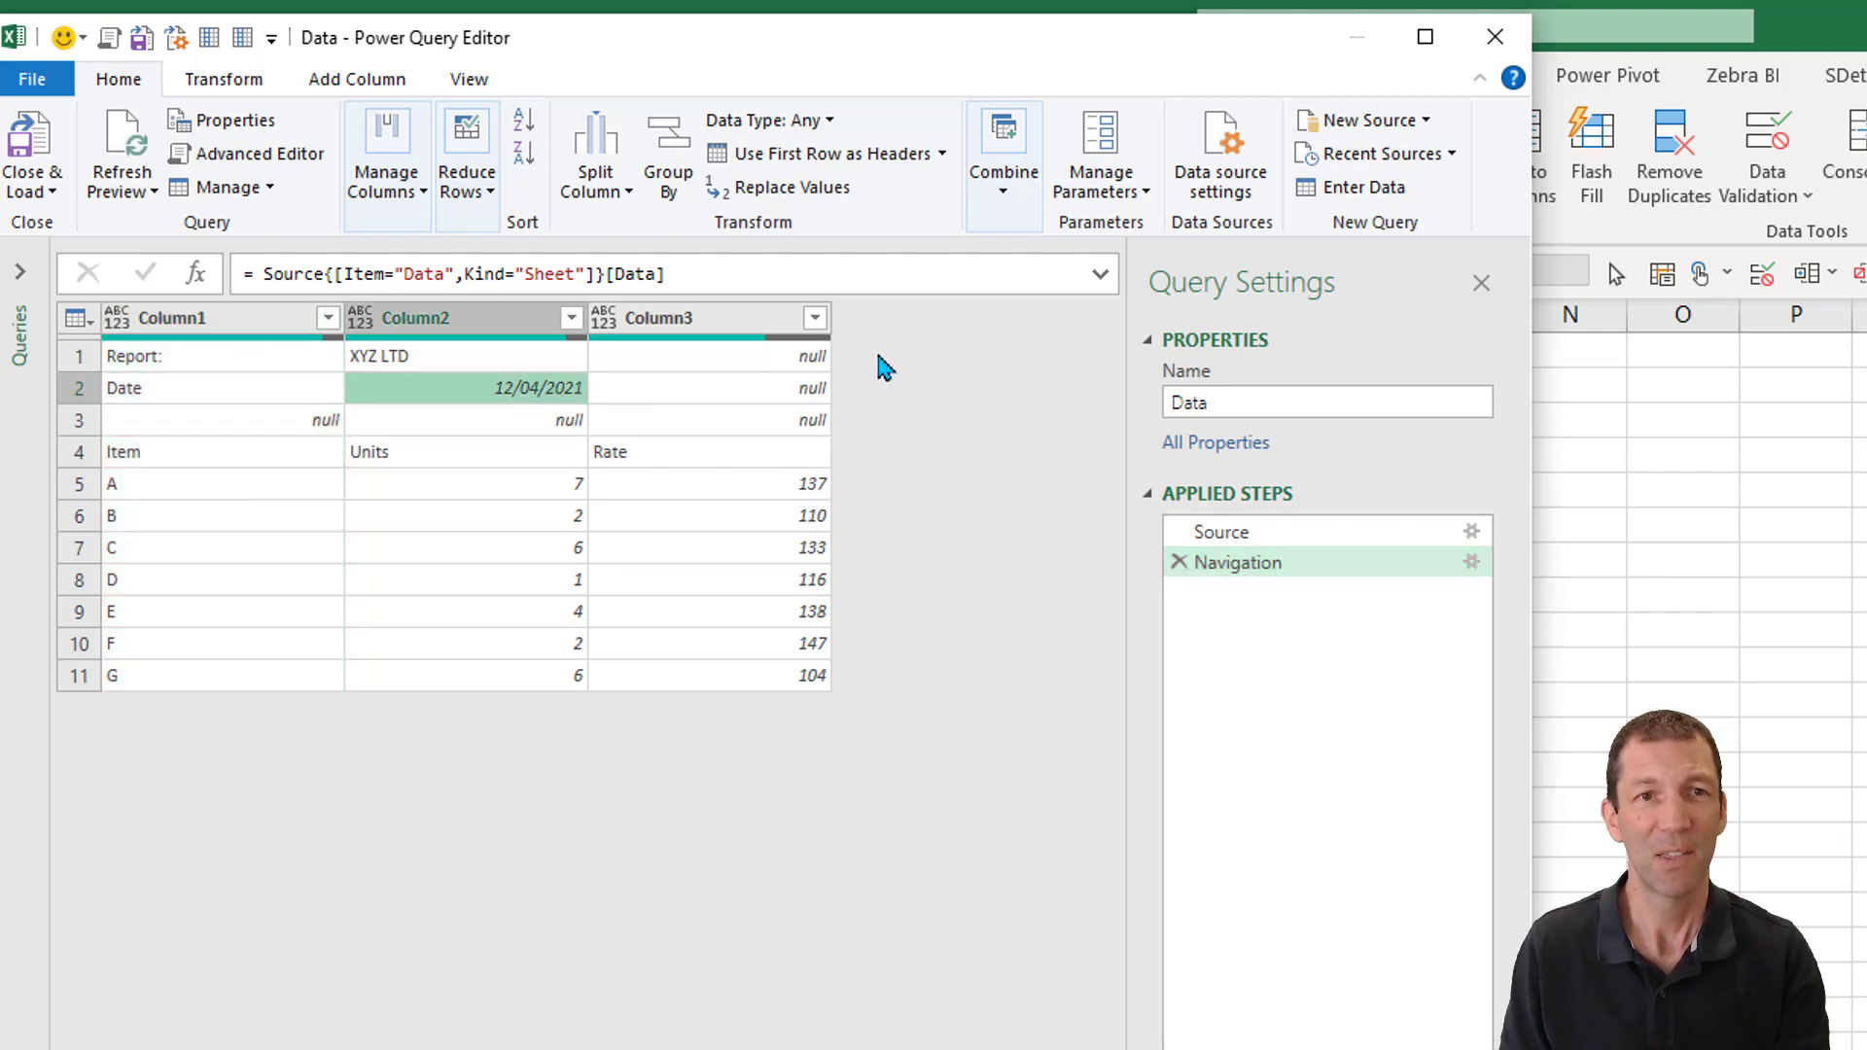
mouse_move(286, 399)
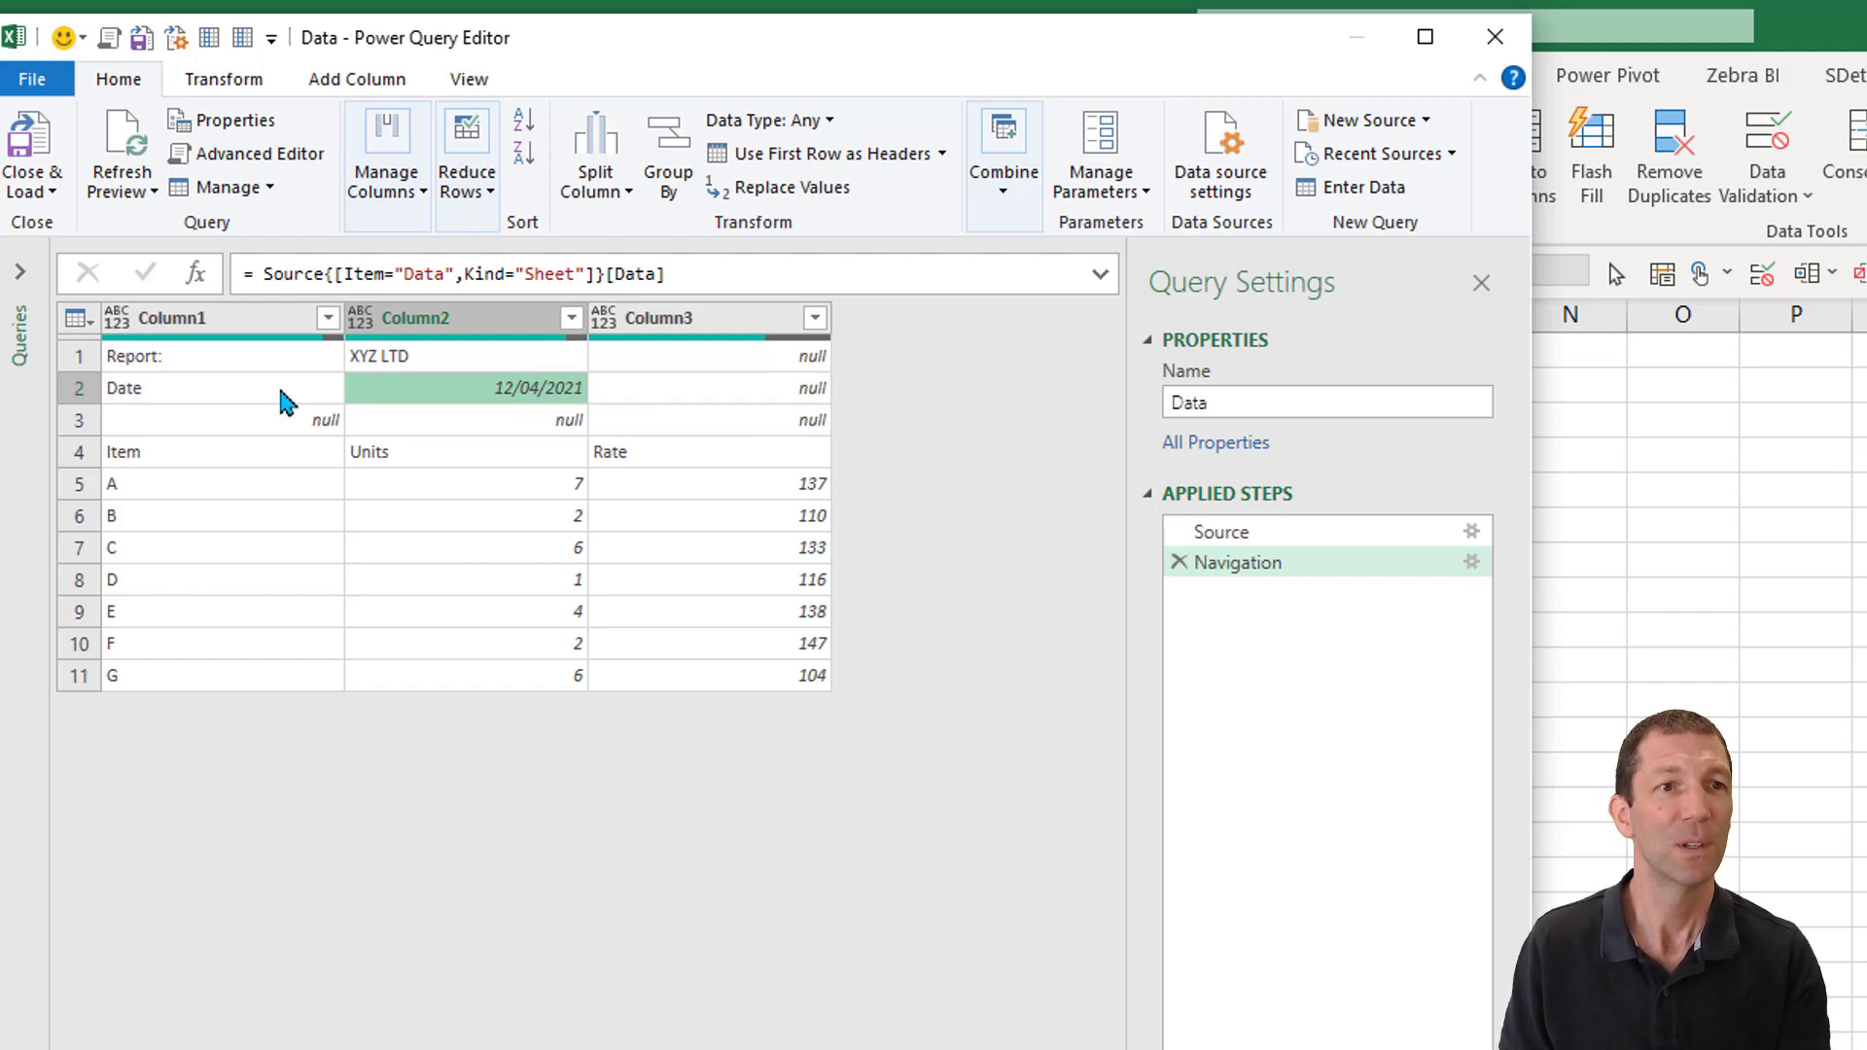
Create a conditional Custom column returning Column2 where Column1 equals Date
click(356, 78)
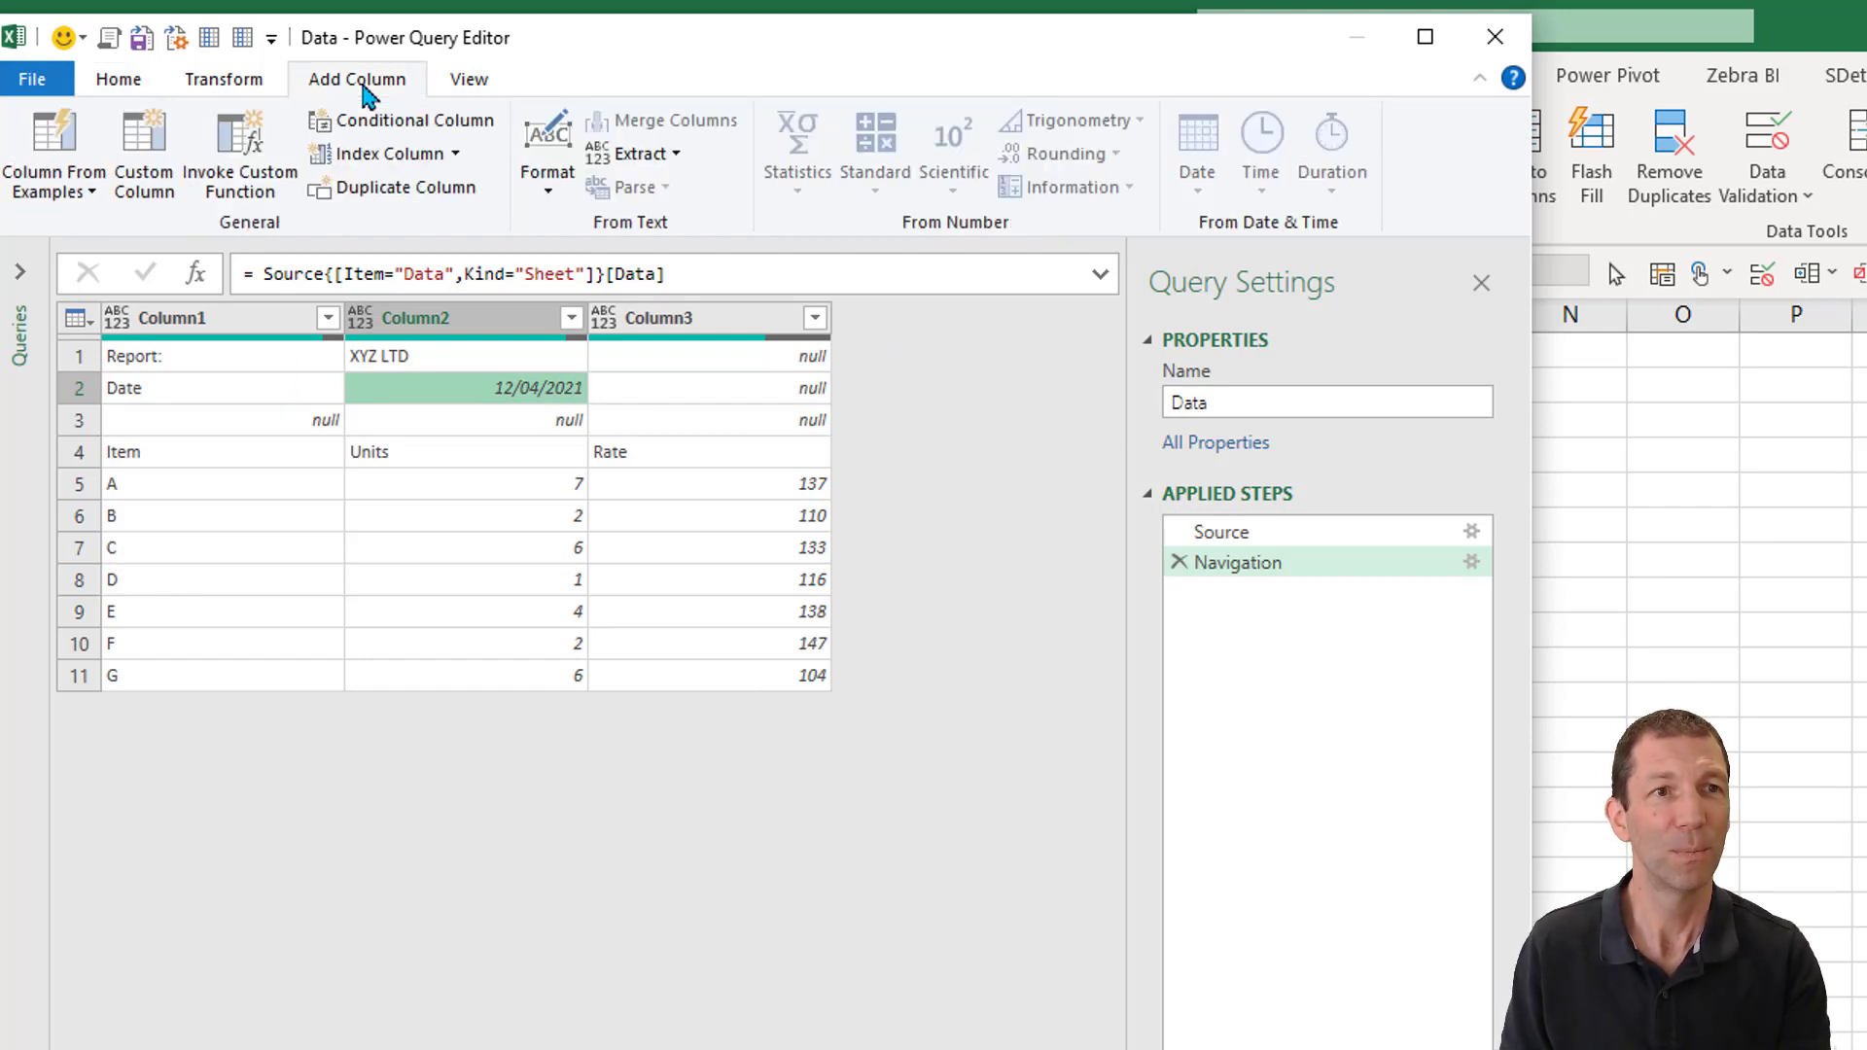
mouse_move(412, 119)
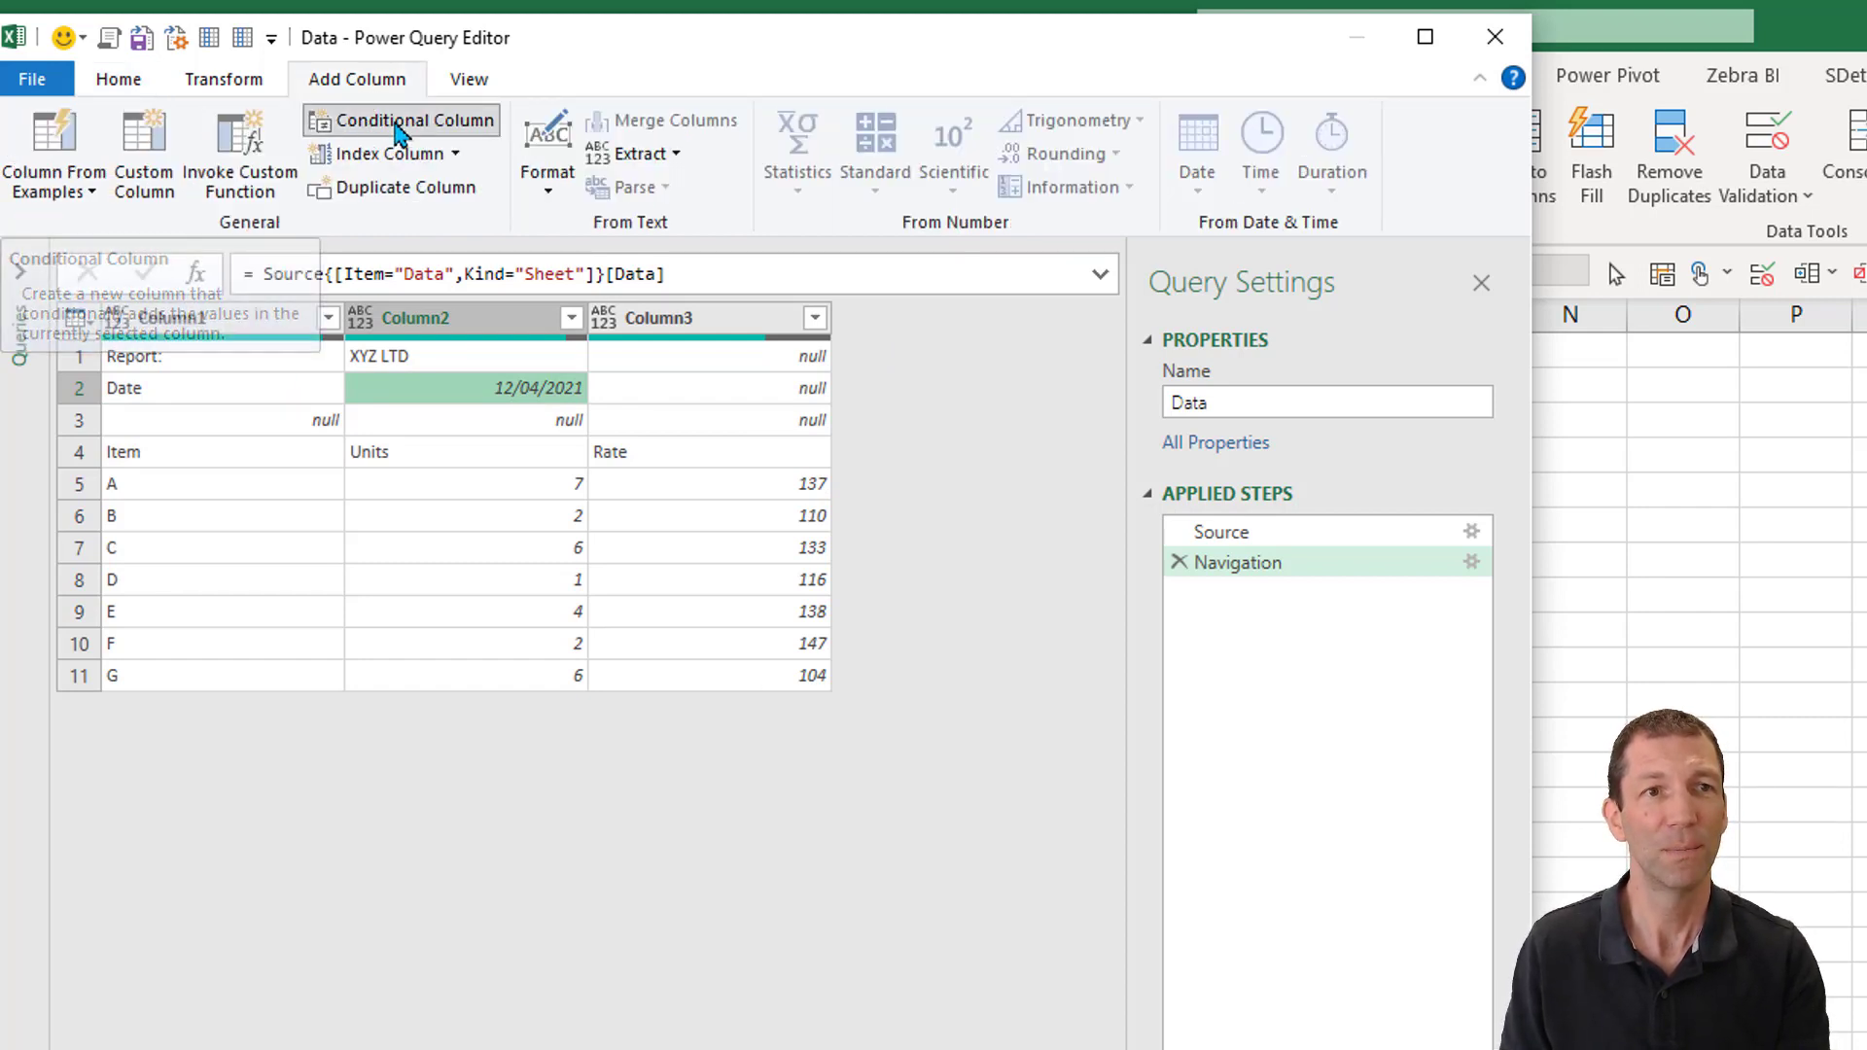
click(410, 118)
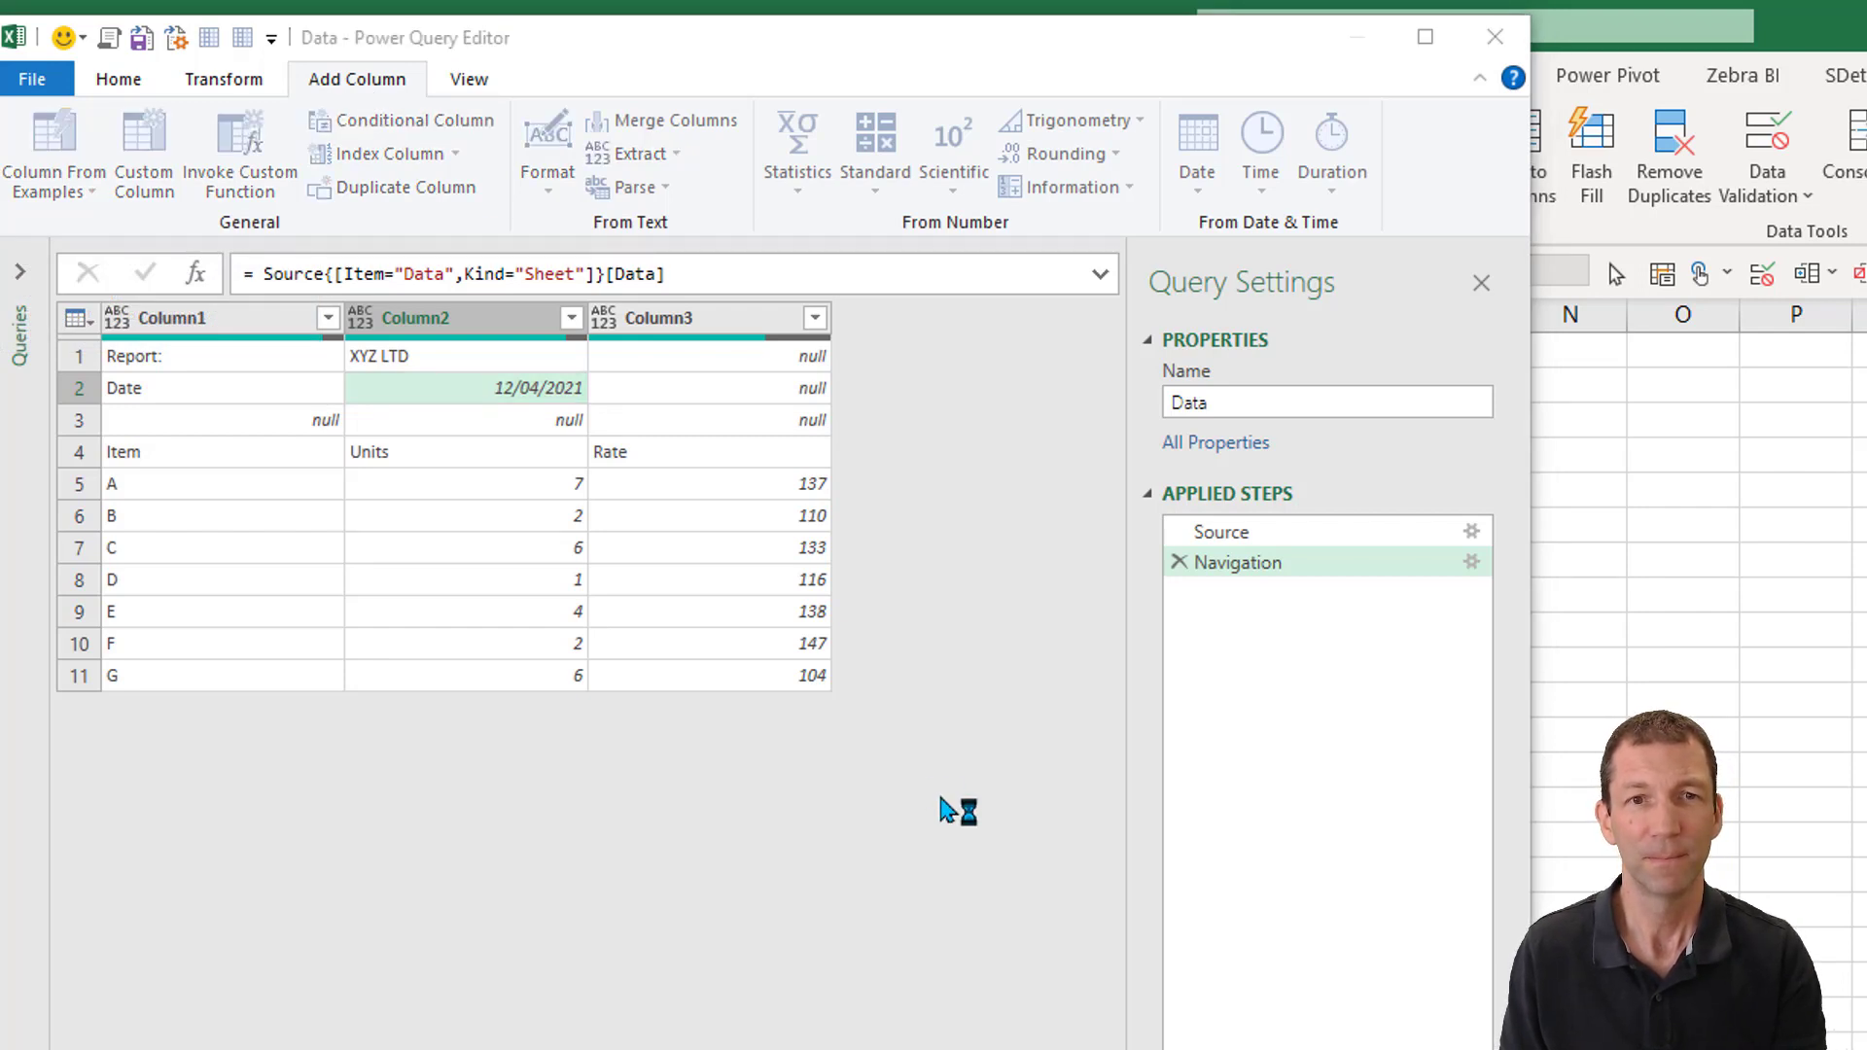
click(410, 118)
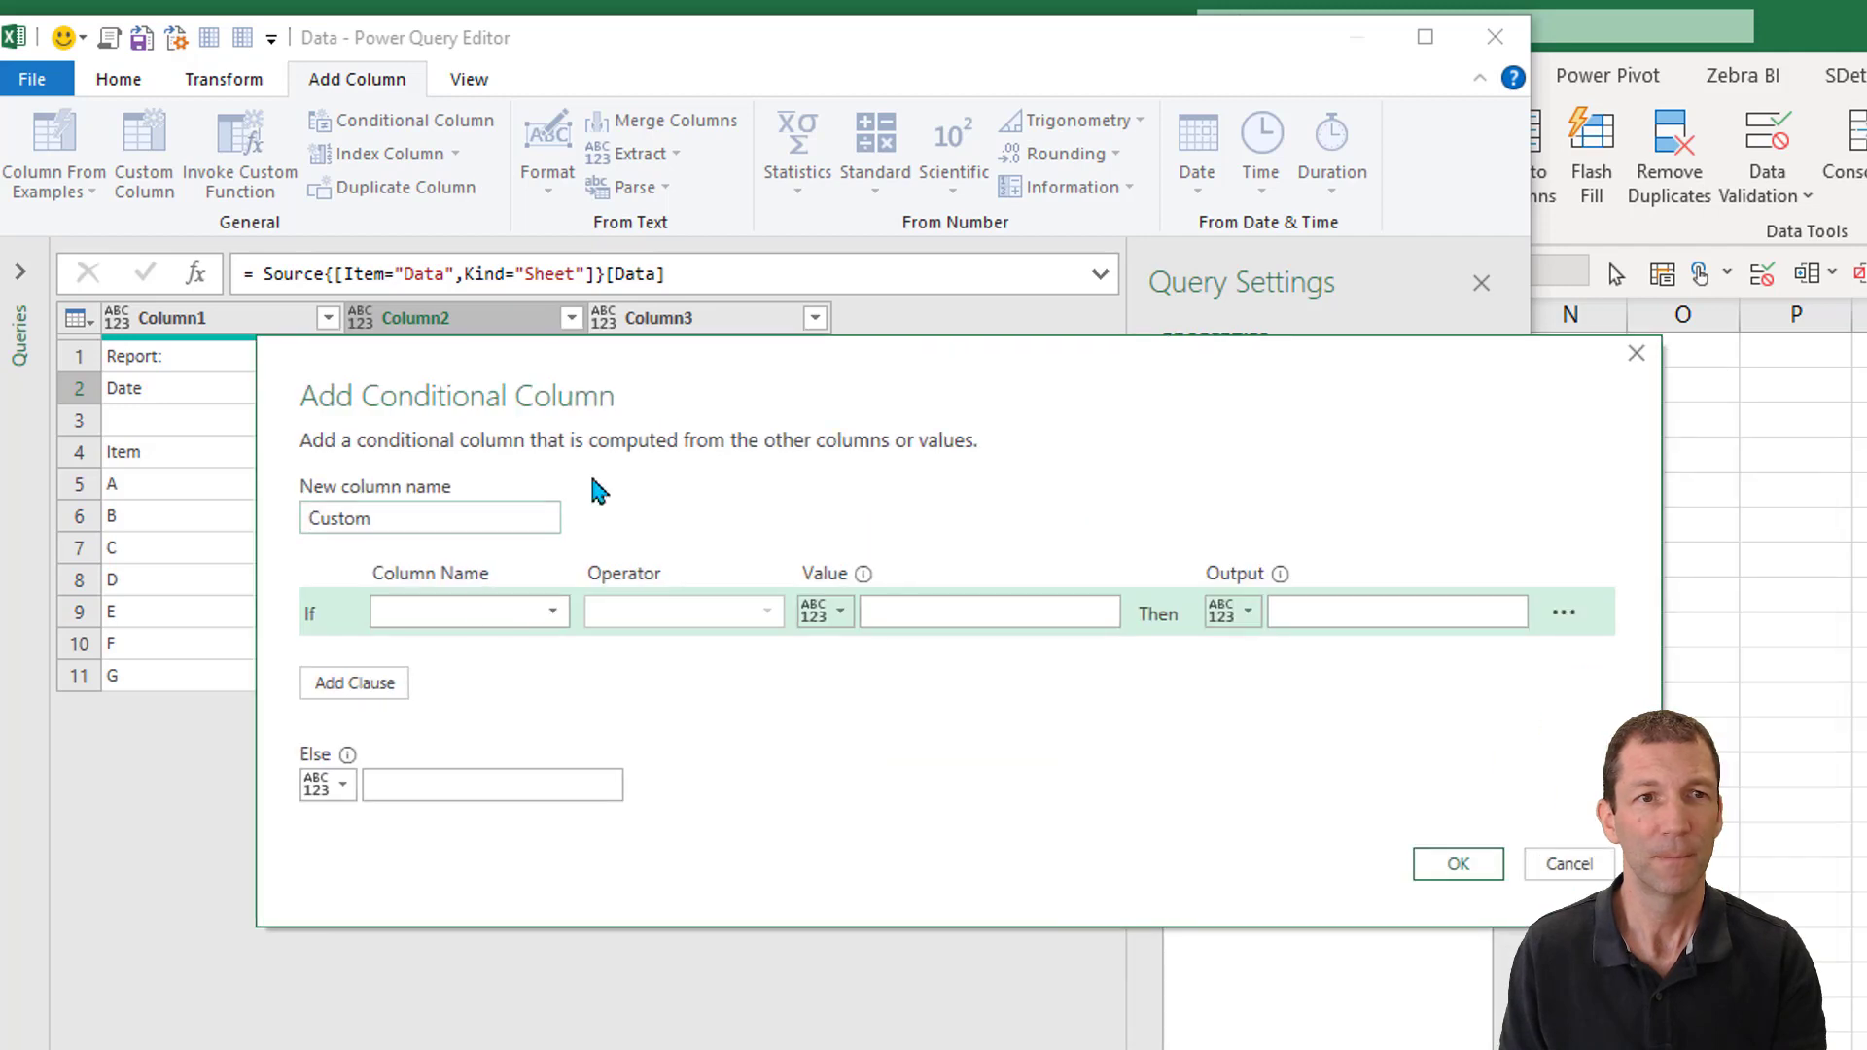
click(469, 611)
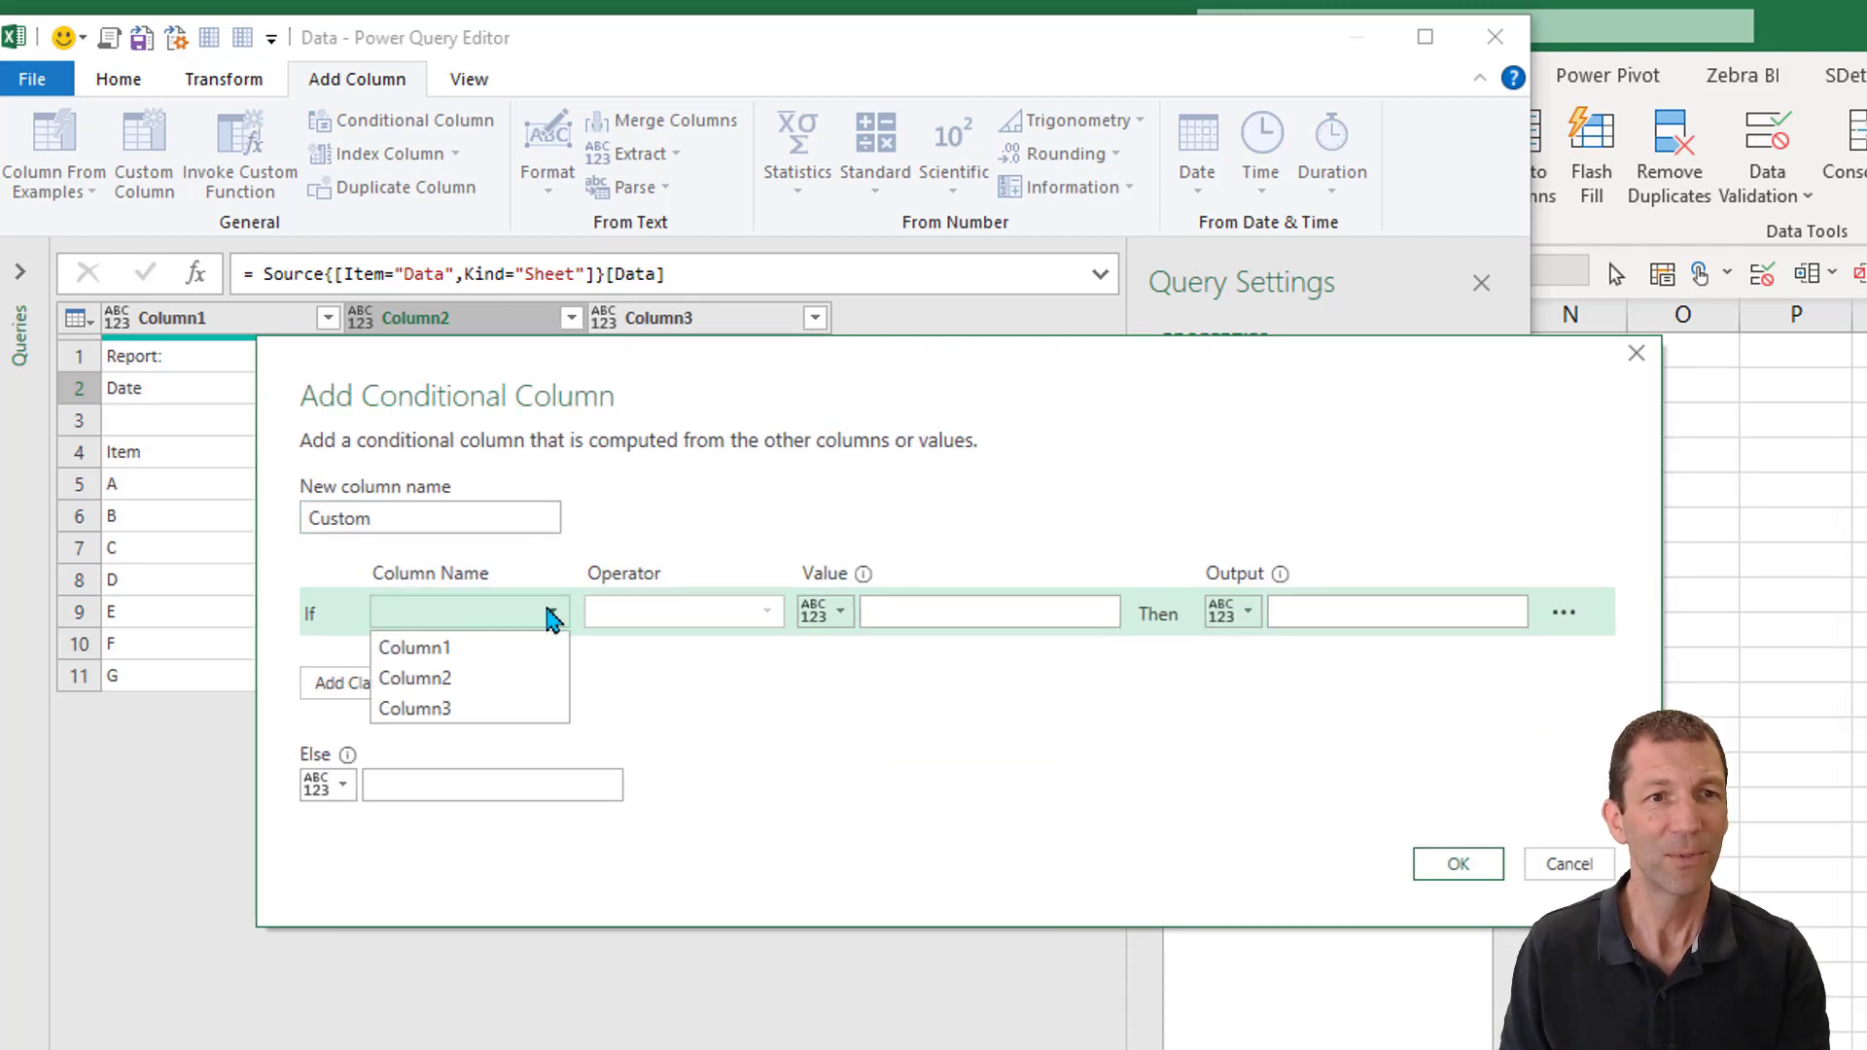
click(413, 646)
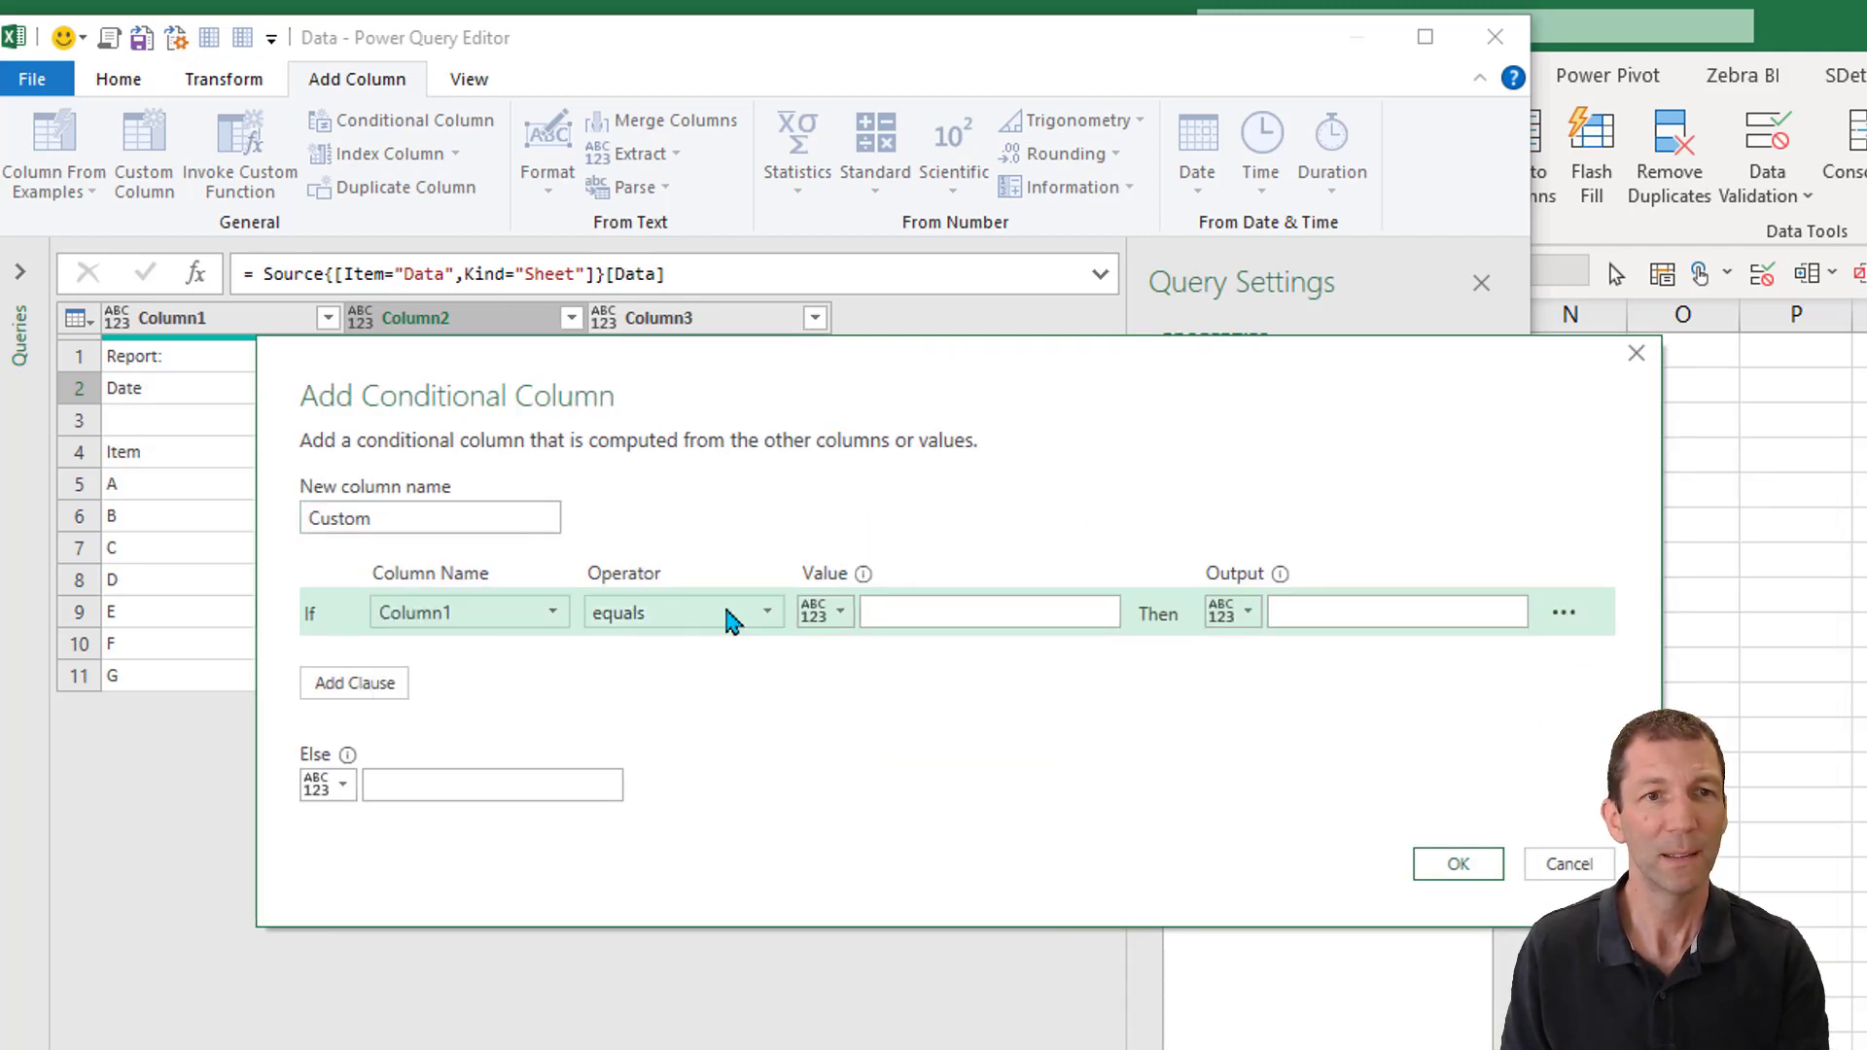
text(Date)
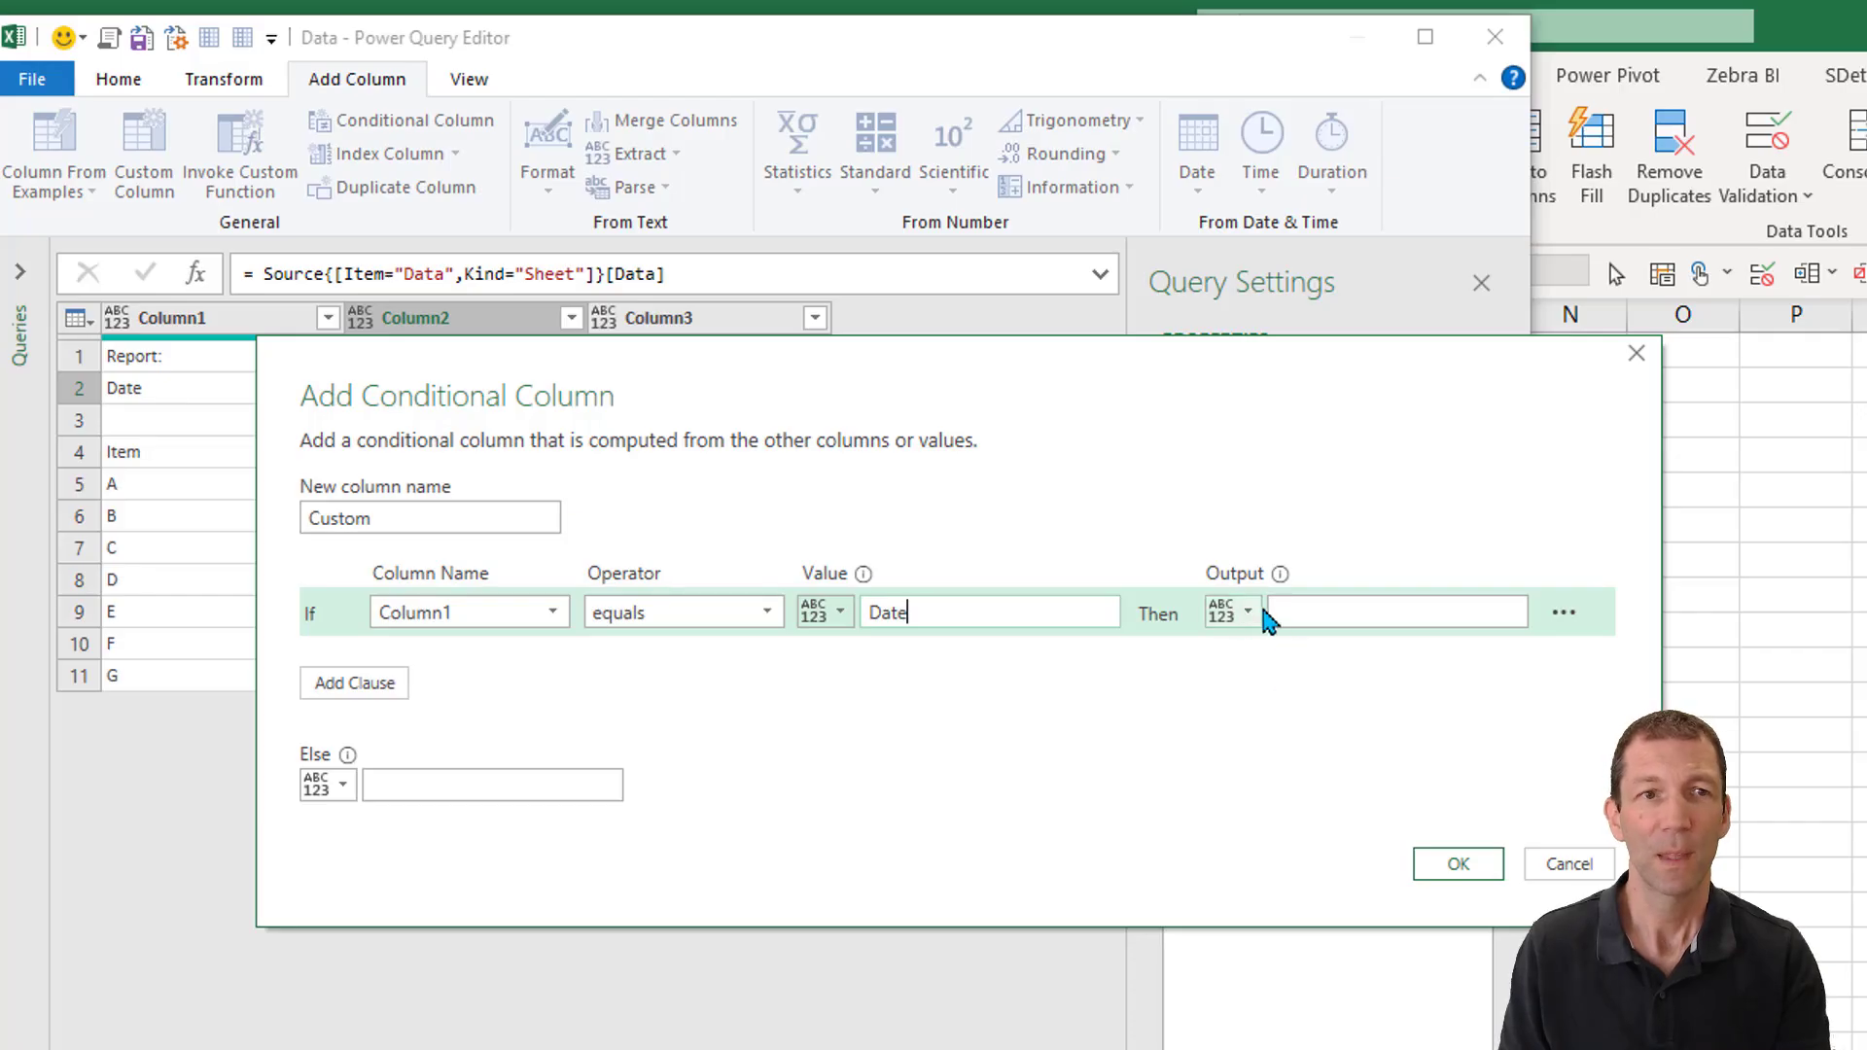
click(1233, 613)
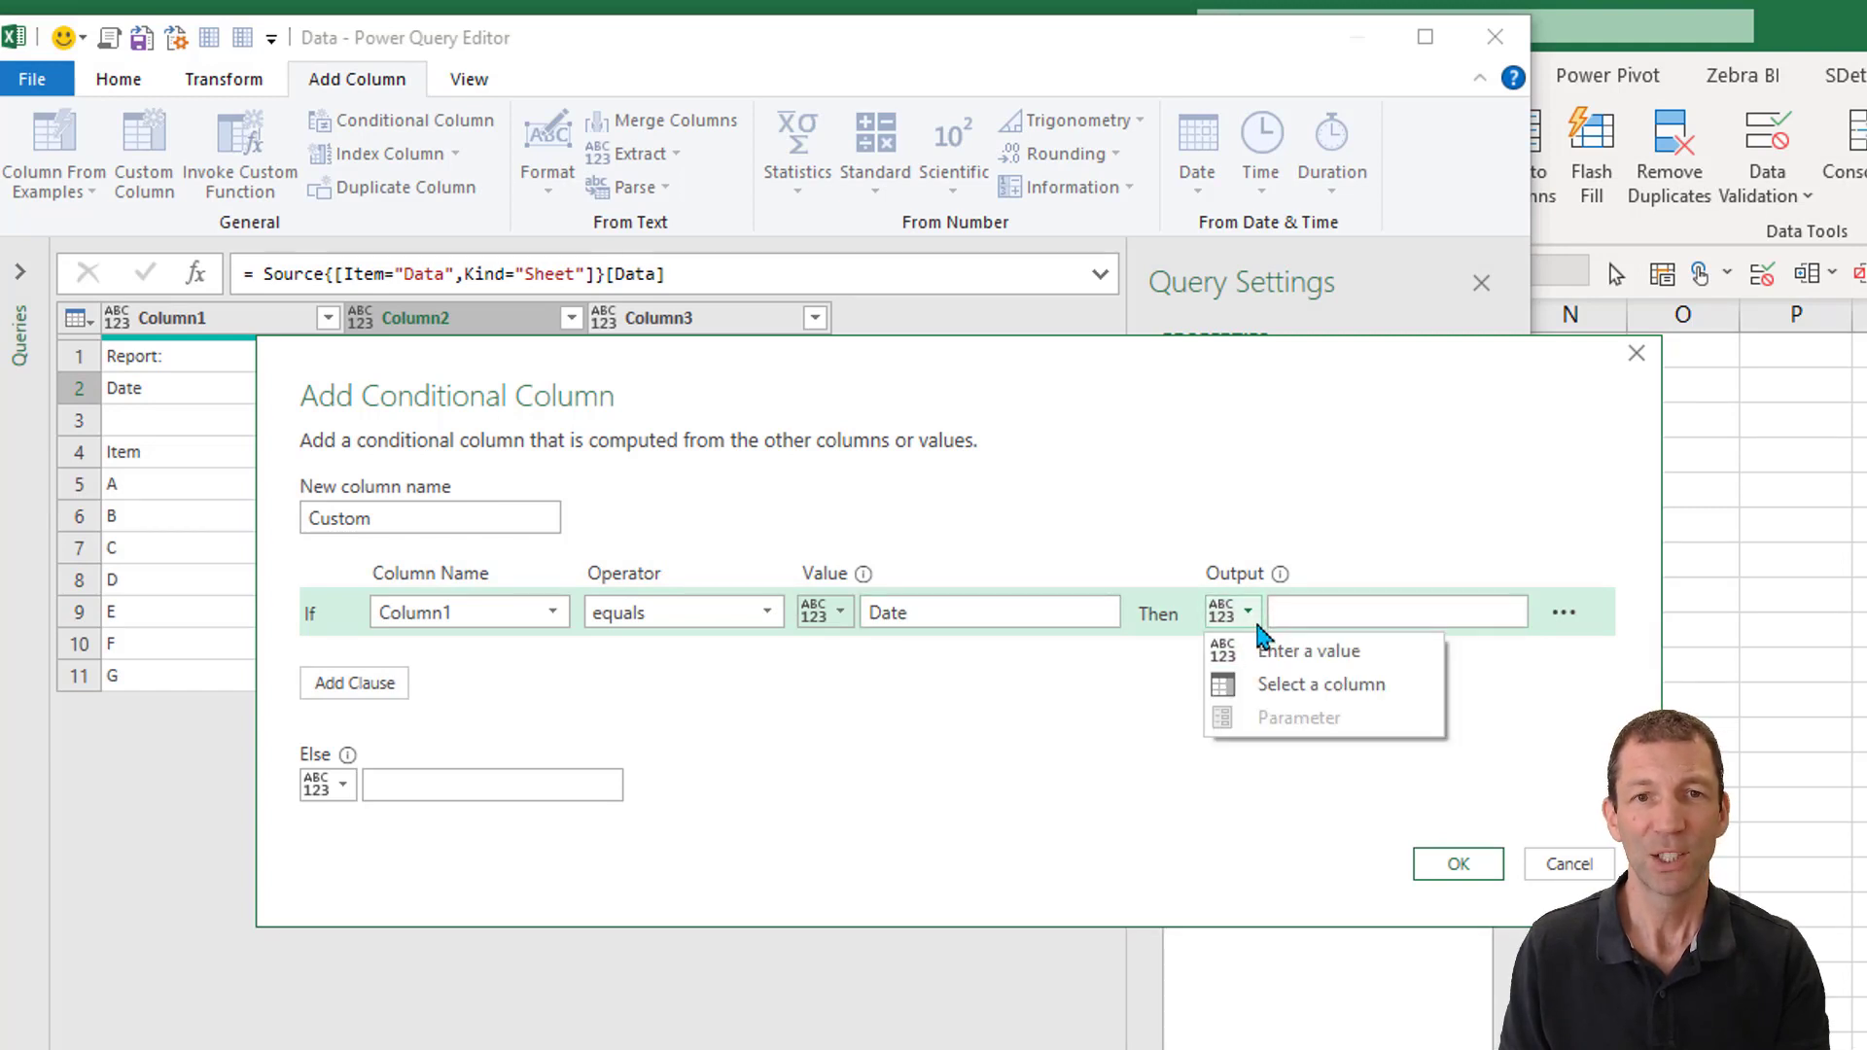
click(1318, 683)
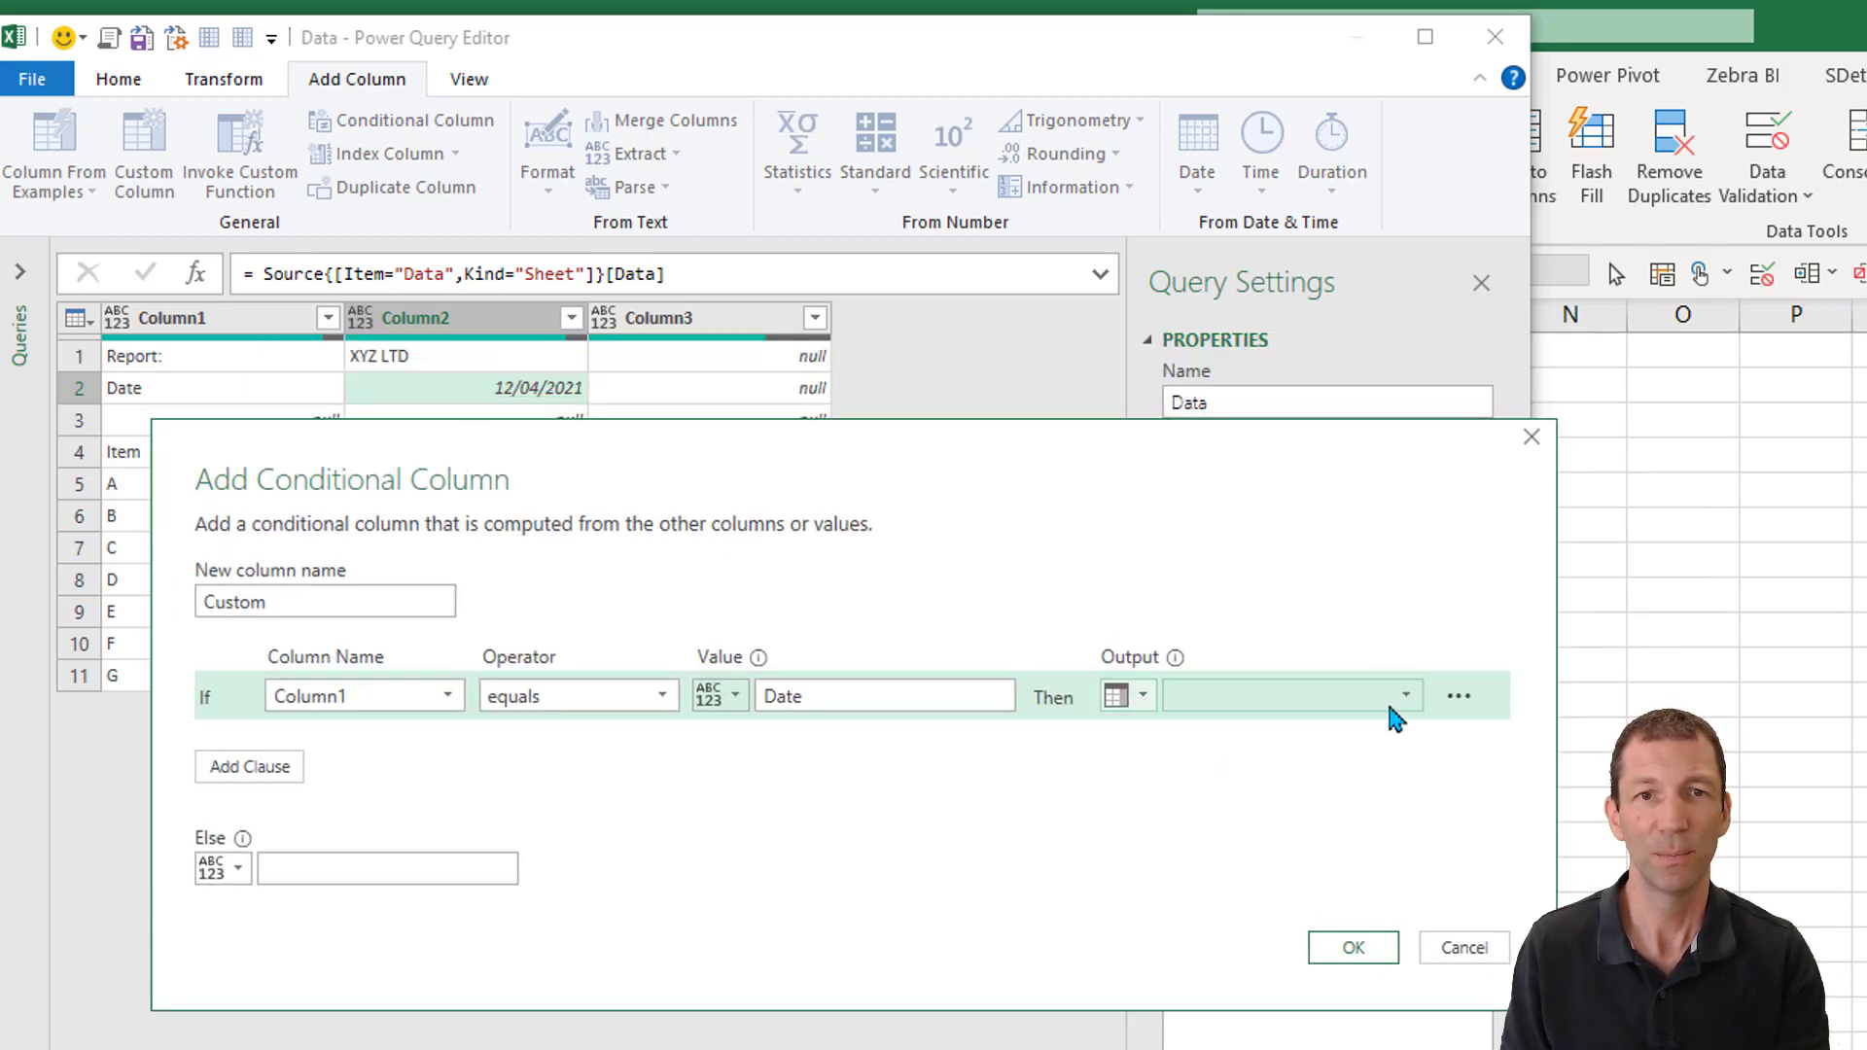
click(1289, 696)
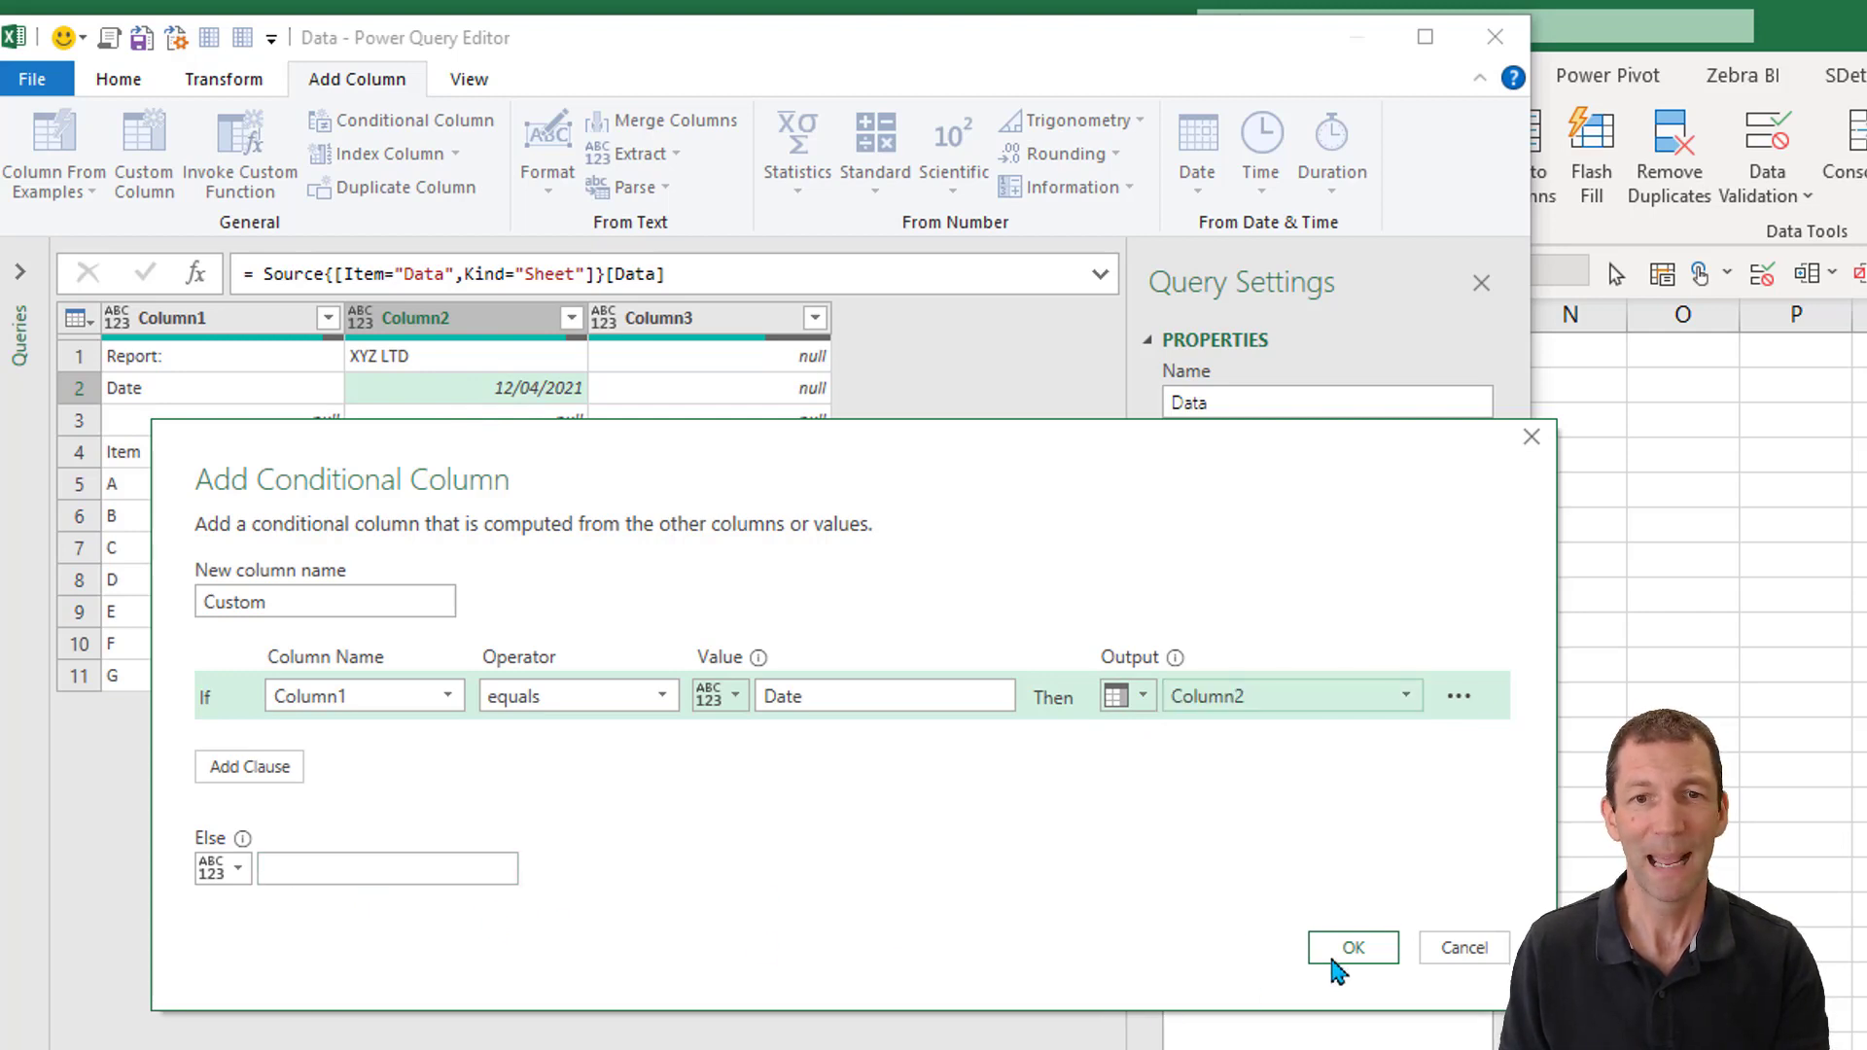
click(1352, 947)
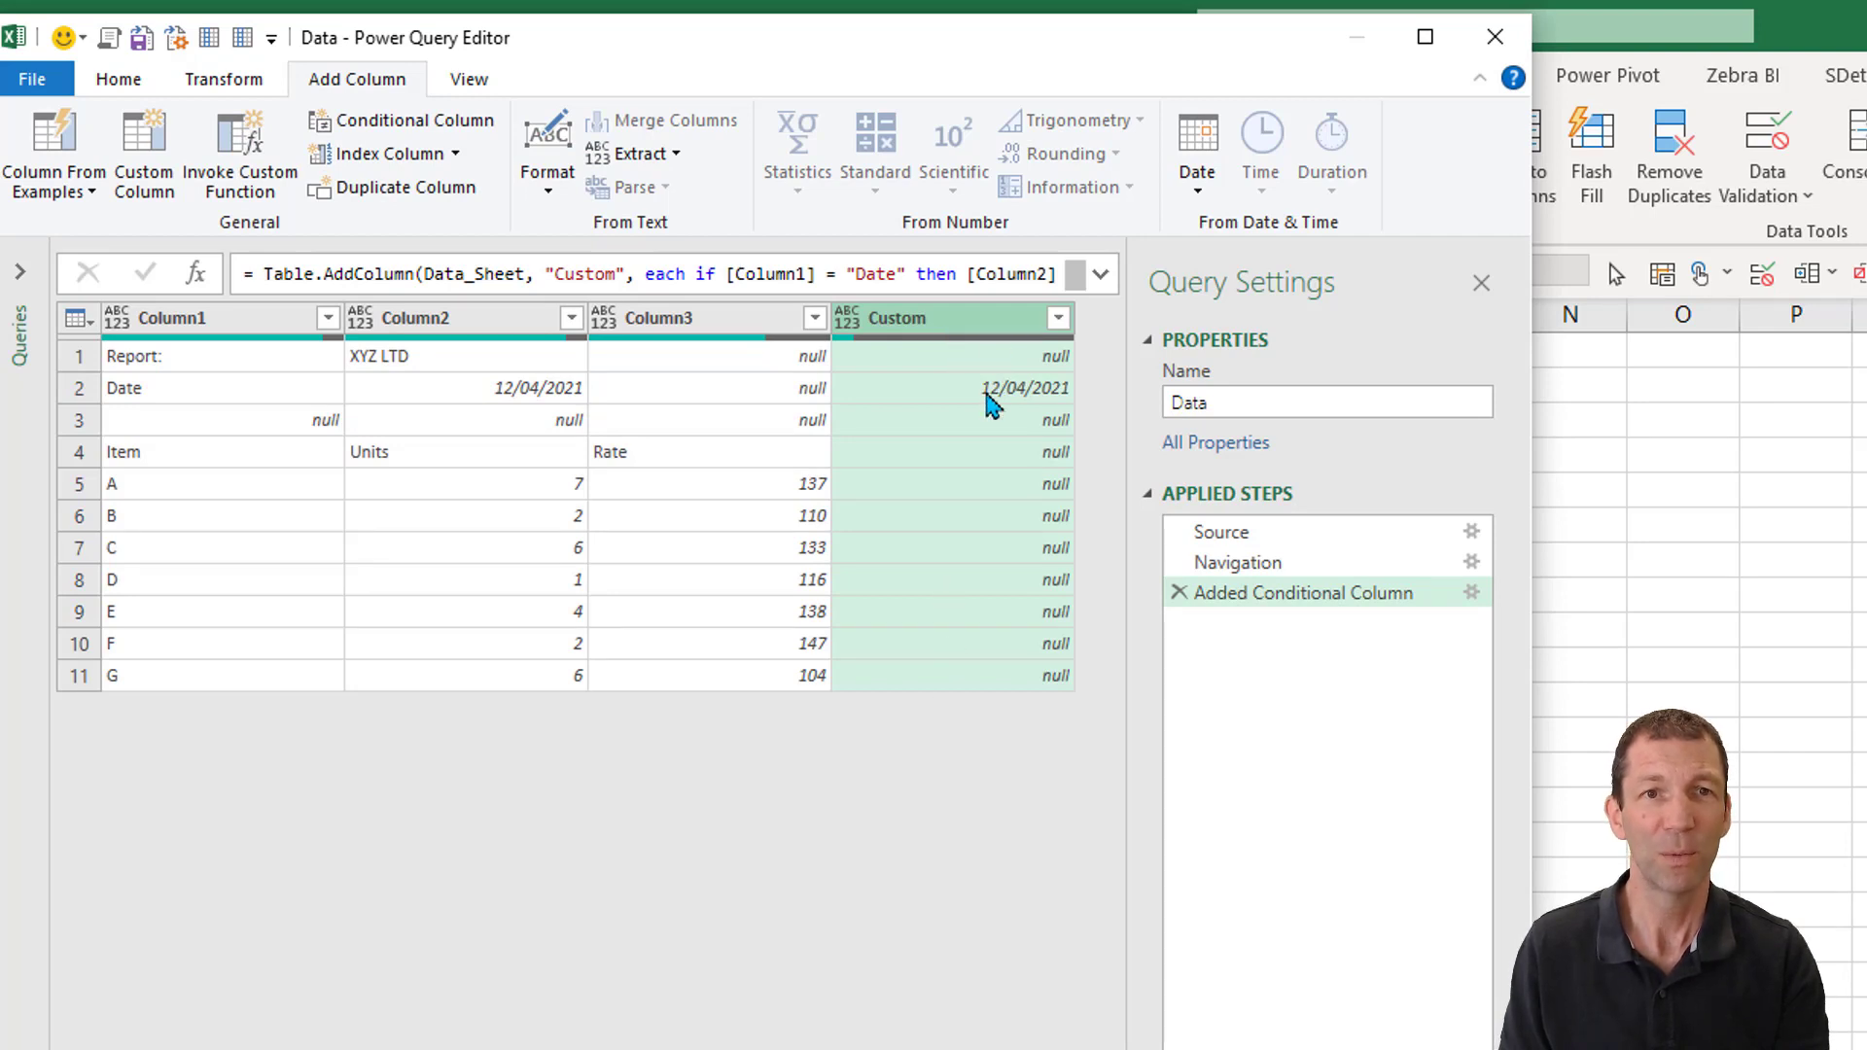
mouse_move(963, 426)
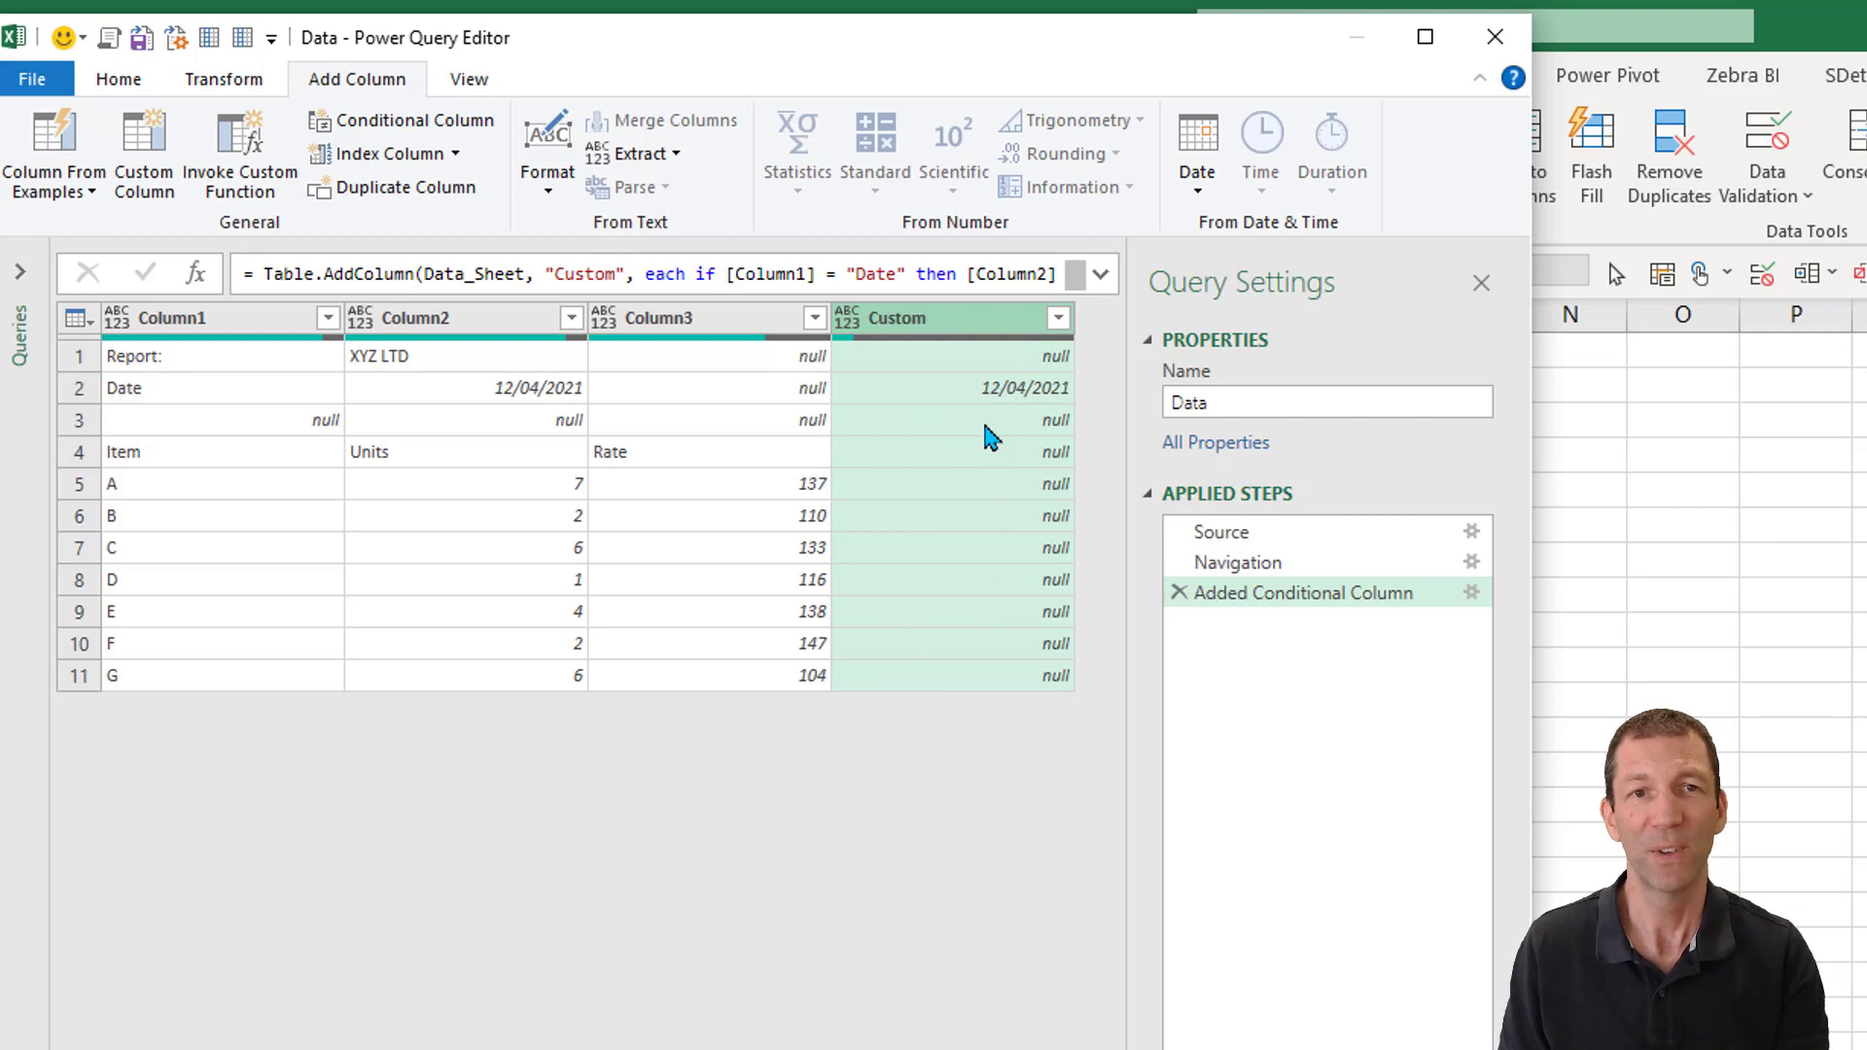
mouse_move(932, 333)
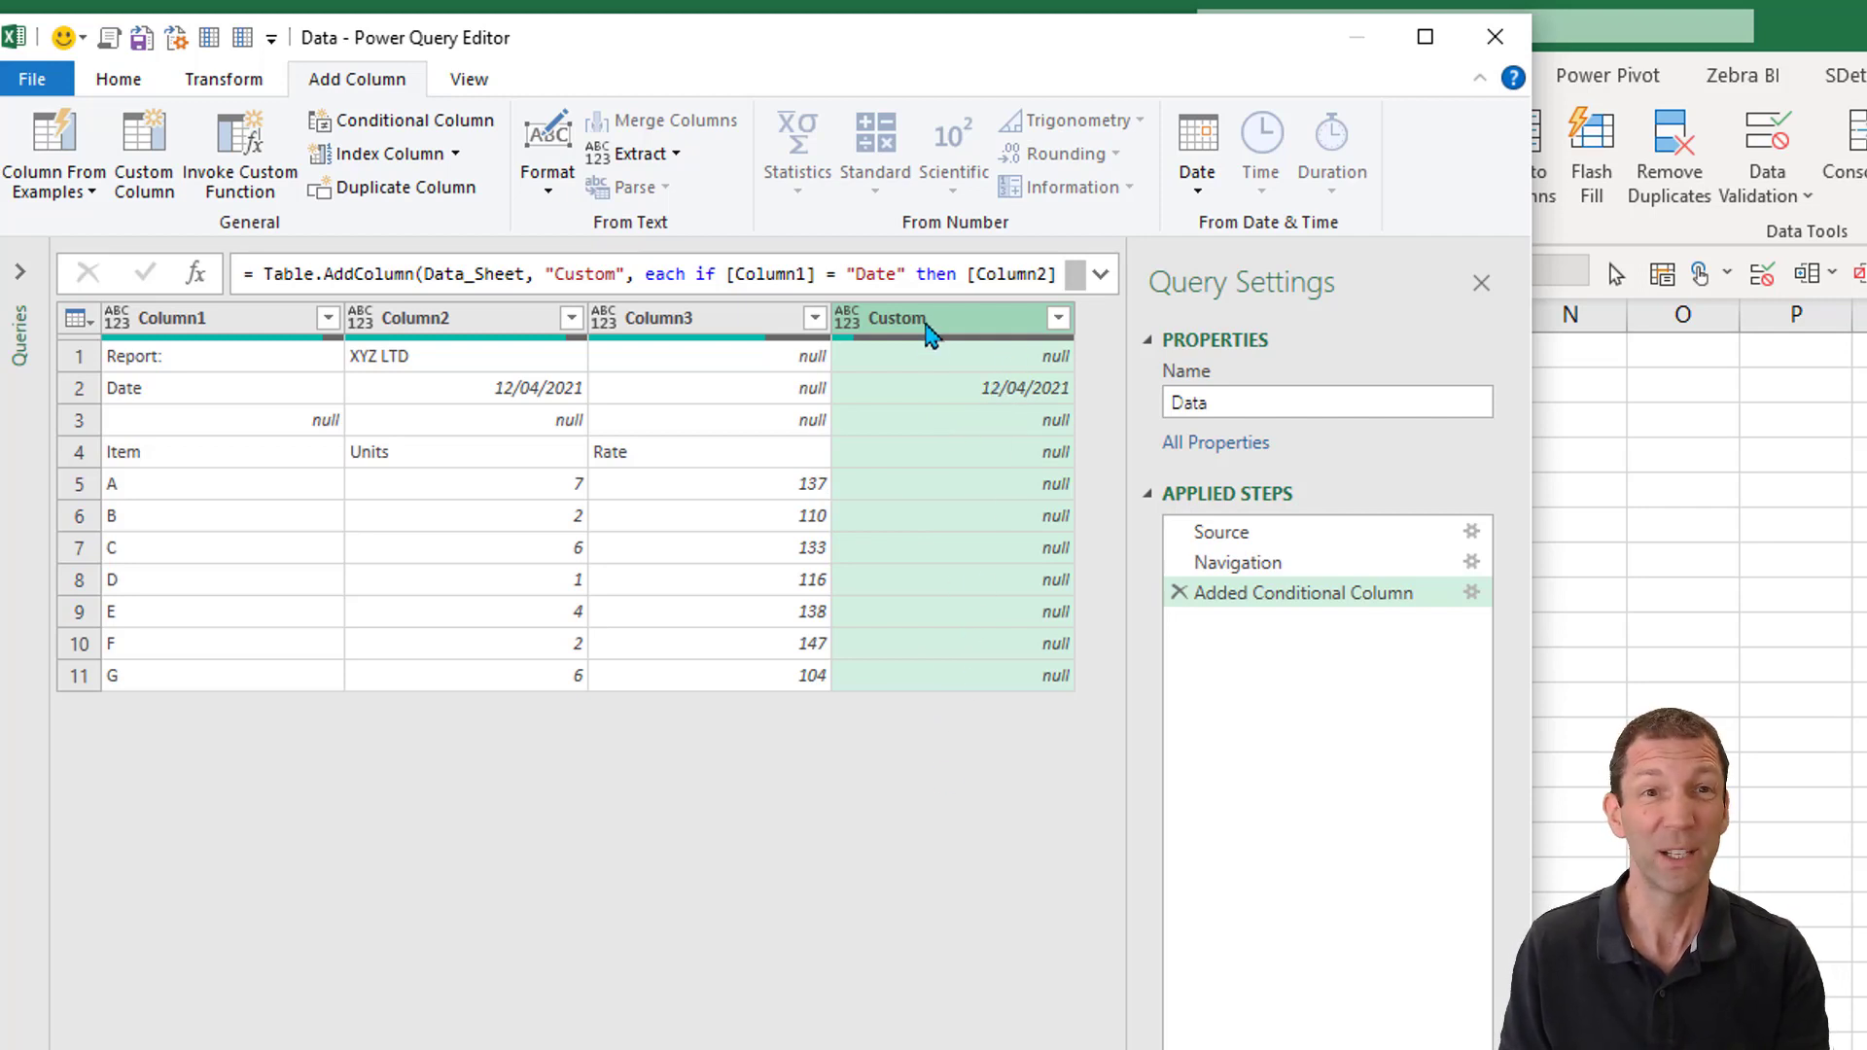
Fill the Custom column down so 12/04/2021 repeats on every row below
right_click(929, 317)
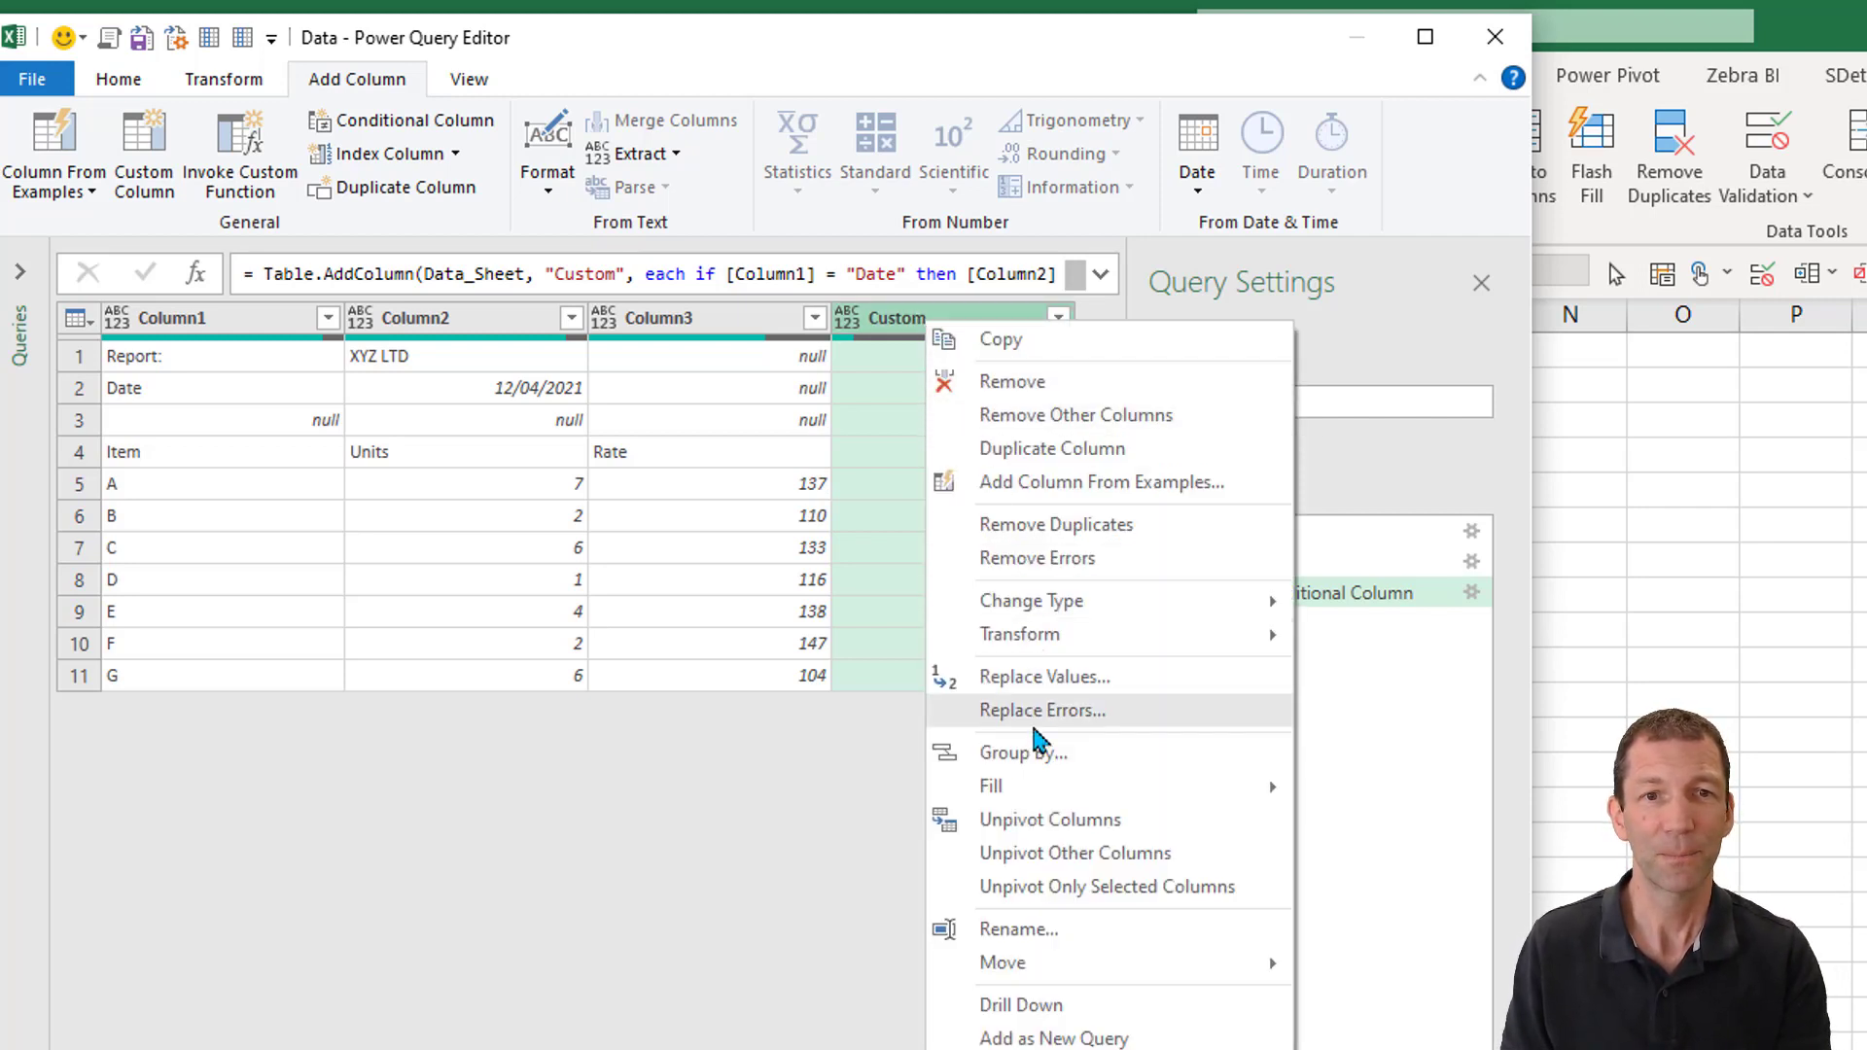
mouse_move(992, 786)
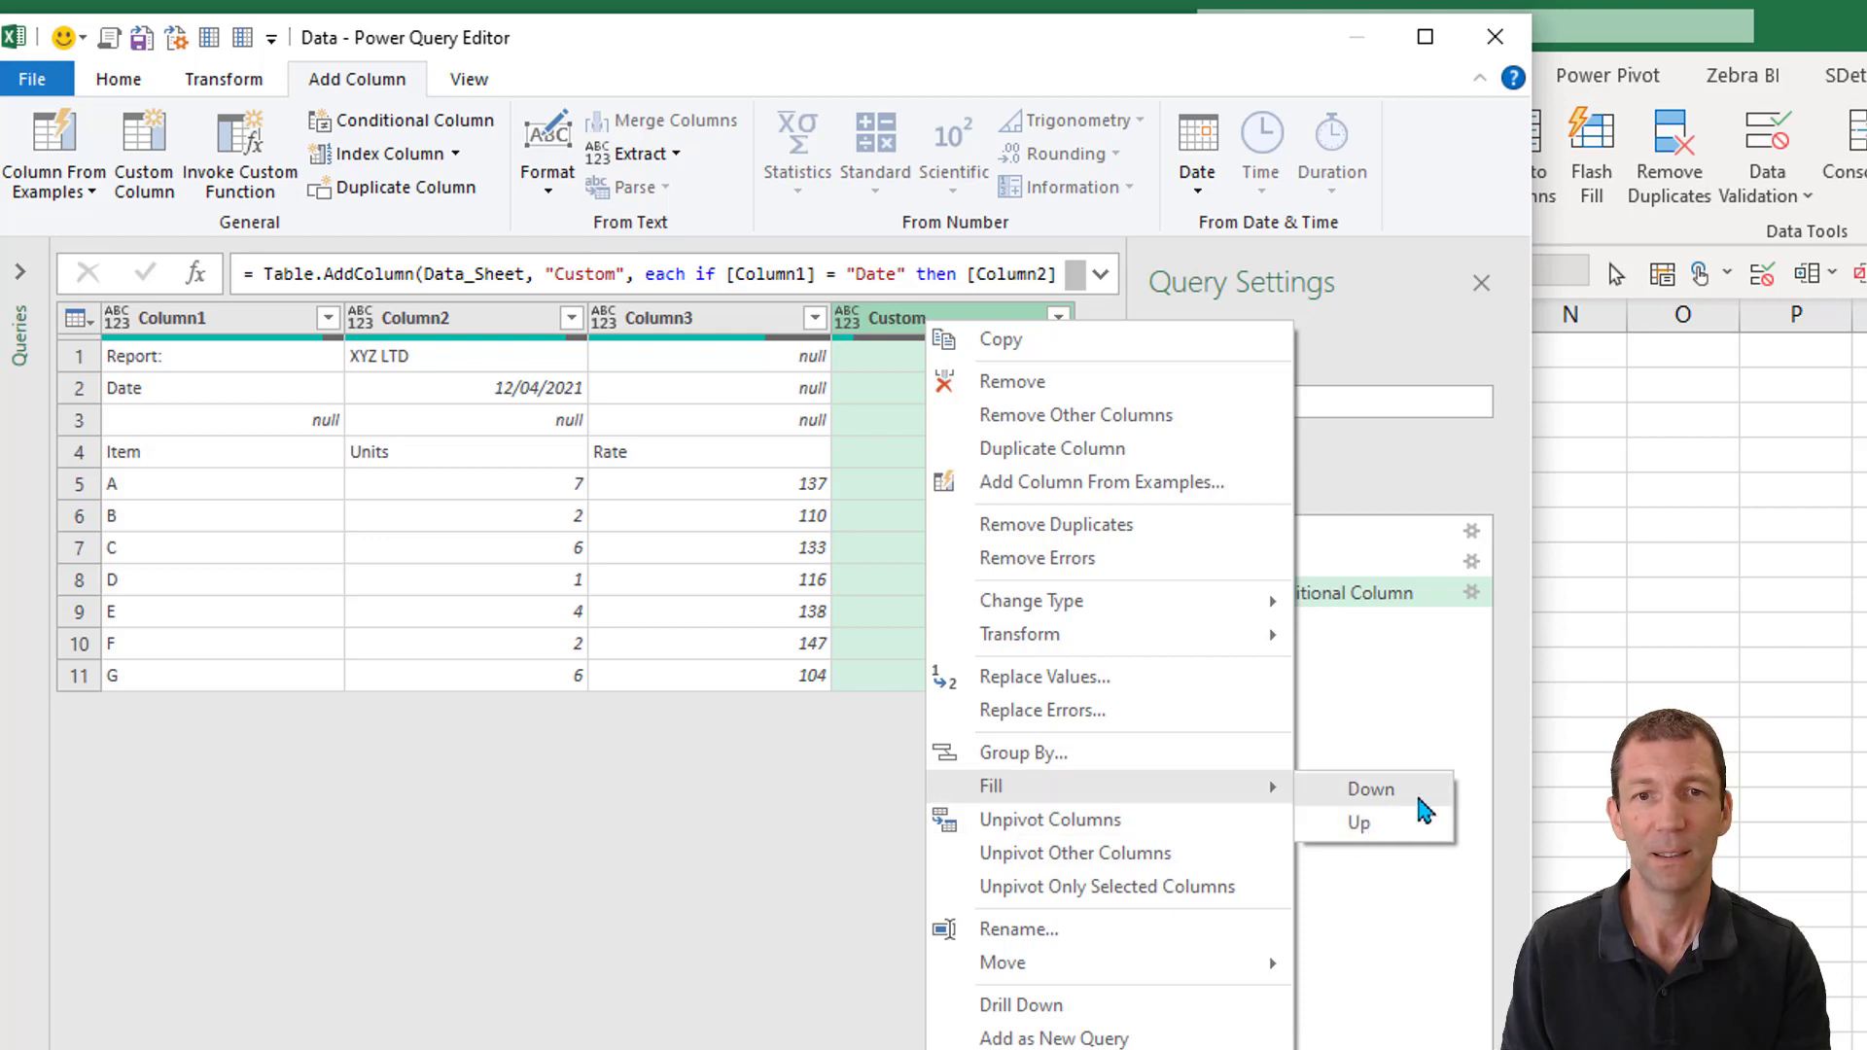
click(1370, 788)
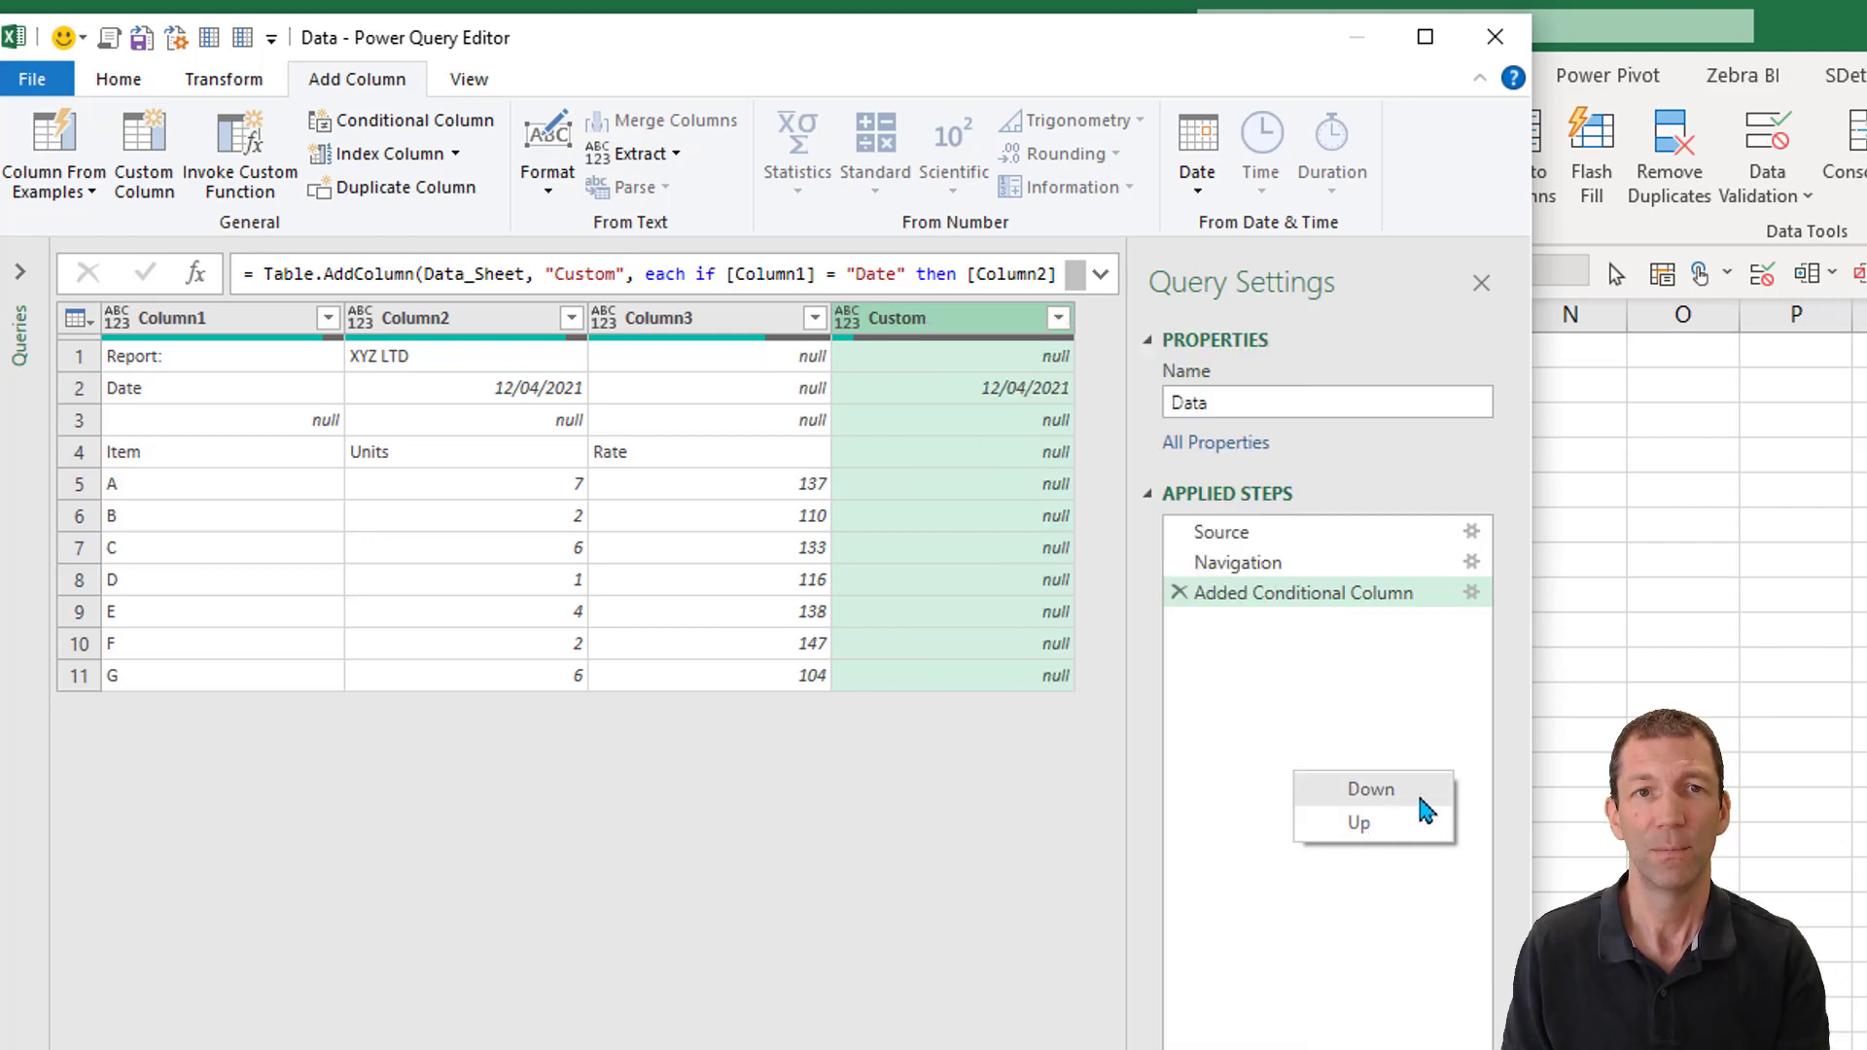
click(1370, 788)
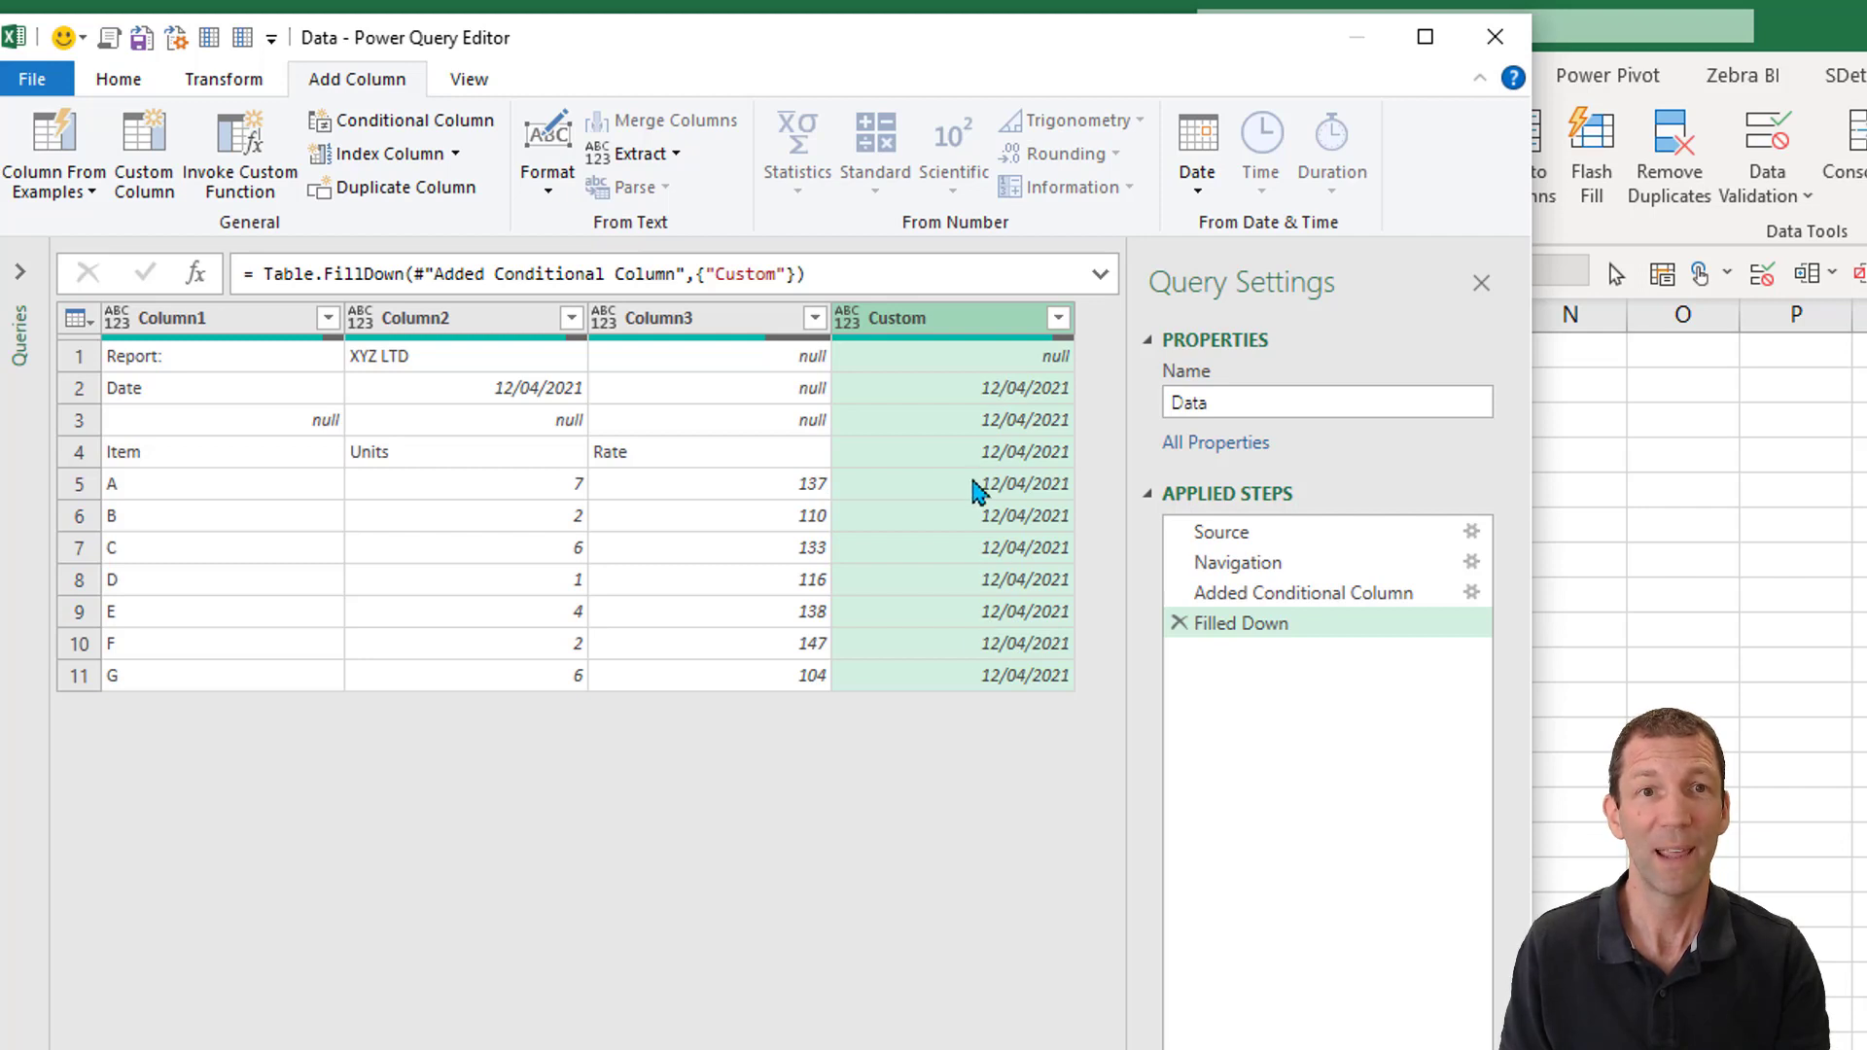
mouse_move(954, 547)
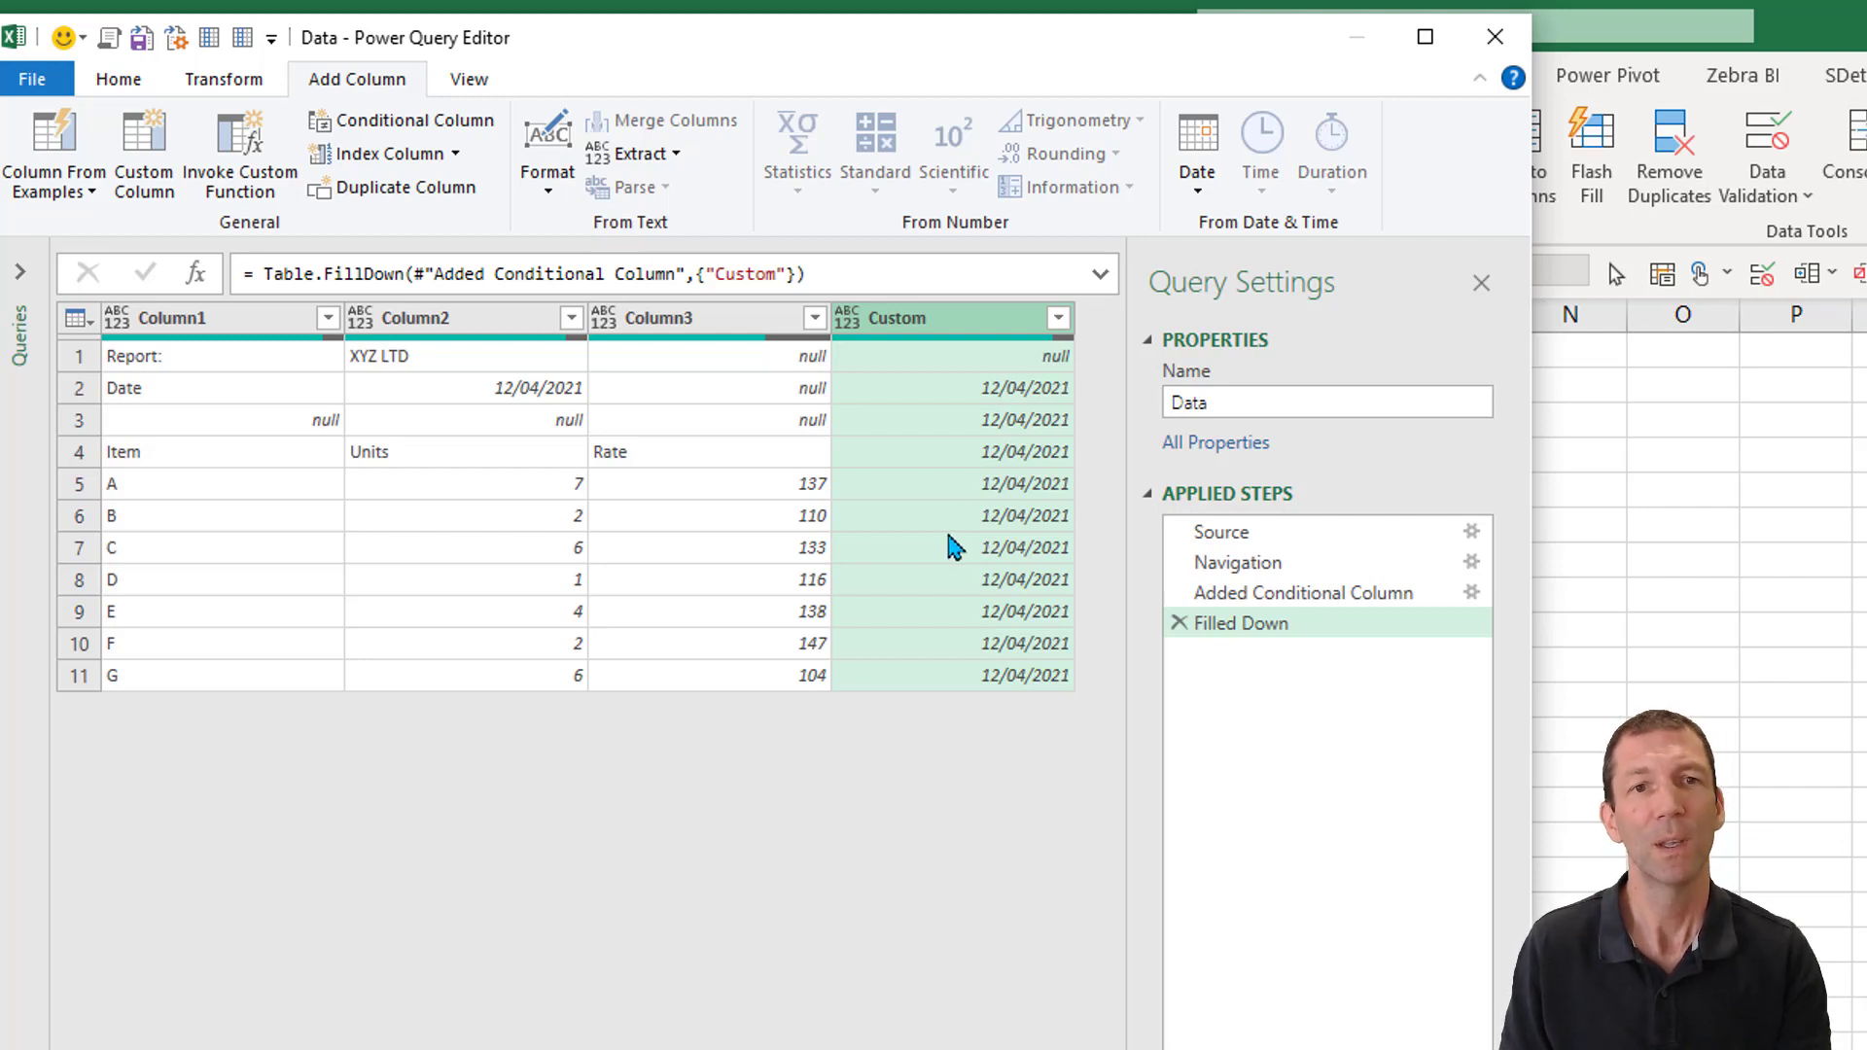
mouse_move(177, 469)
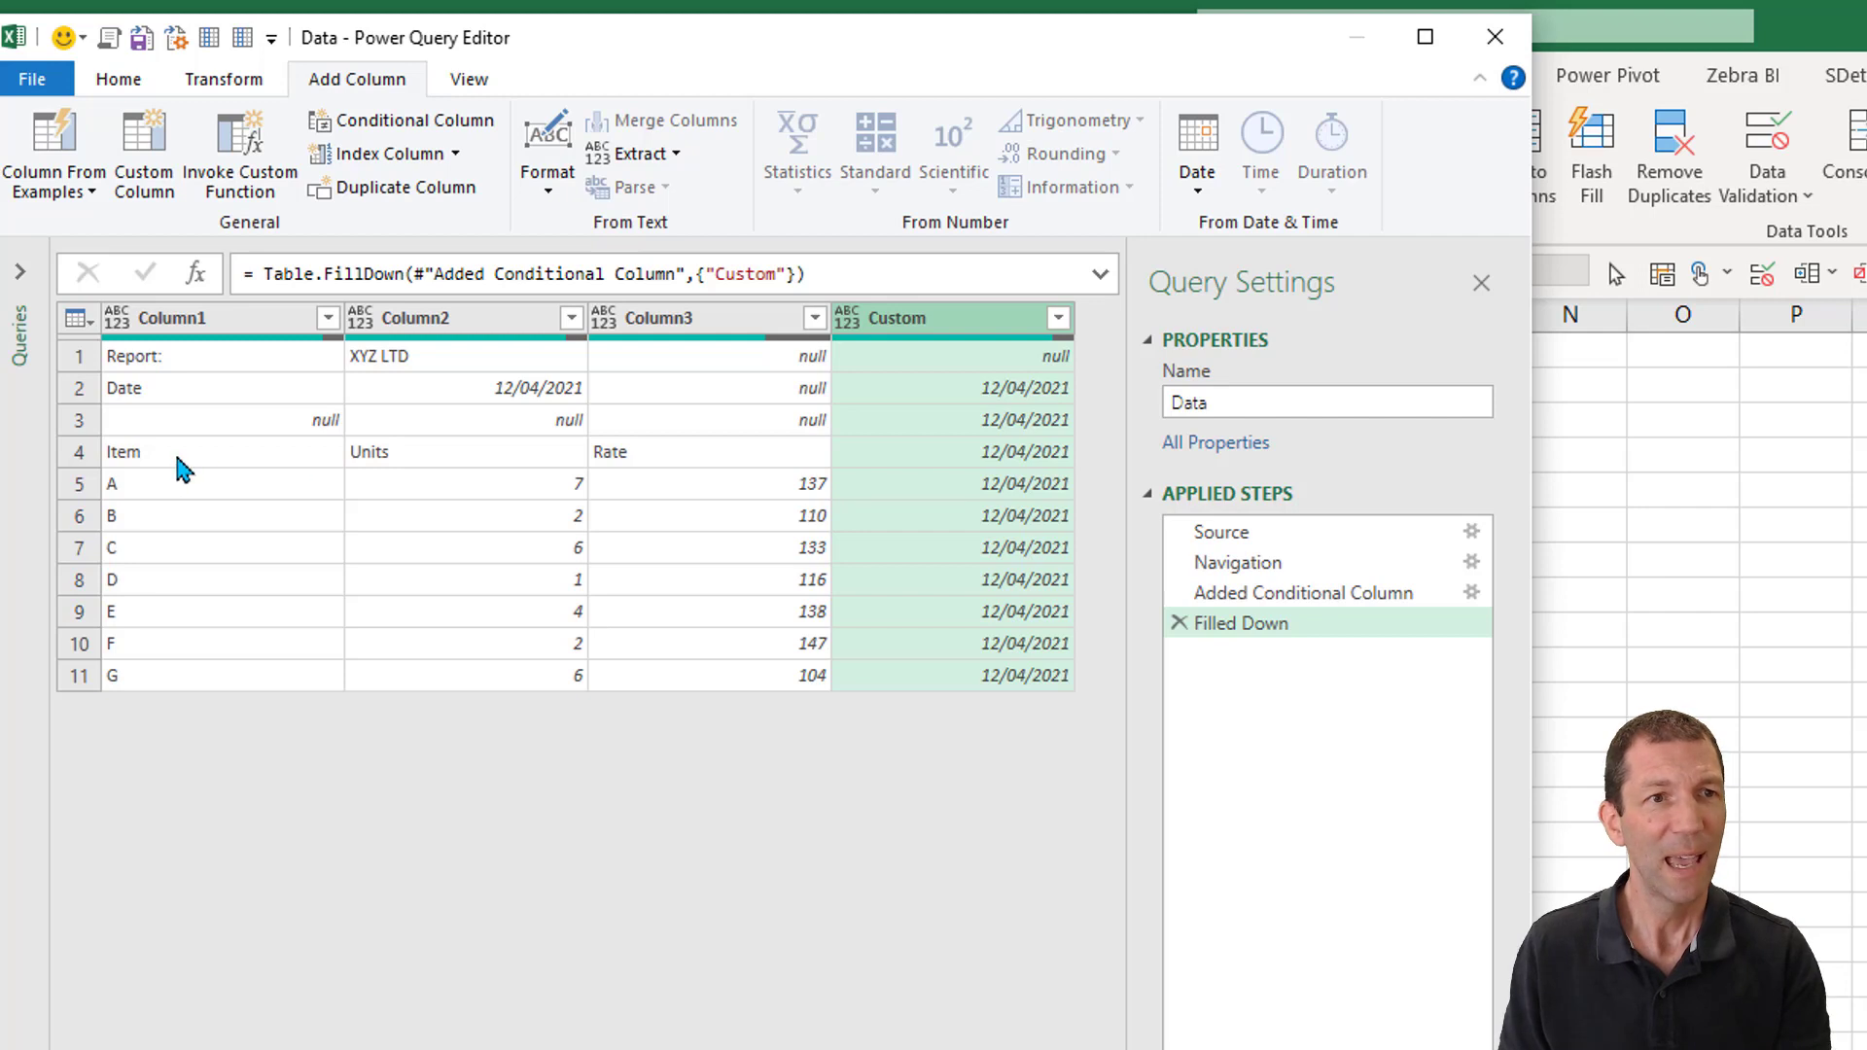
Remove the top 3 rows (Report title and blanks) so Item, Units, Rate leads
click(77, 356)
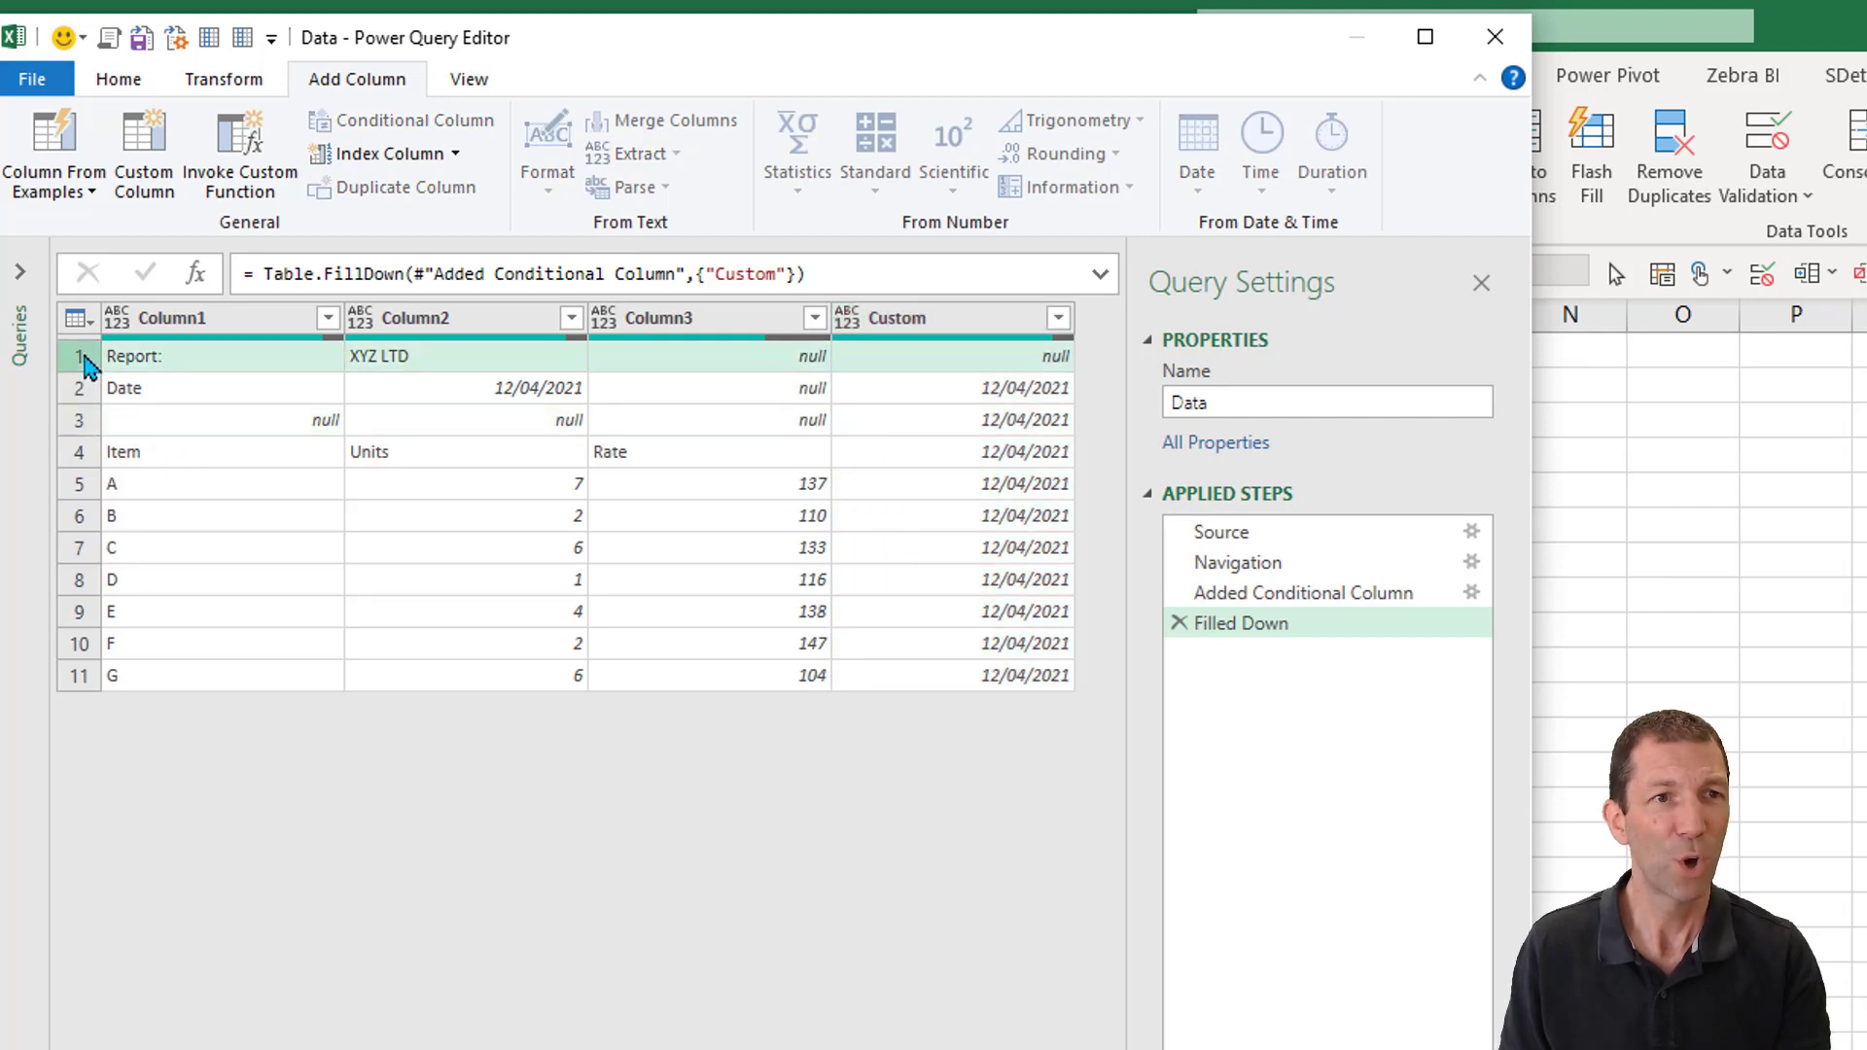
click(77, 420)
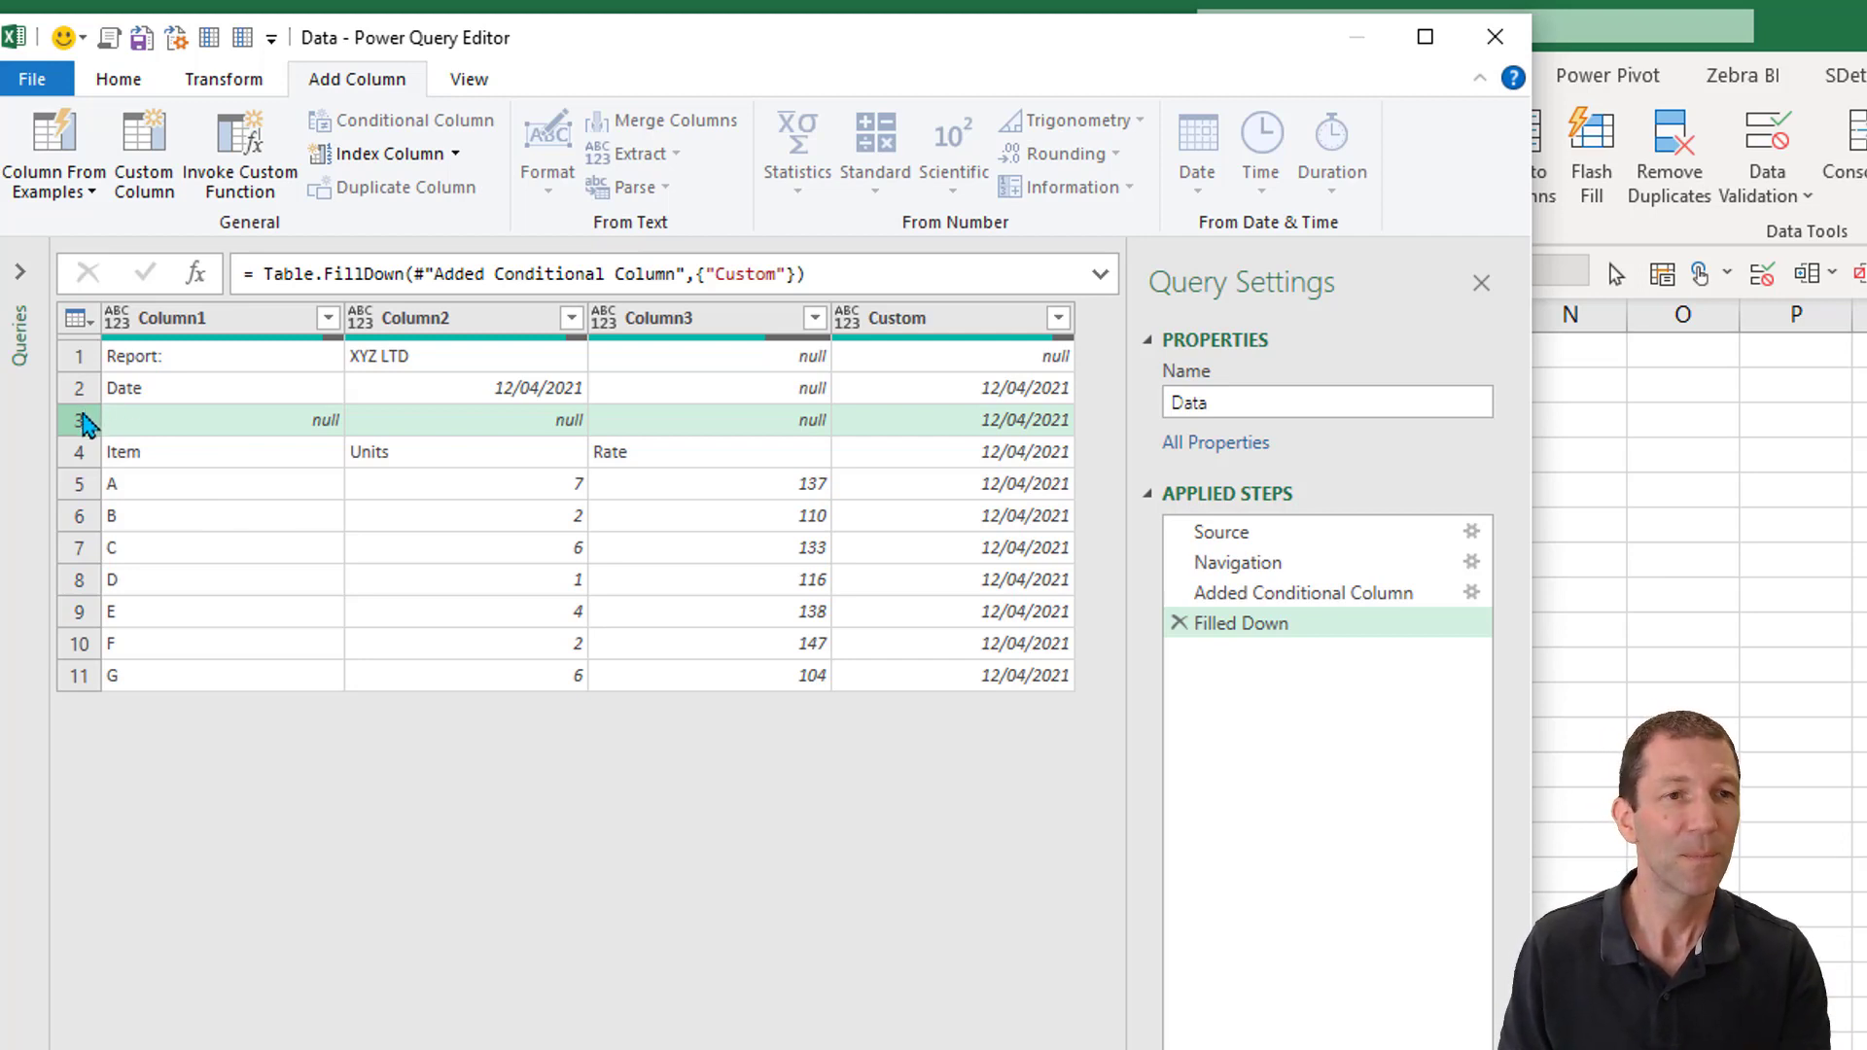
click(119, 78)
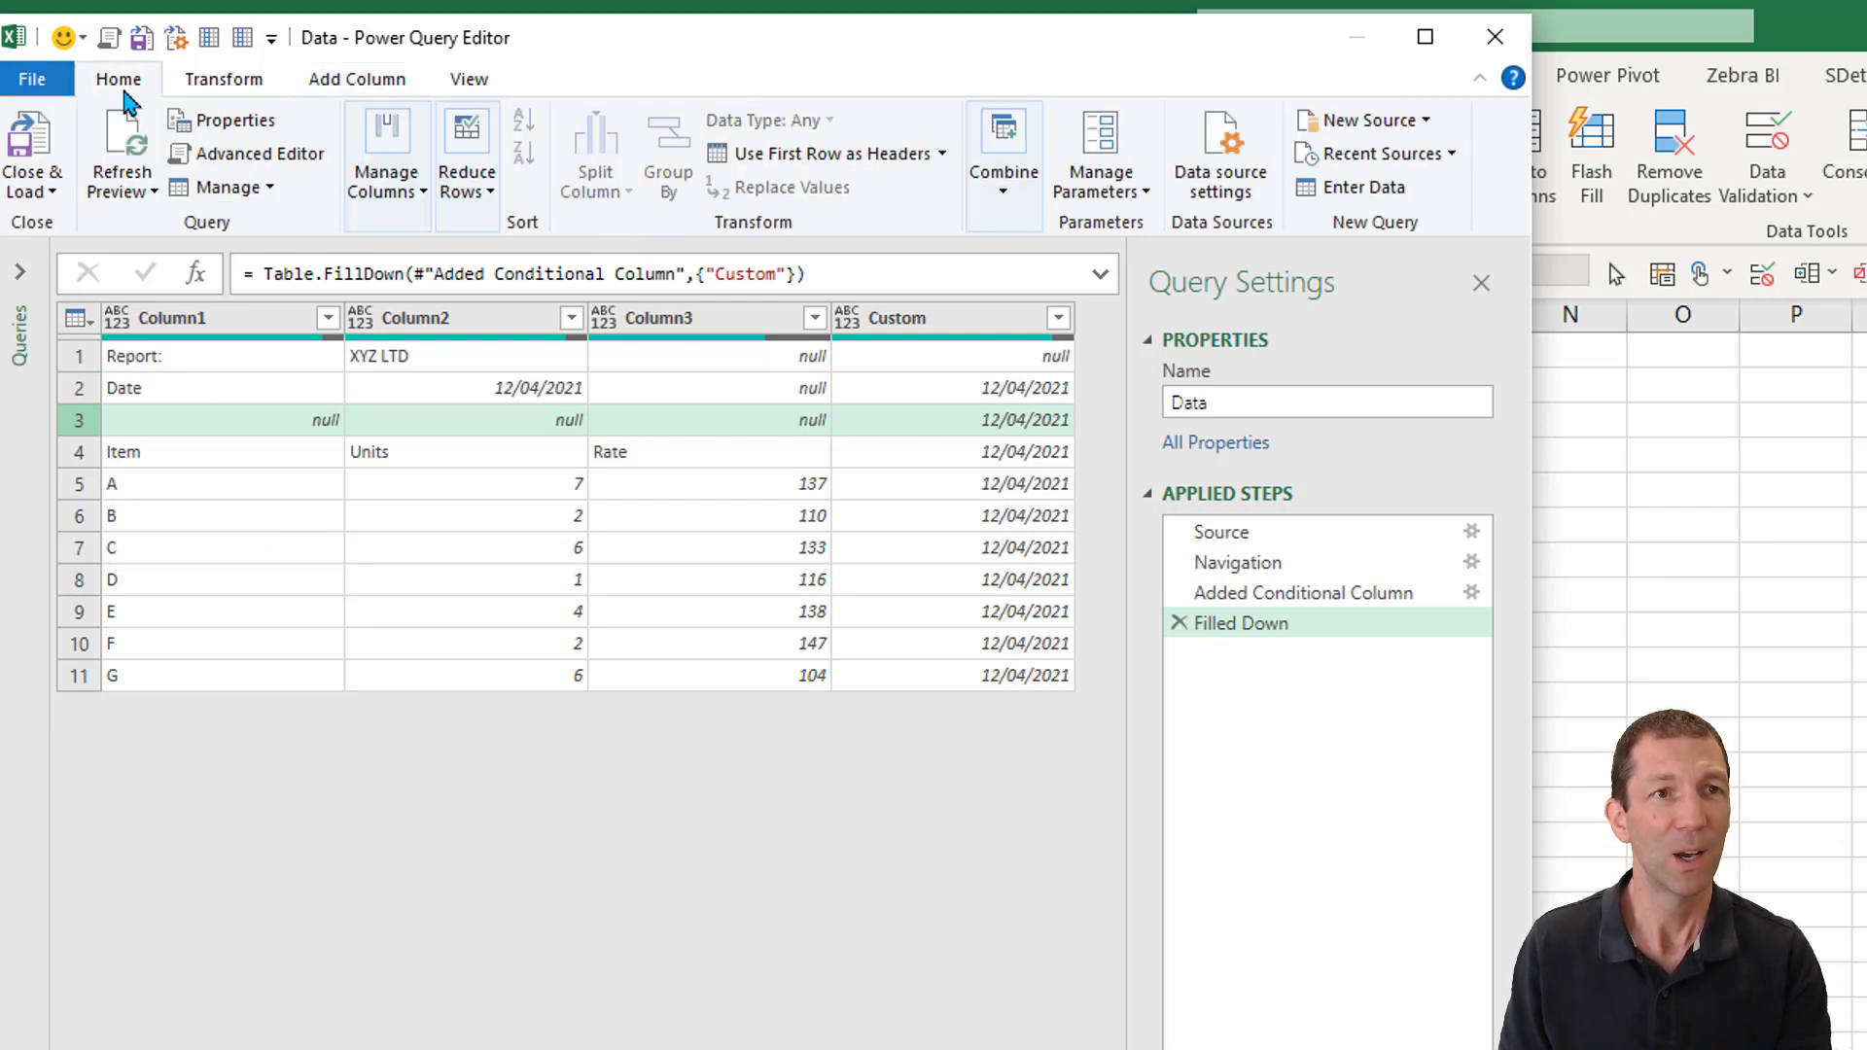
mouse_move(424, 142)
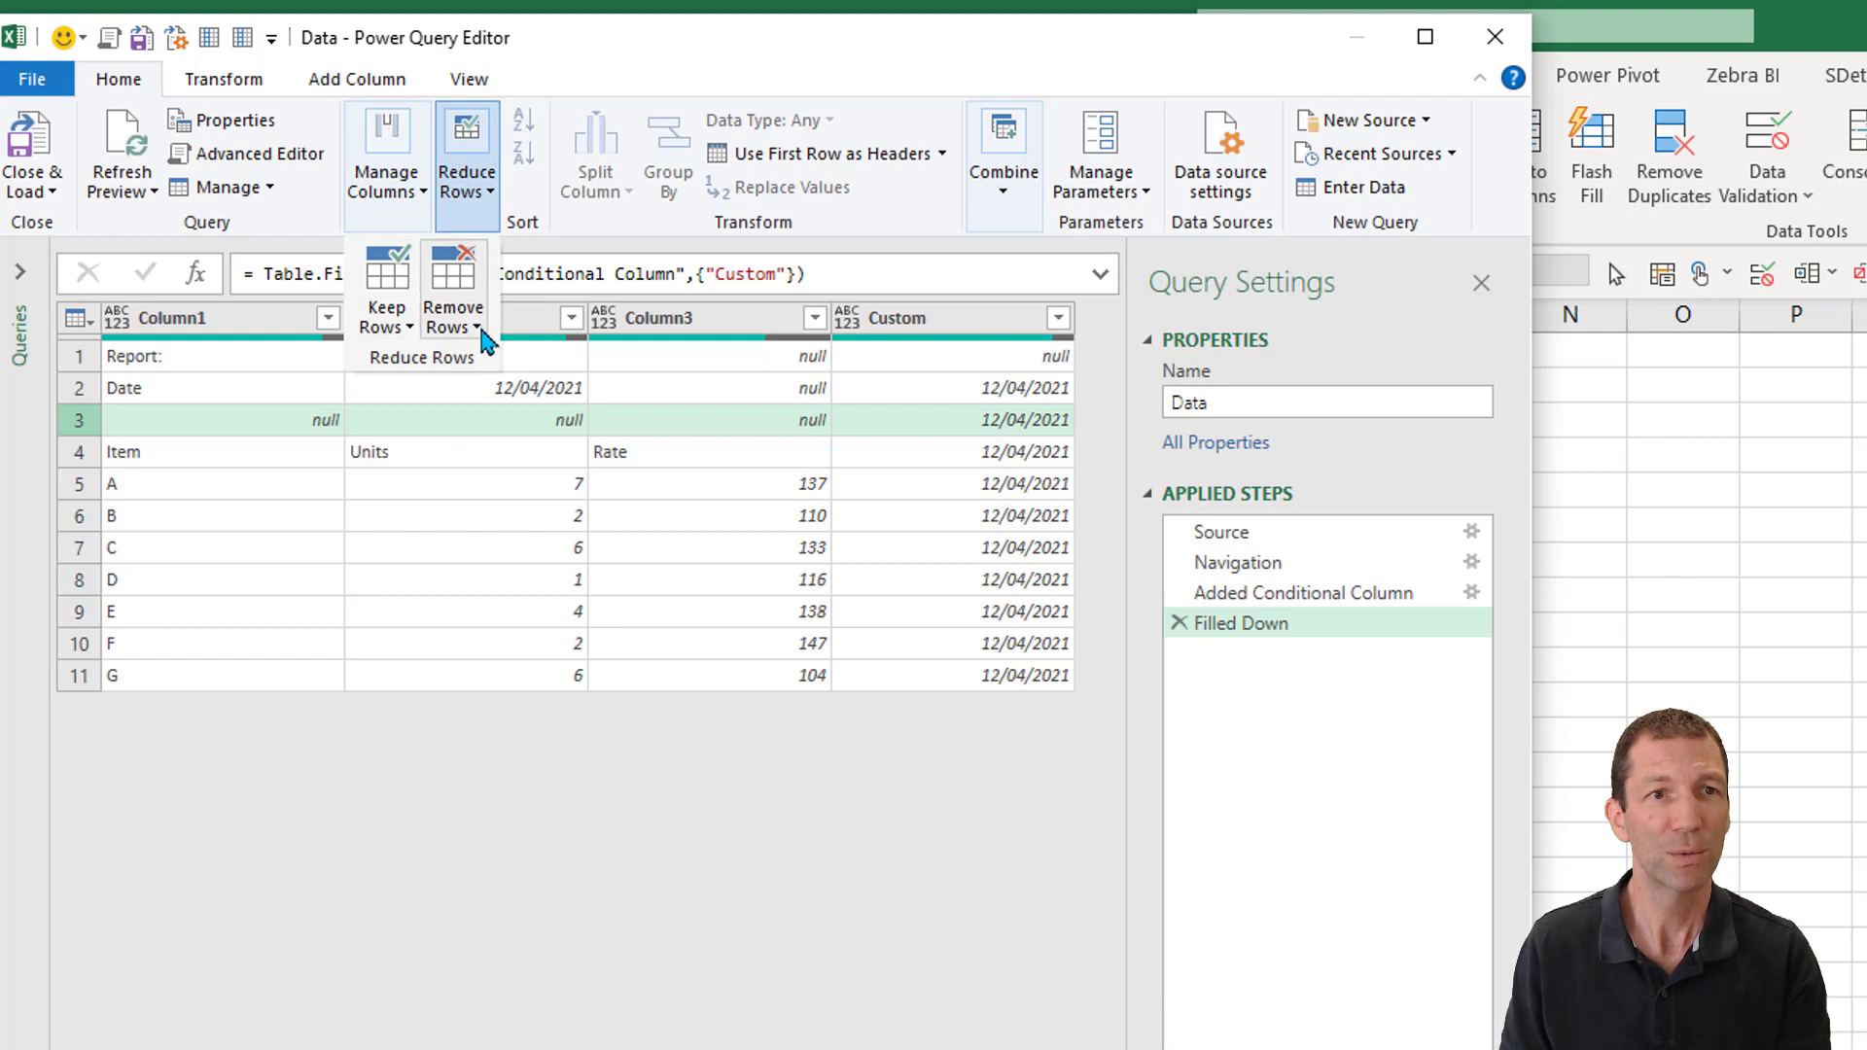
click(453, 161)
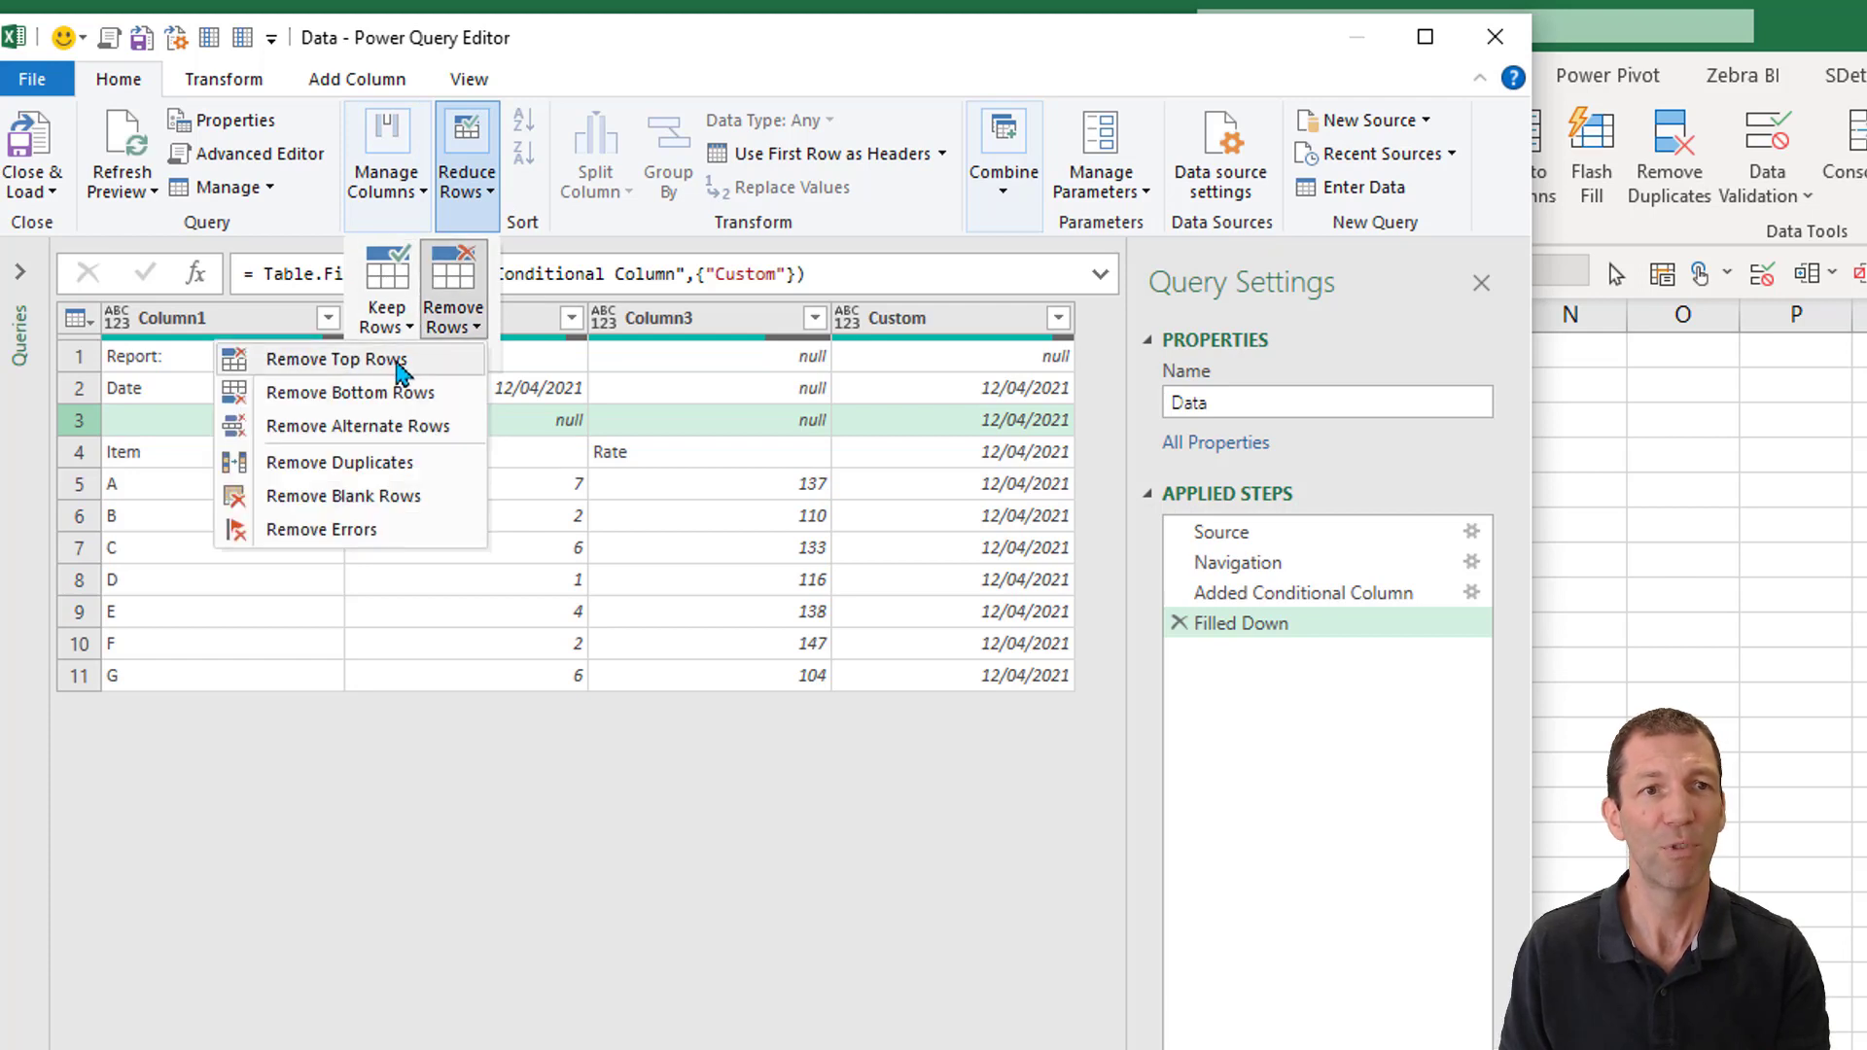
click(337, 358)
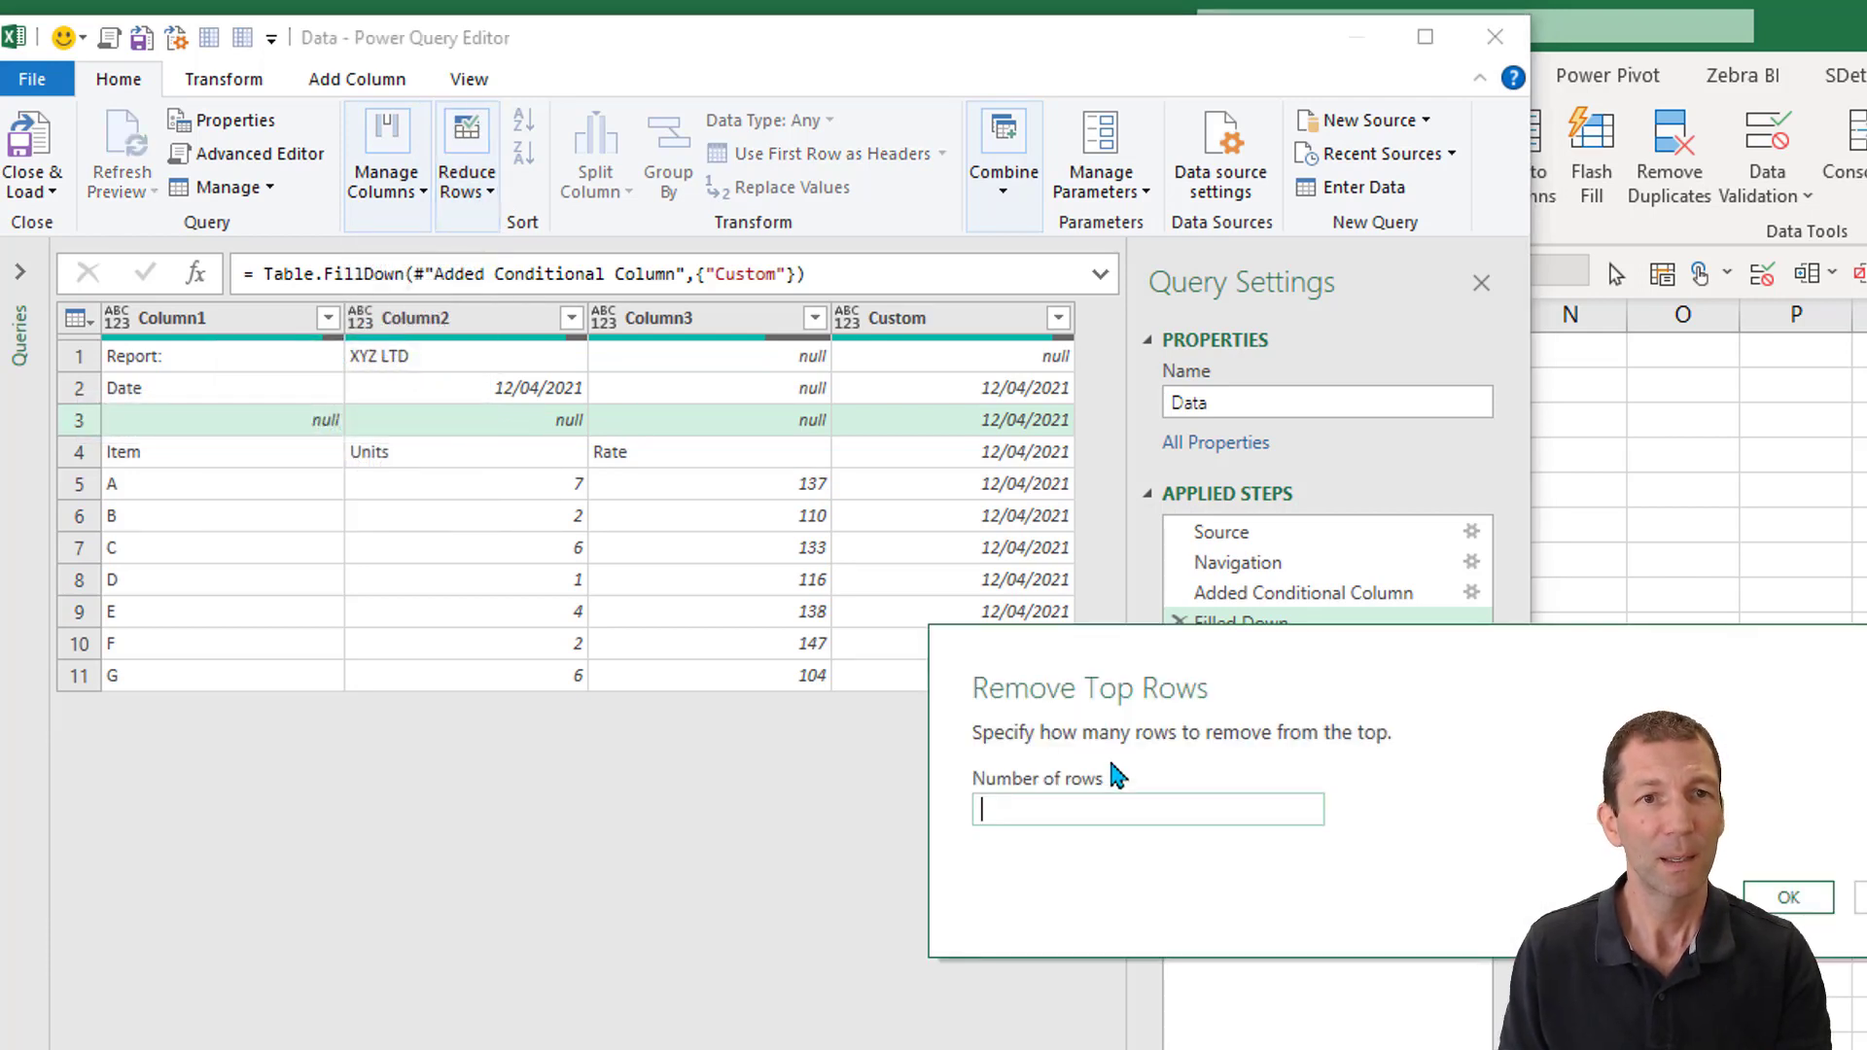
text(3)
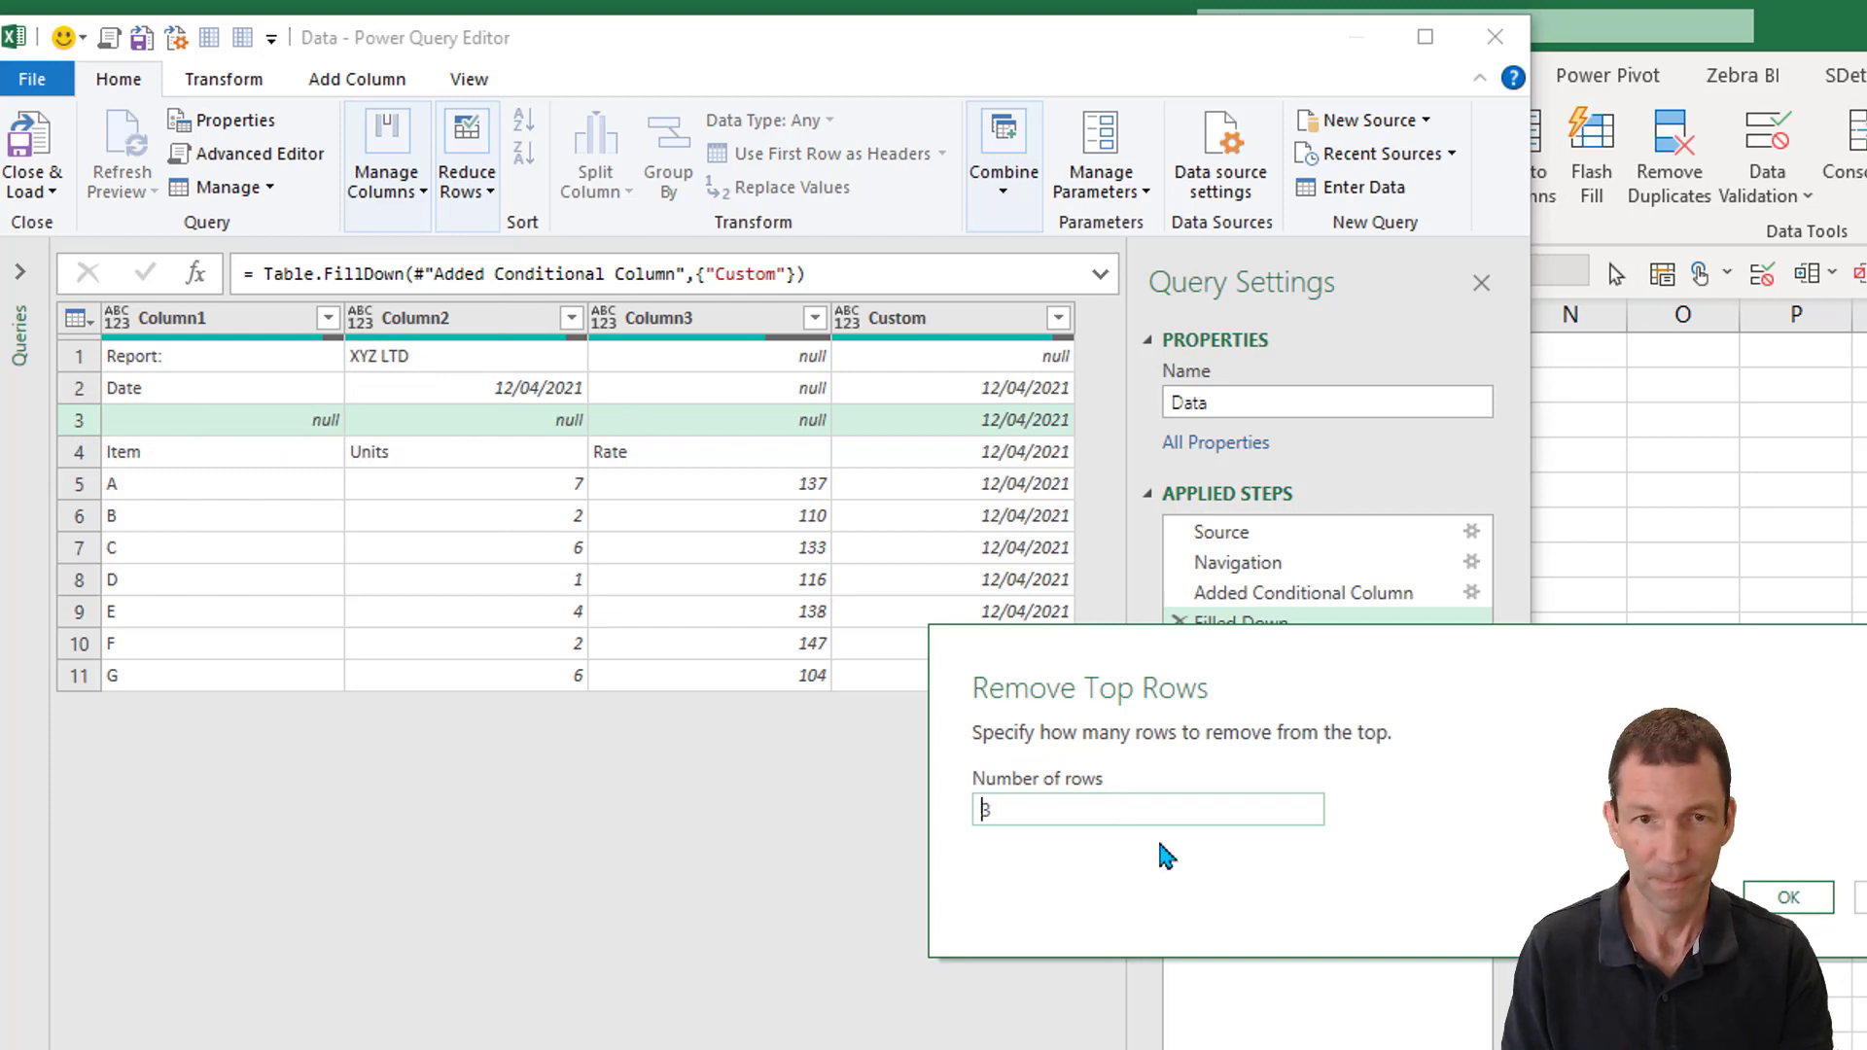
click(1787, 896)
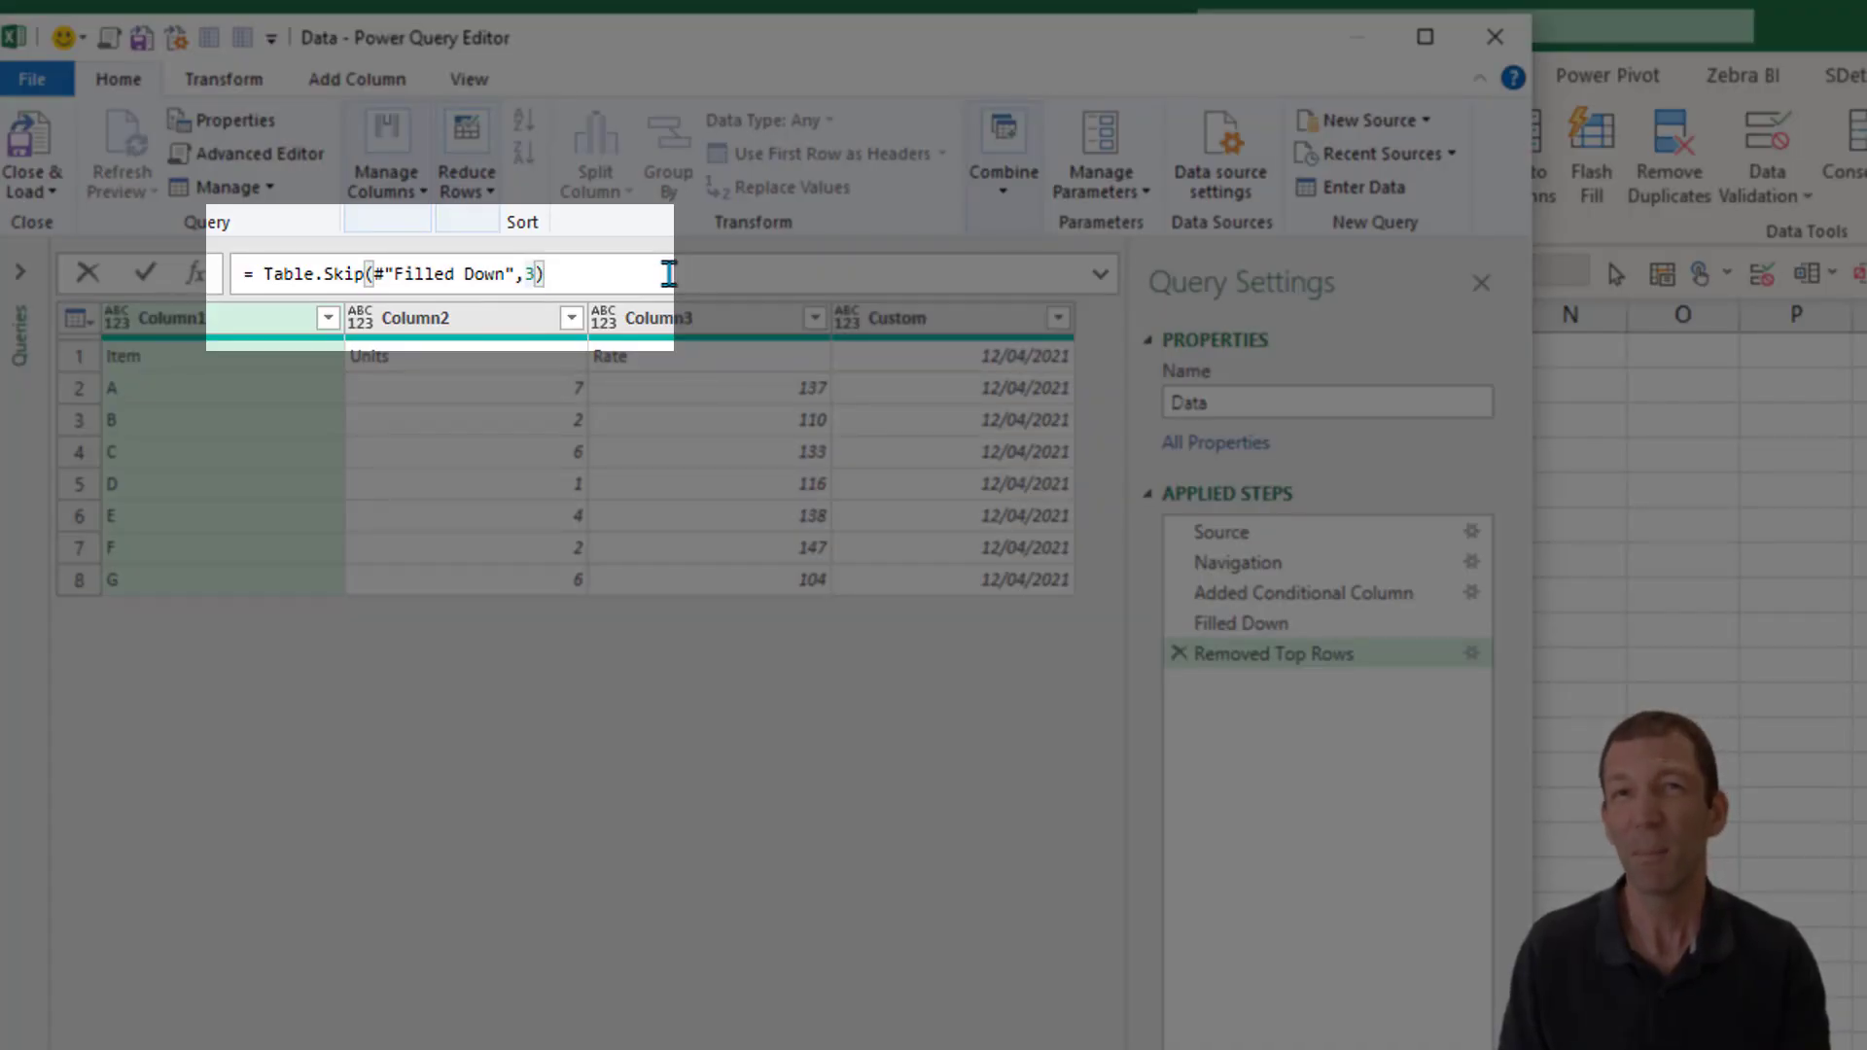
mouse_move(202, 366)
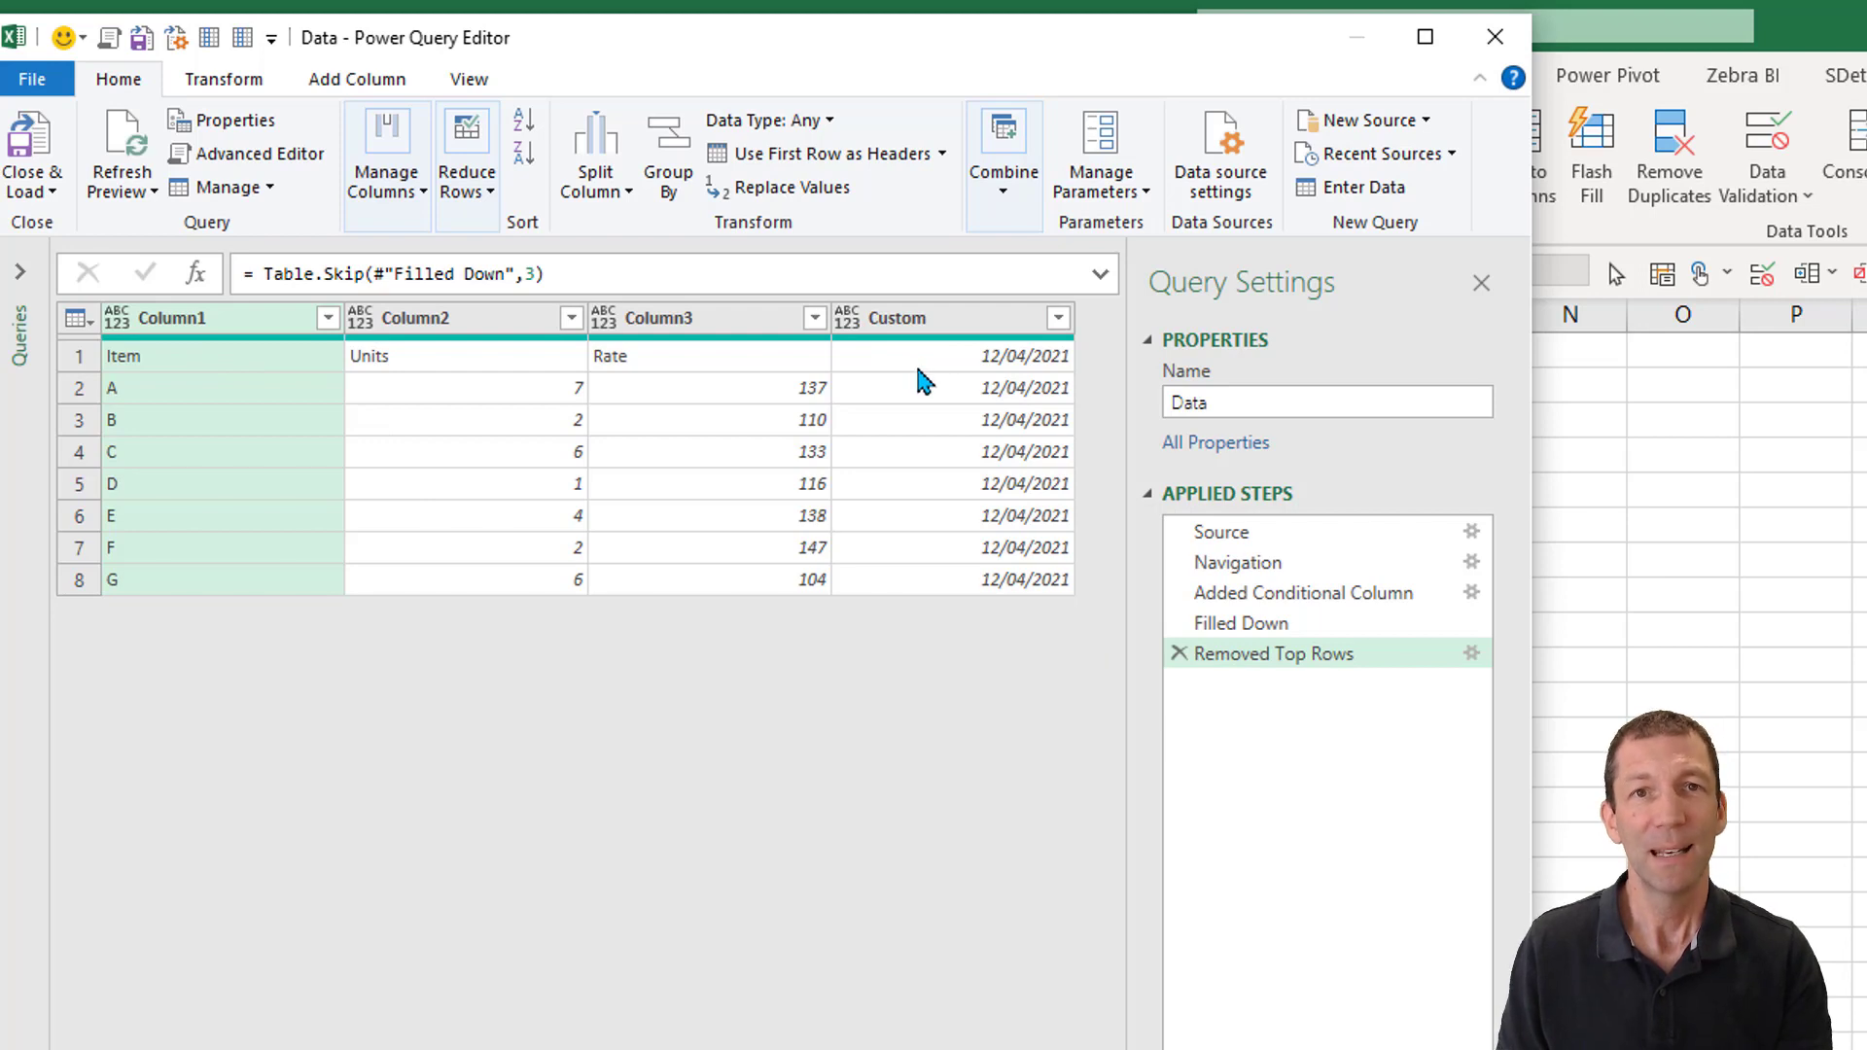
mouse_move(947, 594)
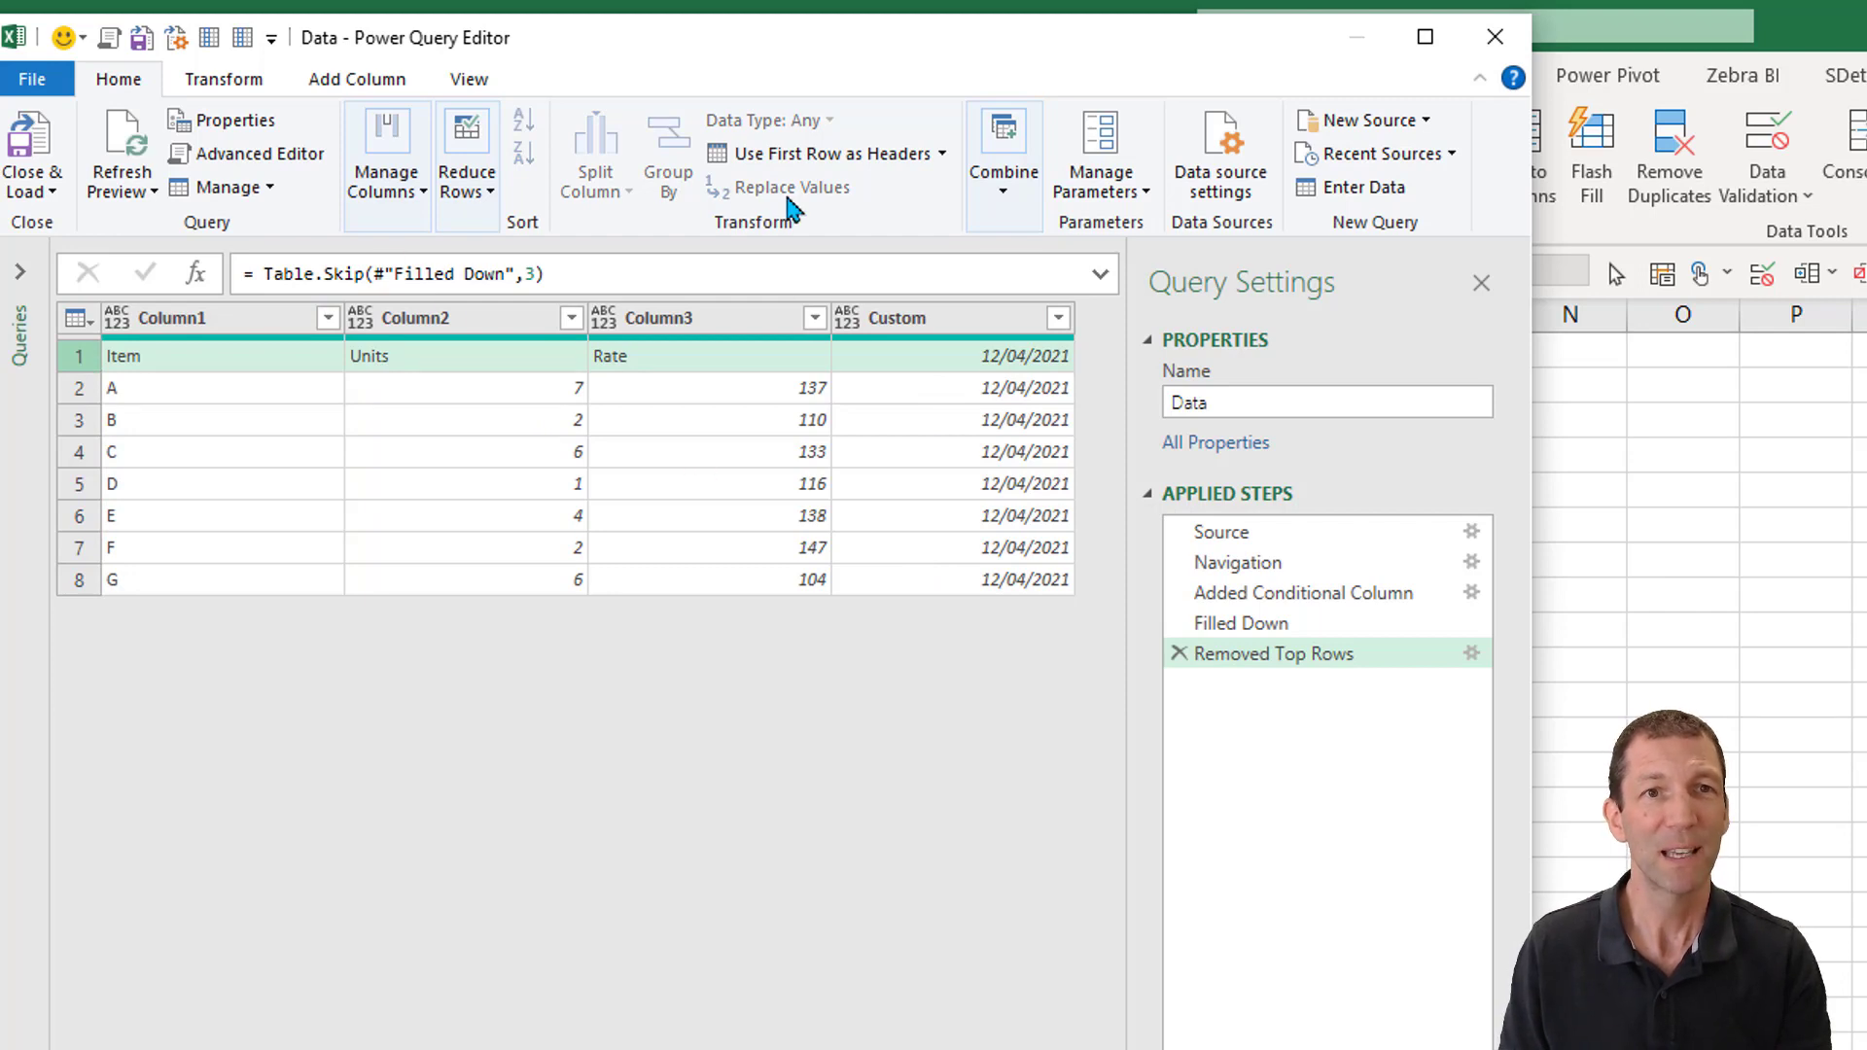
mouse_move(830, 152)
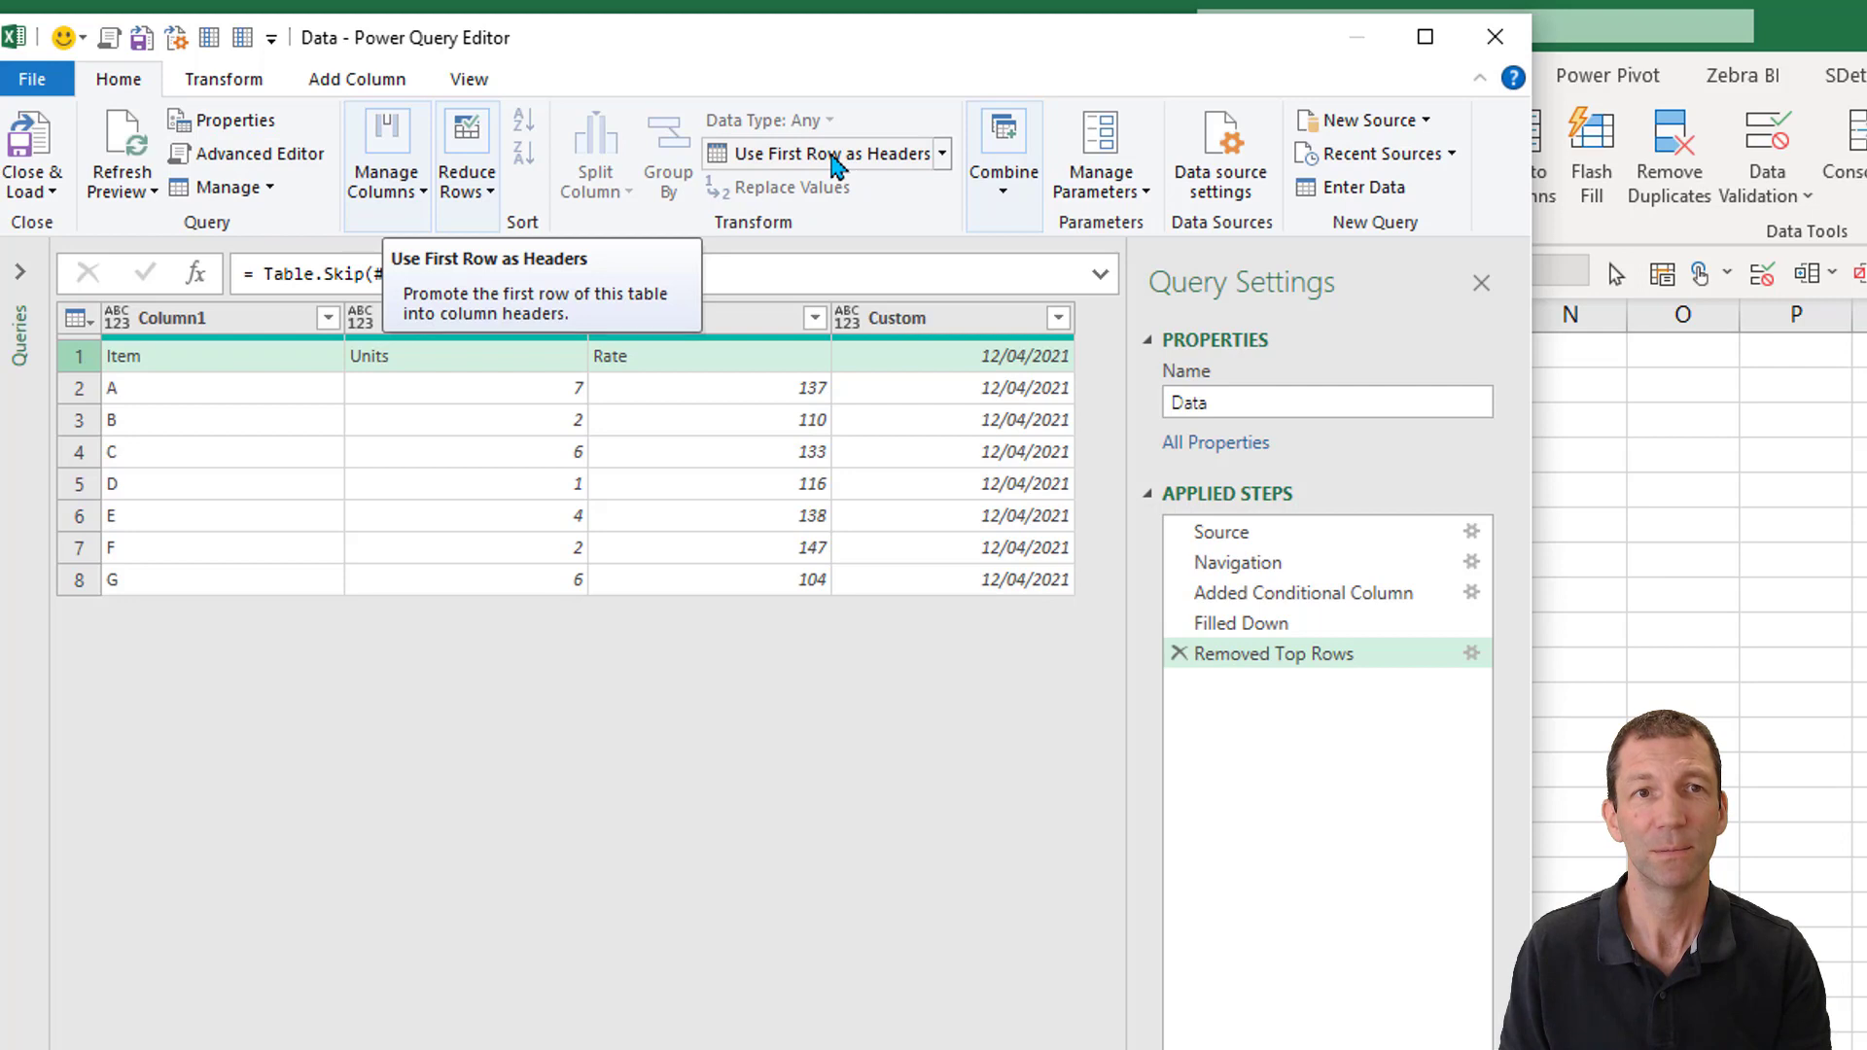
Use the first row as headers and rename the 12/04/2021 column to Date
click(821, 152)
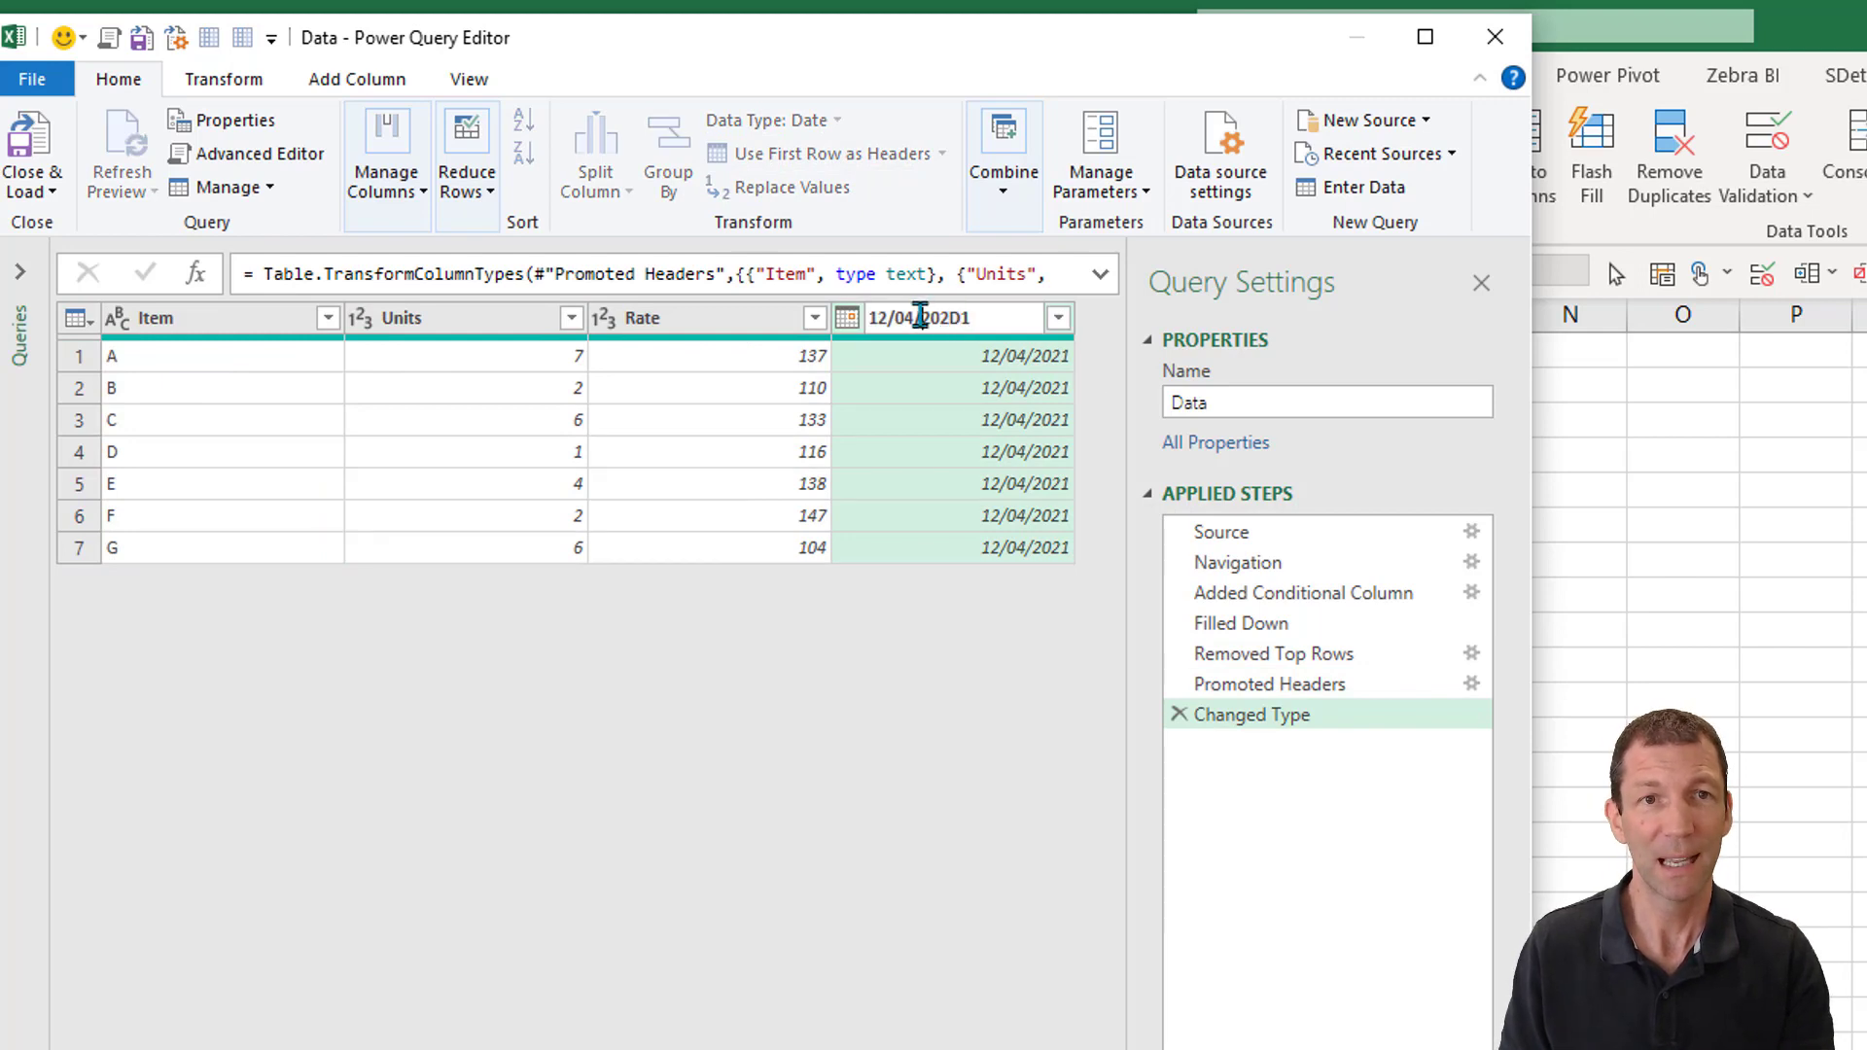
text(Date)
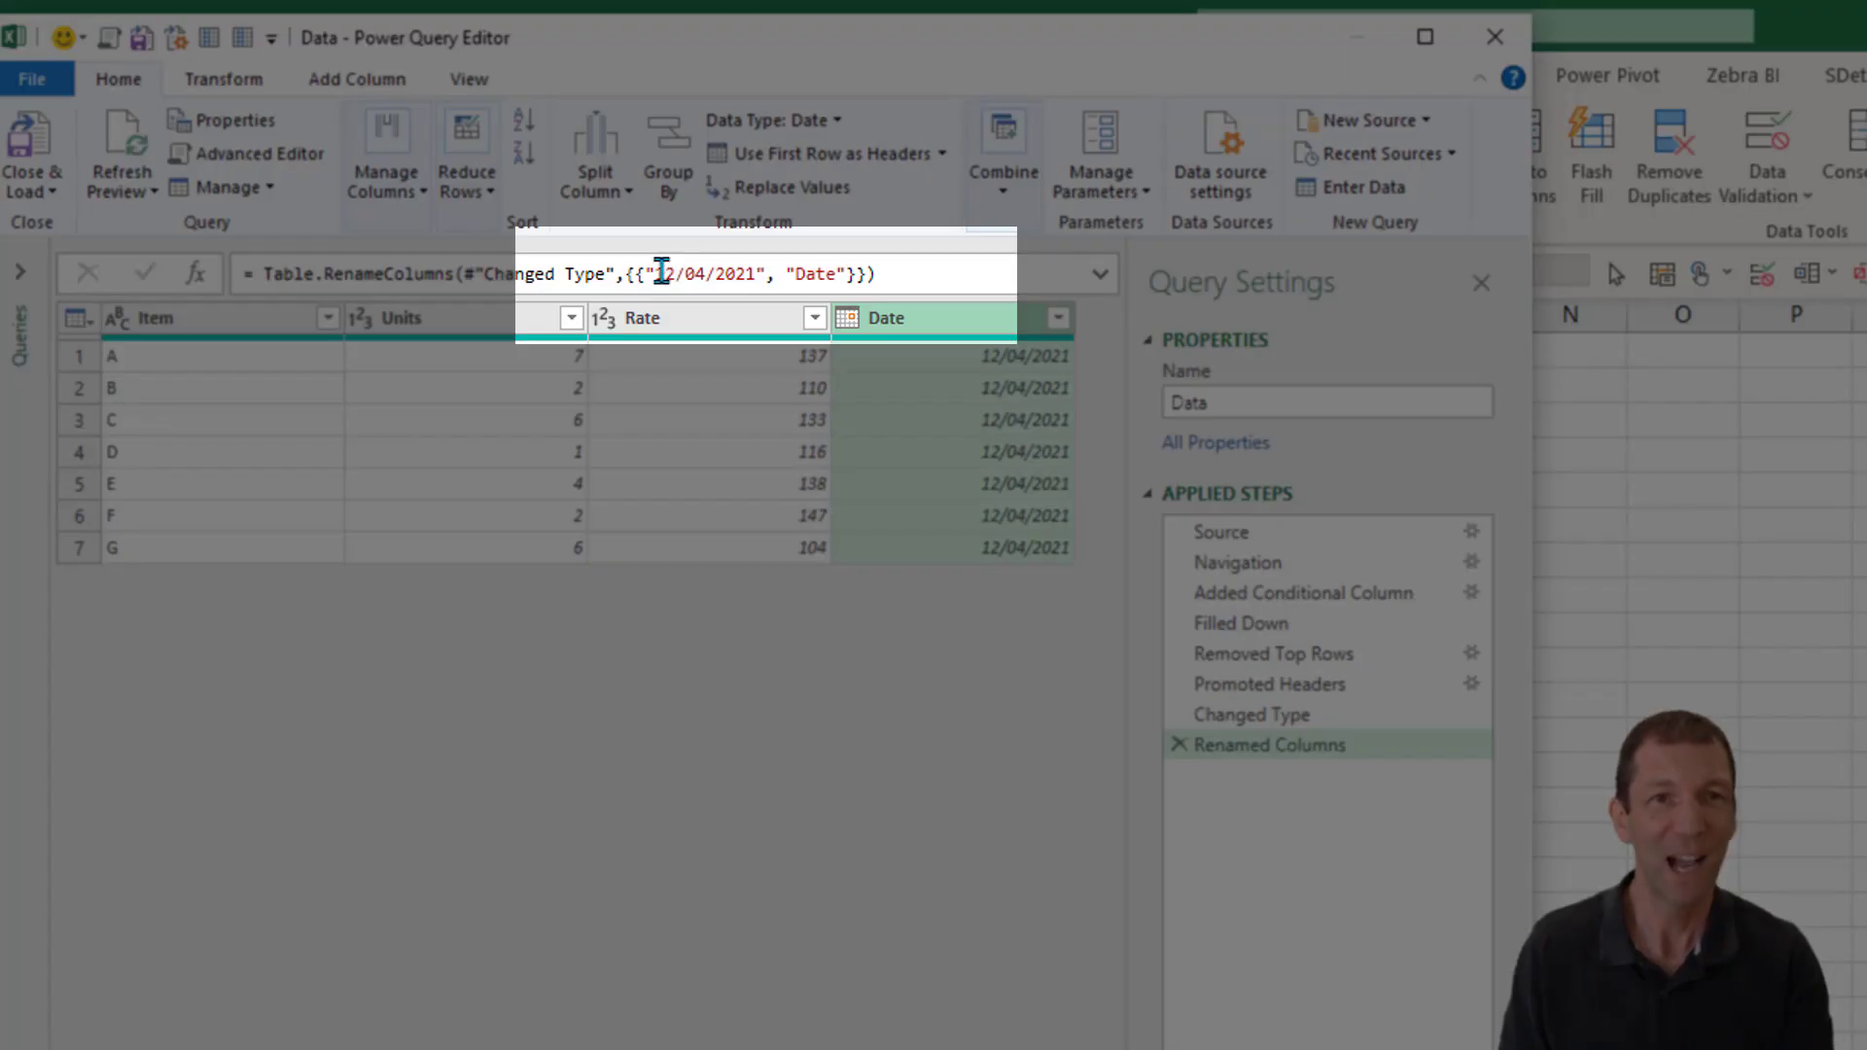
double_click(704, 272)
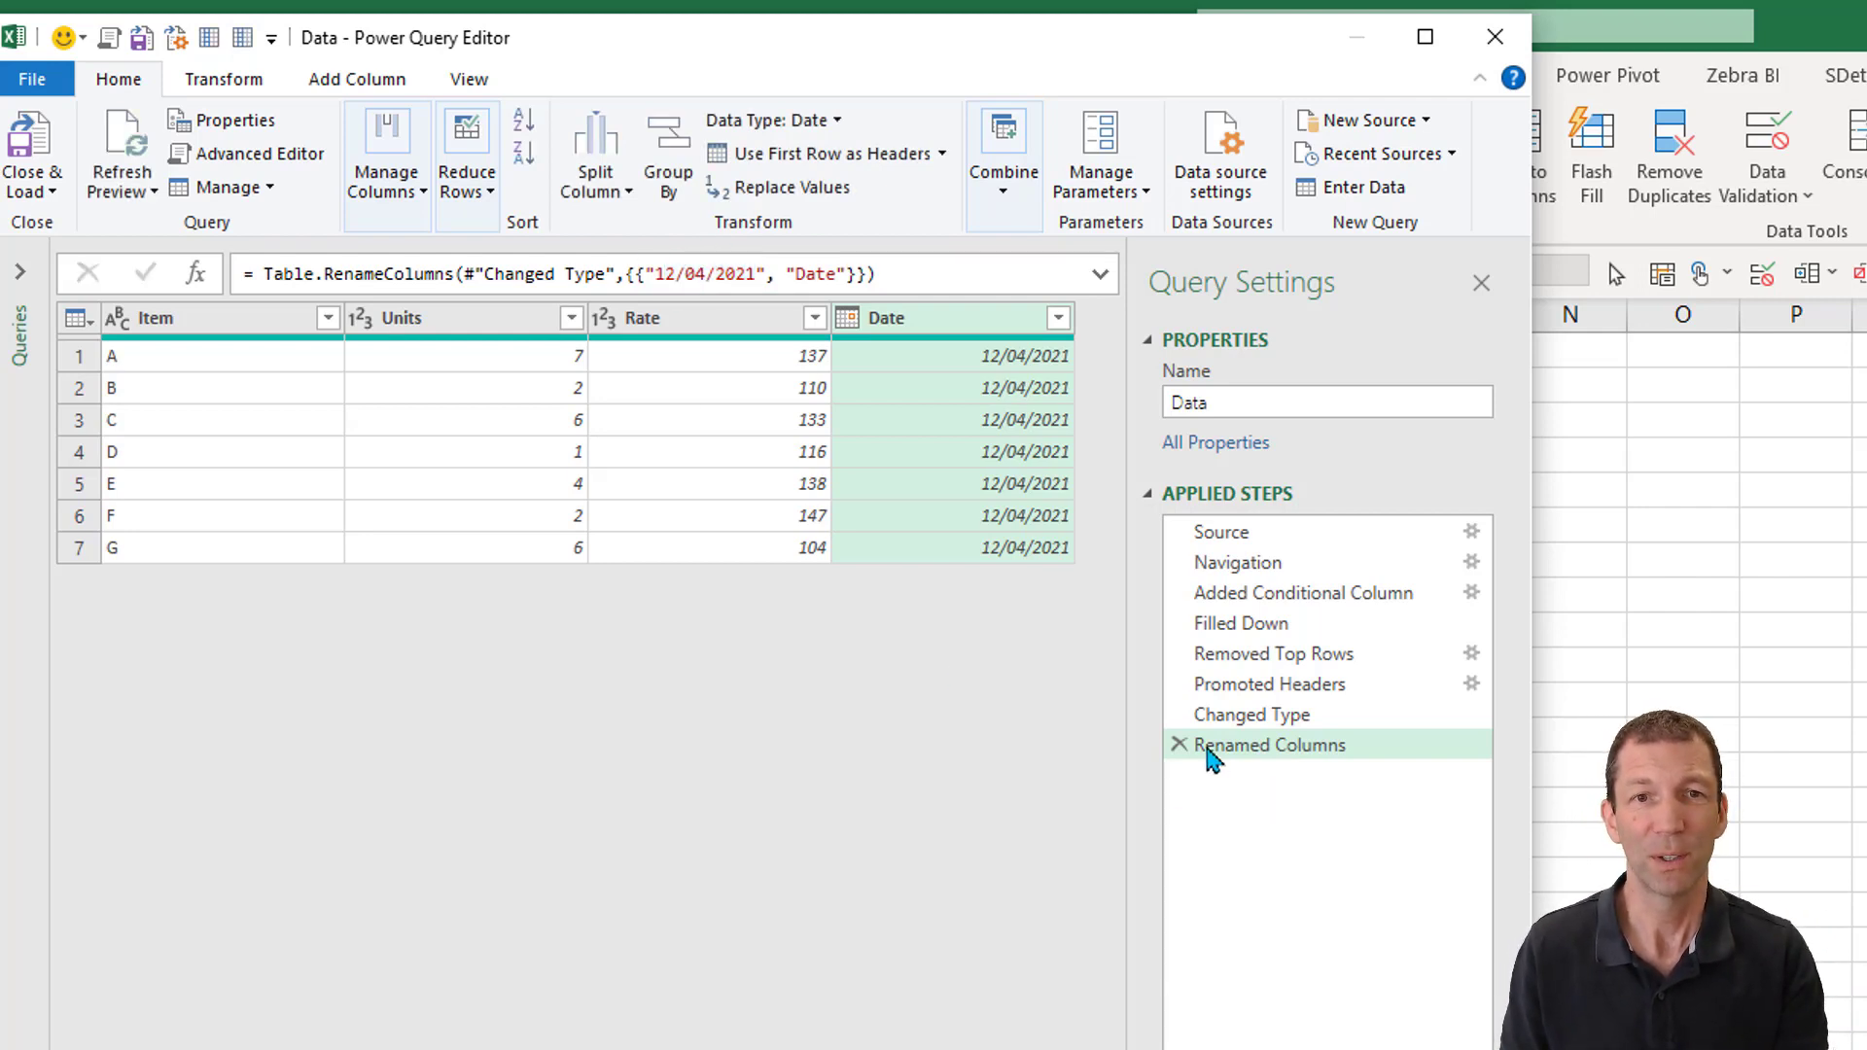
Delete the Promoted Headers step, reverting to Column1–Column3 and Custom
click(1250, 714)
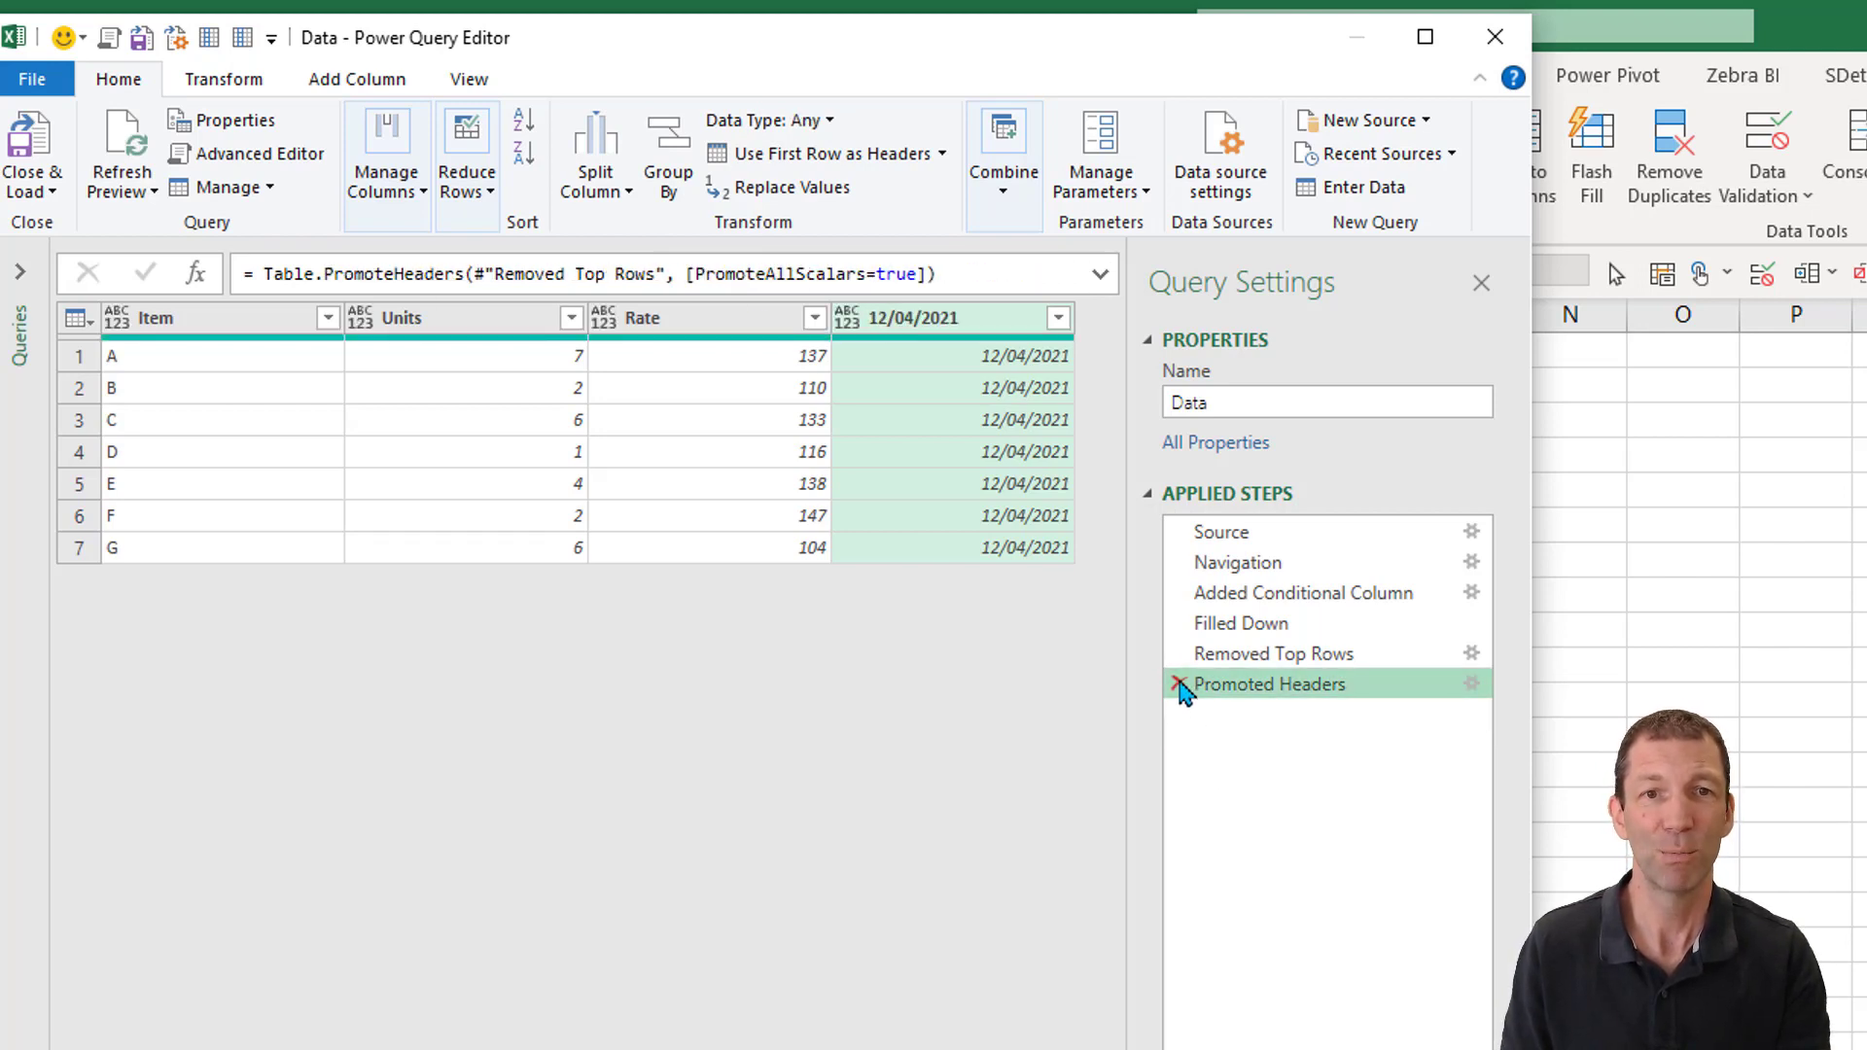
click(1181, 691)
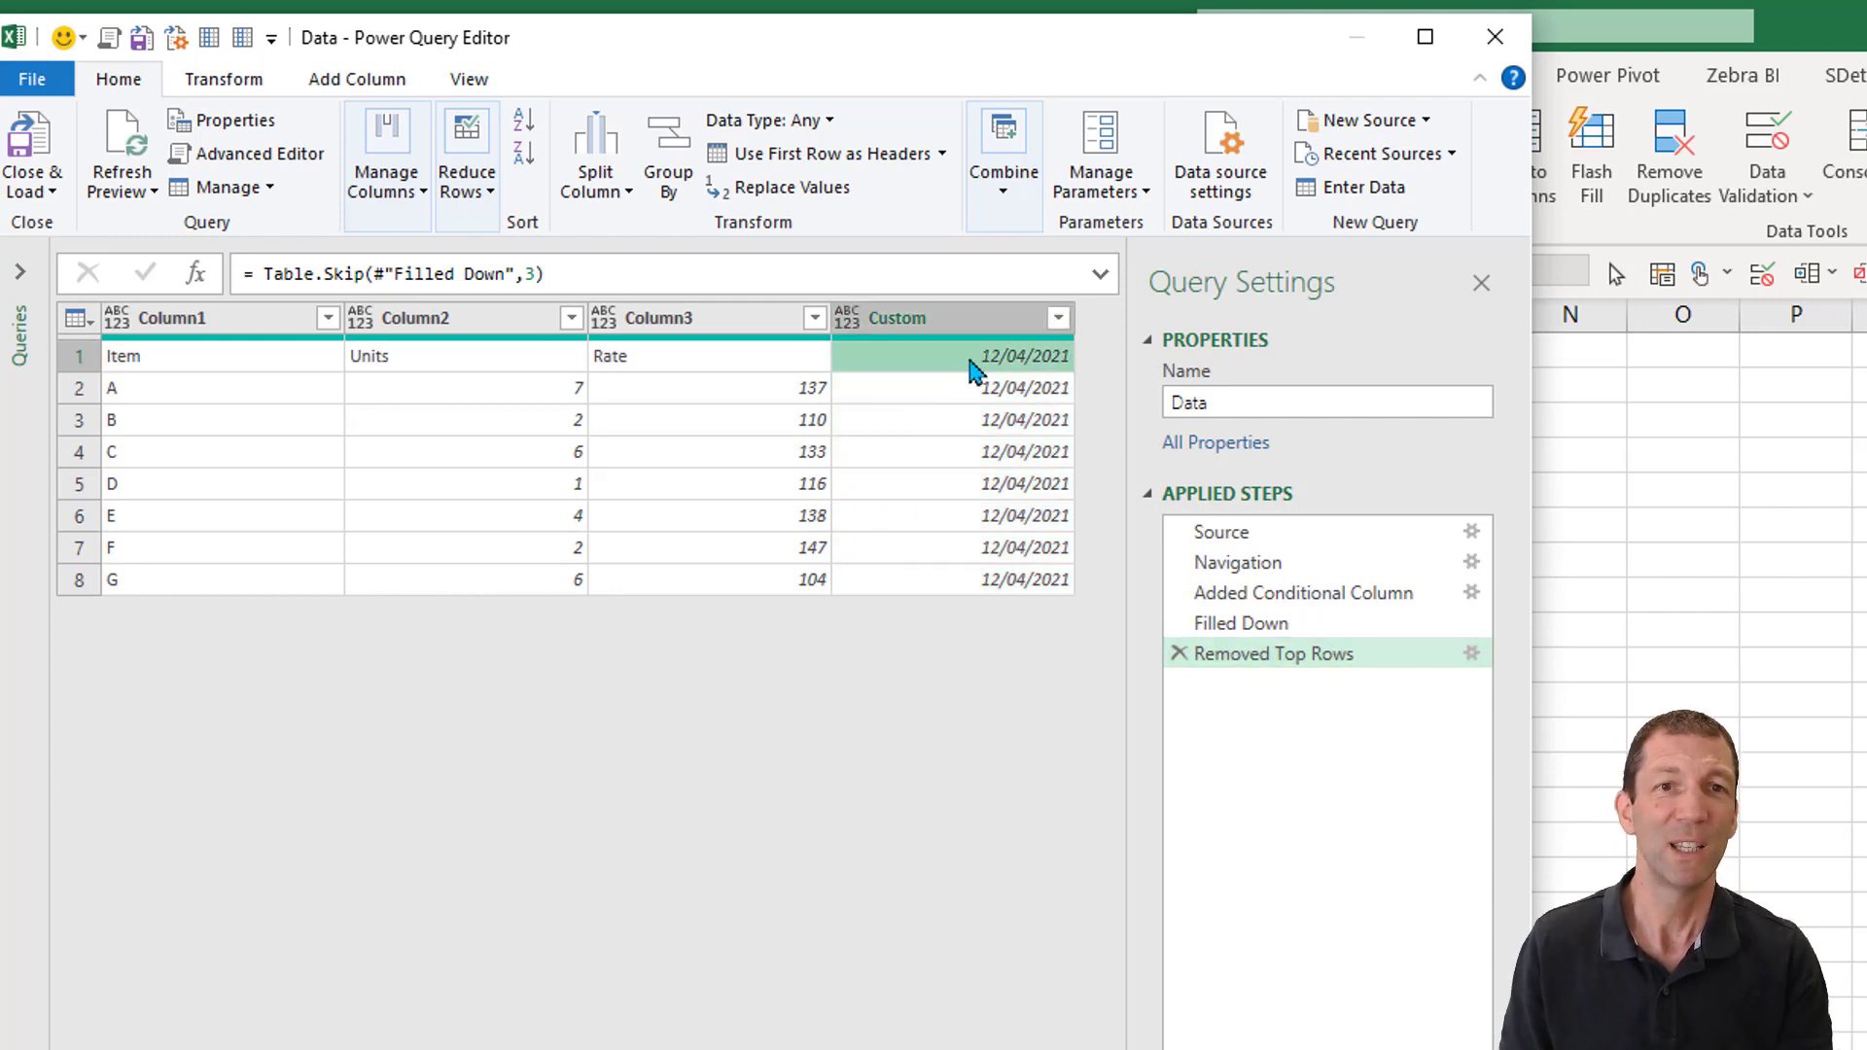
mouse_move(1011, 367)
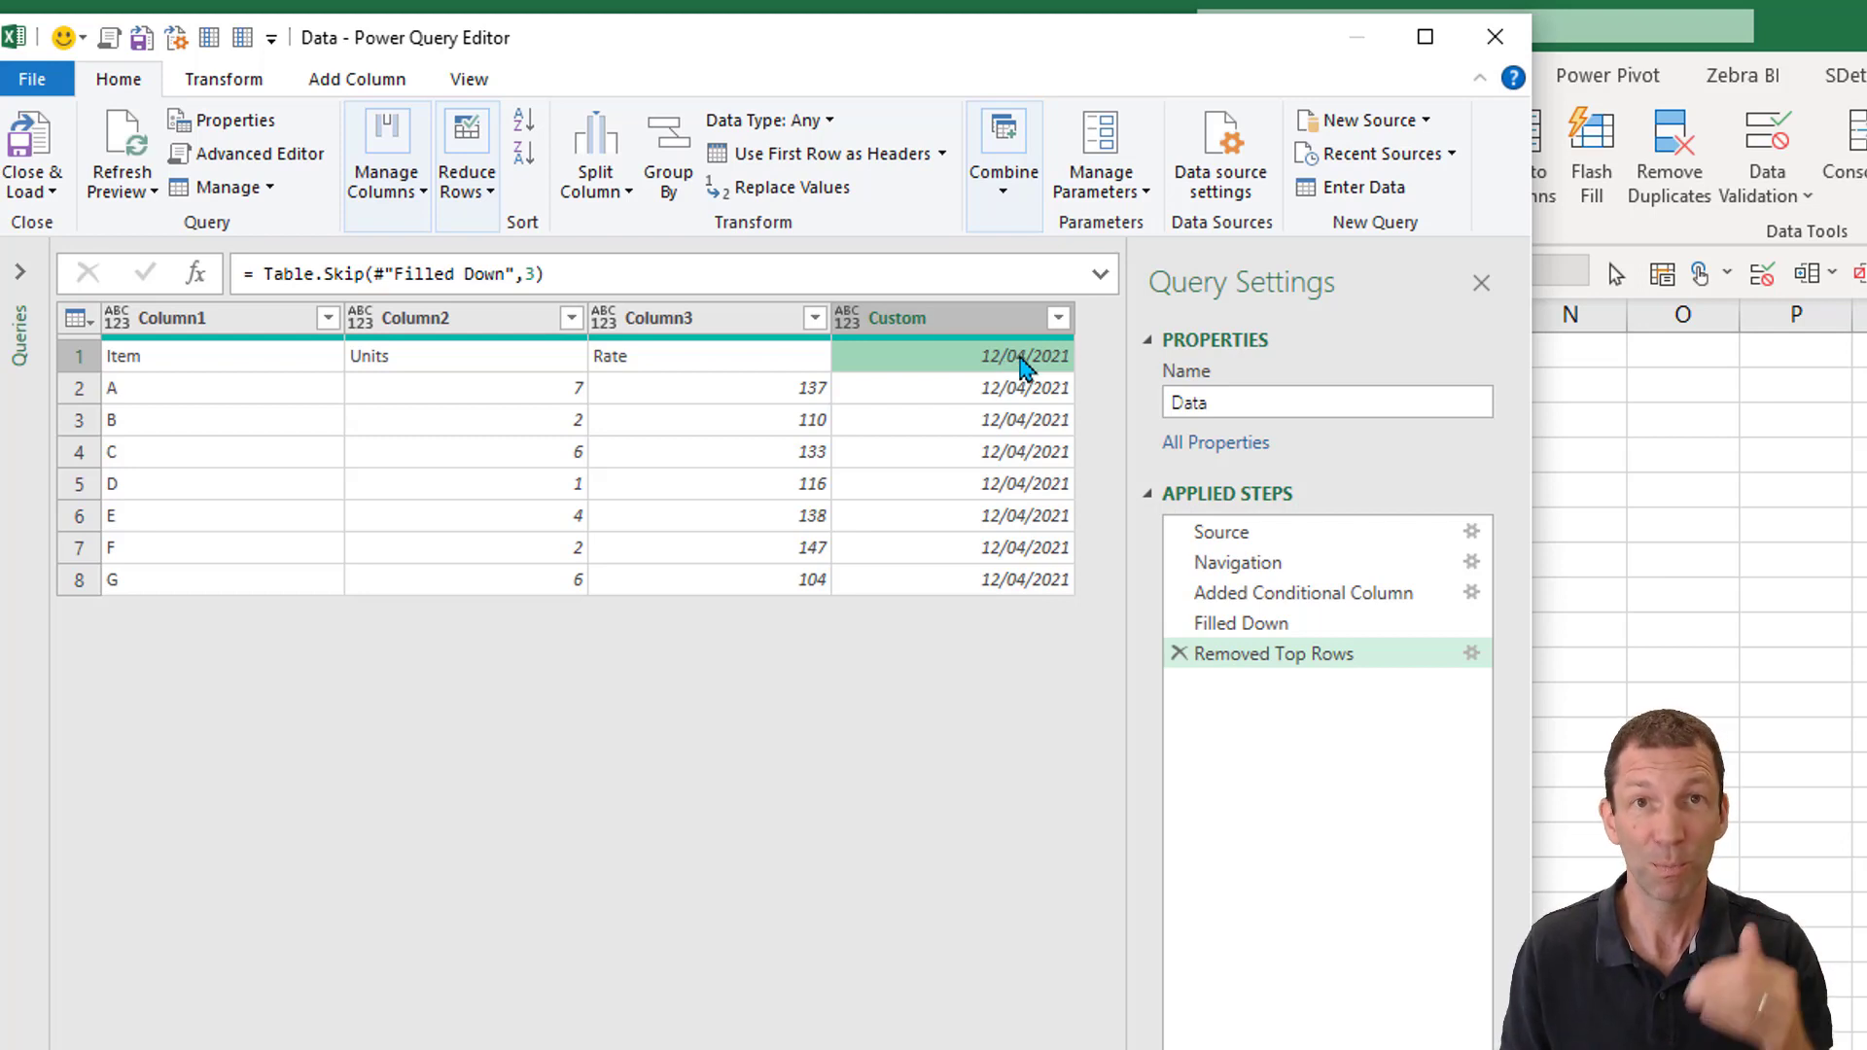
mouse_move(1536, 543)
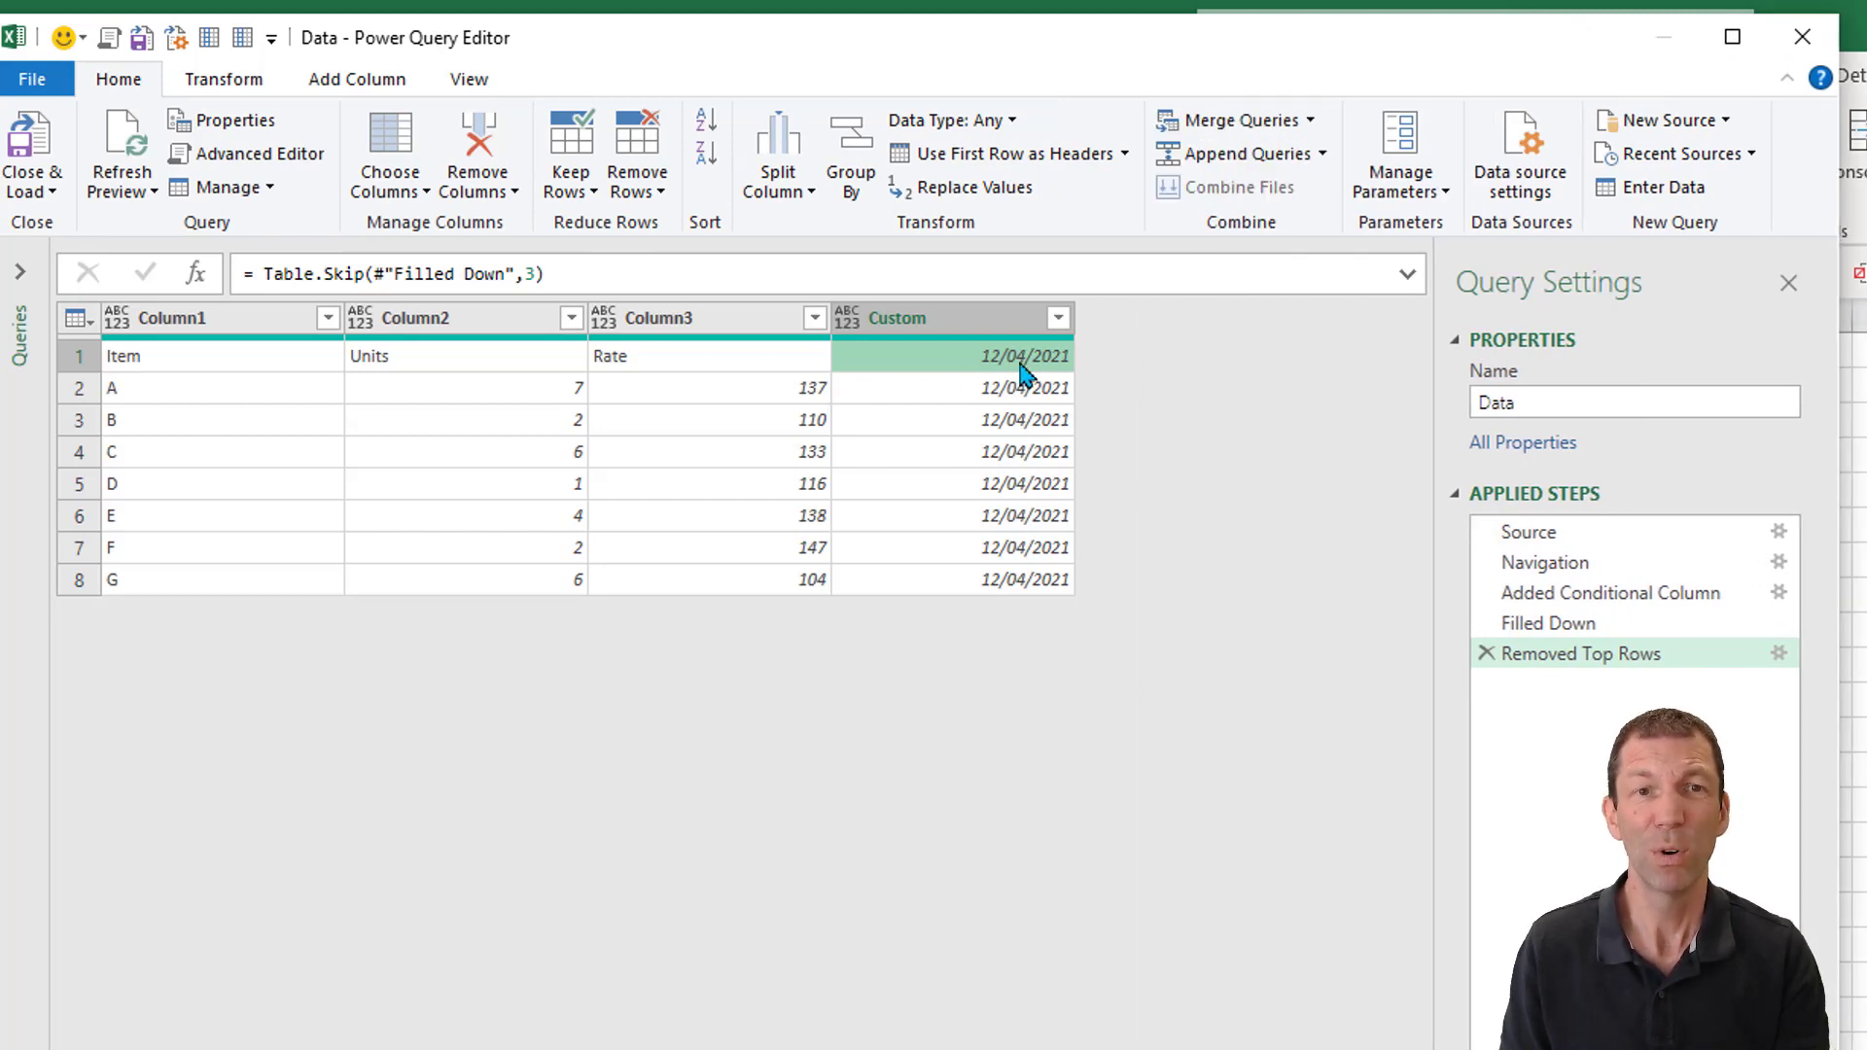
mouse_move(1126, 383)
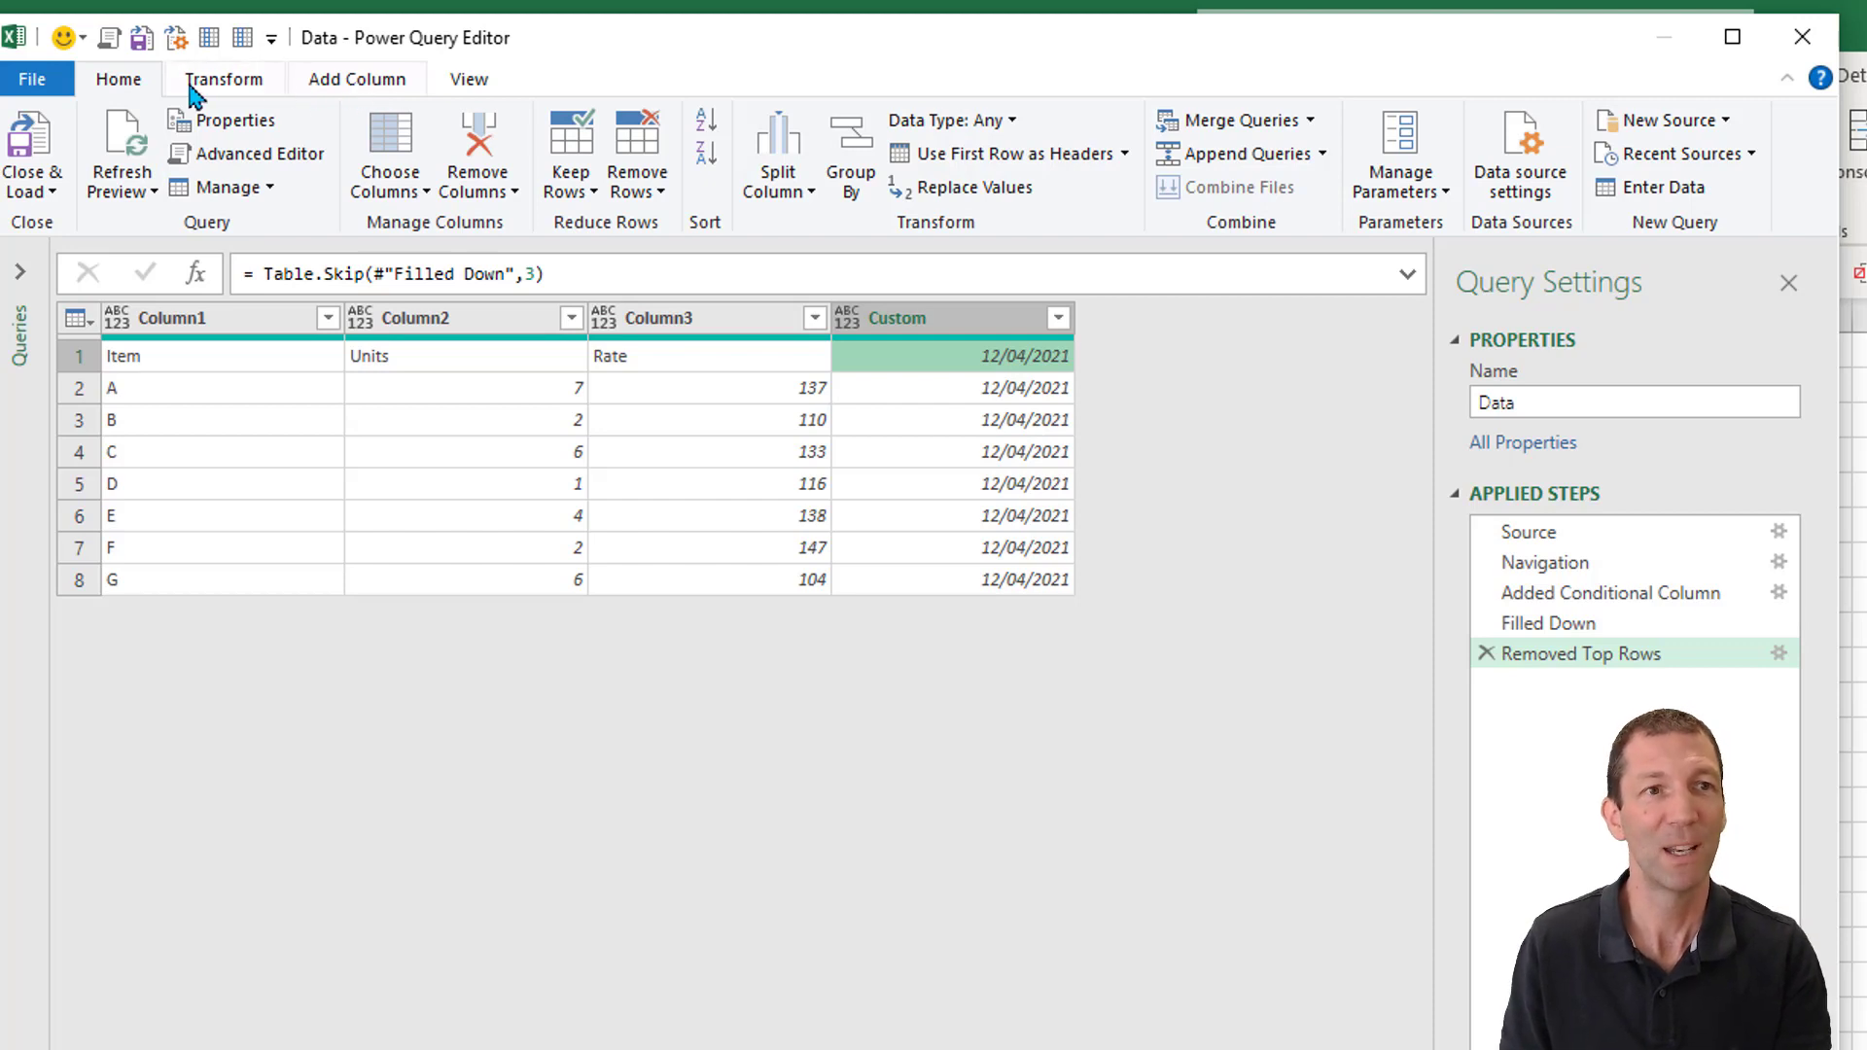
Add an Index column numbering rows from 0
click(356, 78)
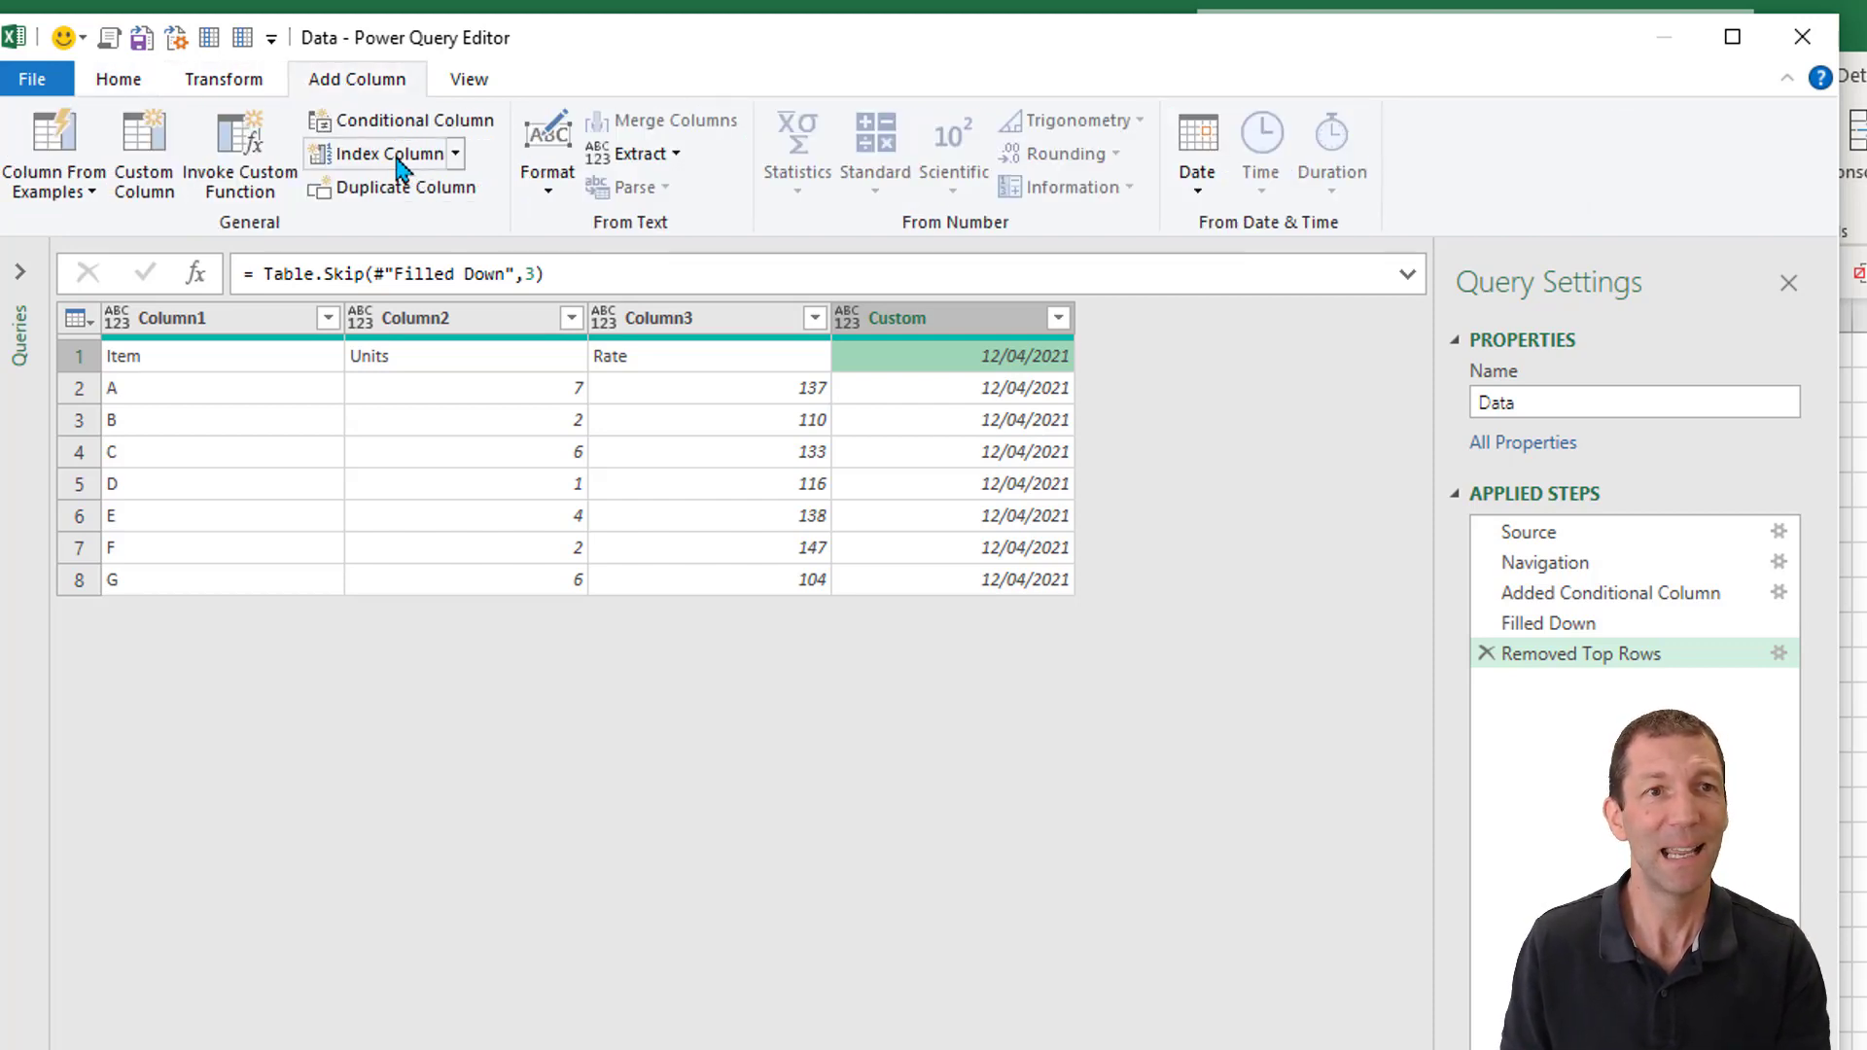
click(384, 151)
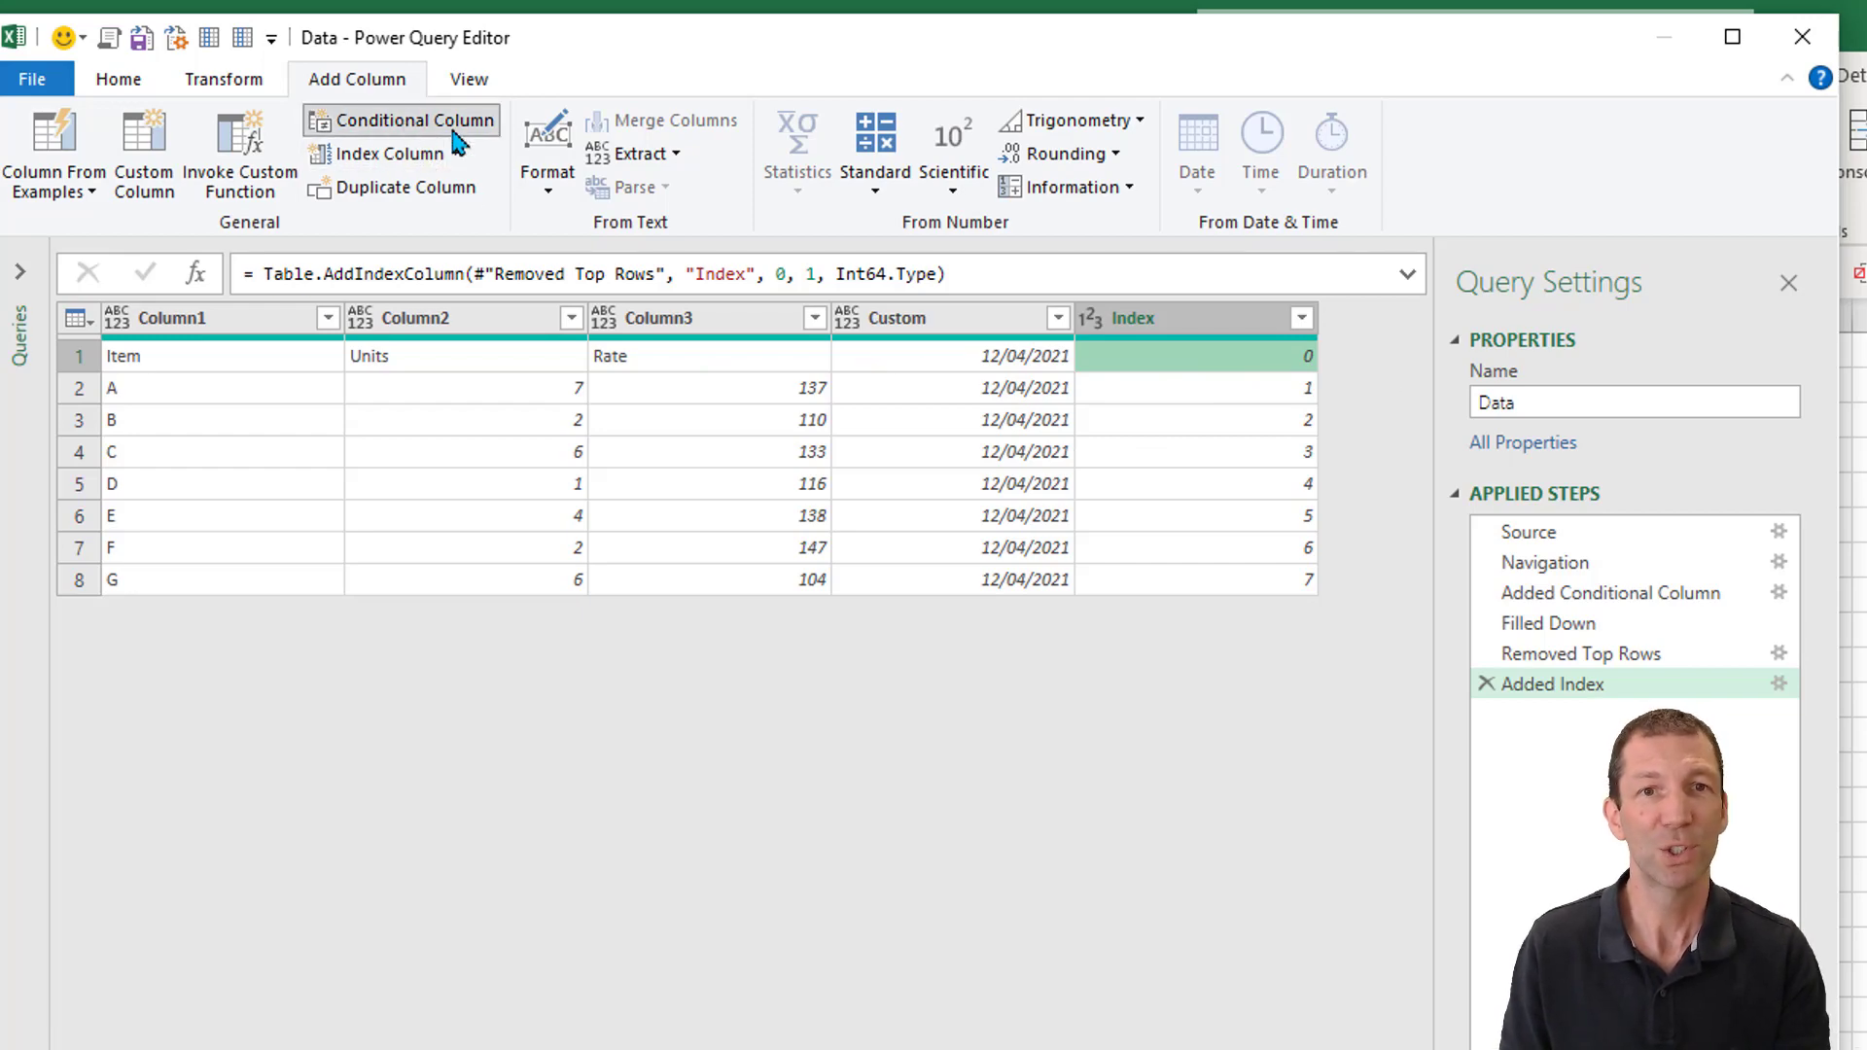
Create conditional column Custom.1: Date when Index equals 0, otherwise the Custom value
click(412, 119)
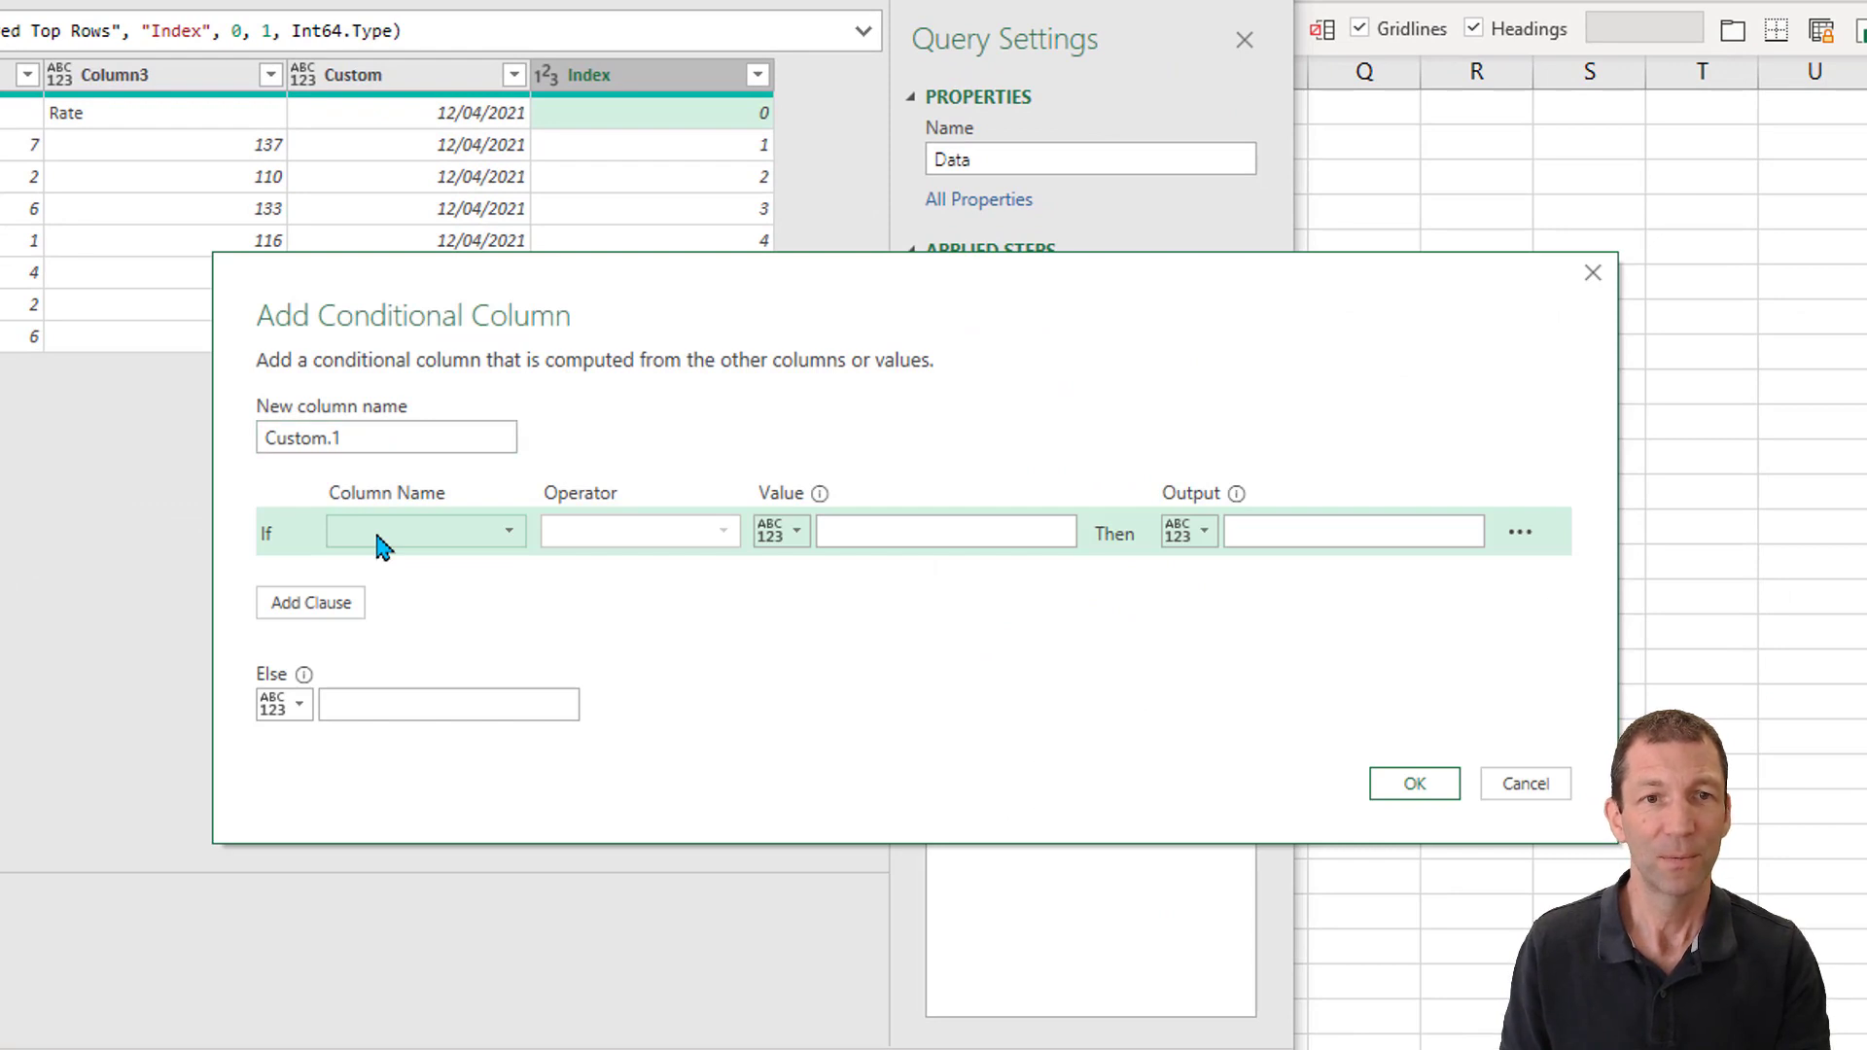
click(426, 531)
text(0)
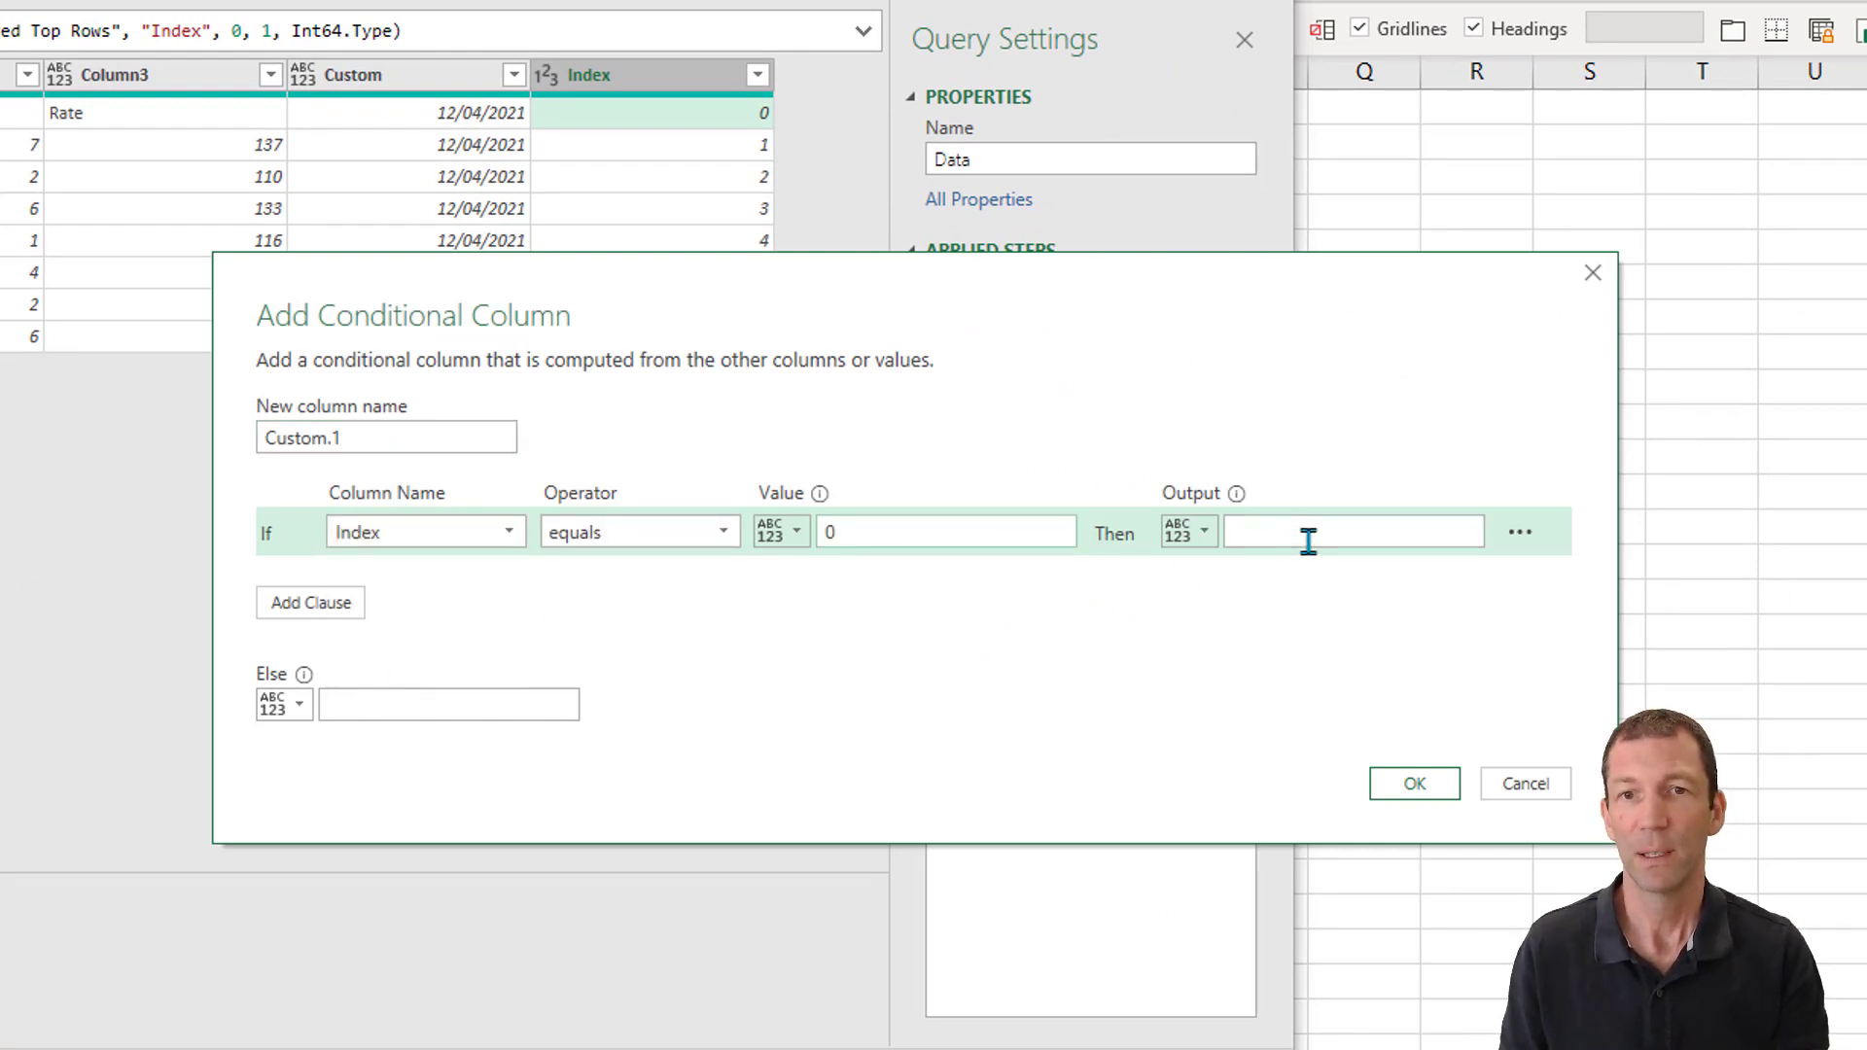
text(Date)
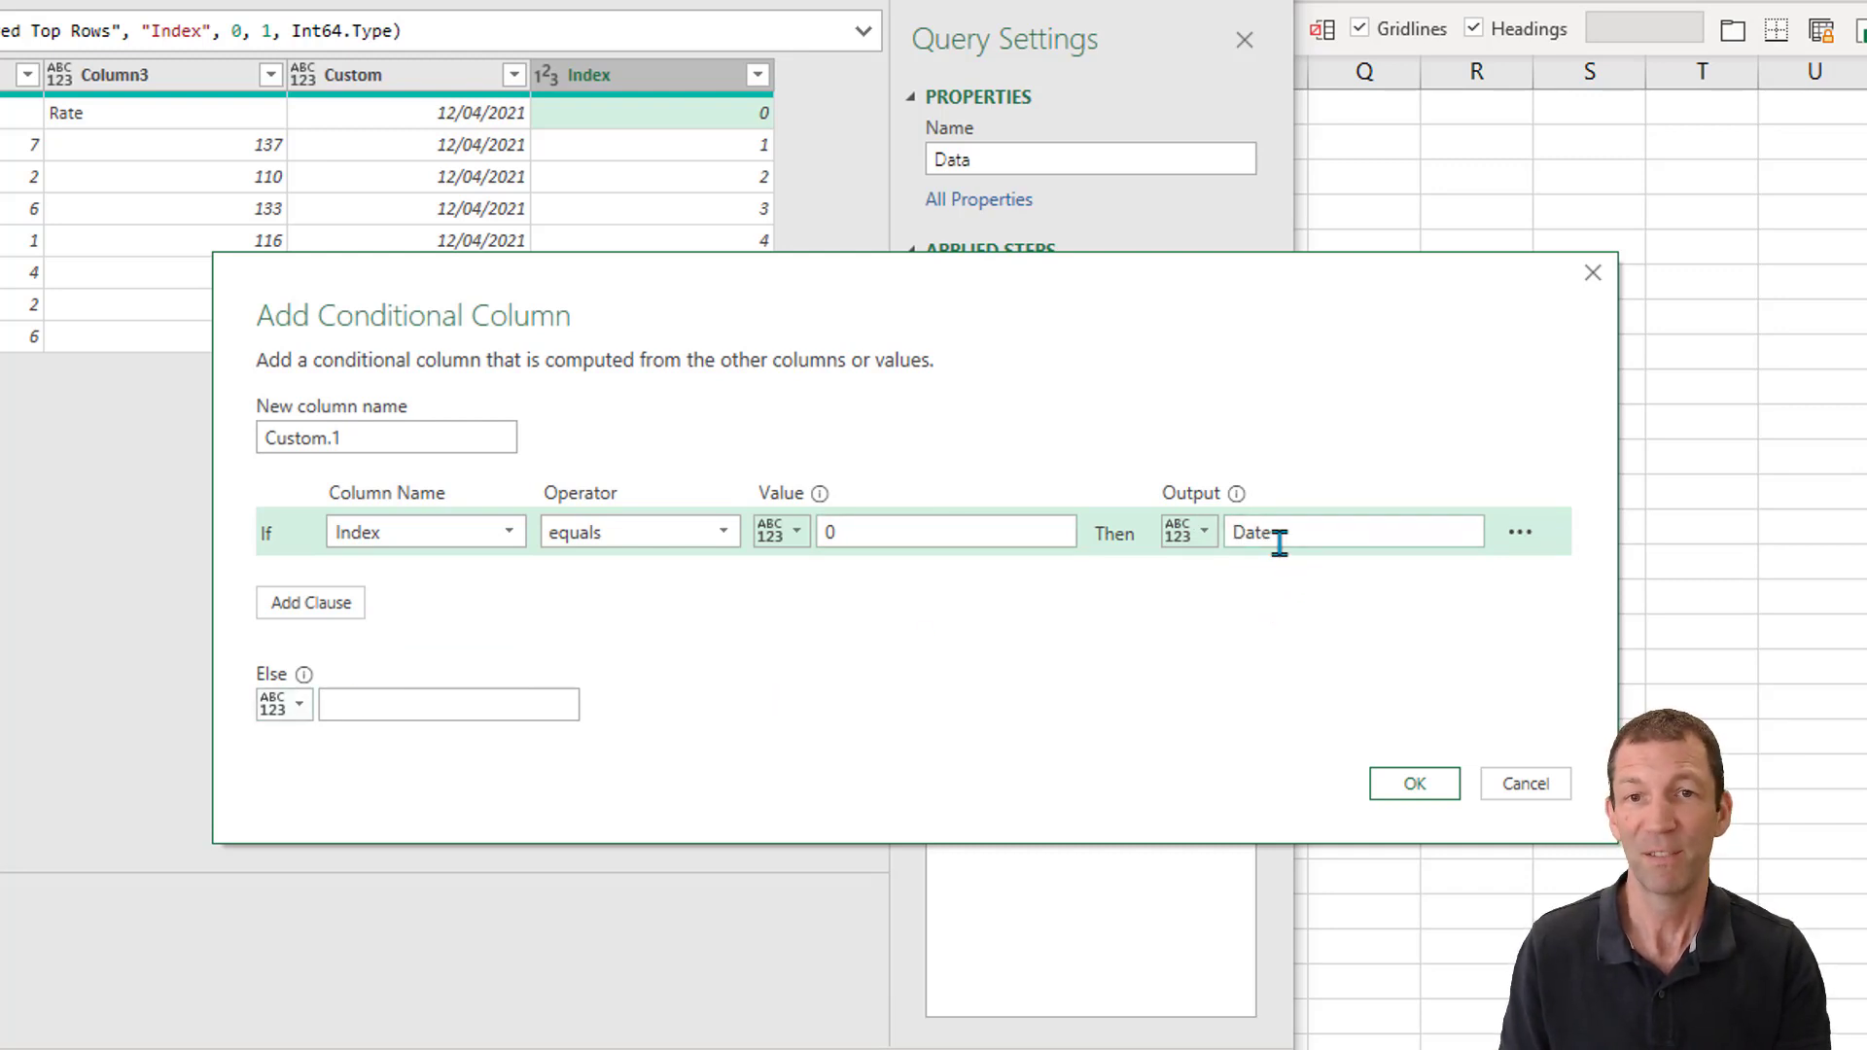
click(297, 702)
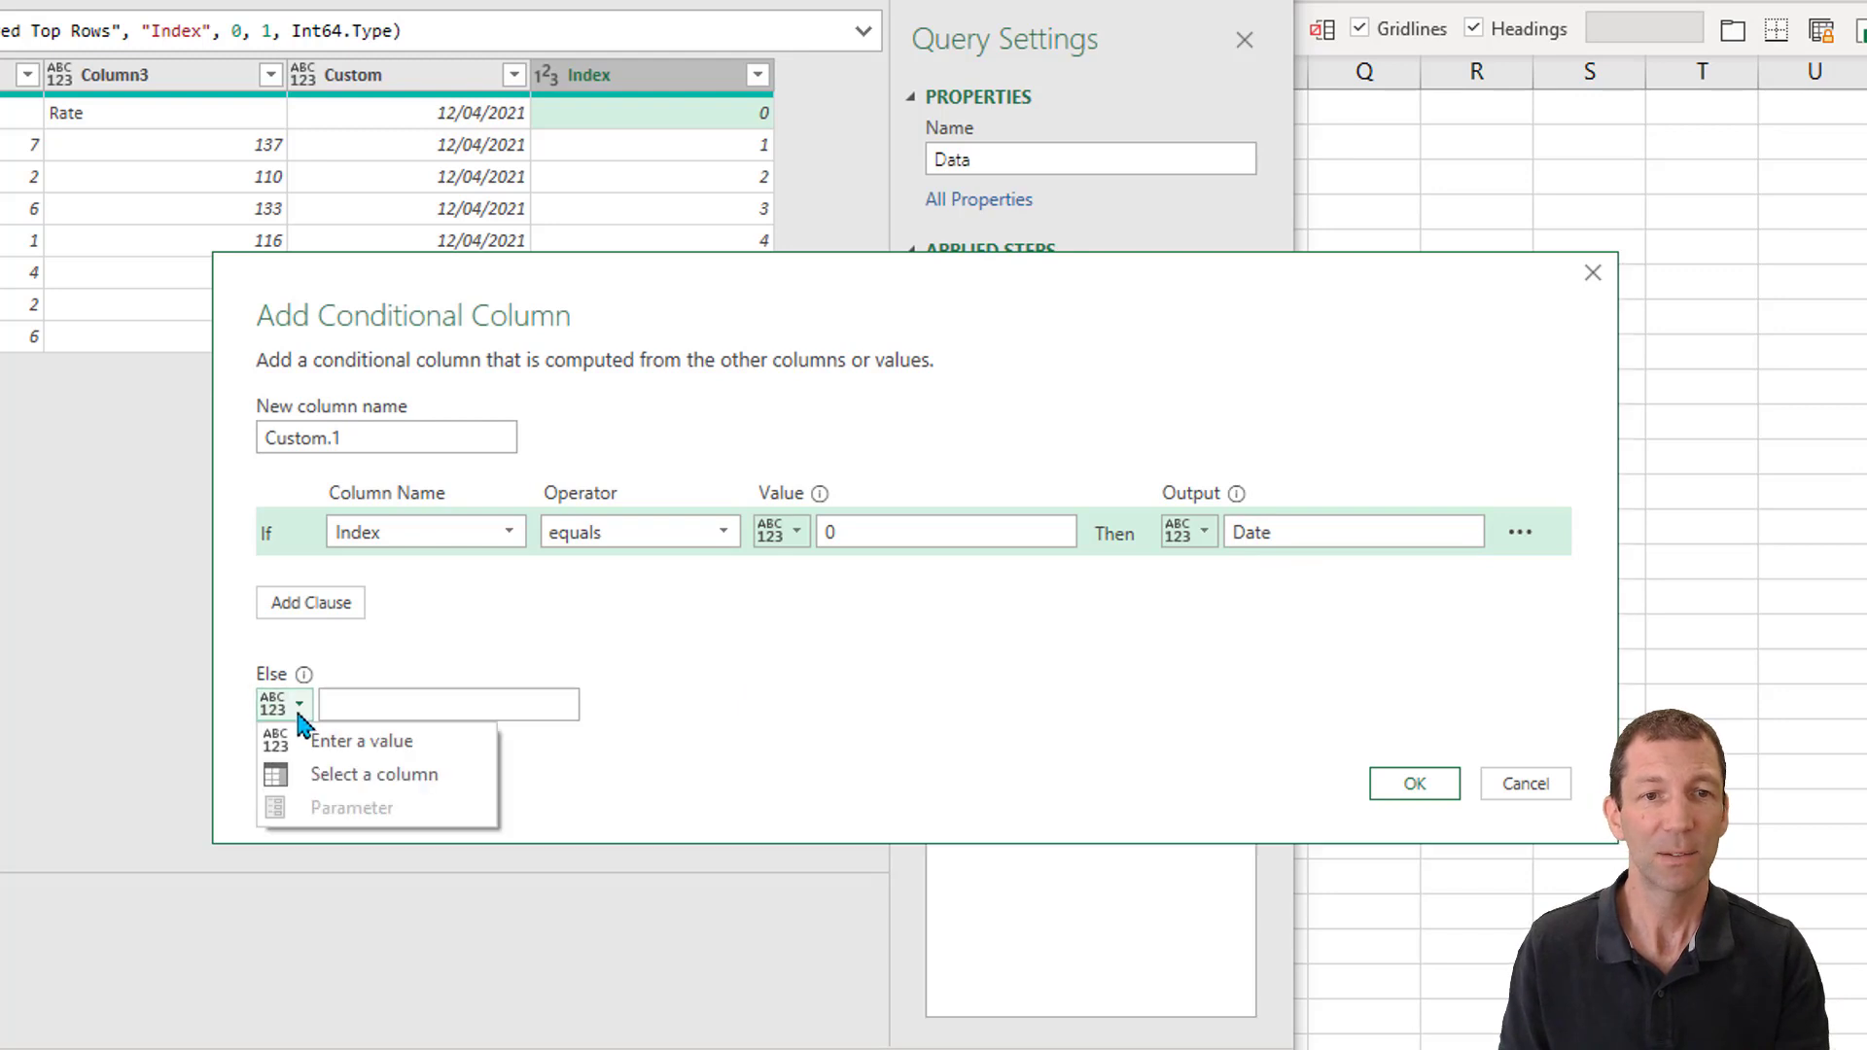
click(373, 774)
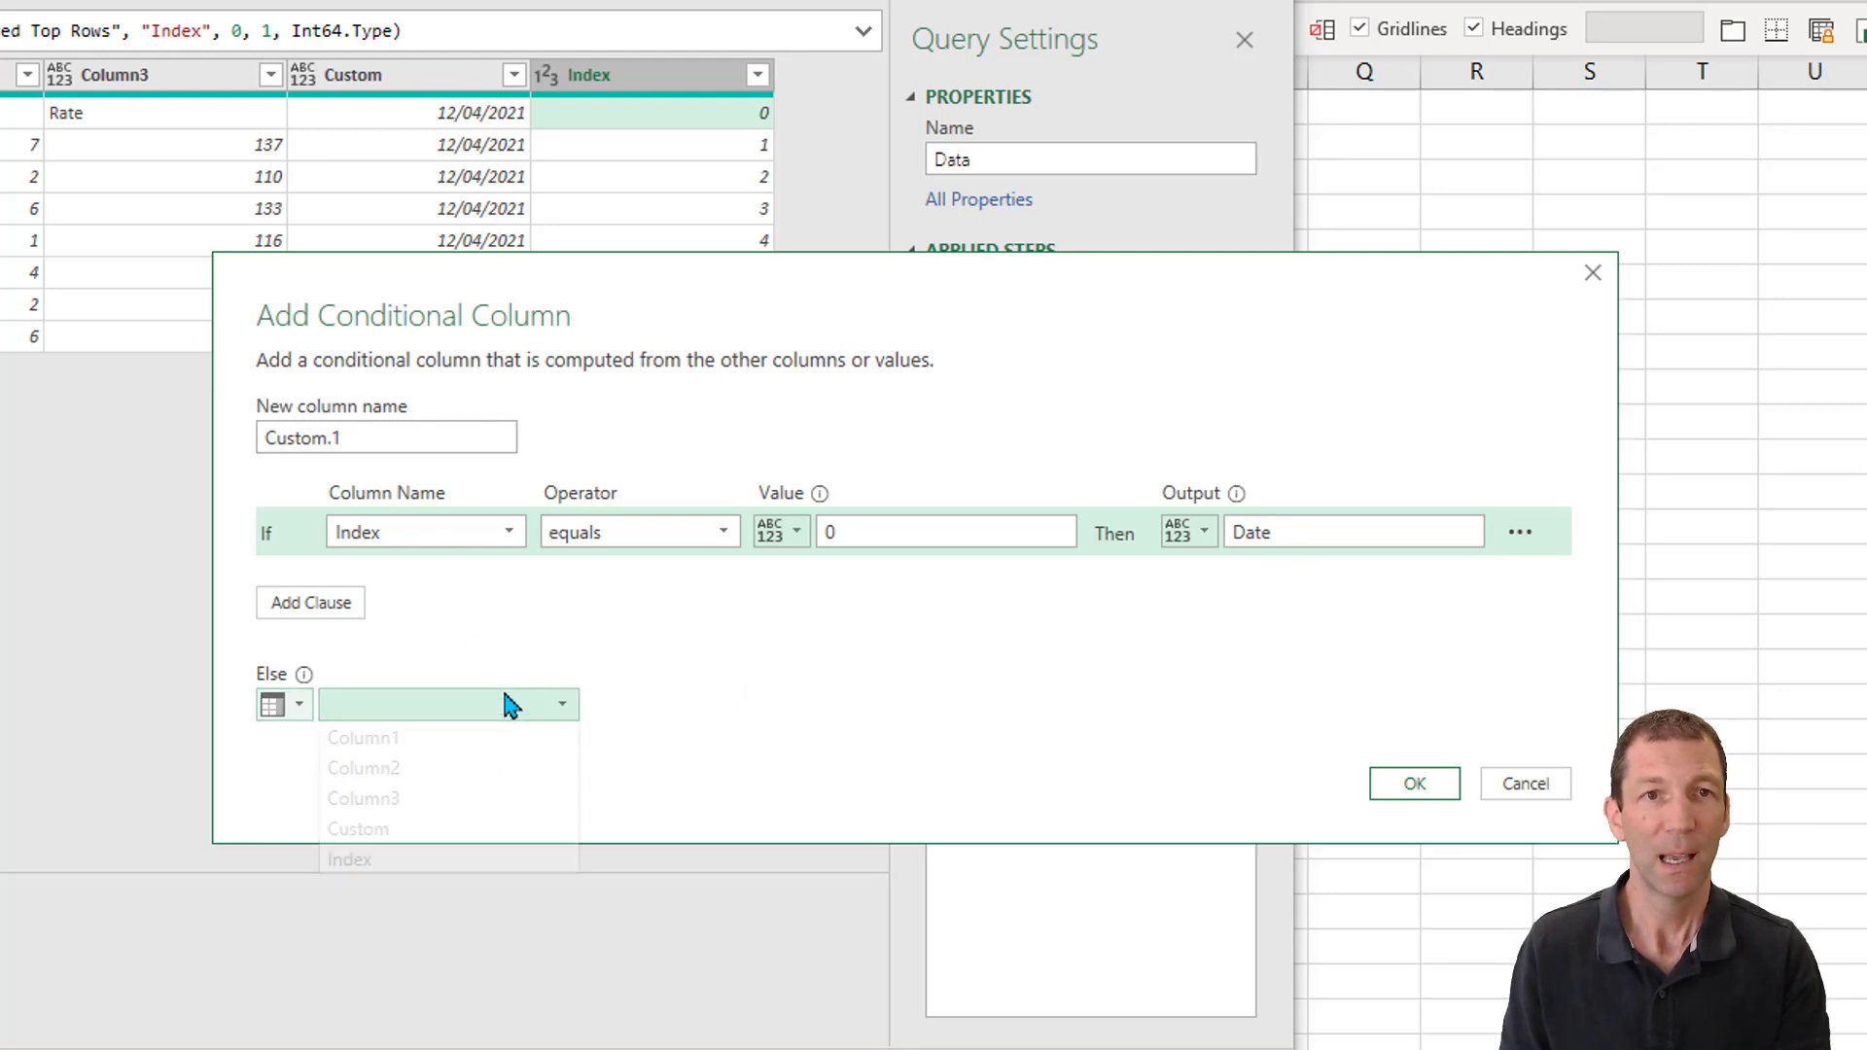
click(399, 848)
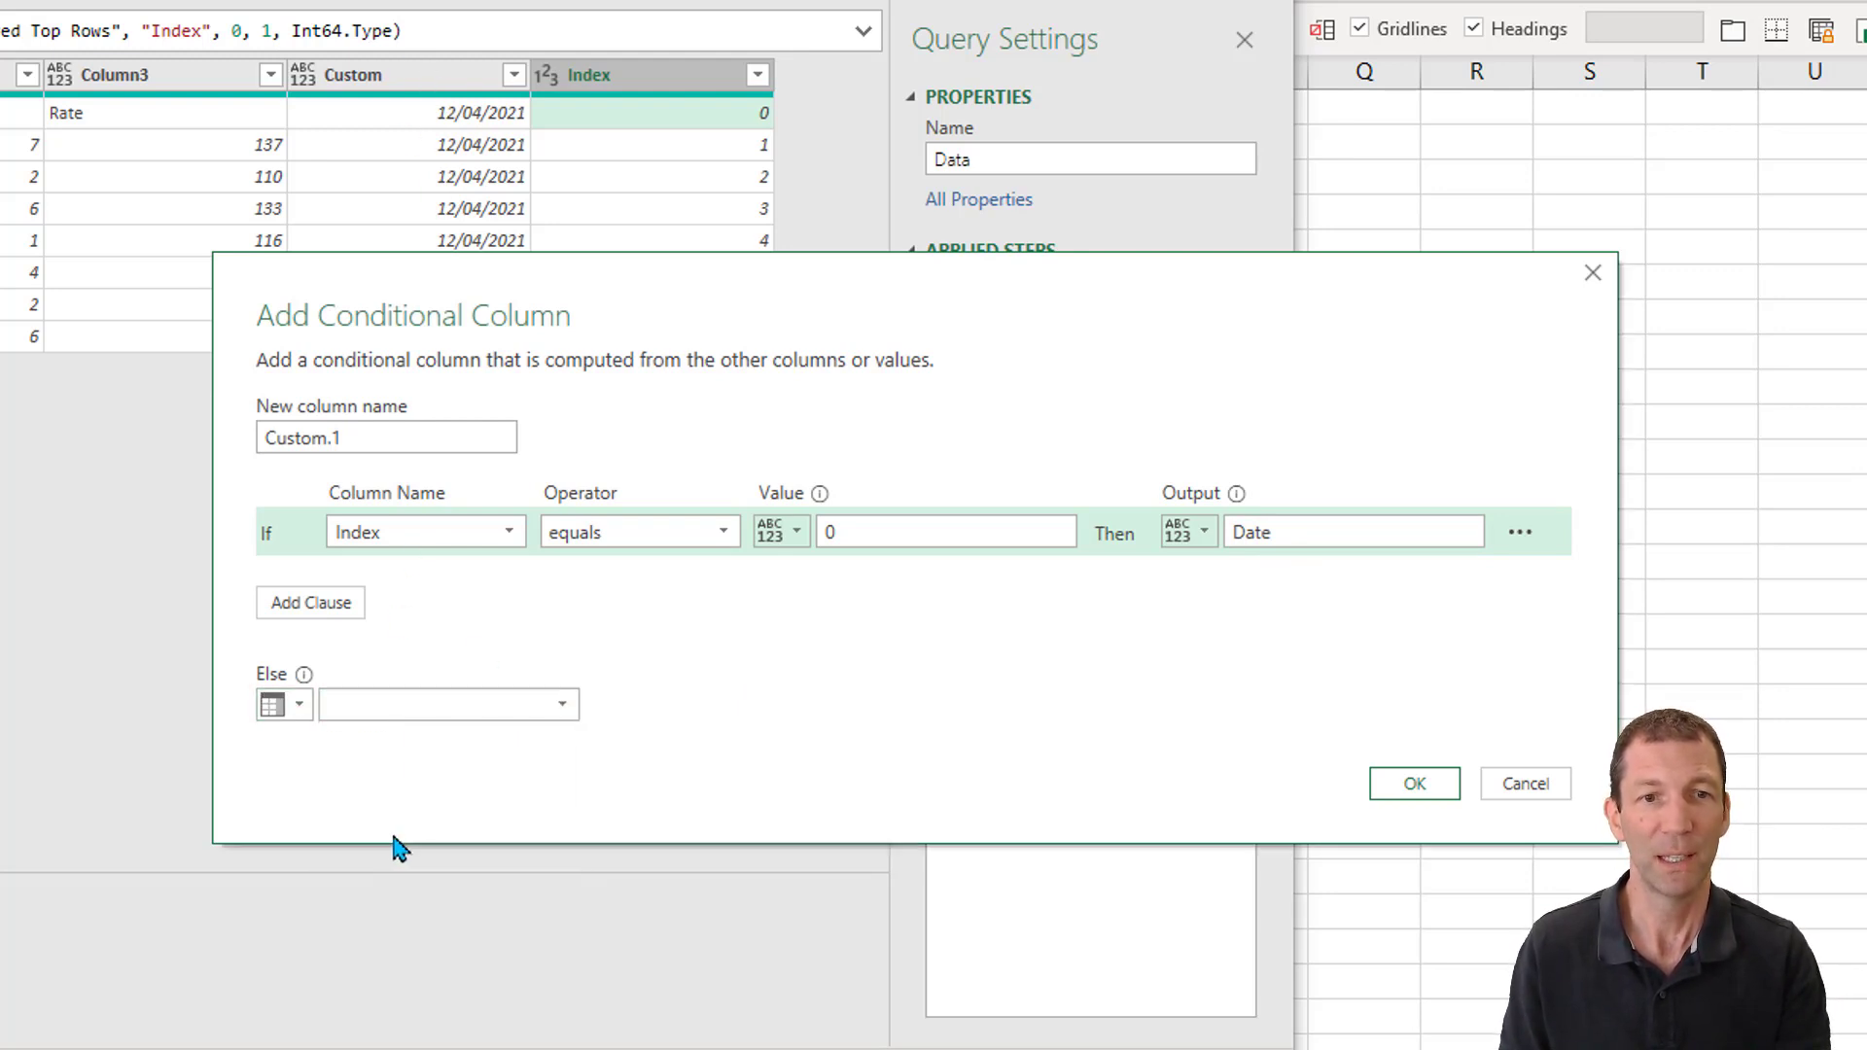
click(1414, 784)
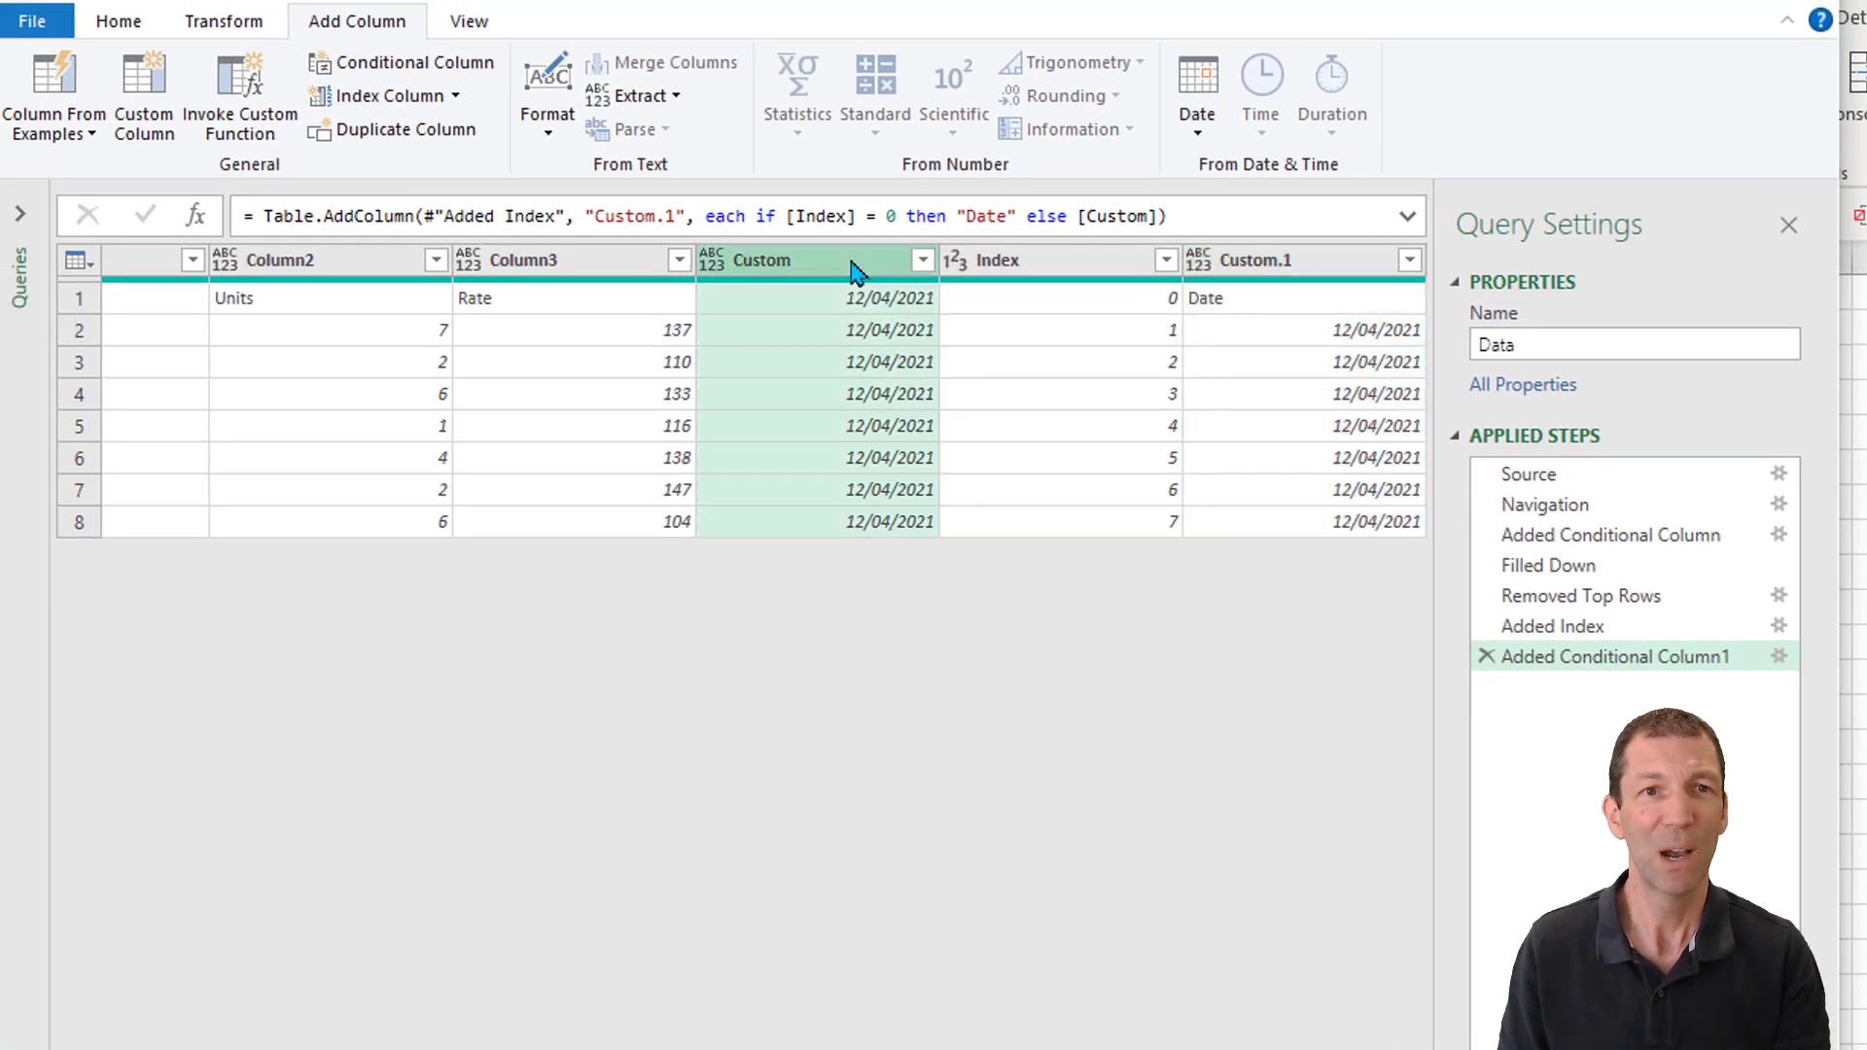
Remove the Custom and Index helper columns, then promote the first row to headers Item, Units, Rate, Date
right_click(993, 258)
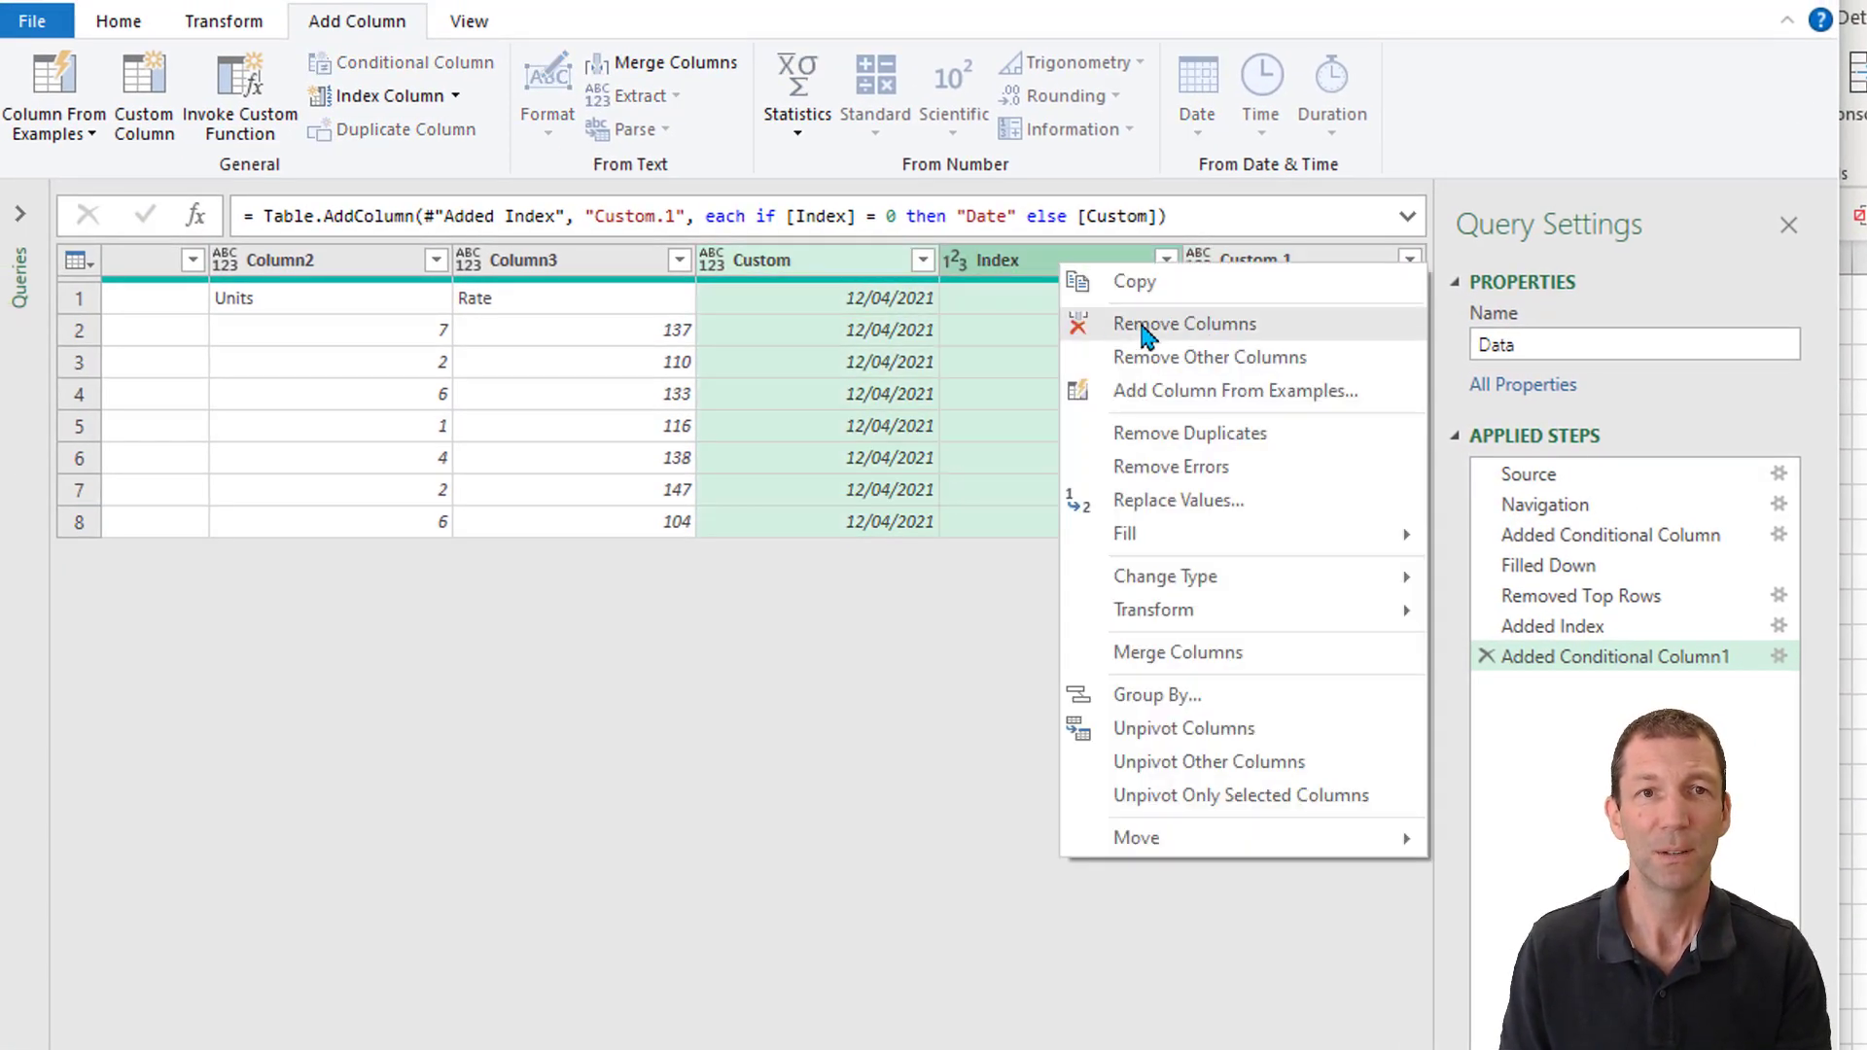
click(1182, 323)
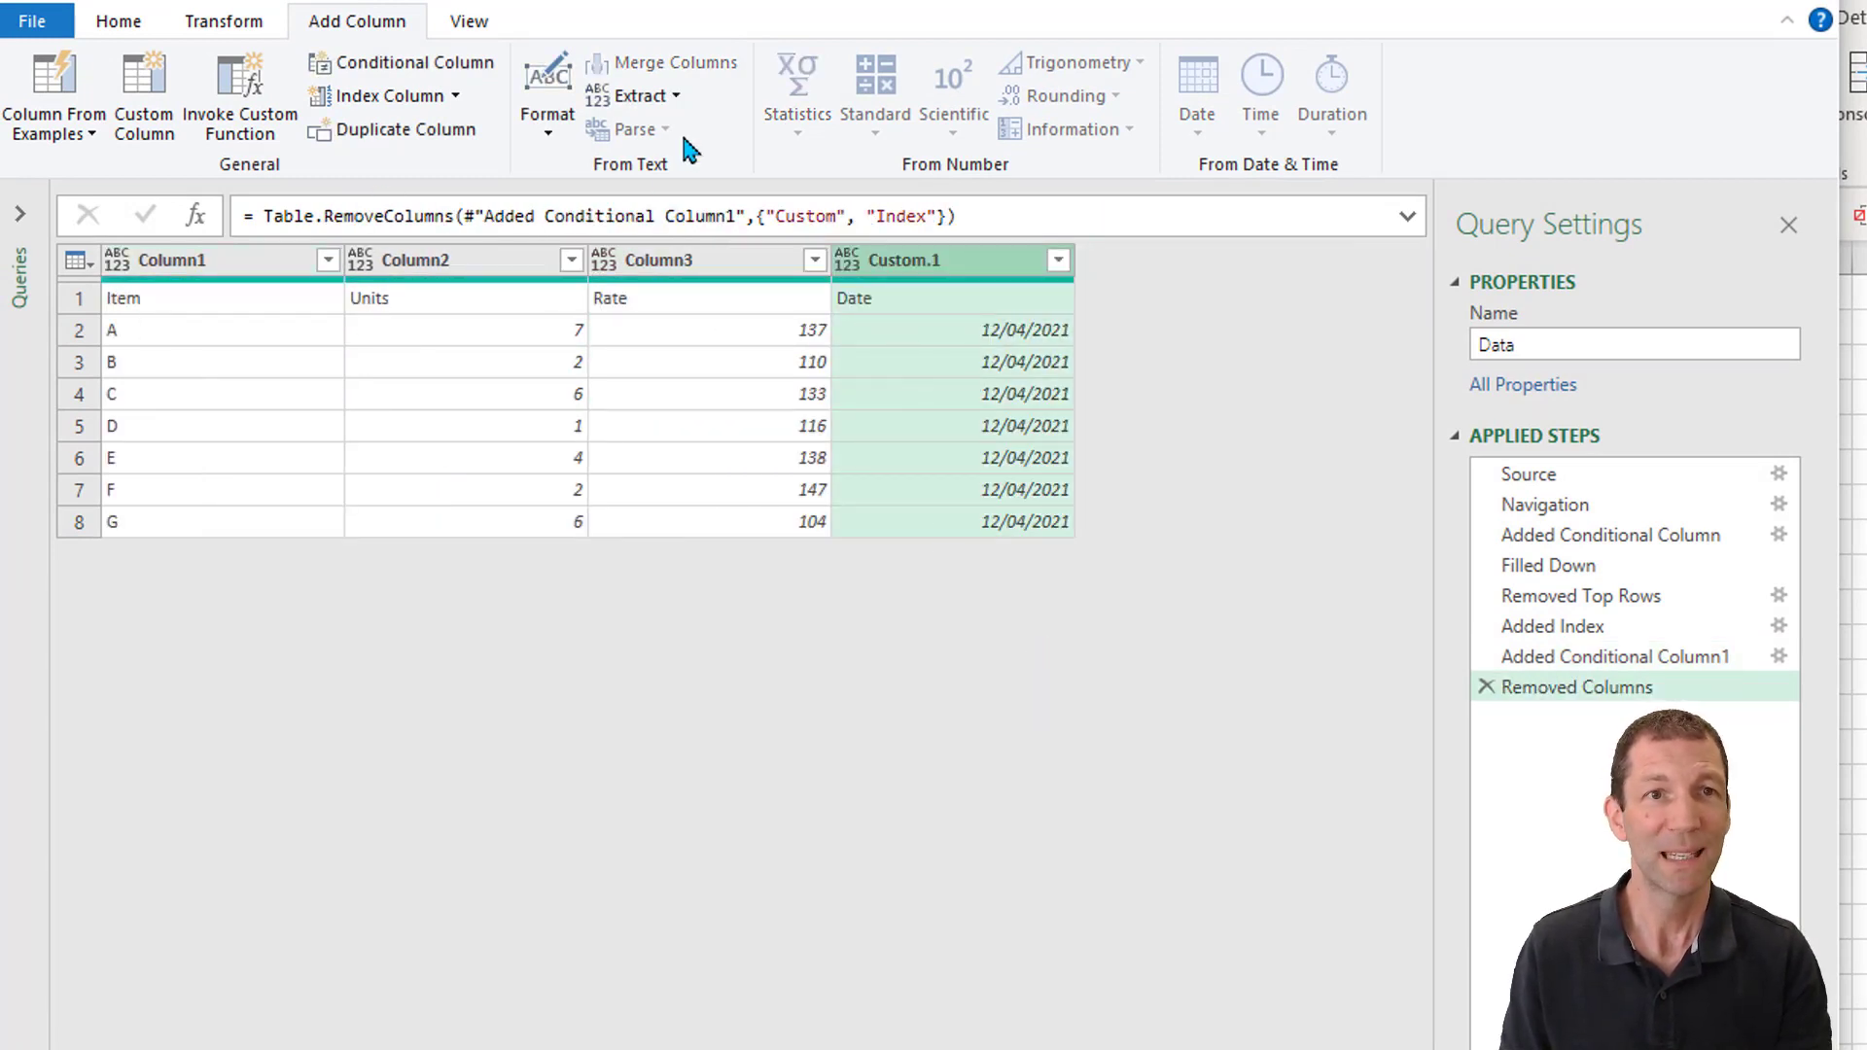
click(118, 19)
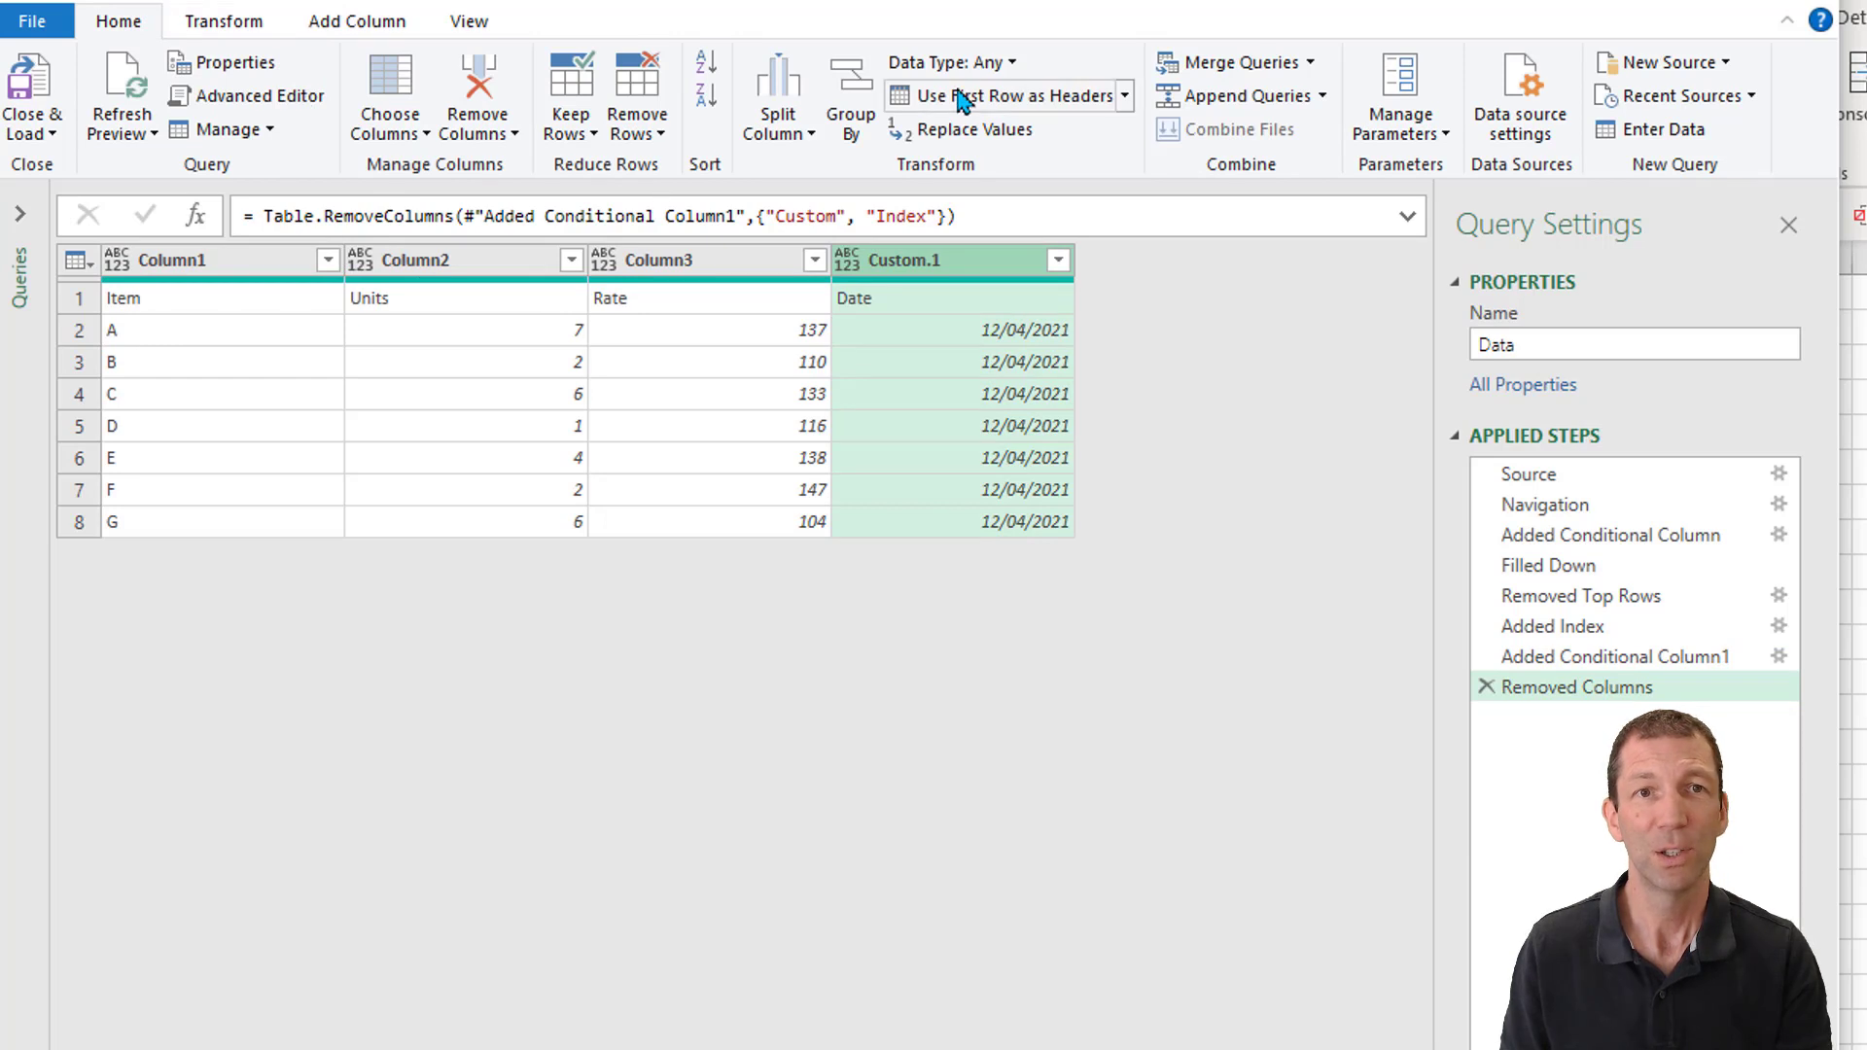
click(1000, 95)
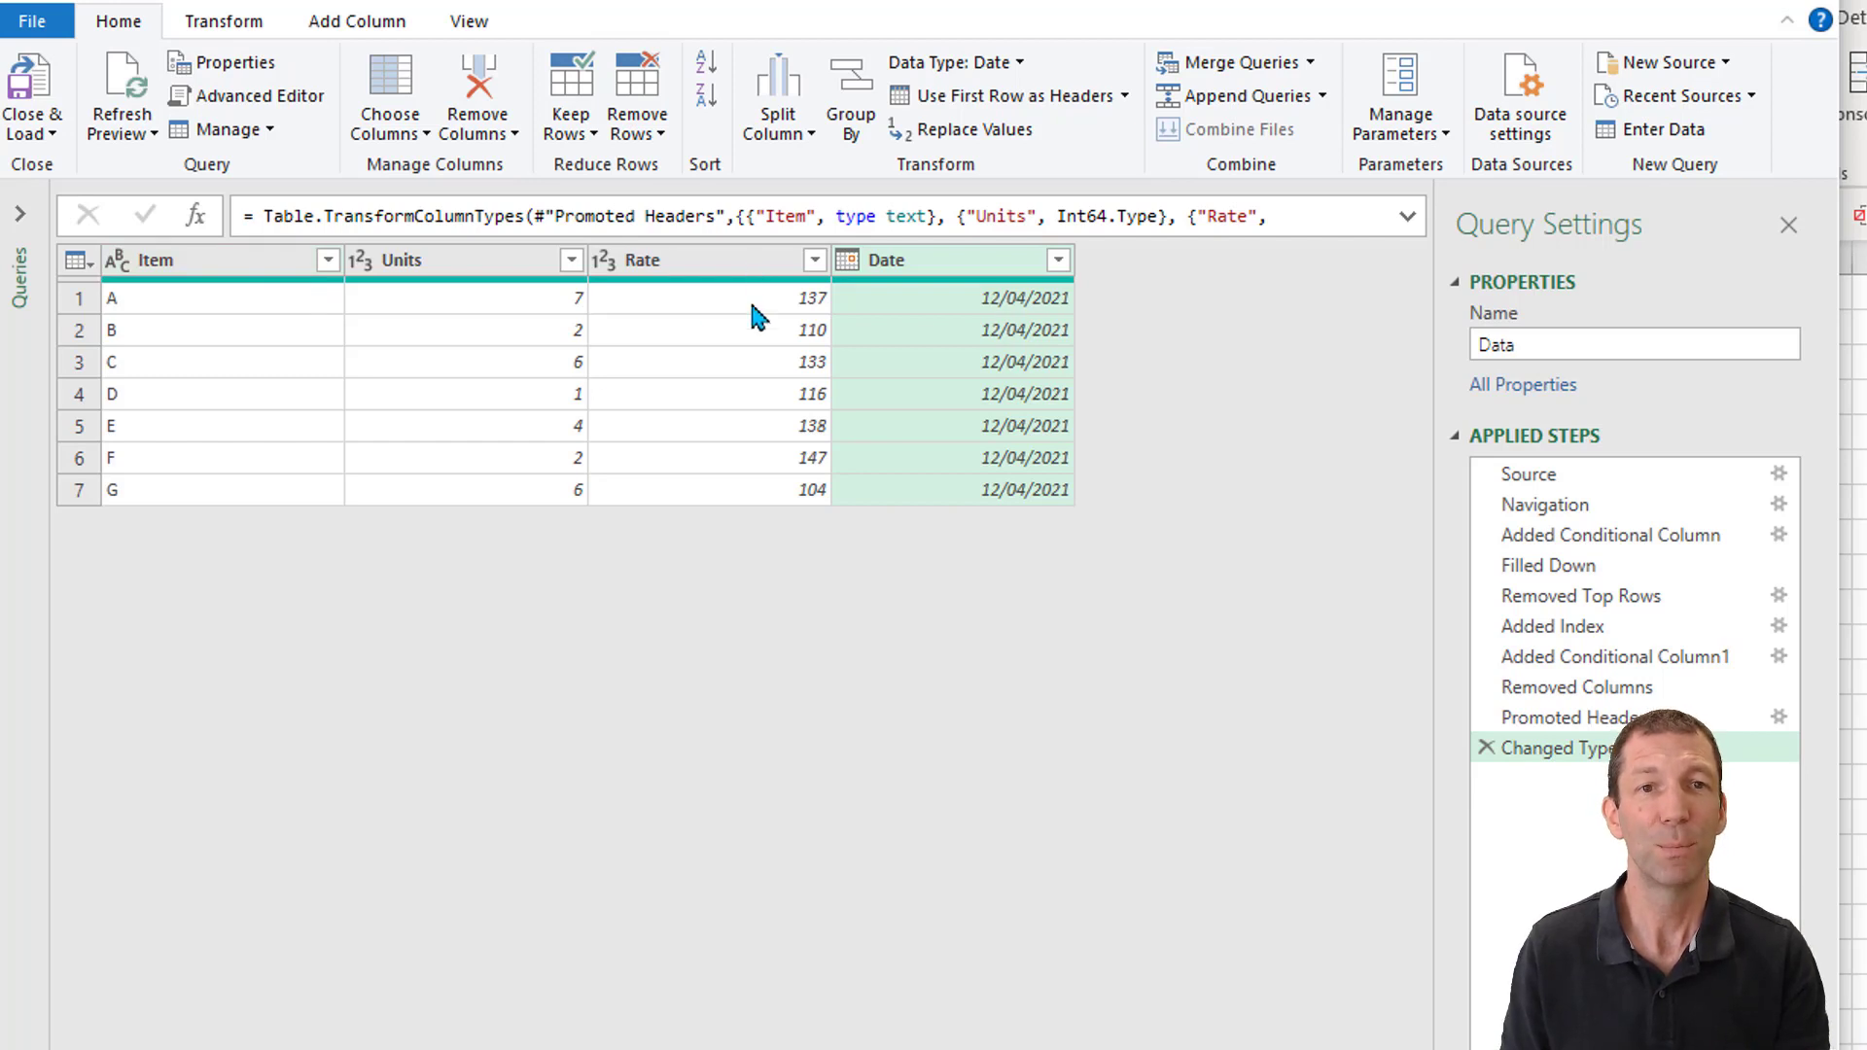
mouse_move(903, 492)
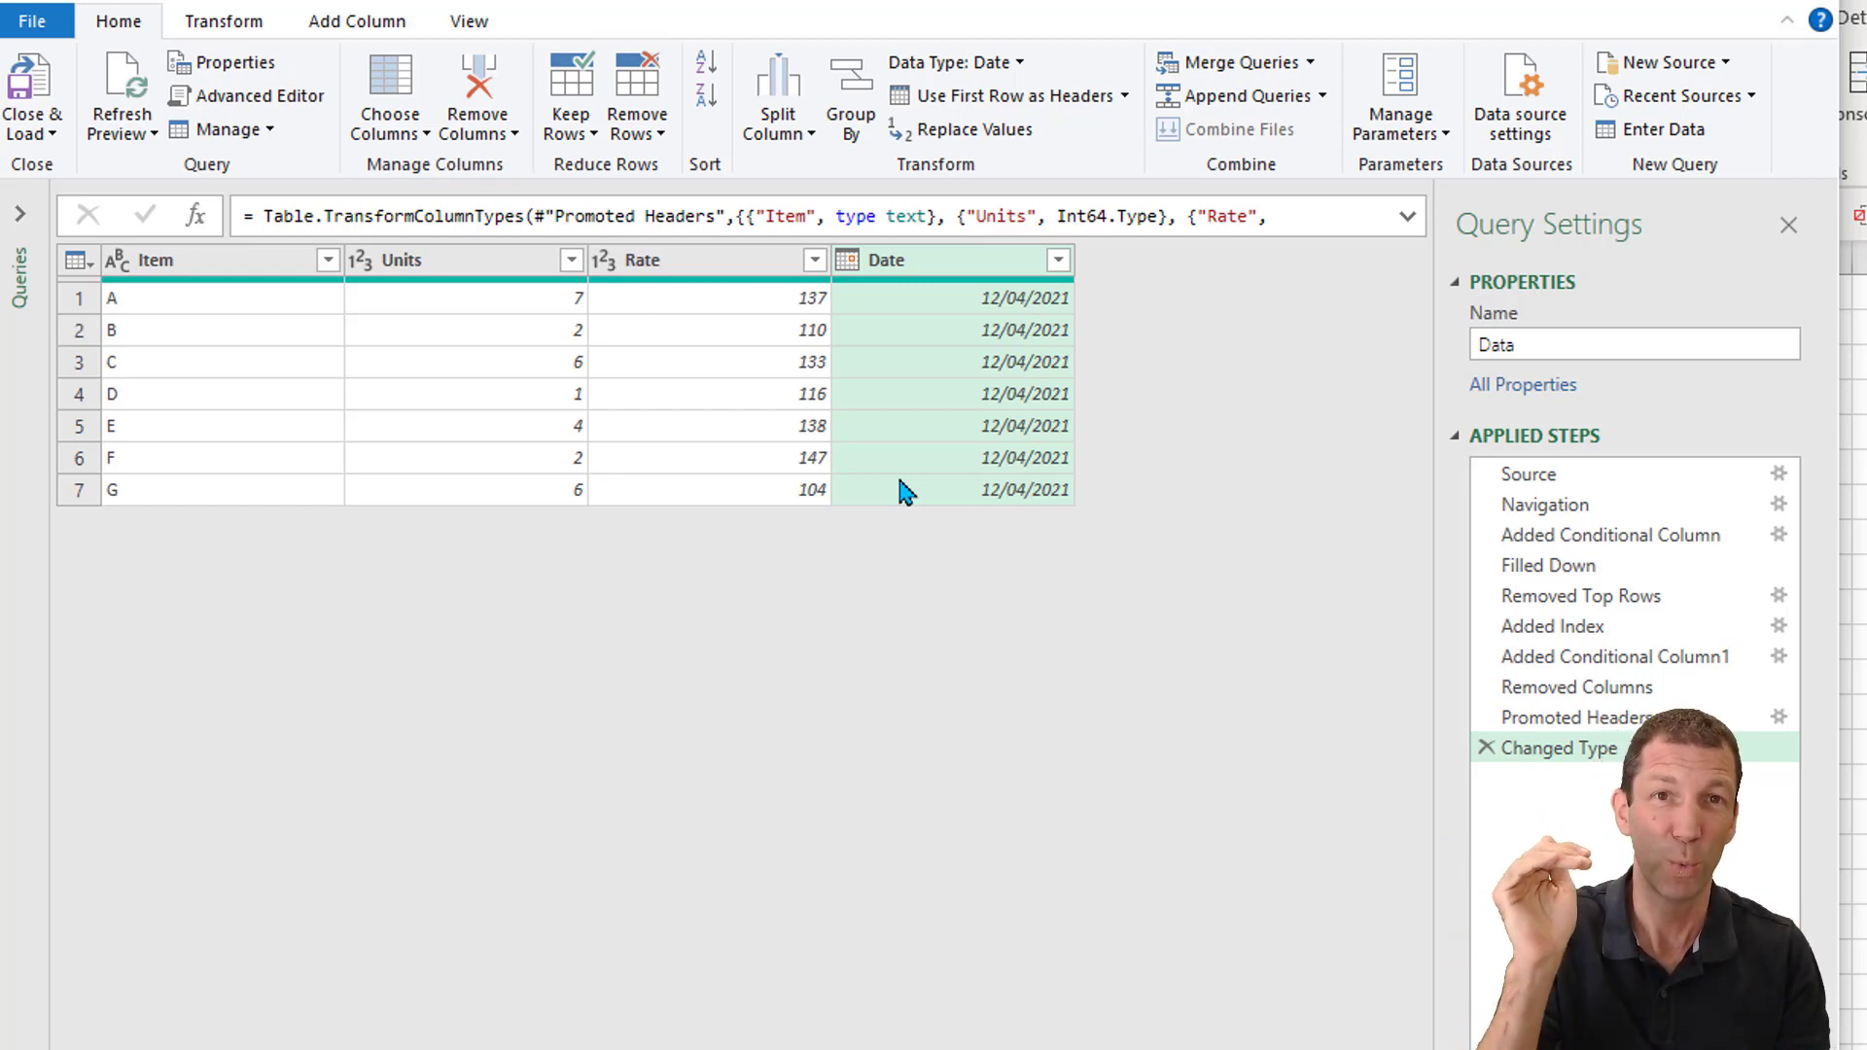
mouse_move(909, 457)
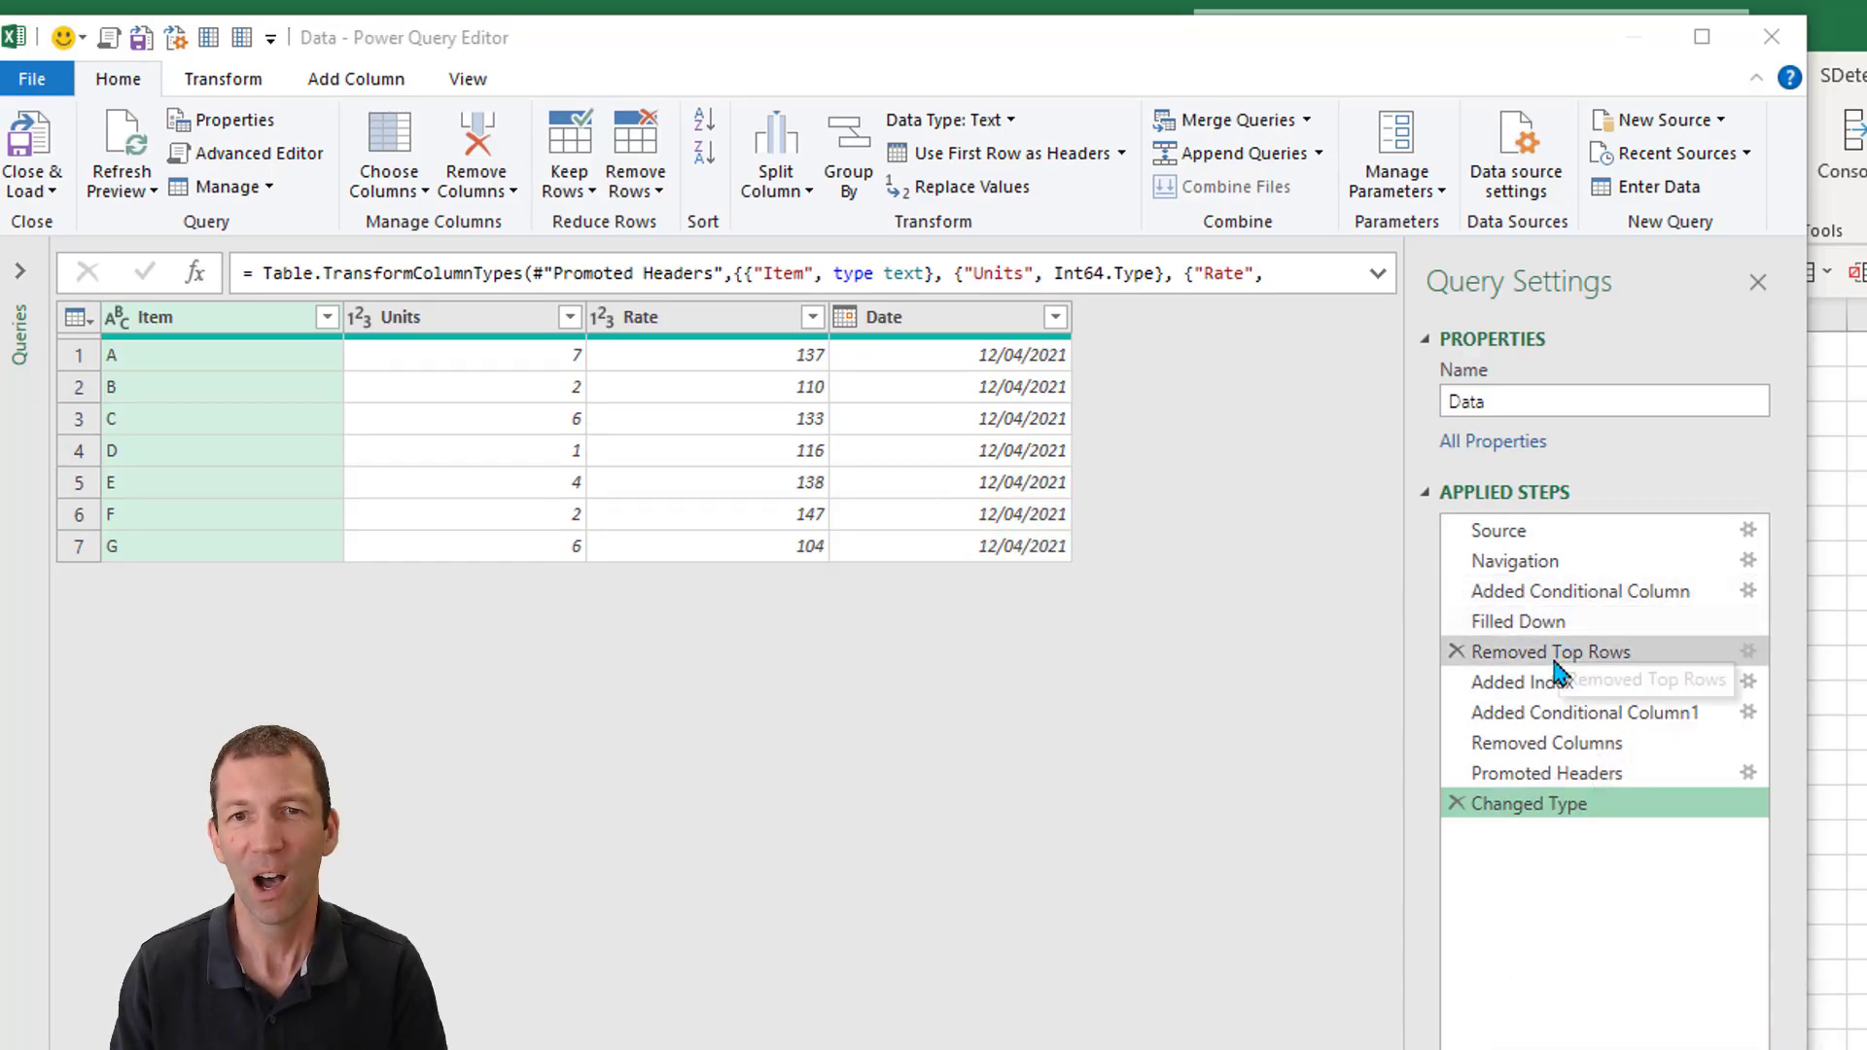
click(1552, 651)
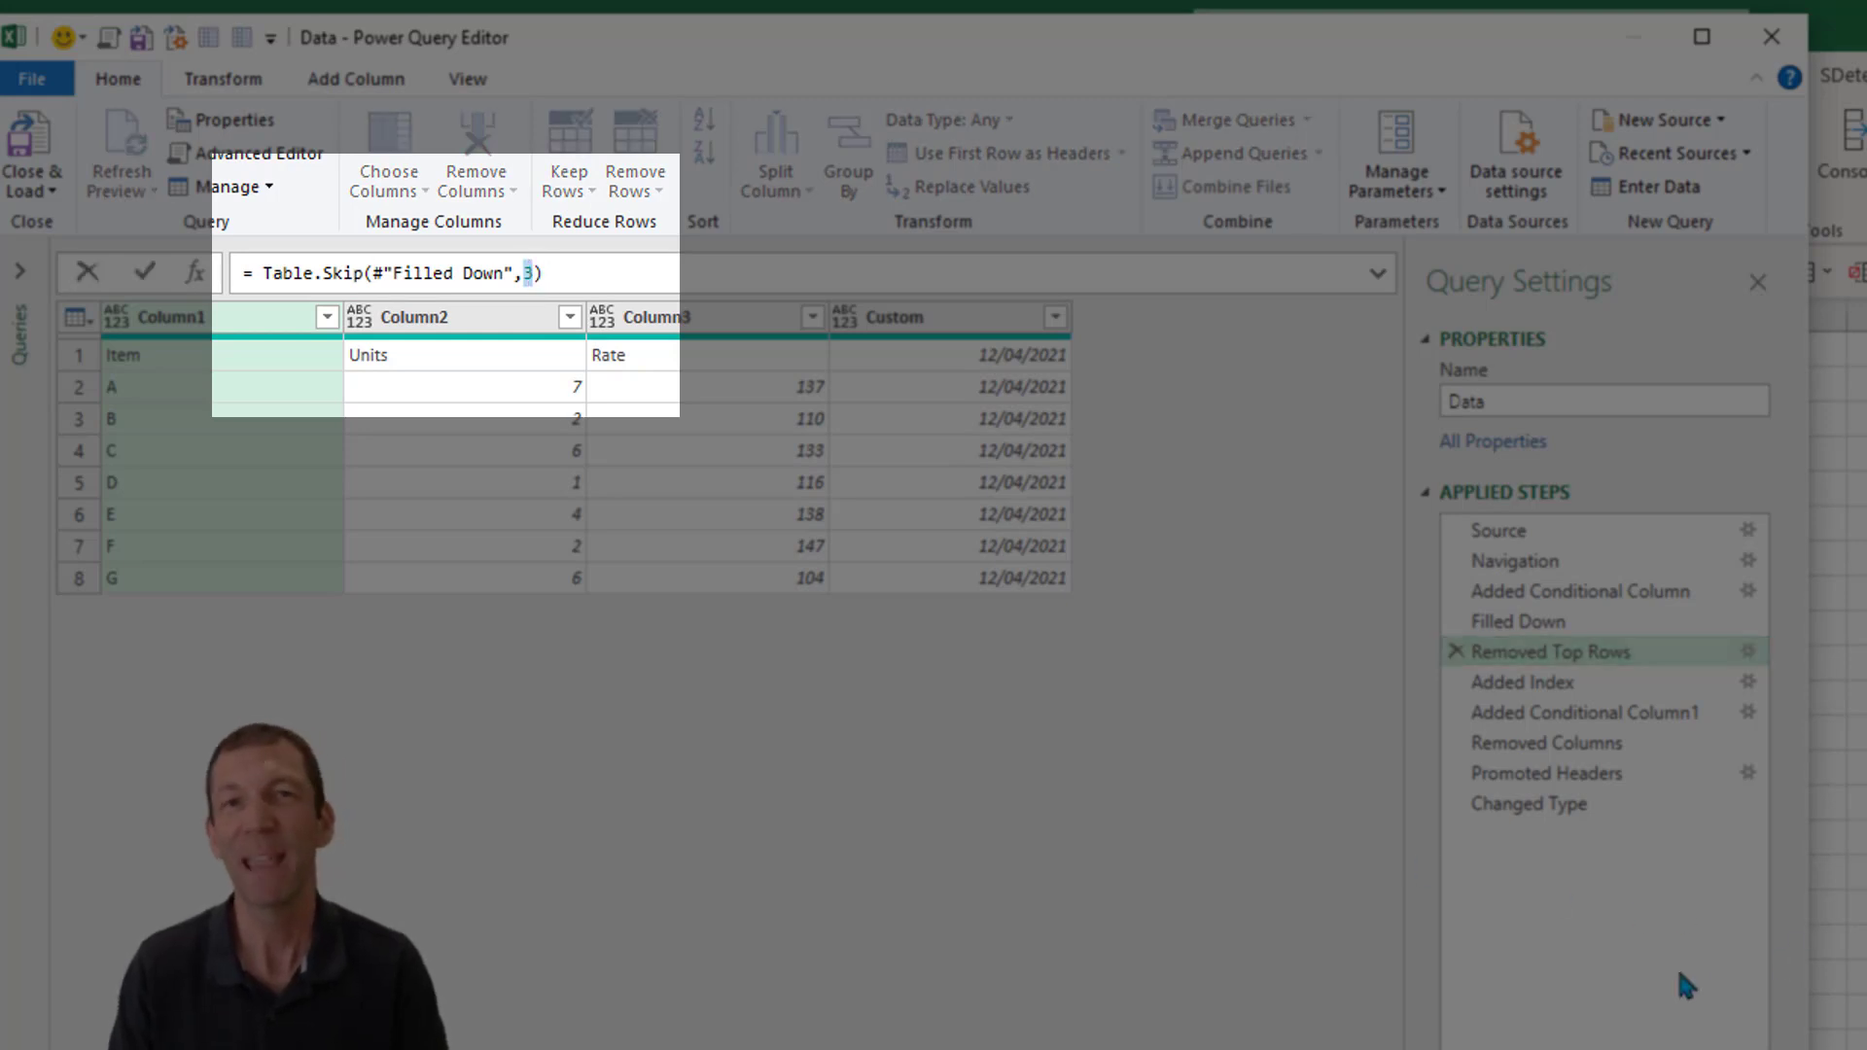
mouse_move(1609, 968)
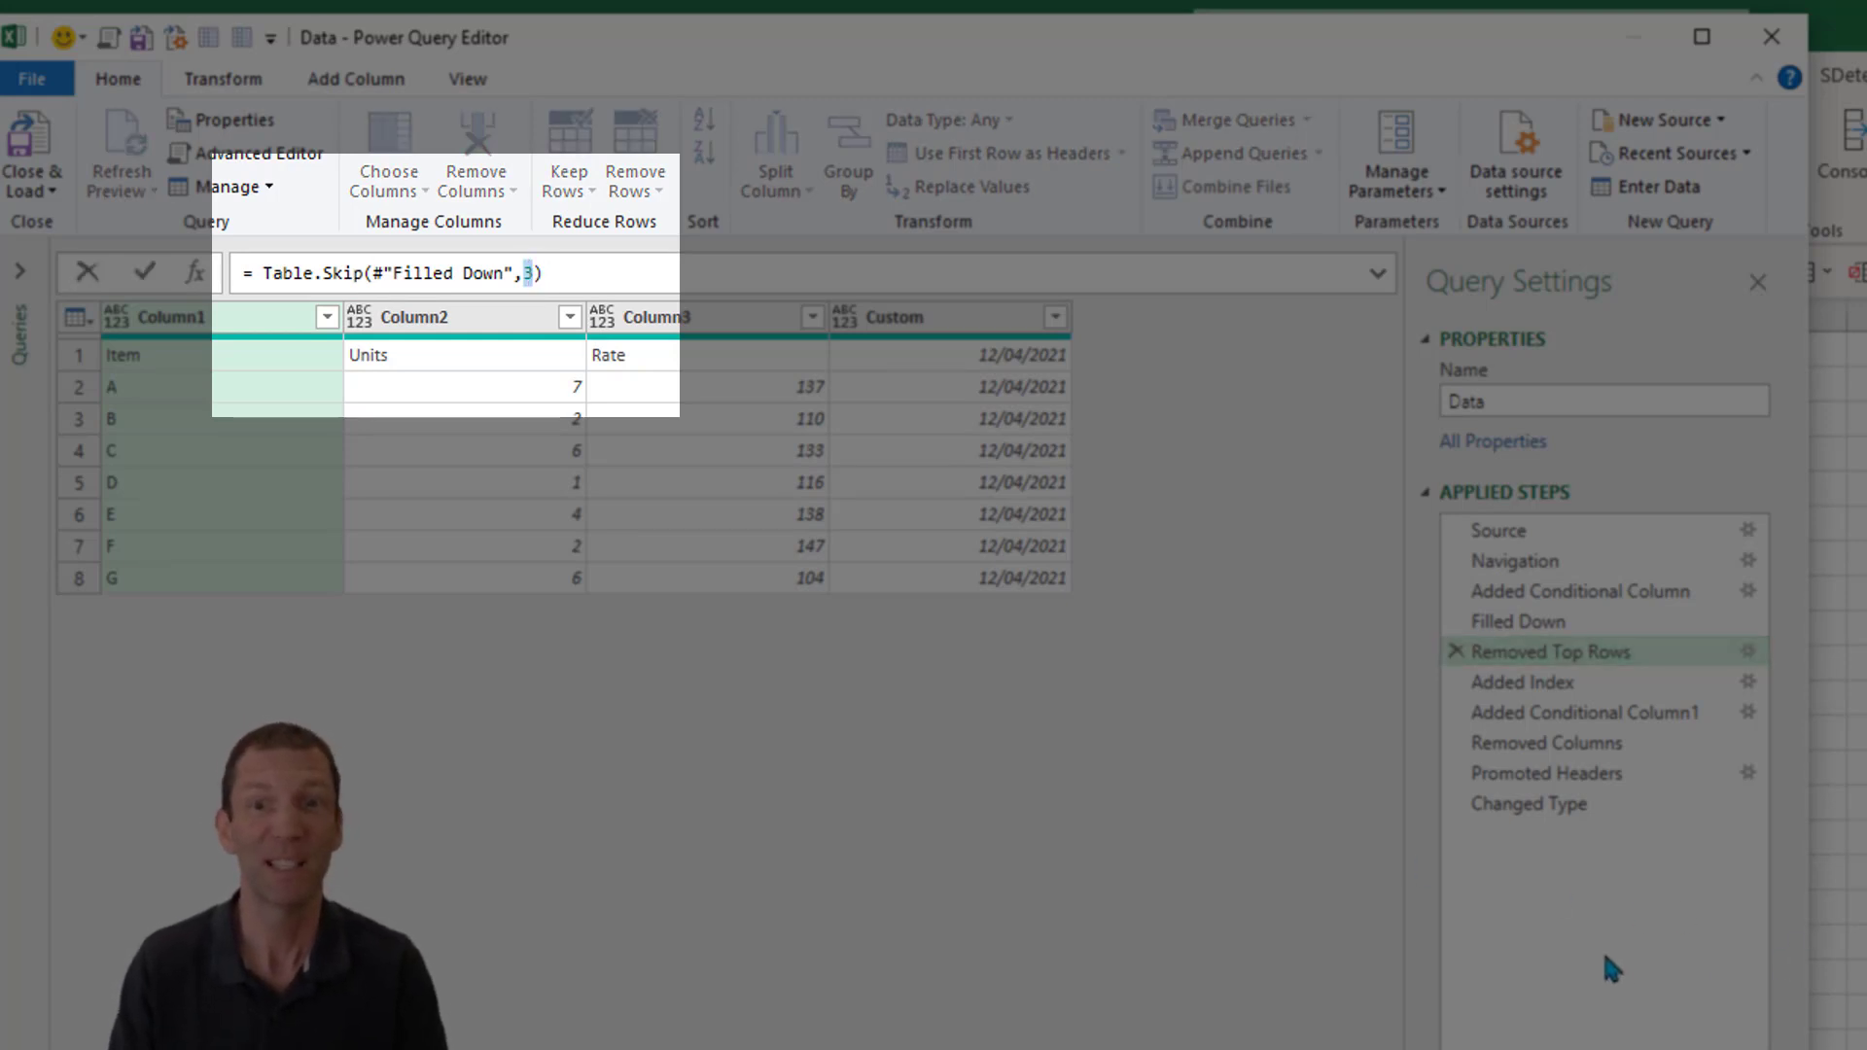
click(1551, 799)
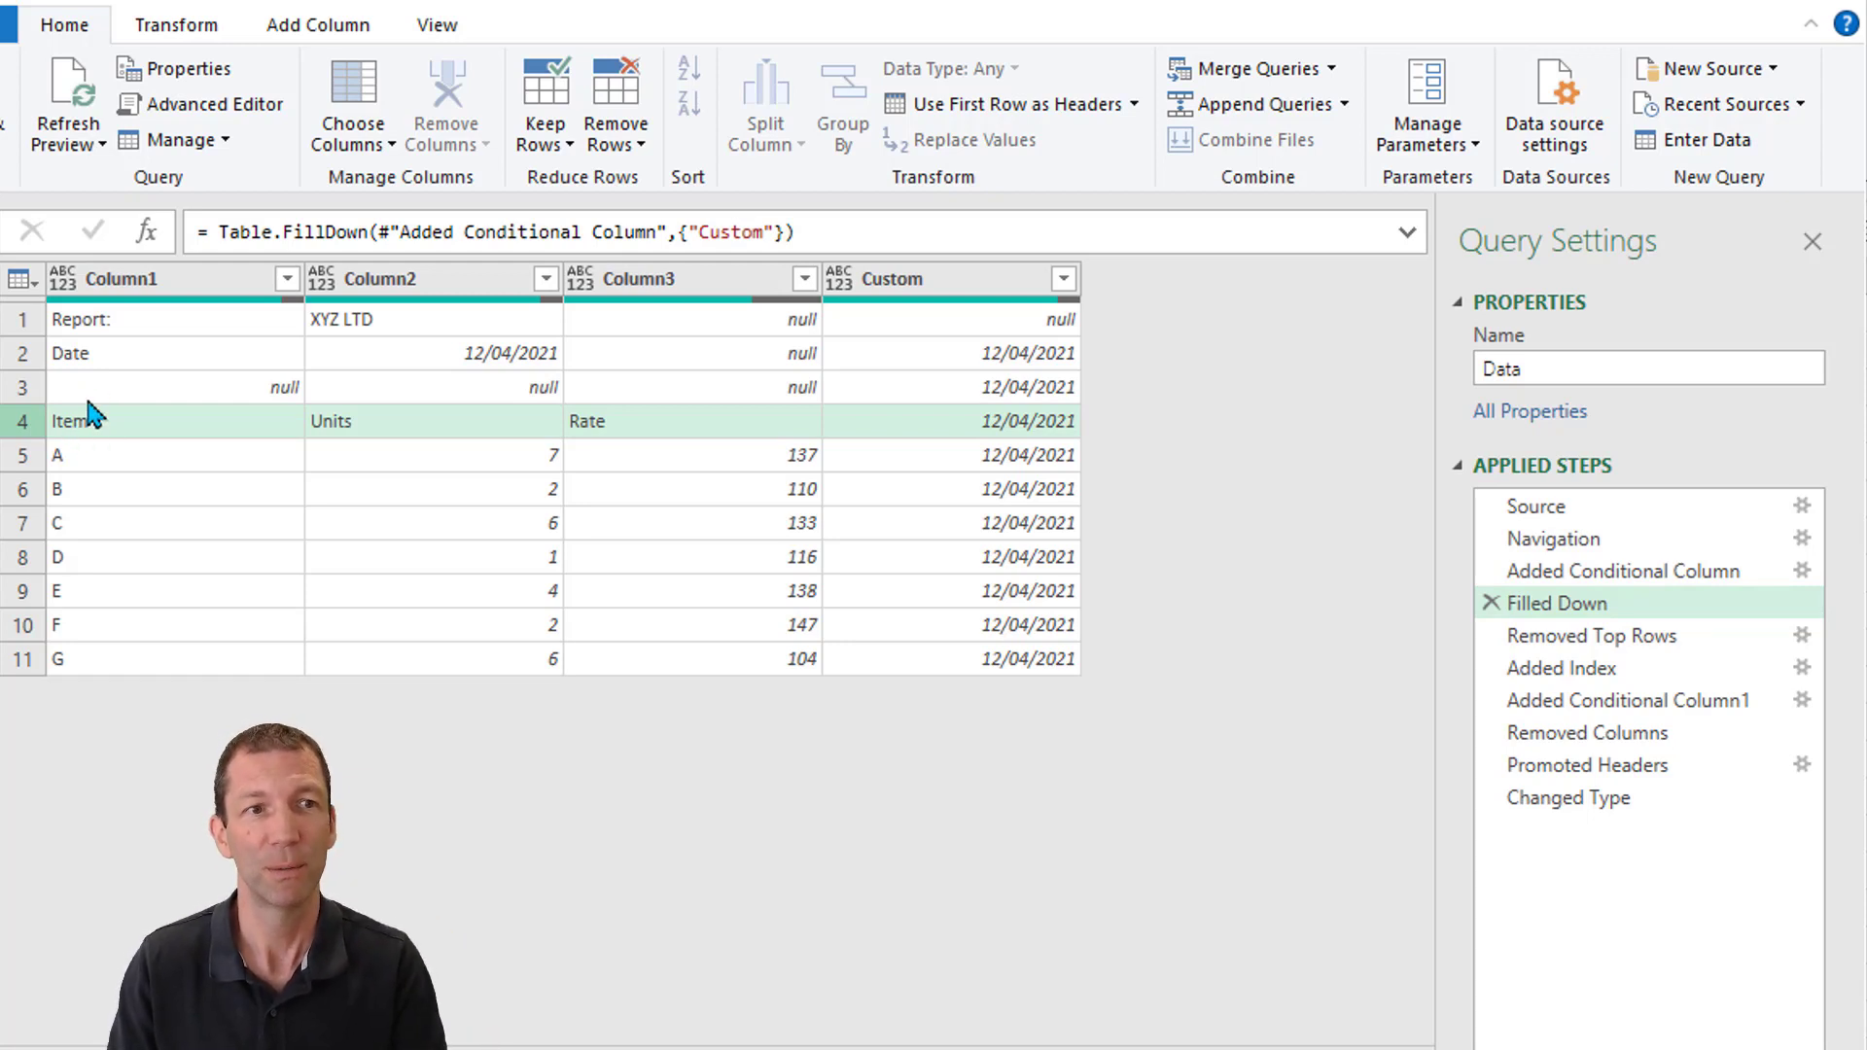
mouse_move(315, 469)
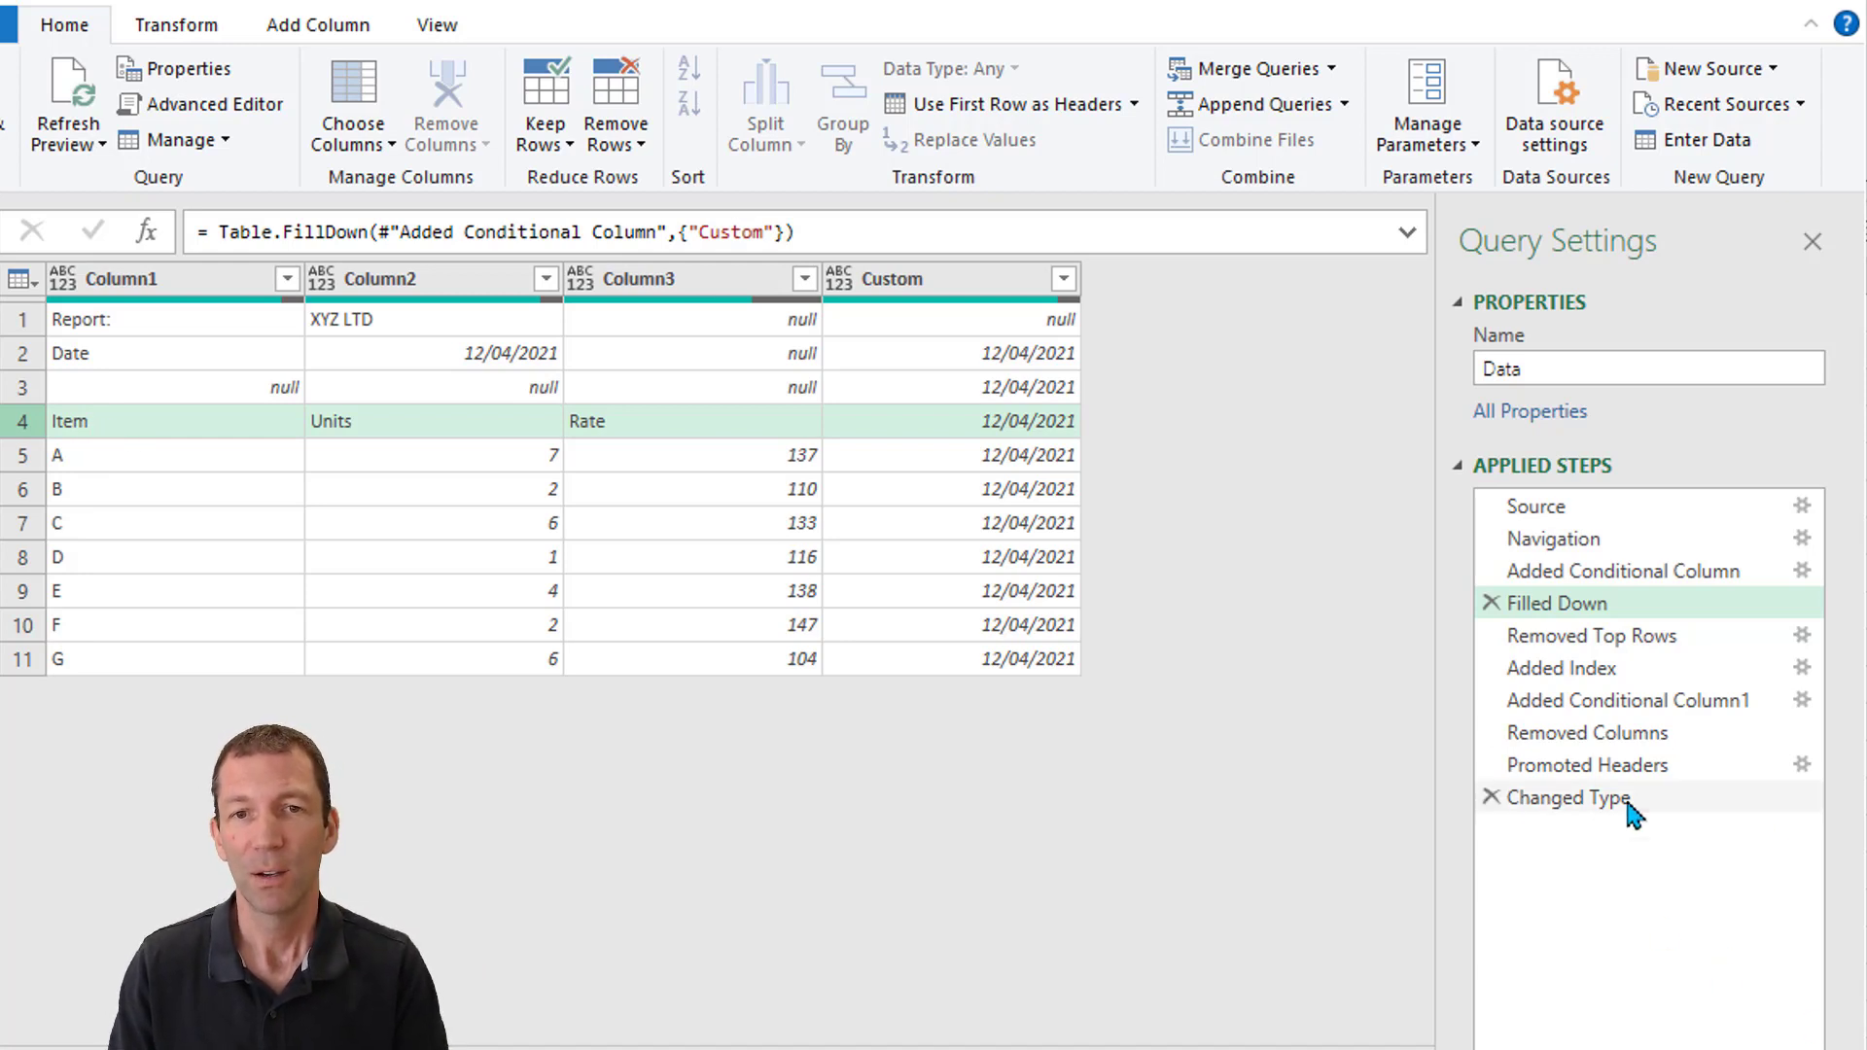
click(1566, 798)
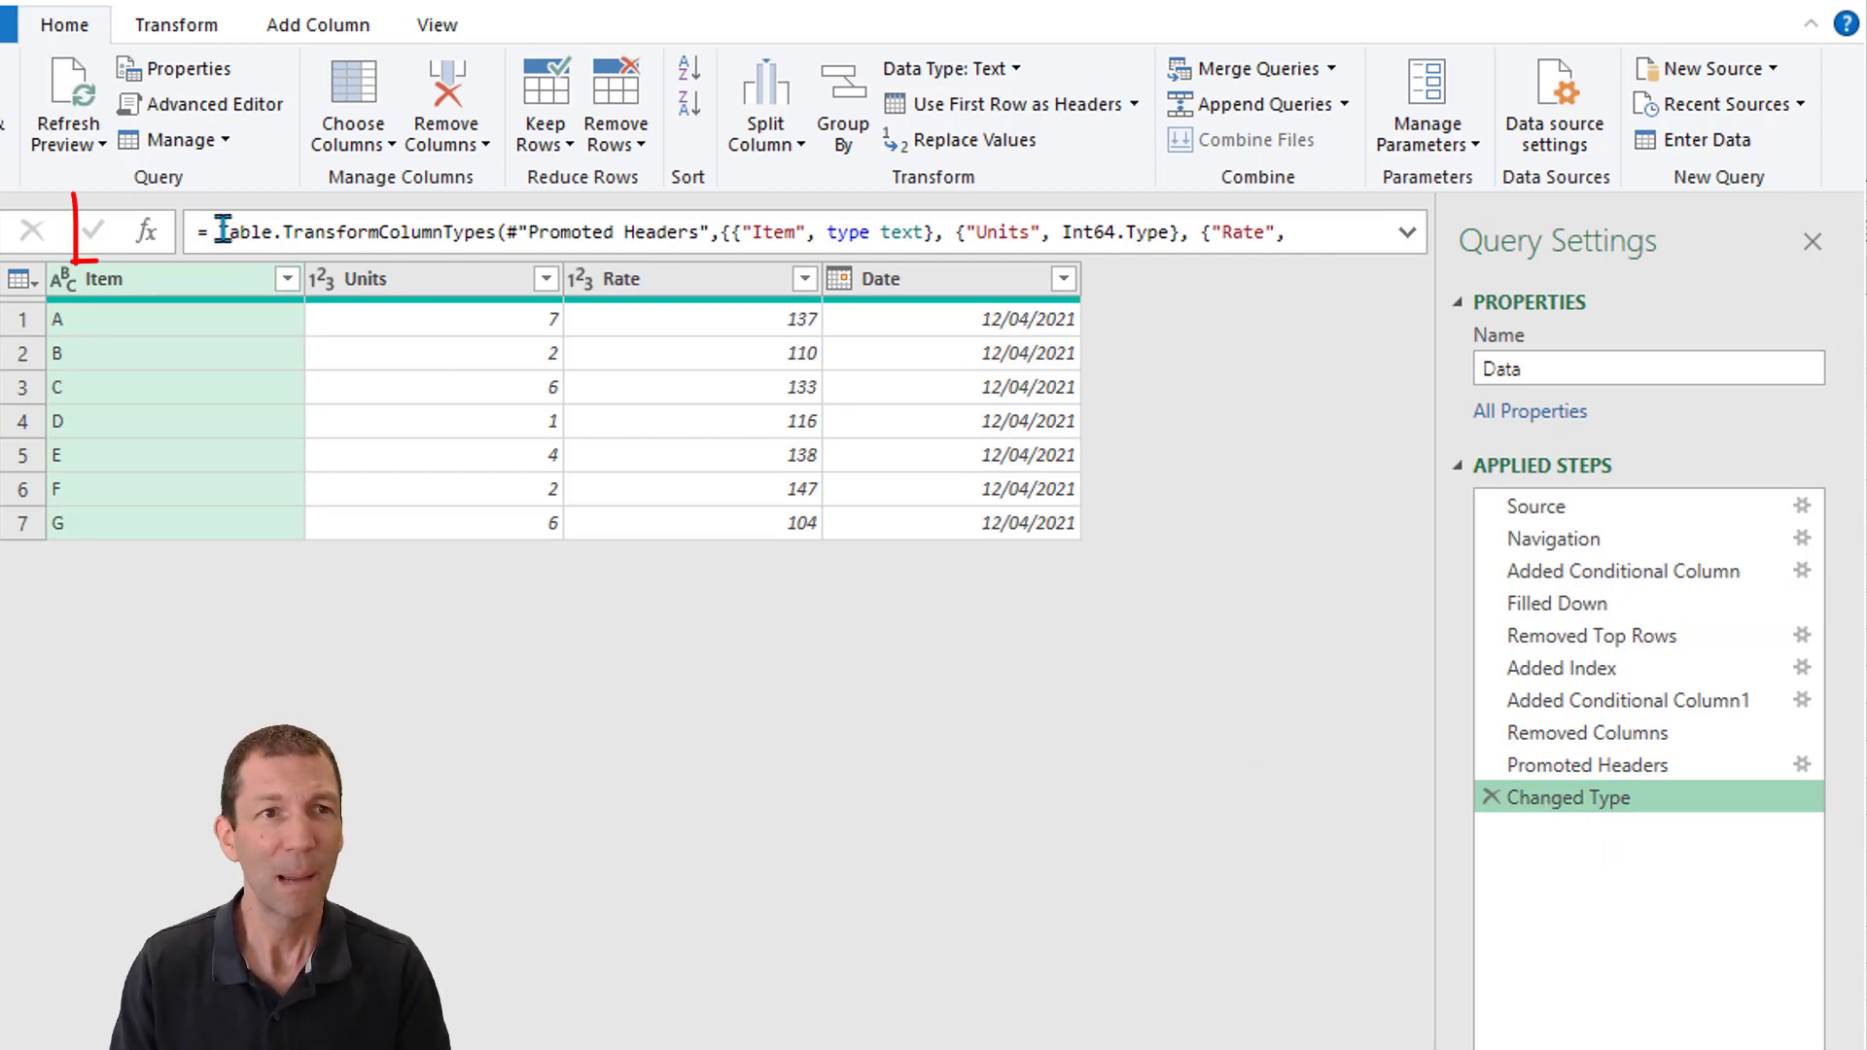
Insert a step named Find Header Row whose formula points at #"Filled Down"
click(148, 232)
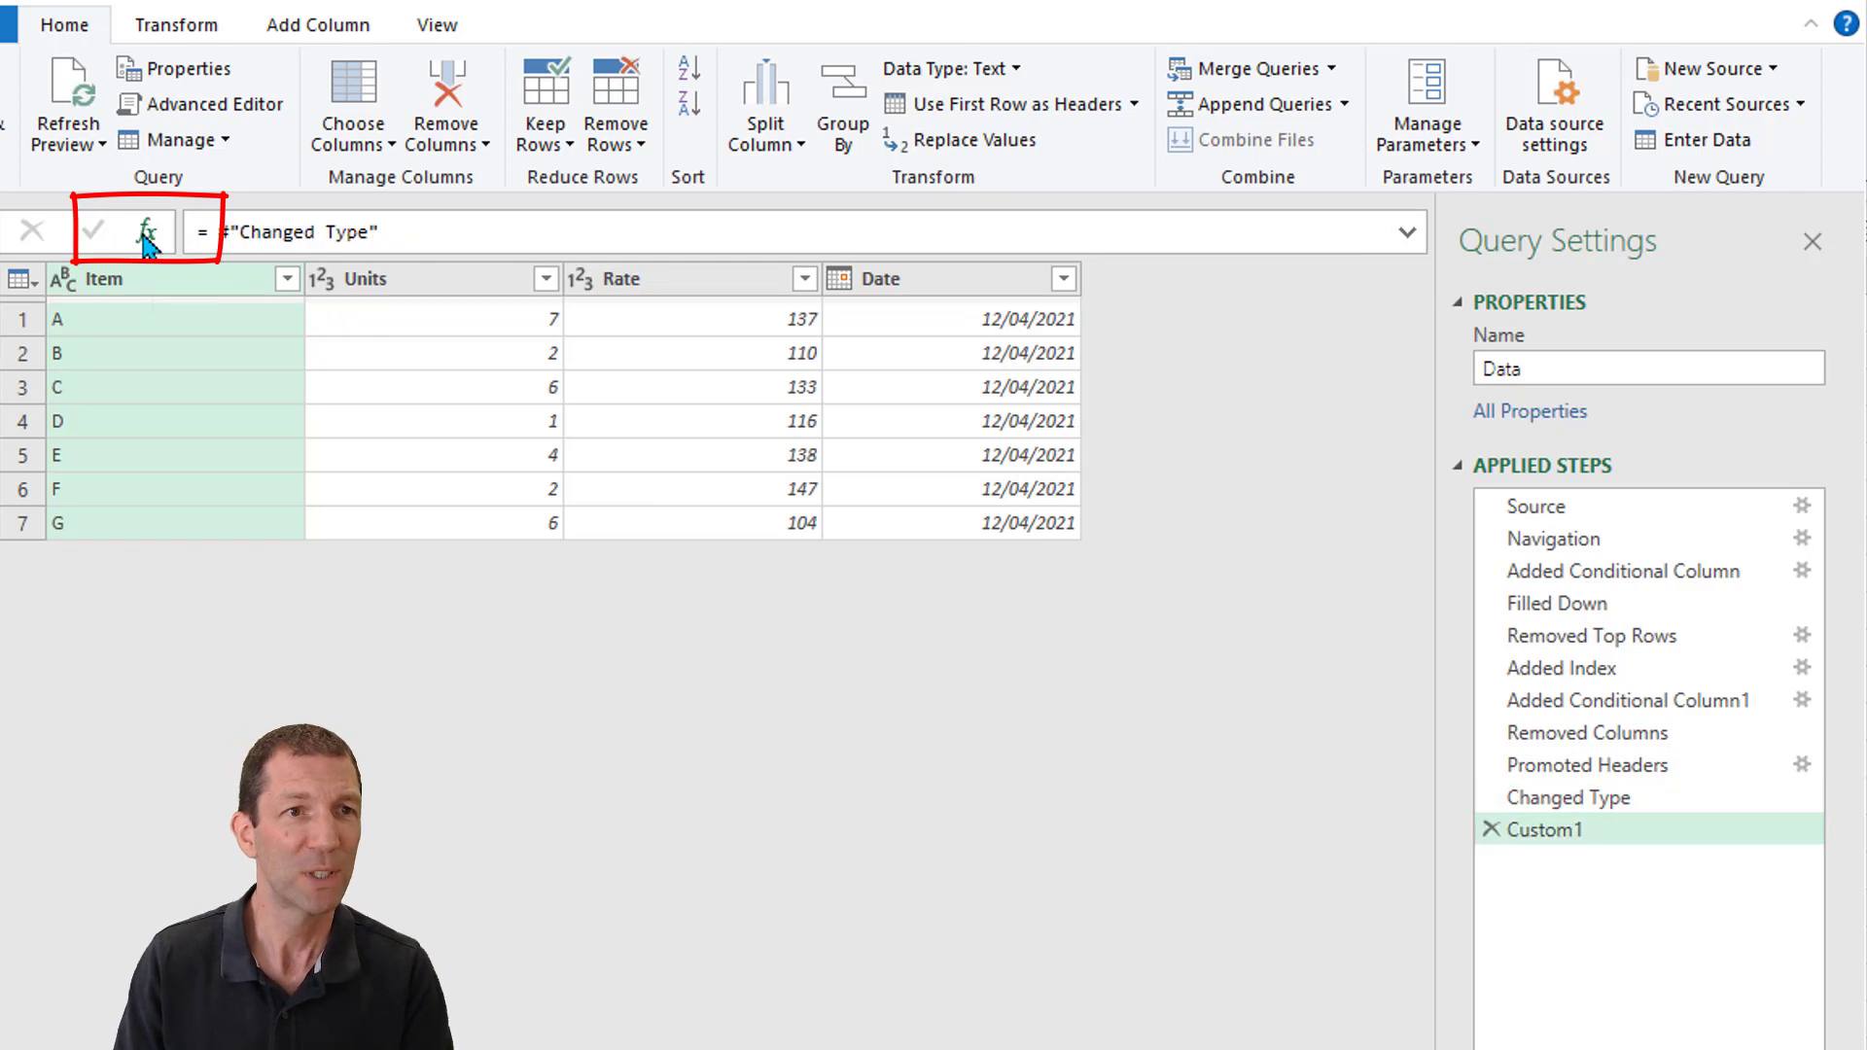
mouse_move(1549, 830)
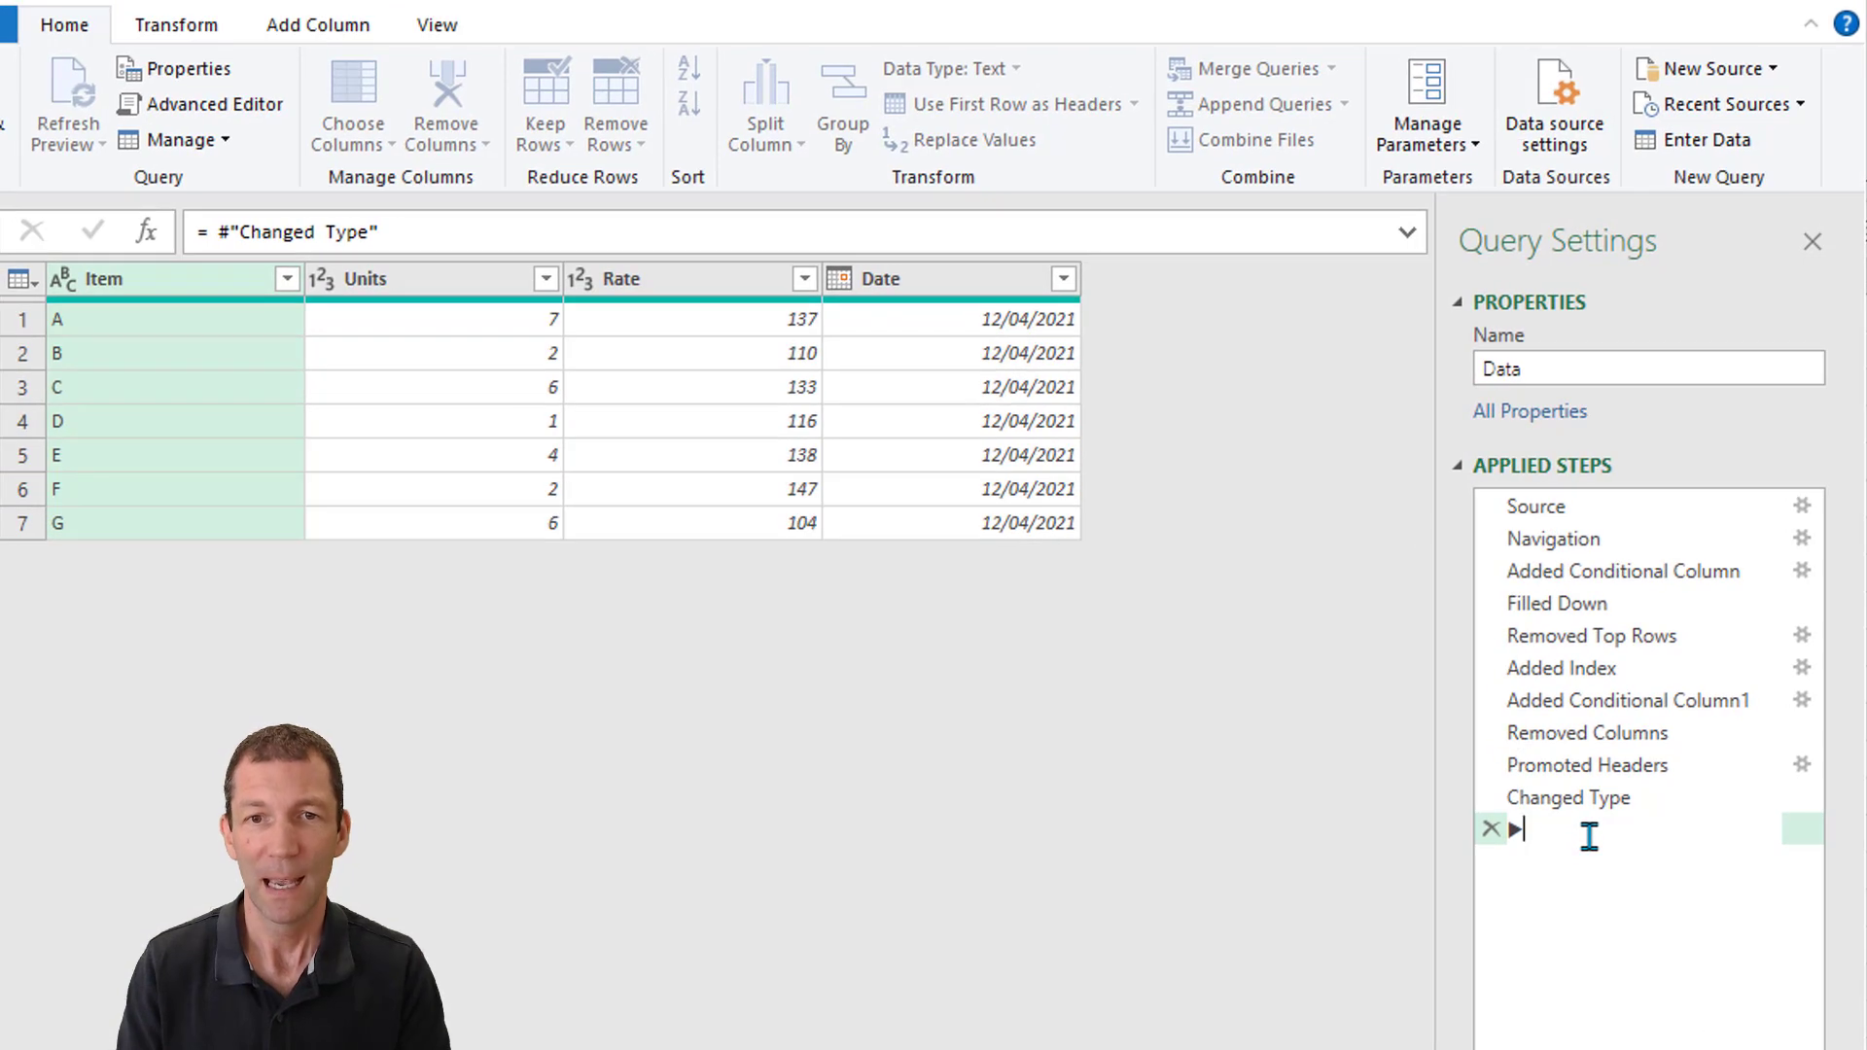
text(Find H)
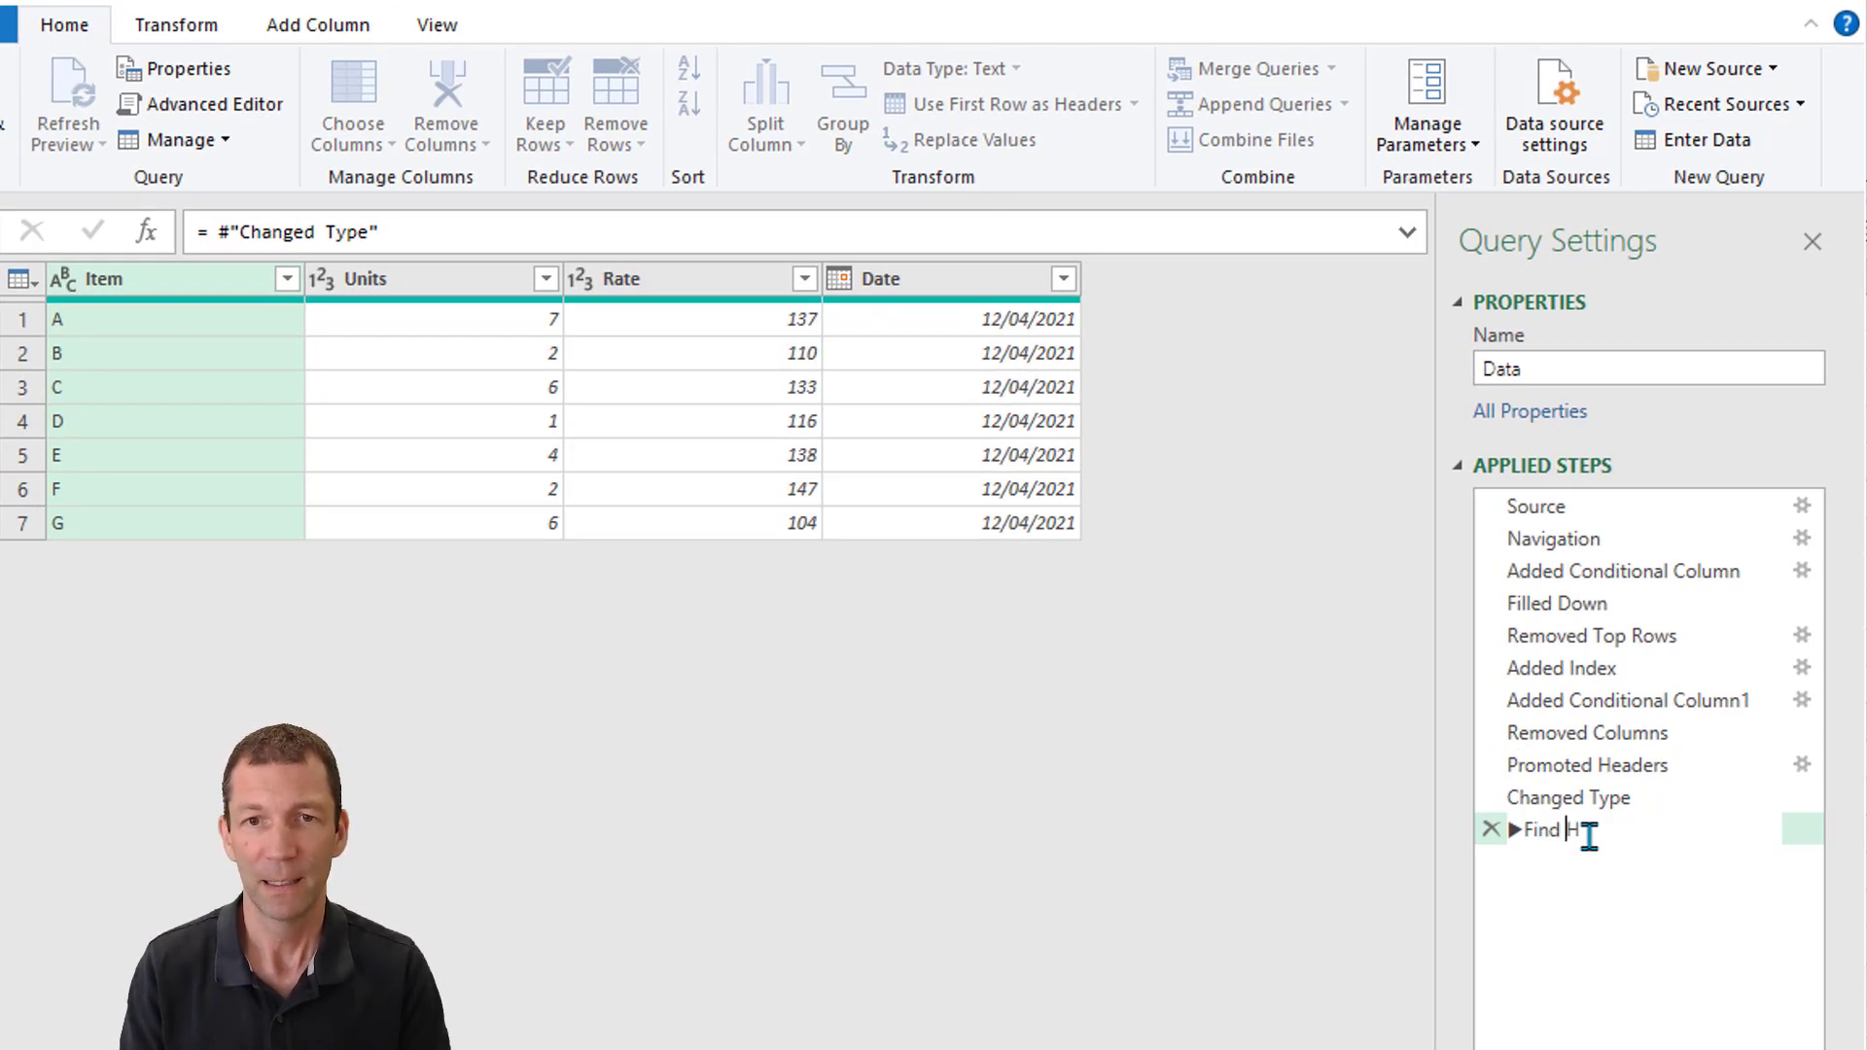
text(eader Row)
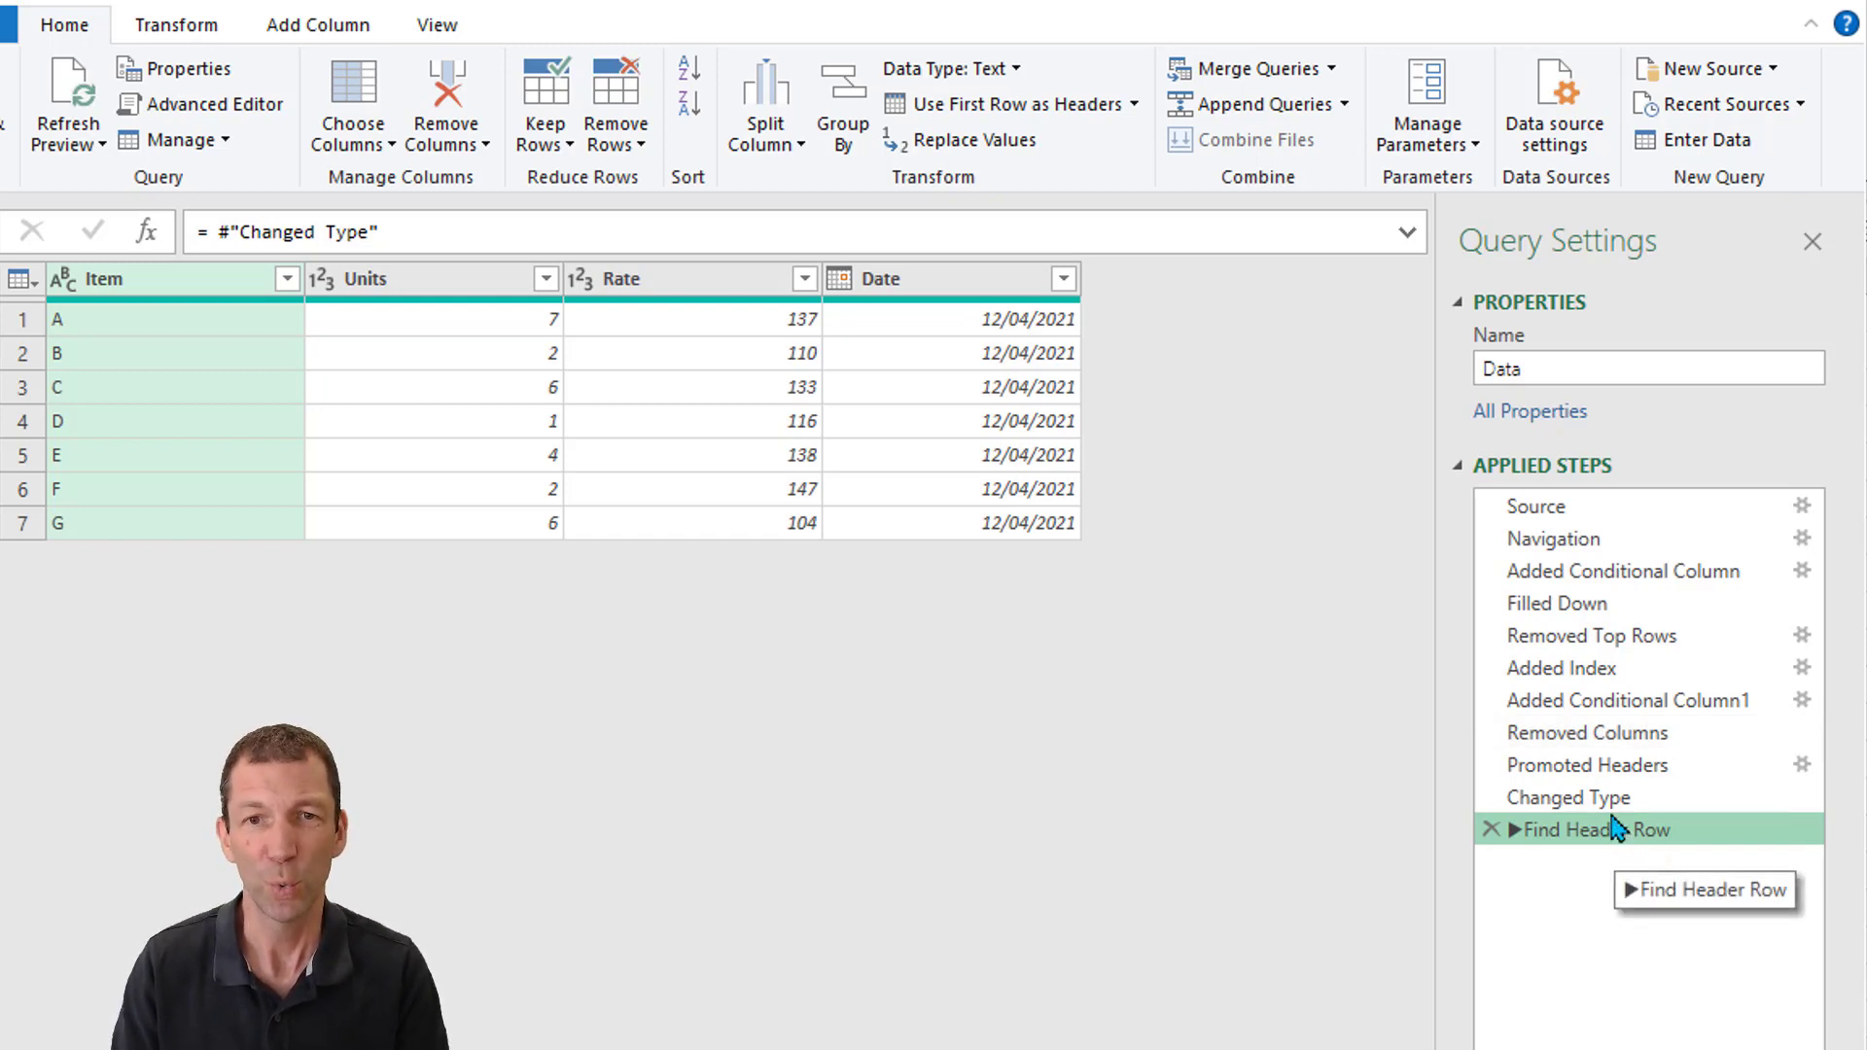
click(1568, 798)
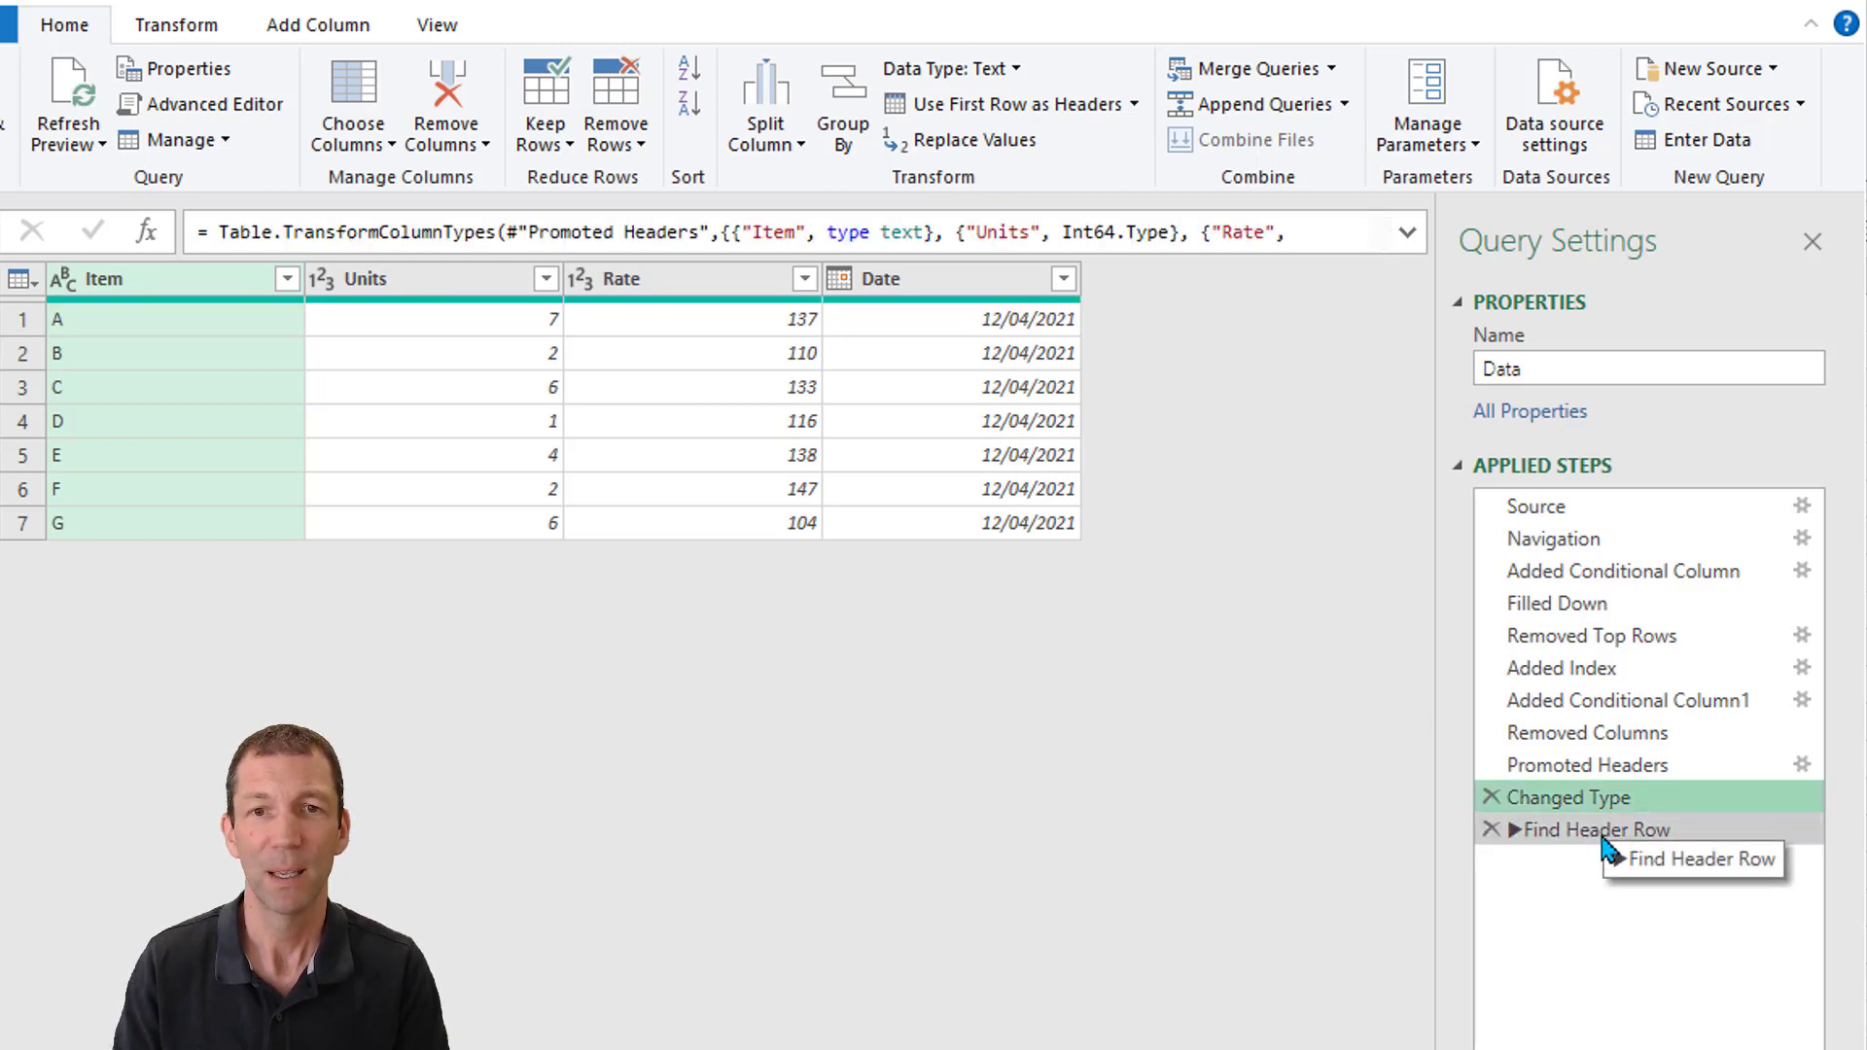
click(1609, 829)
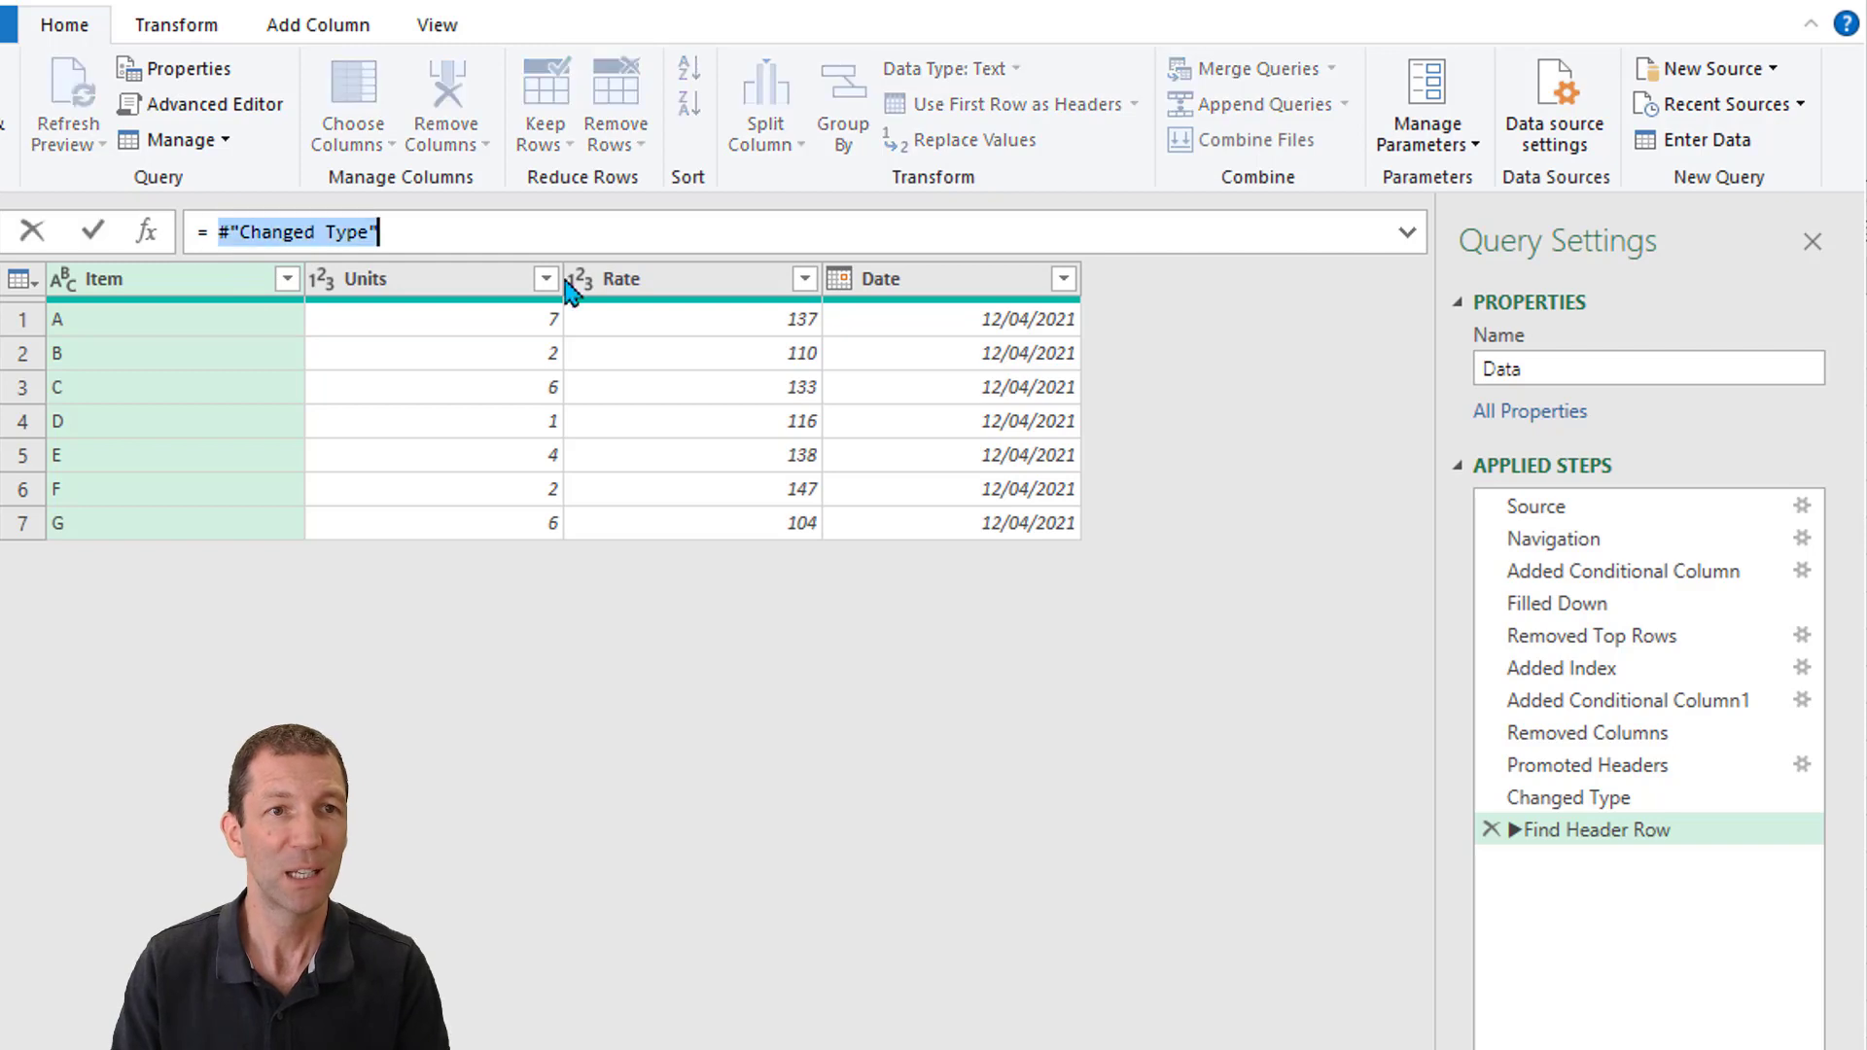
text(Fill)
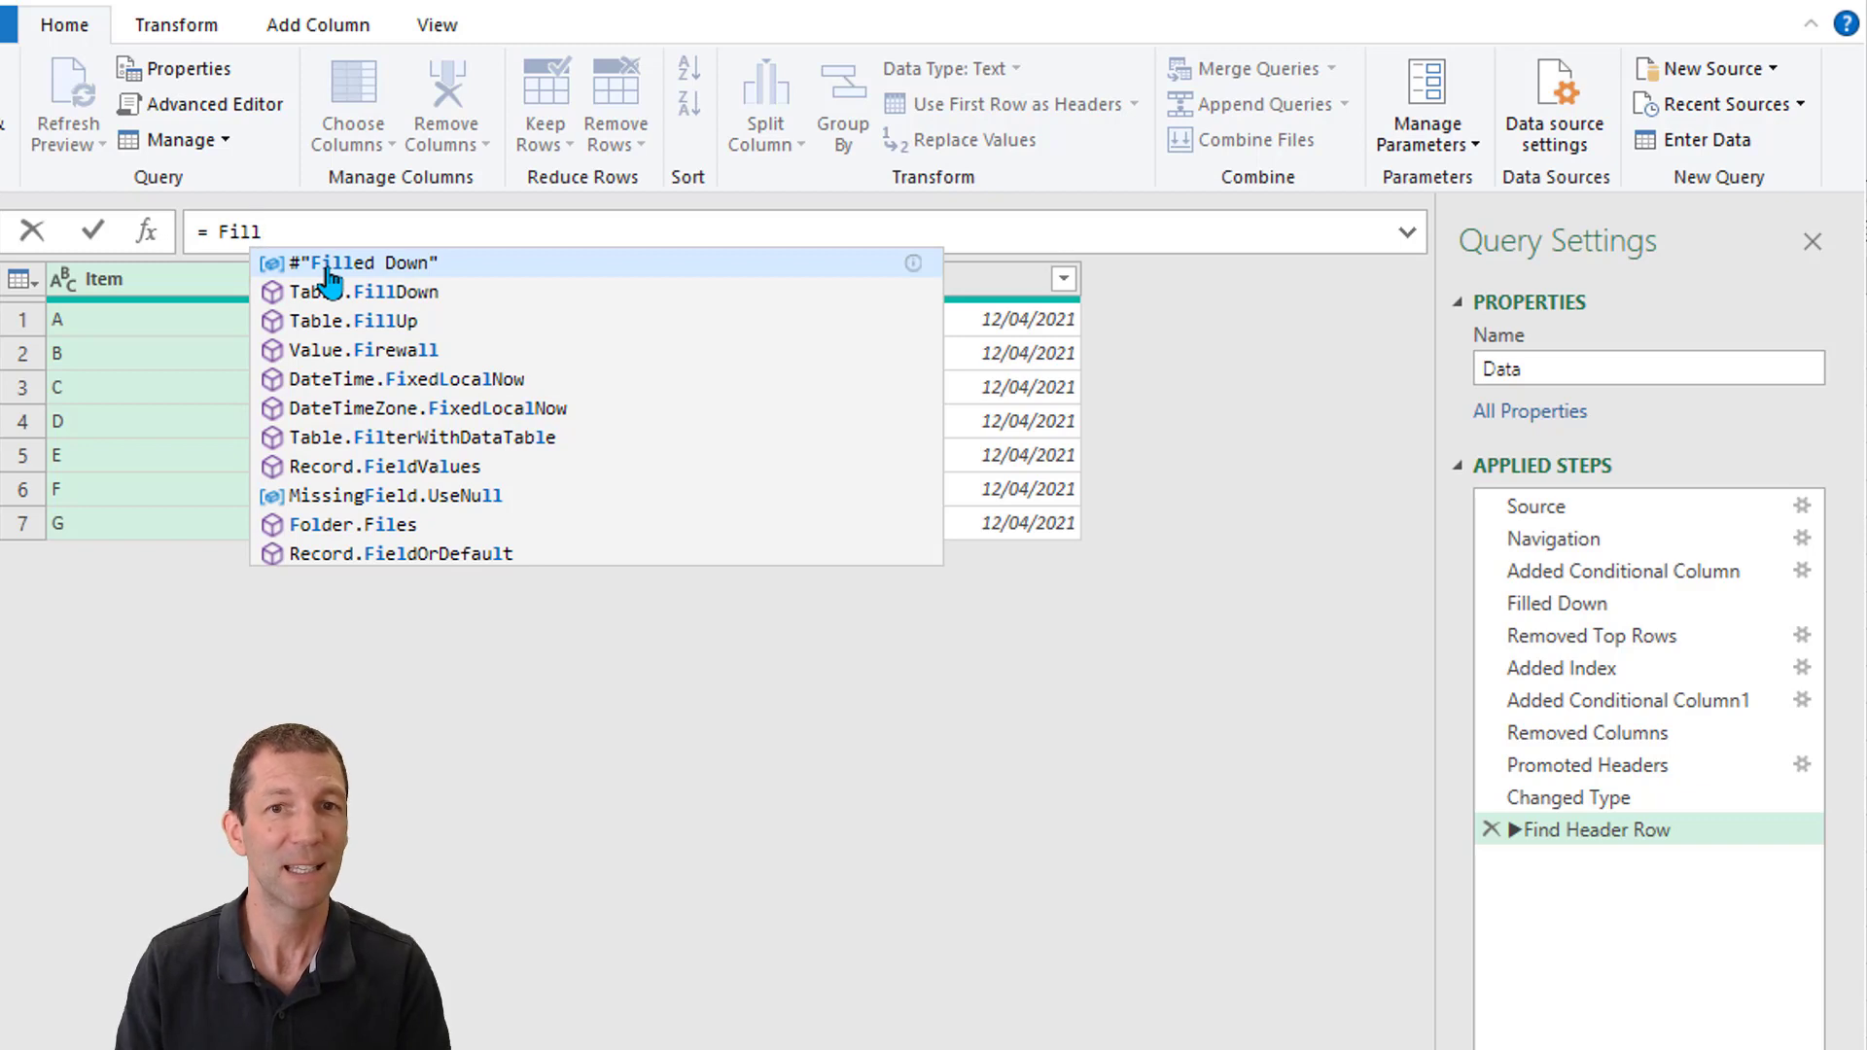
click(369, 262)
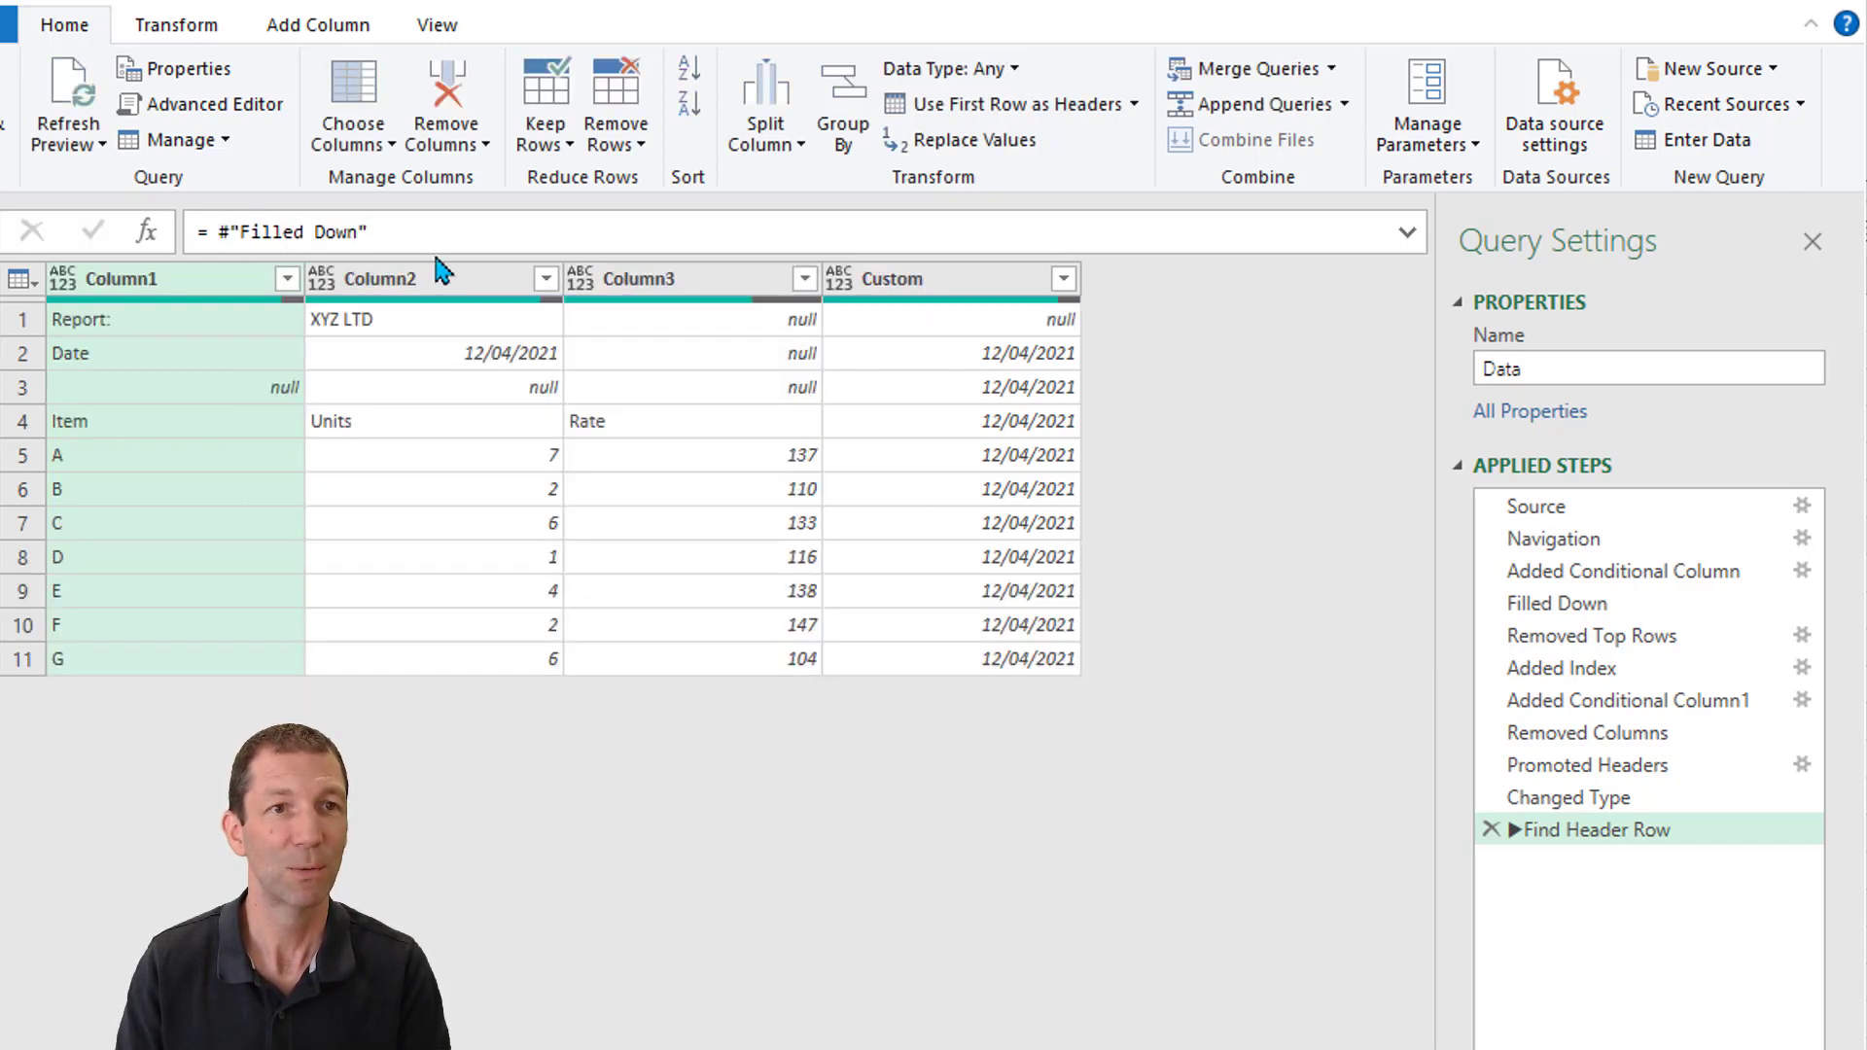
mouse_move(820, 517)
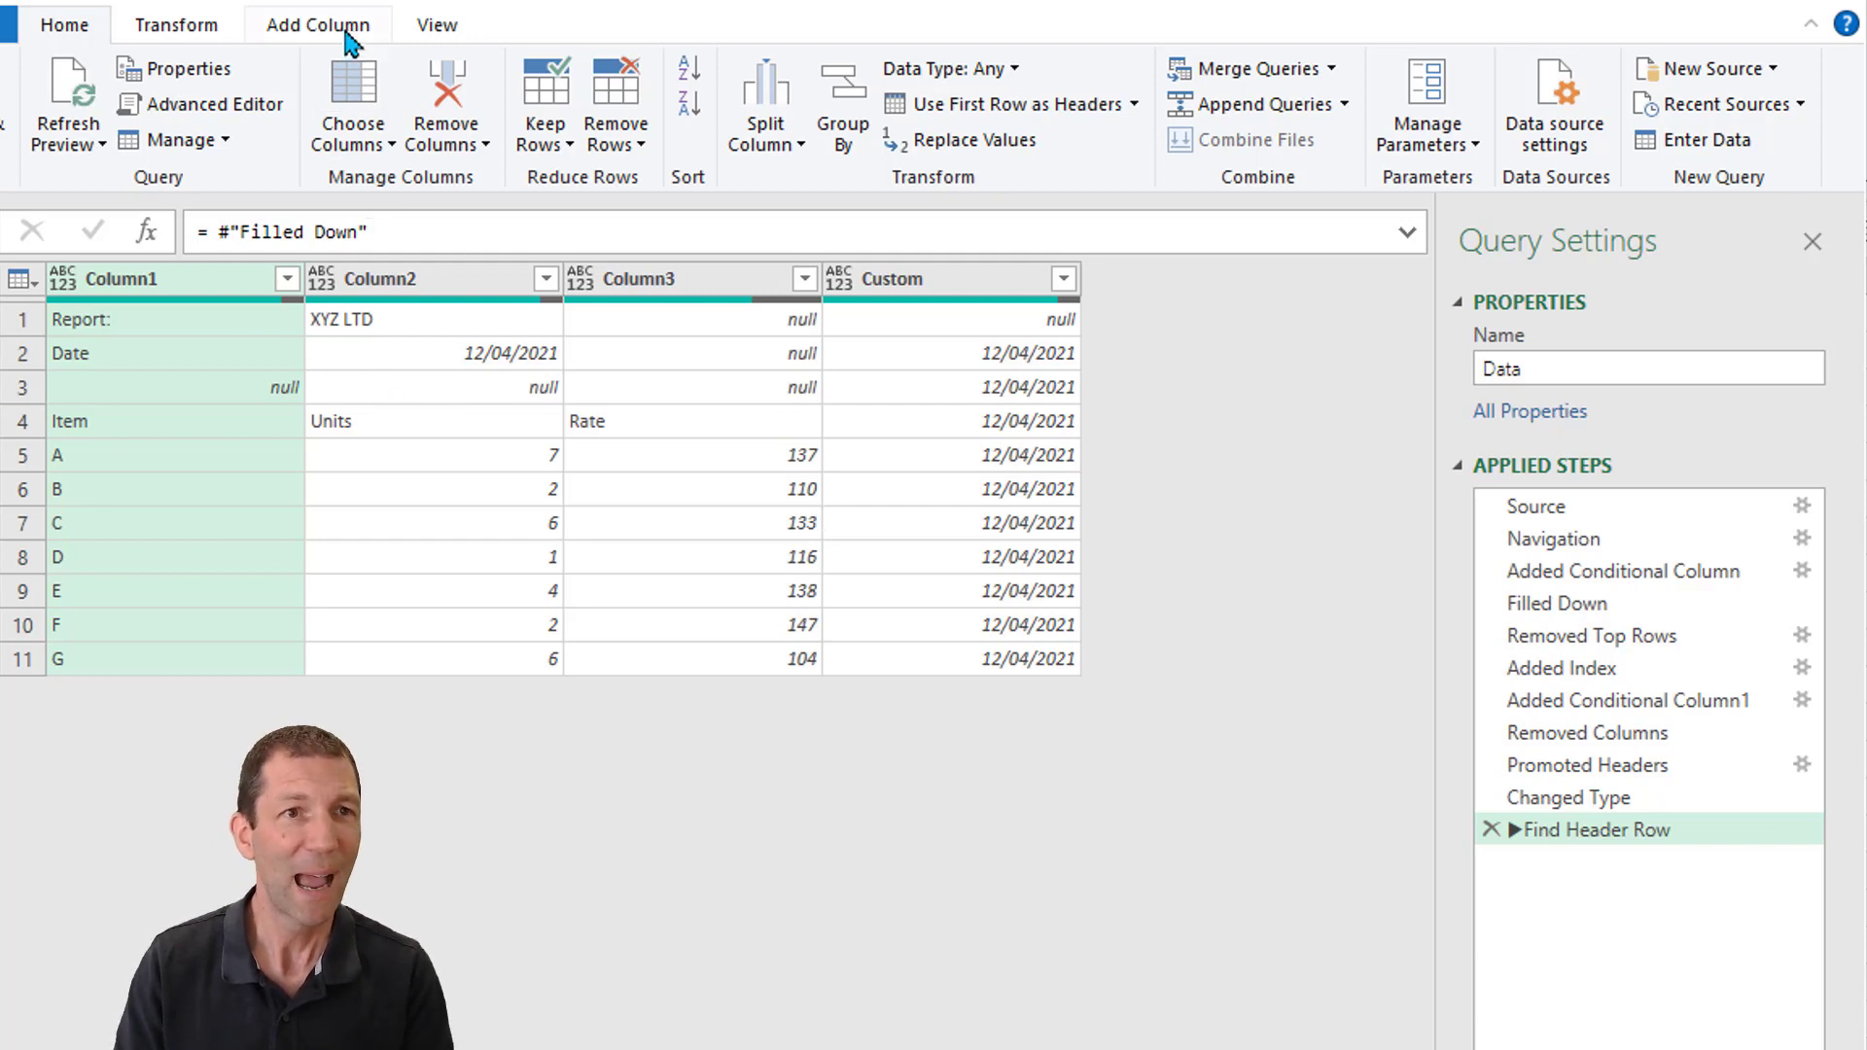
Add an Index column and filter Column1 to equal Item, leaving the header row at index 3
click(317, 23)
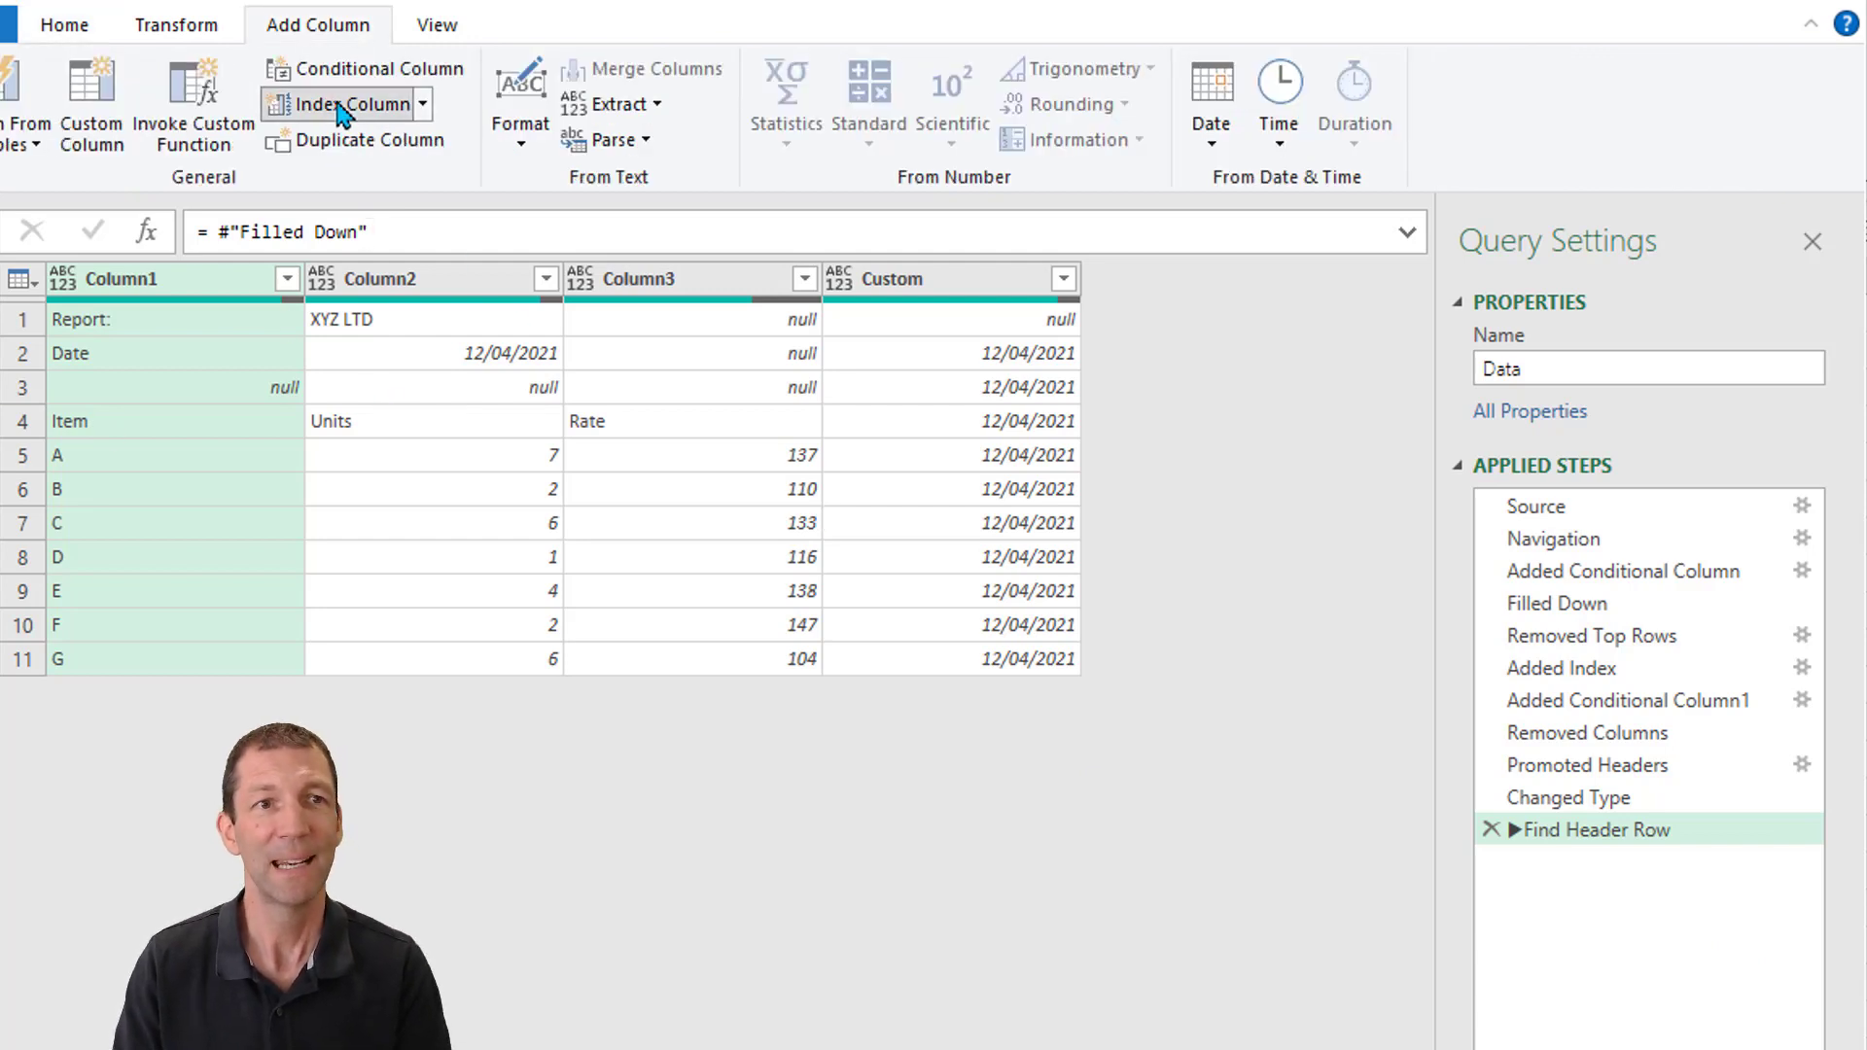
click(347, 103)
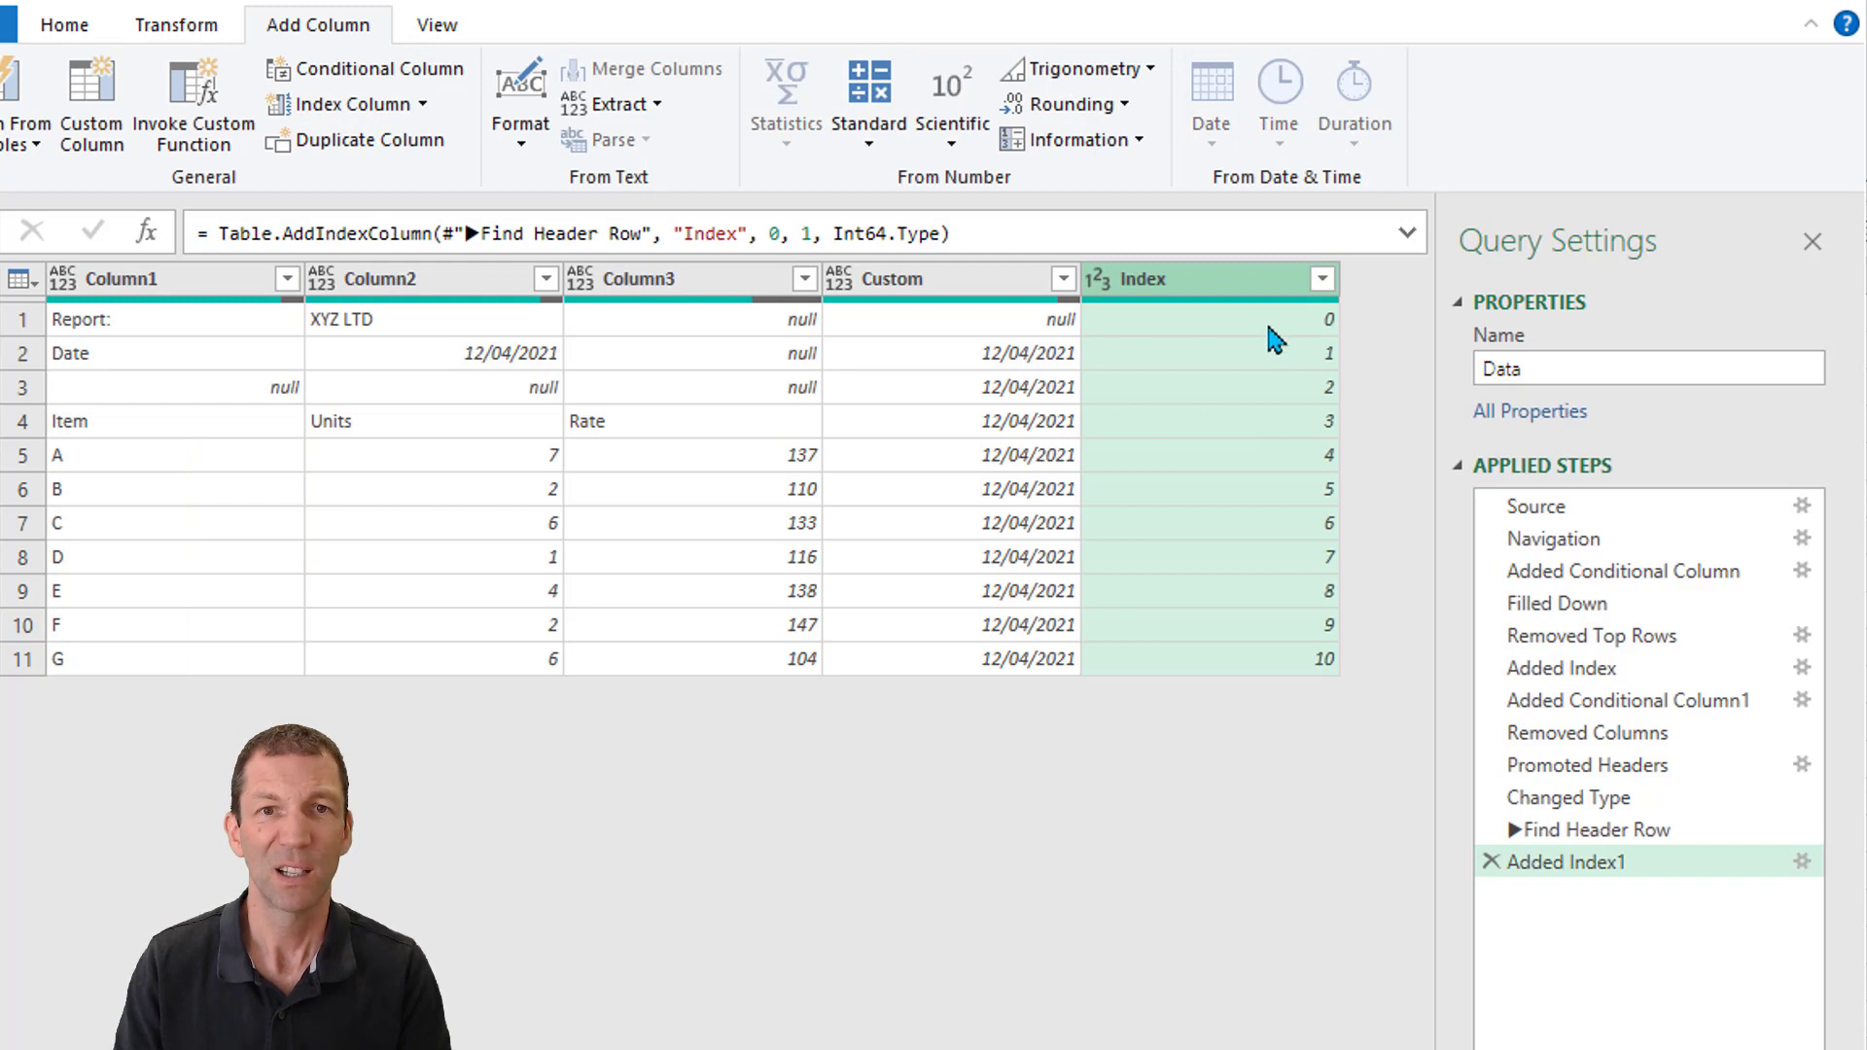
mouse_move(1245, 405)
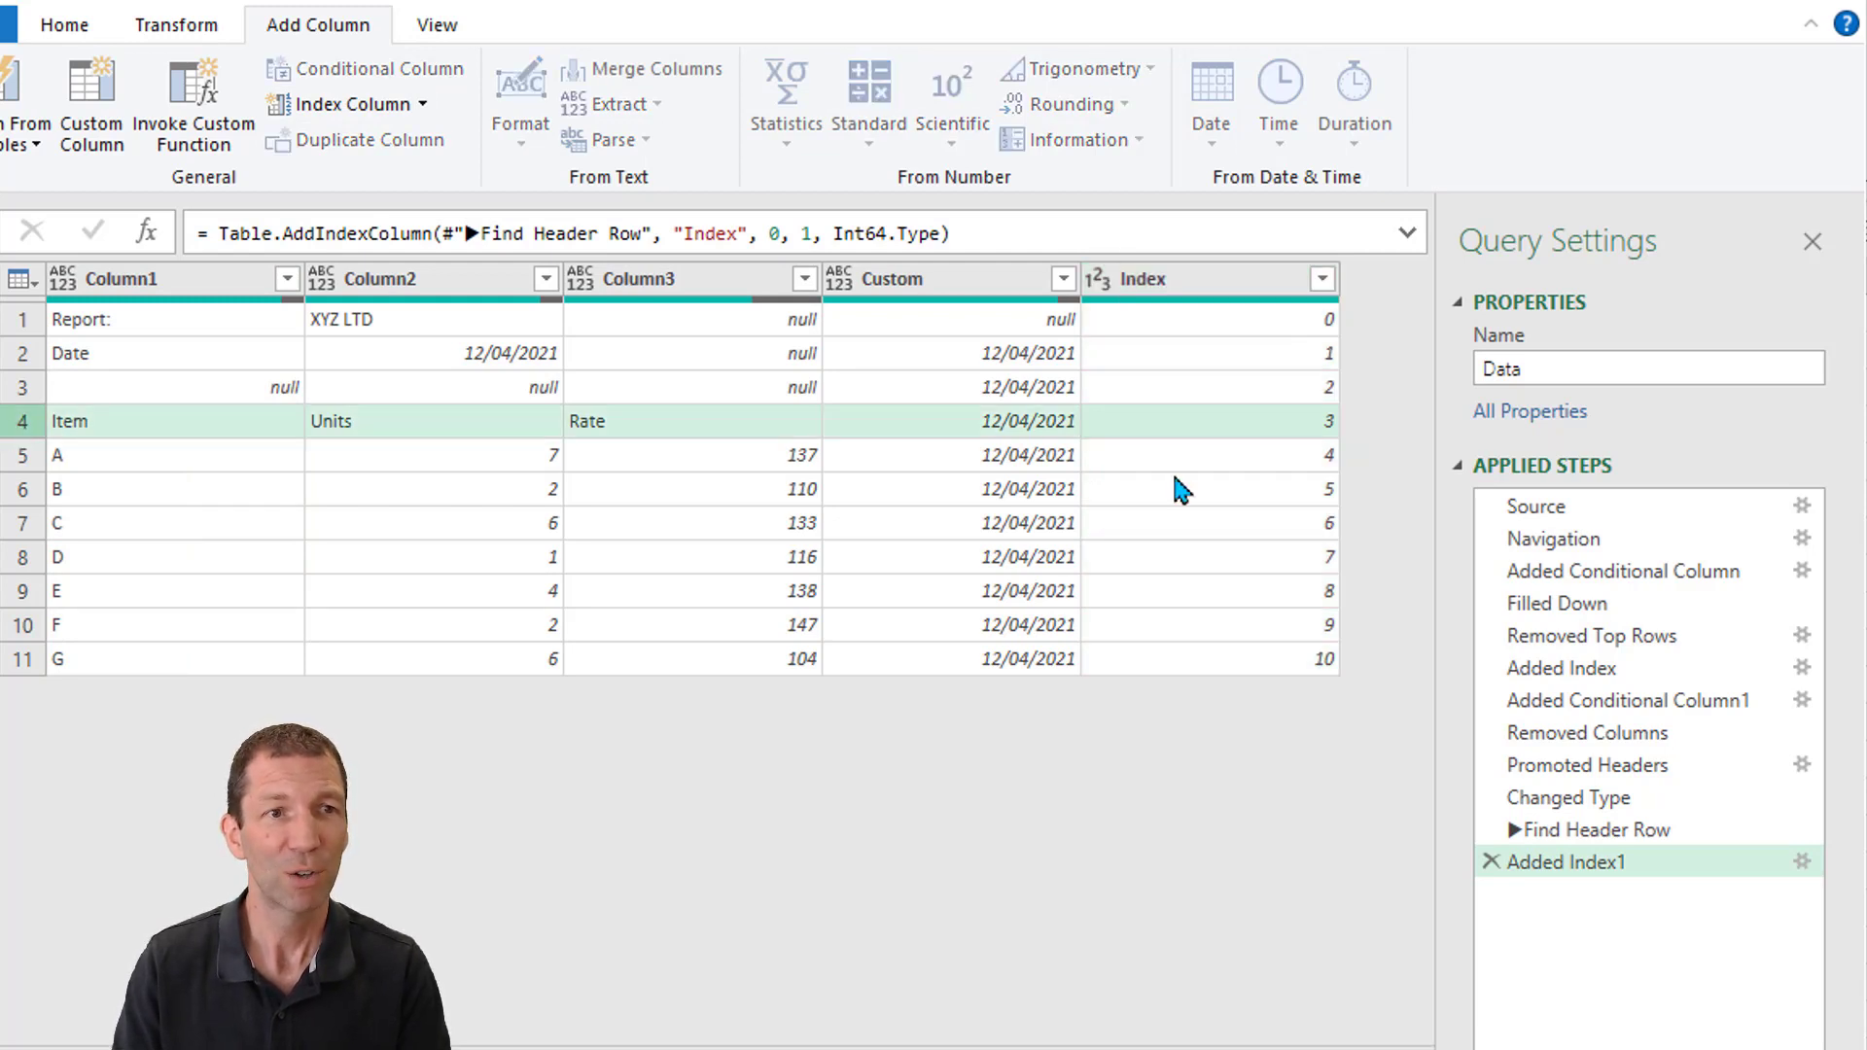
mouse_move(1280, 432)
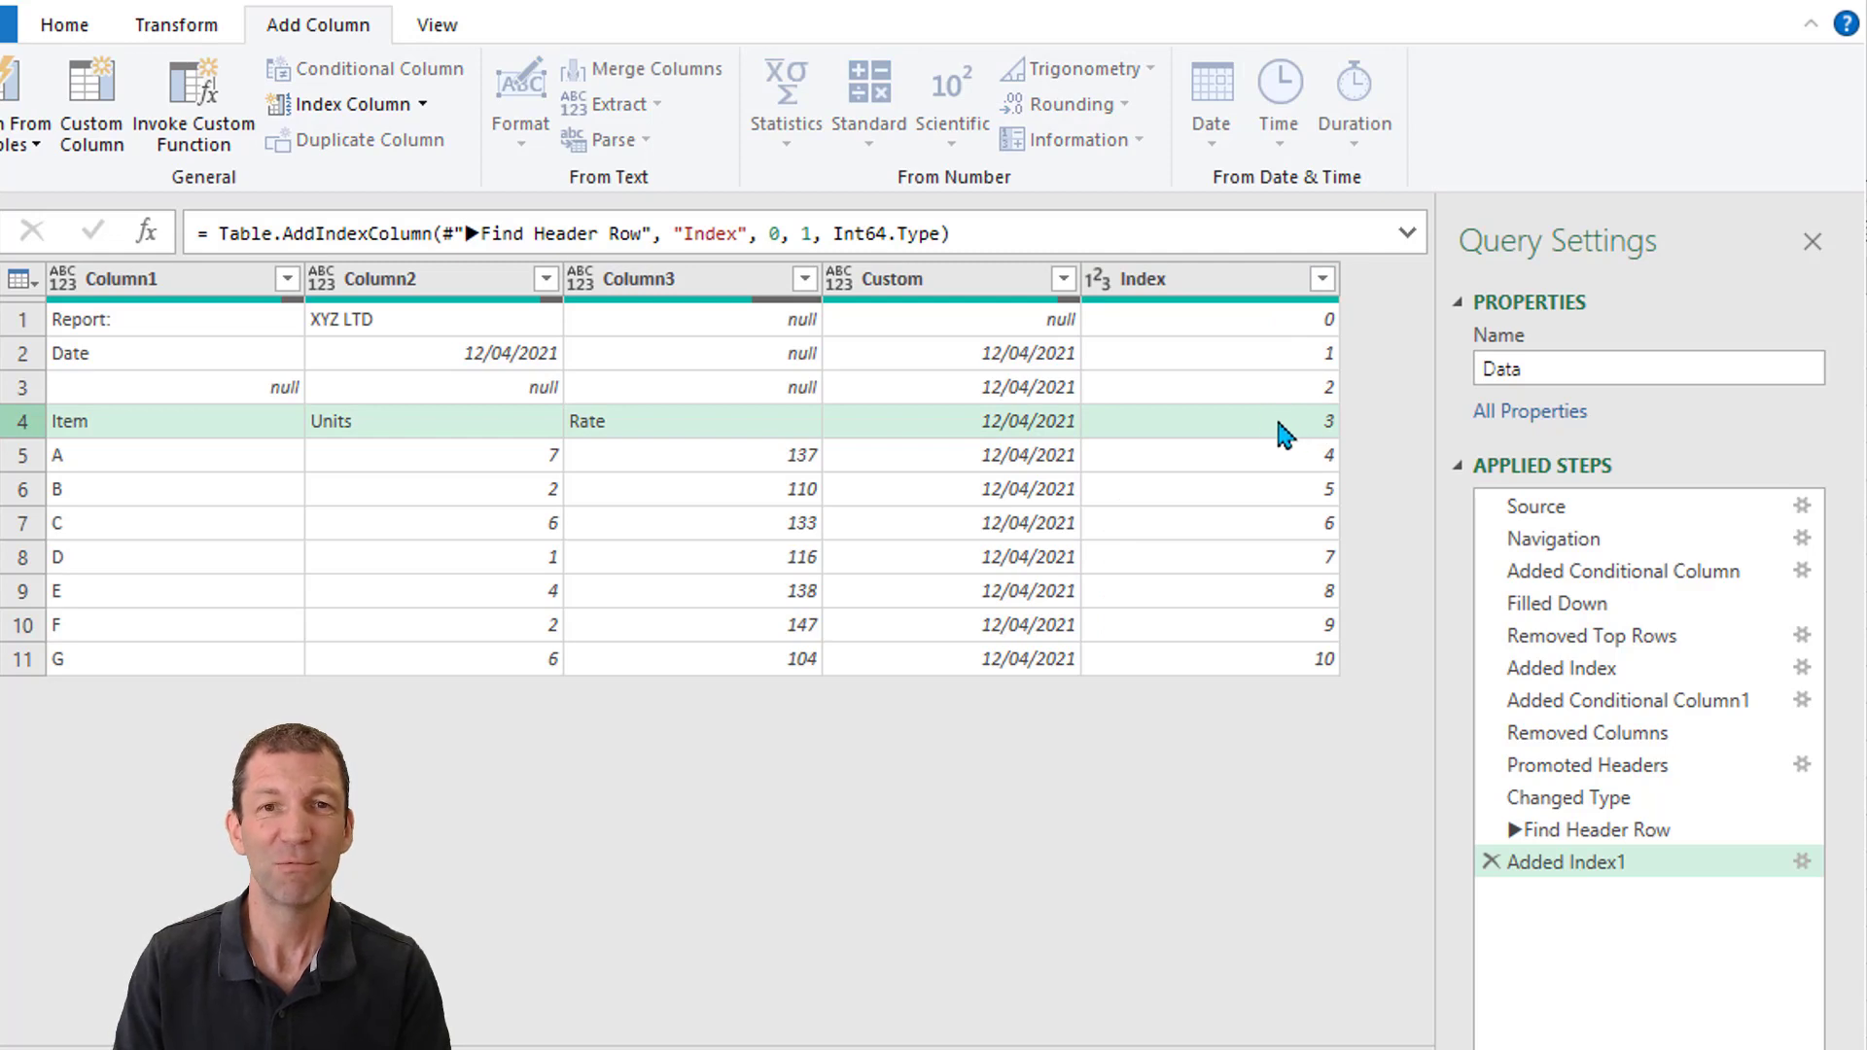
mouse_move(1309, 434)
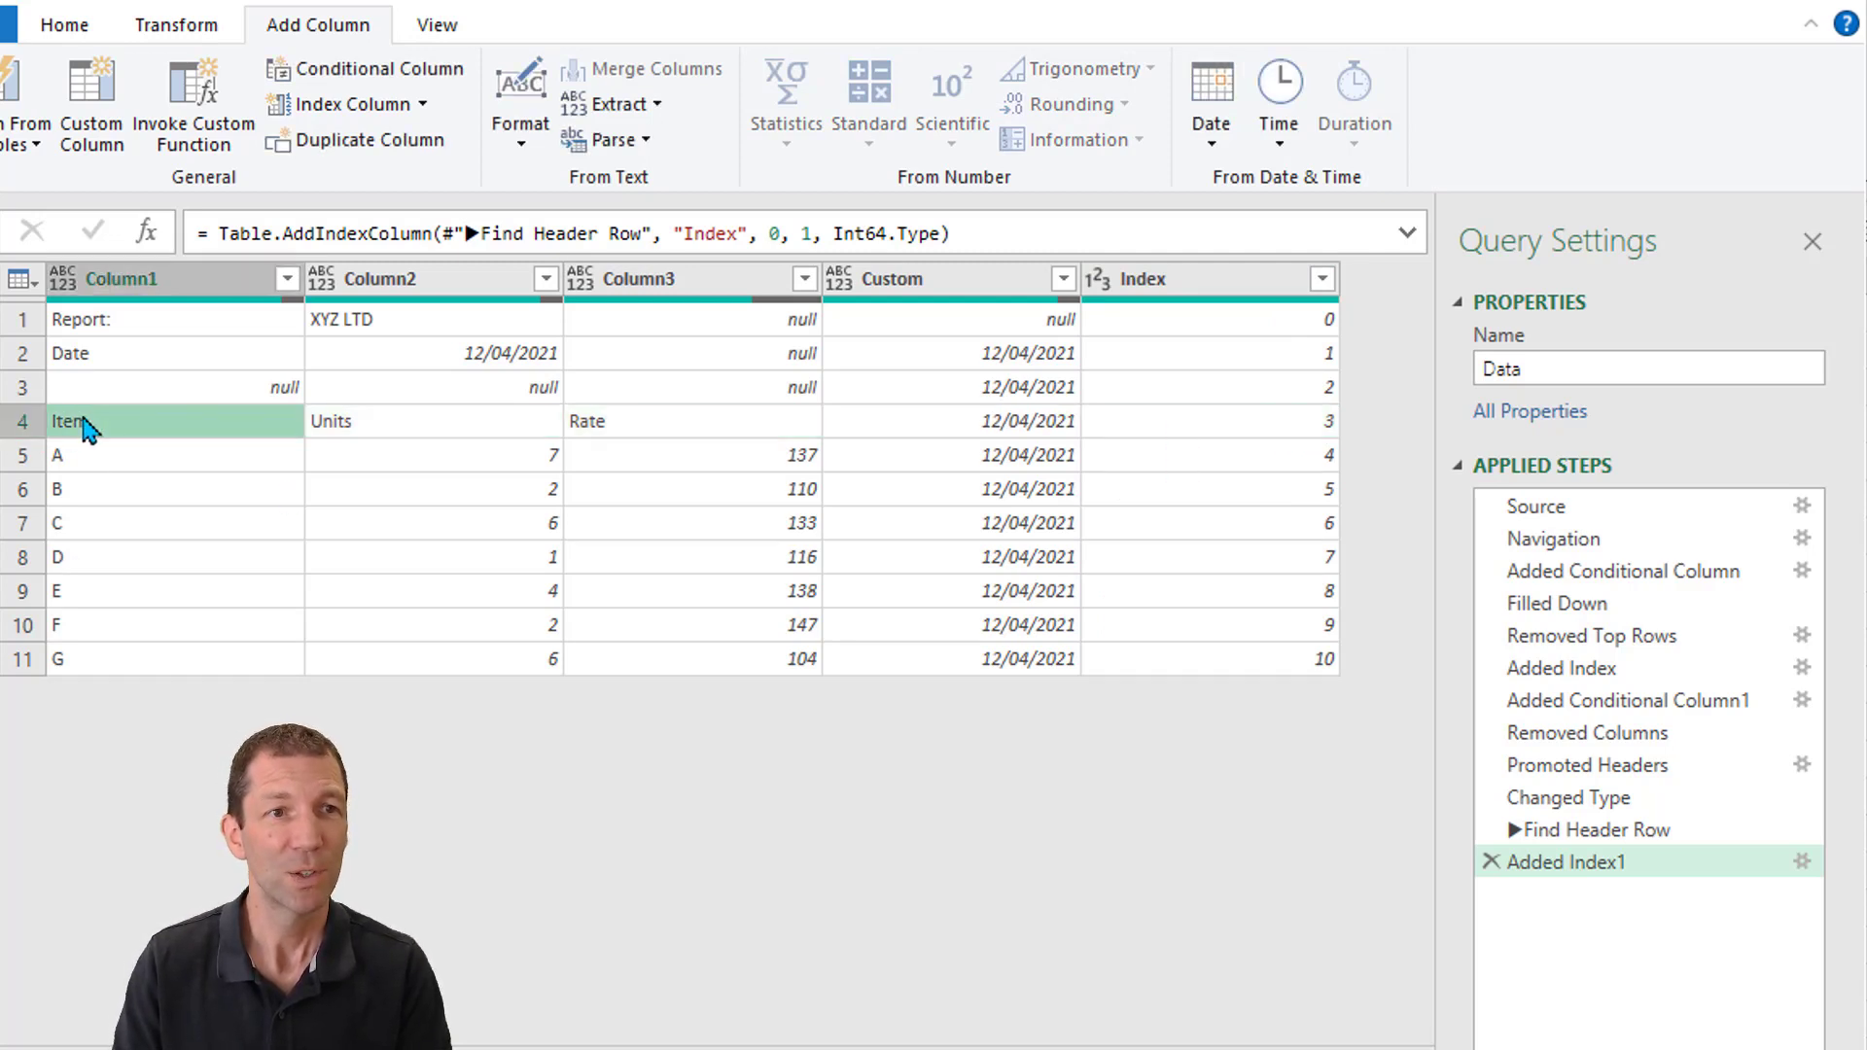
right_click(72, 423)
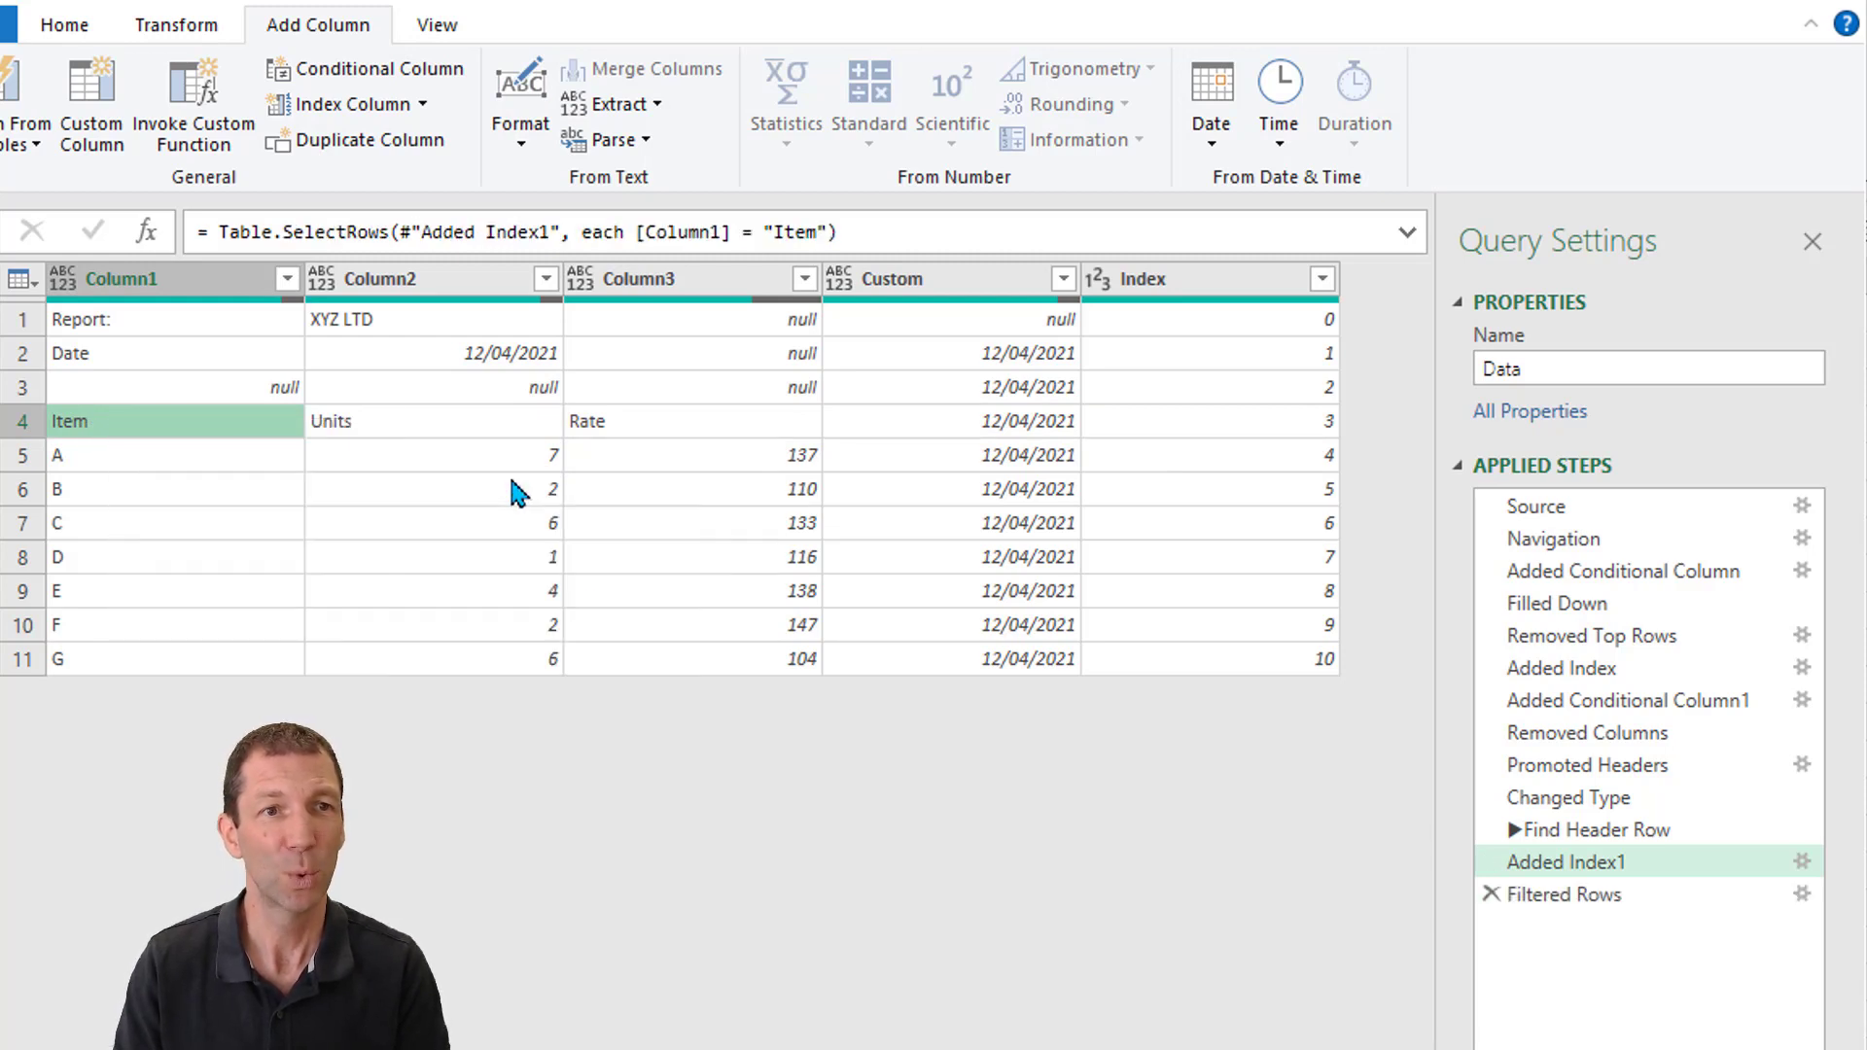
click(1567, 895)
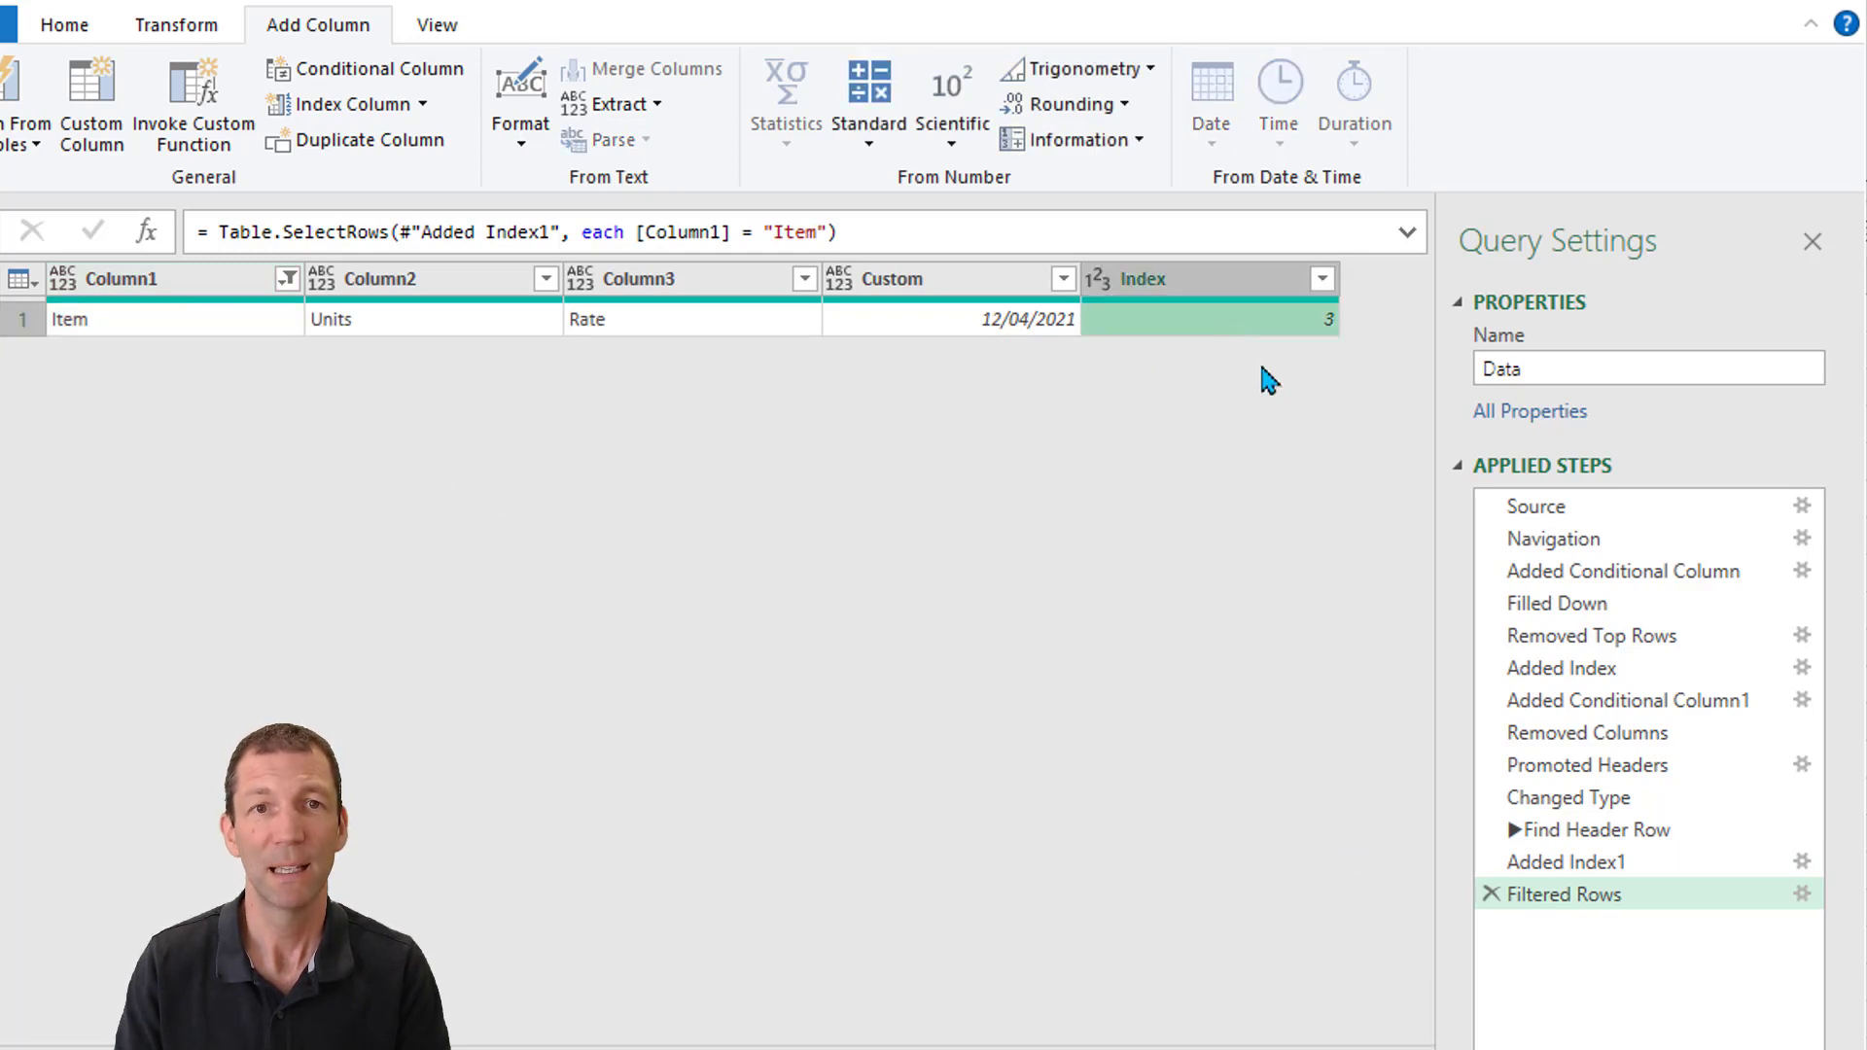
right_click(1208, 317)
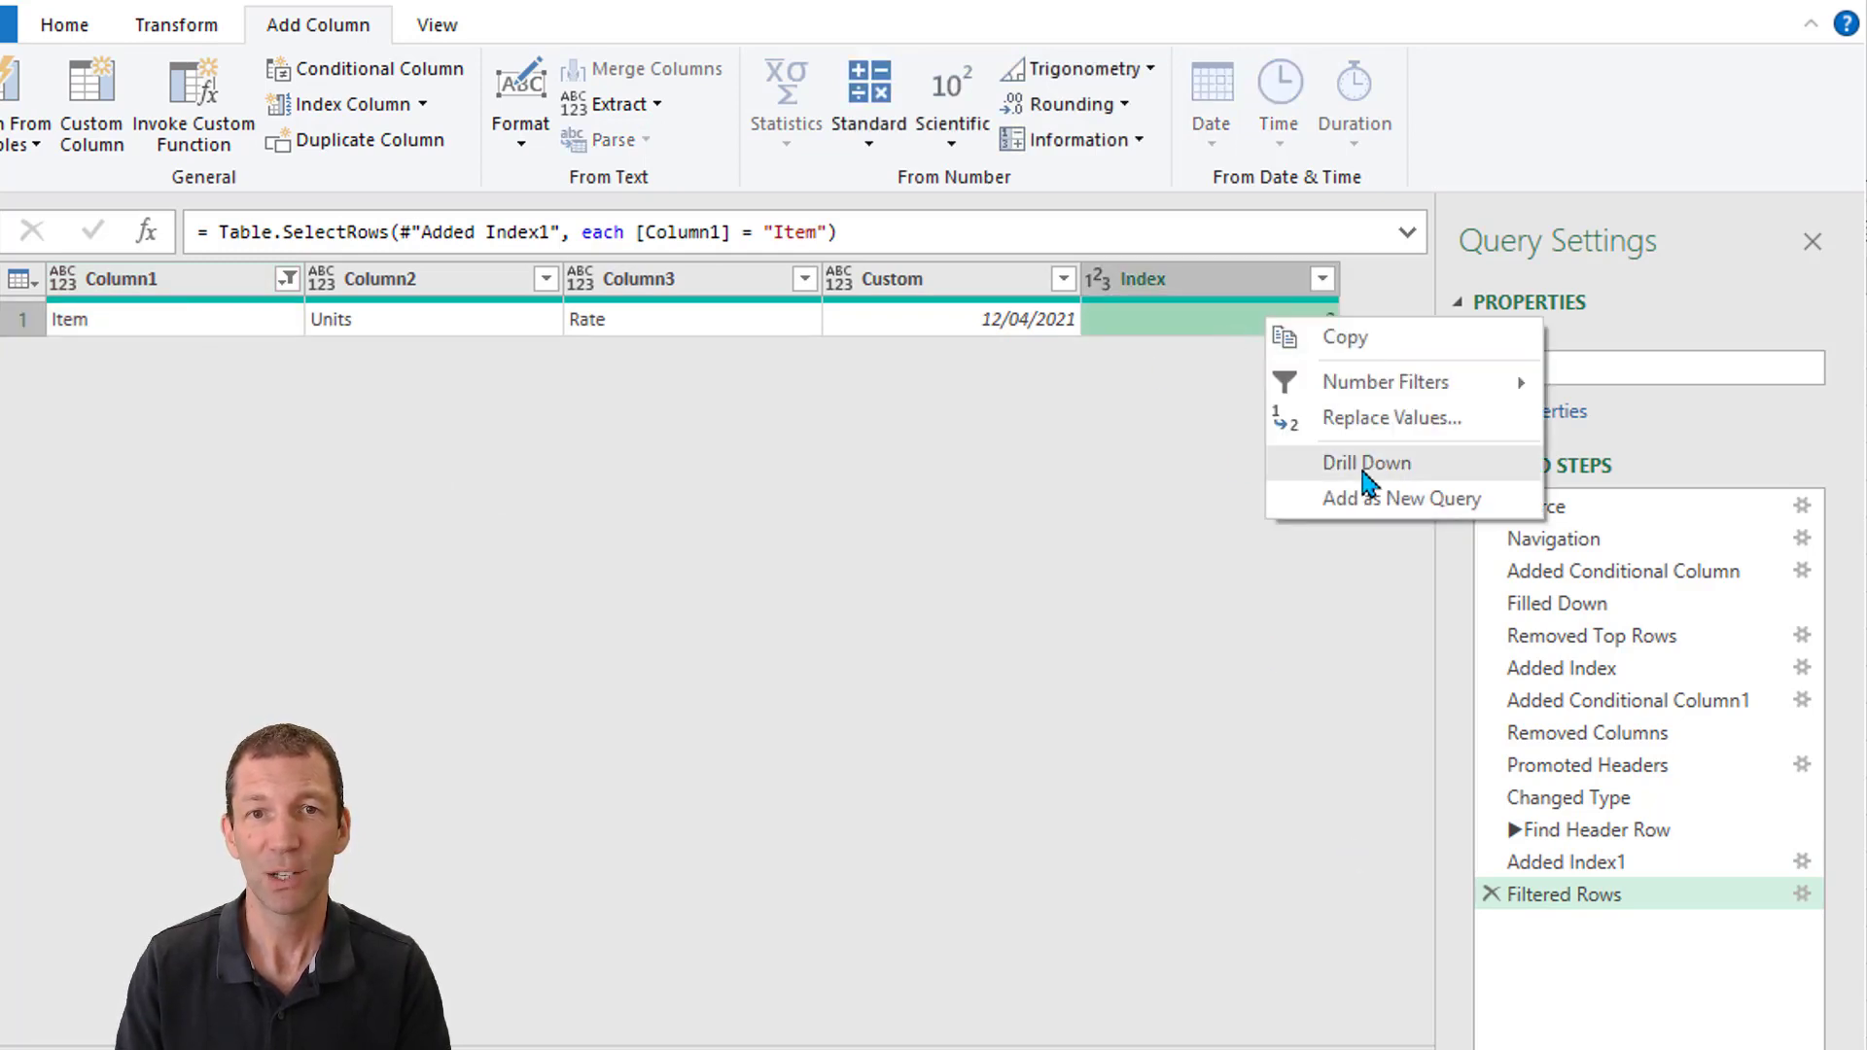
Drill down to the Index value 3 and rename the step RowsToRemove
click(1365, 463)
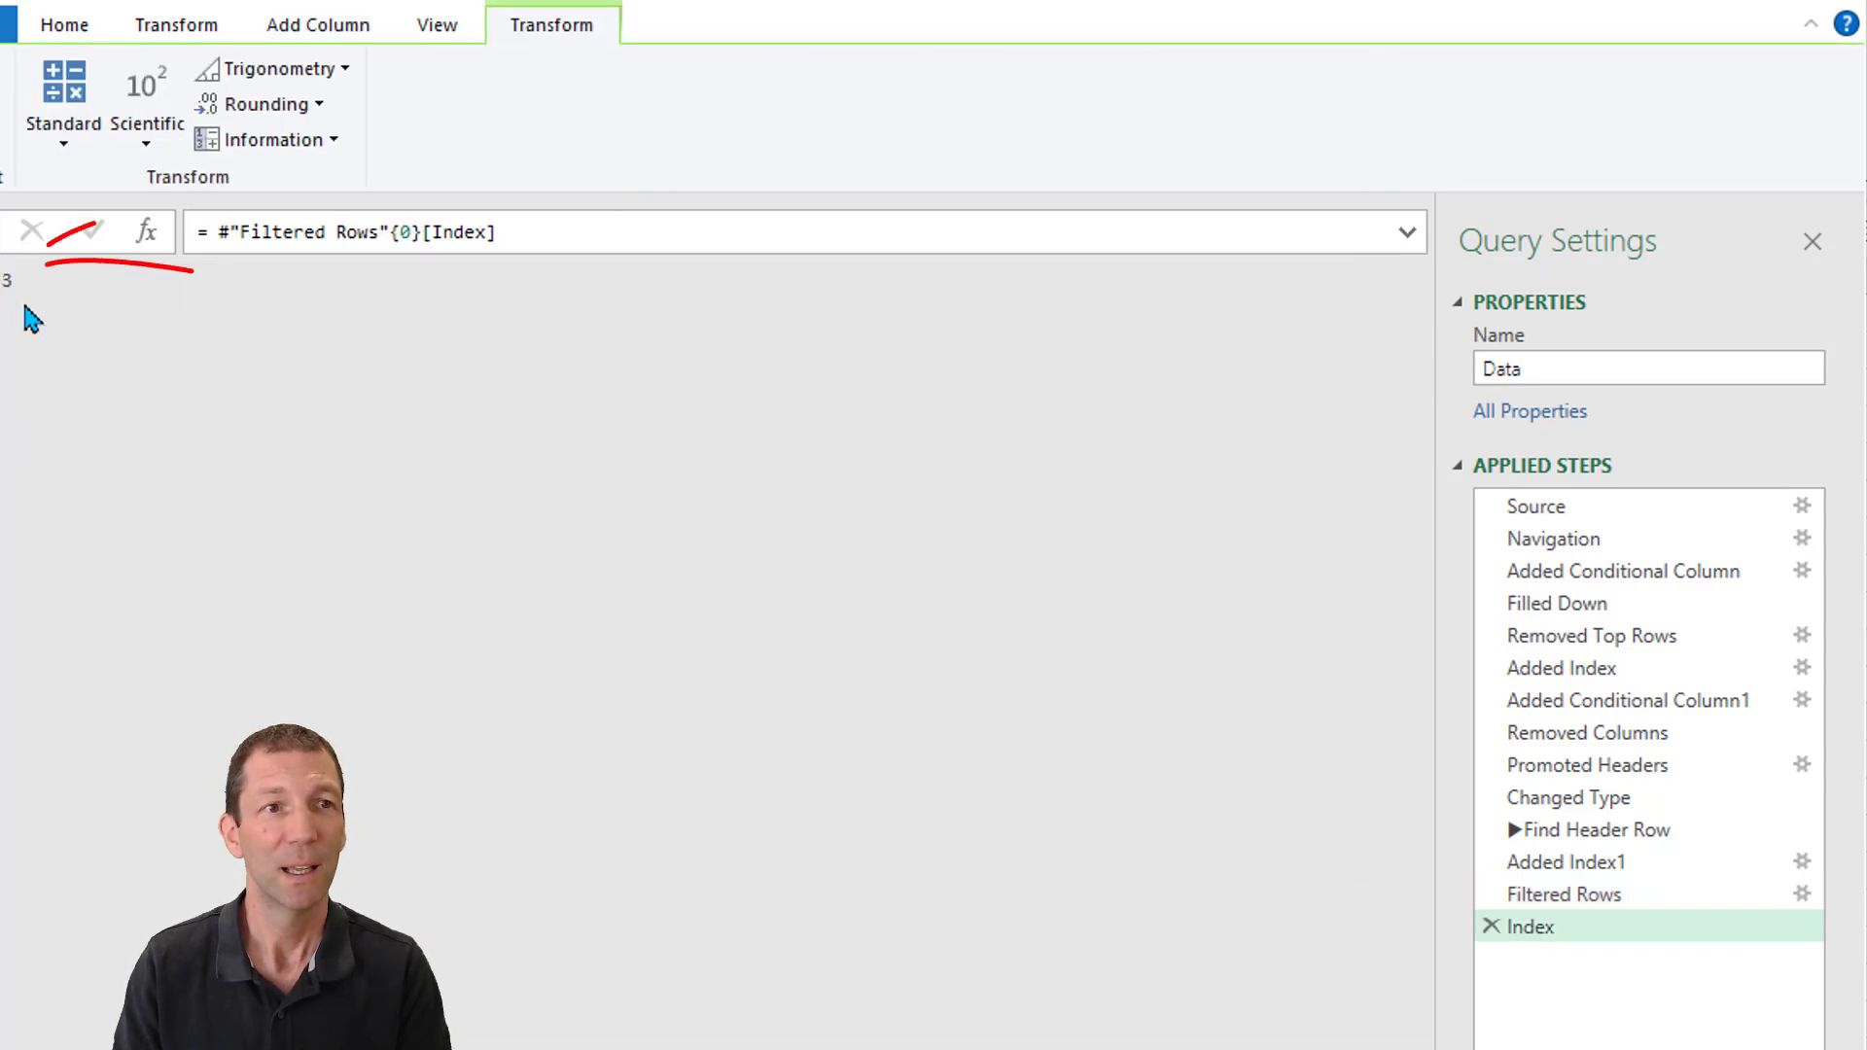
mouse_move(1571, 941)
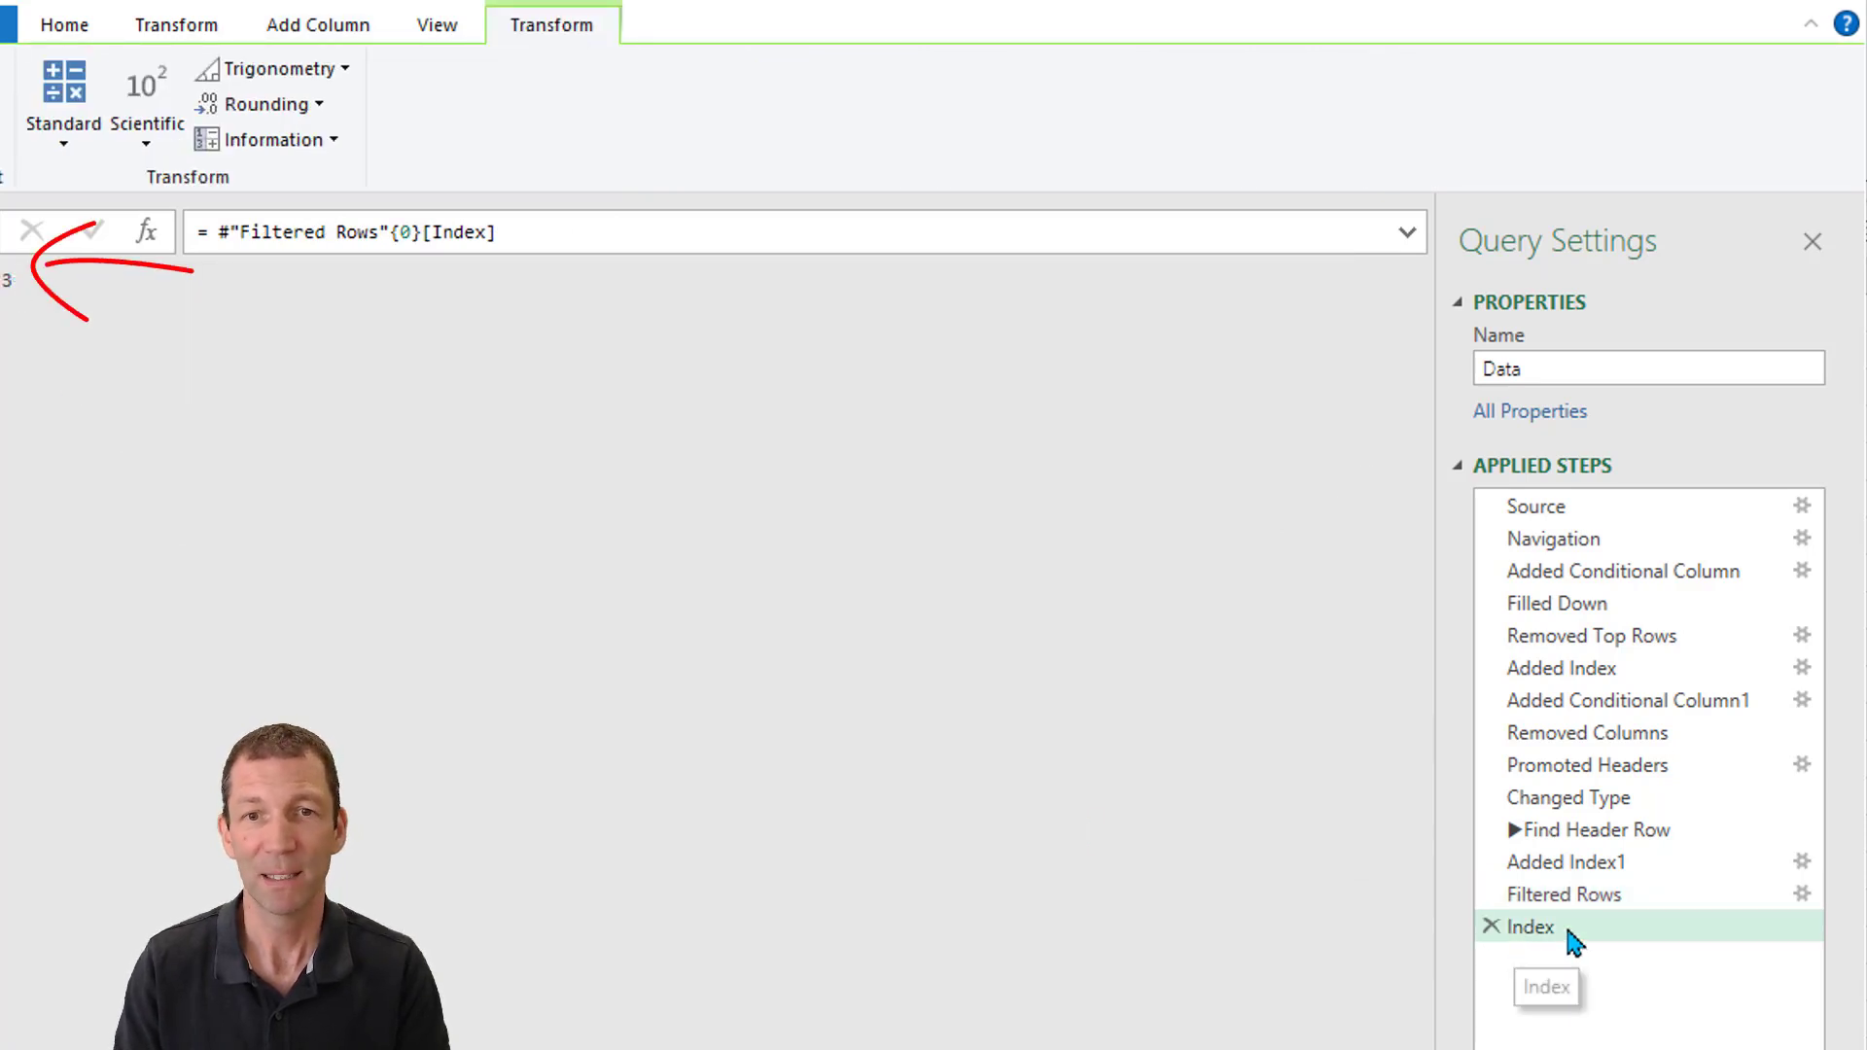
double_click(1534, 925)
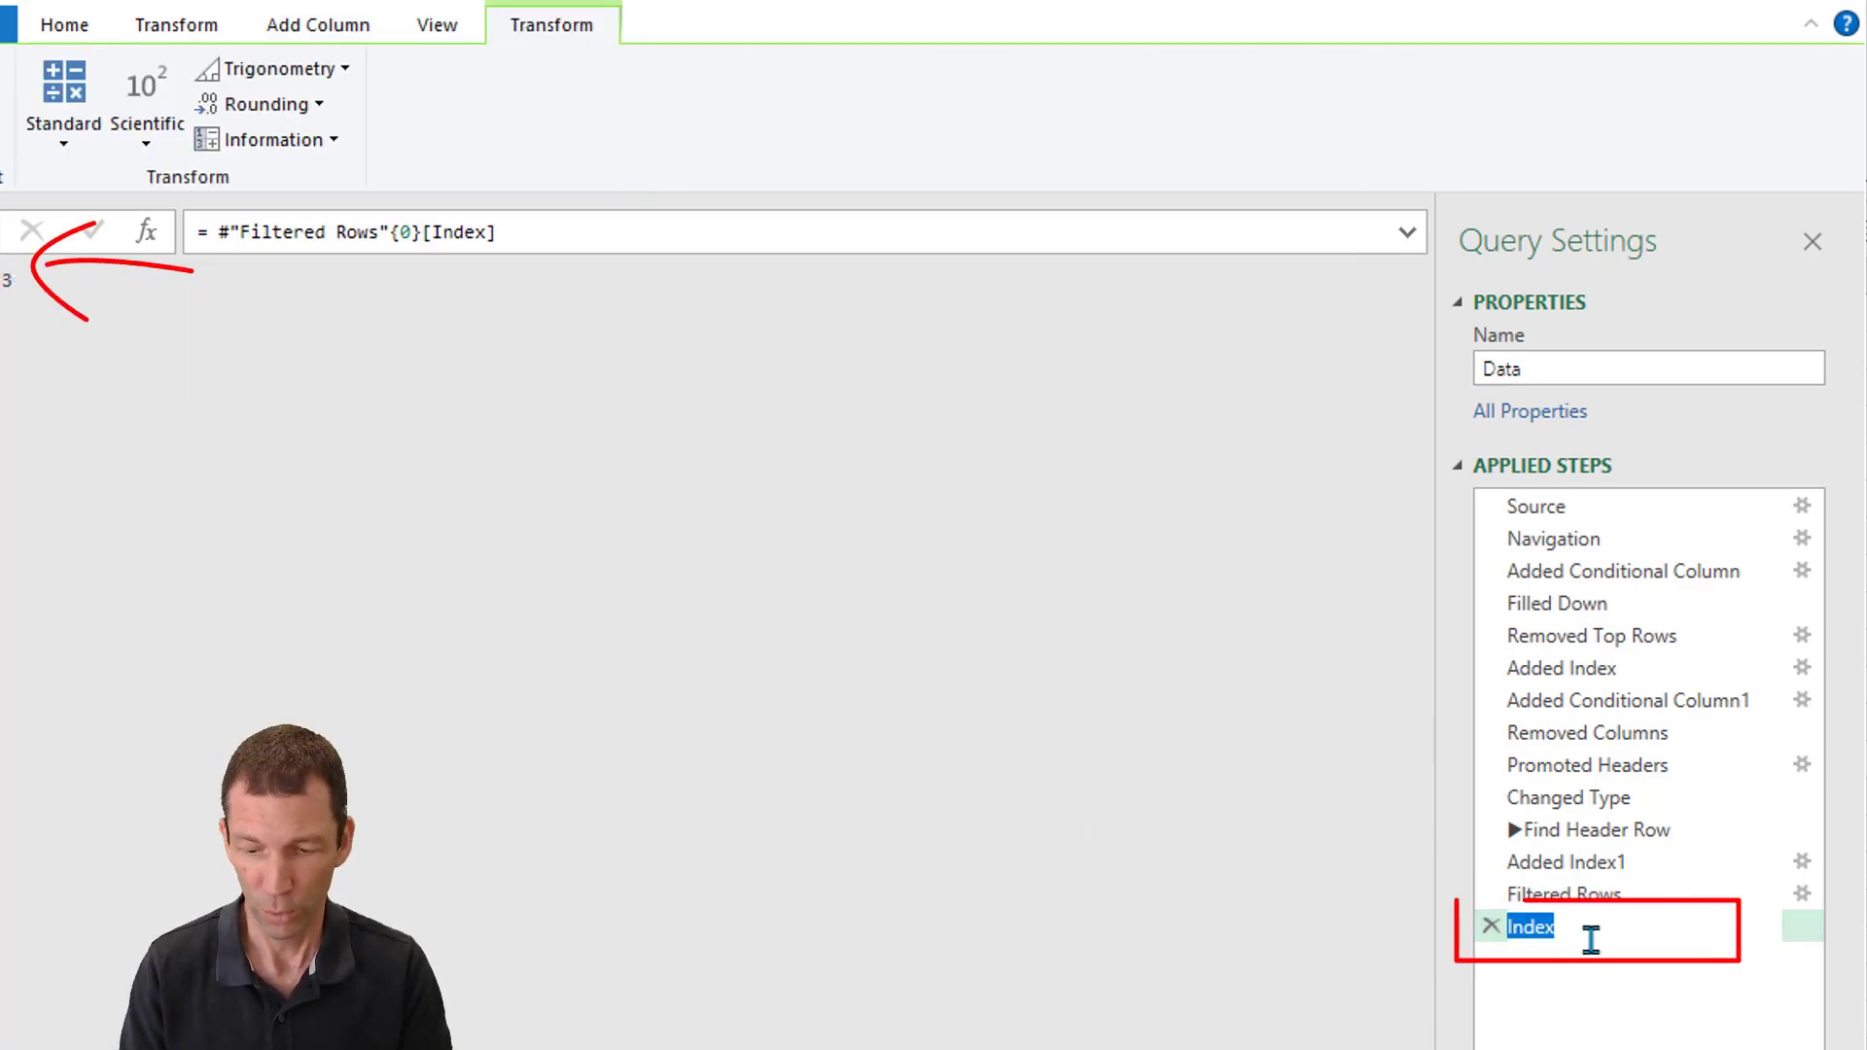
text(RowsToRemove)
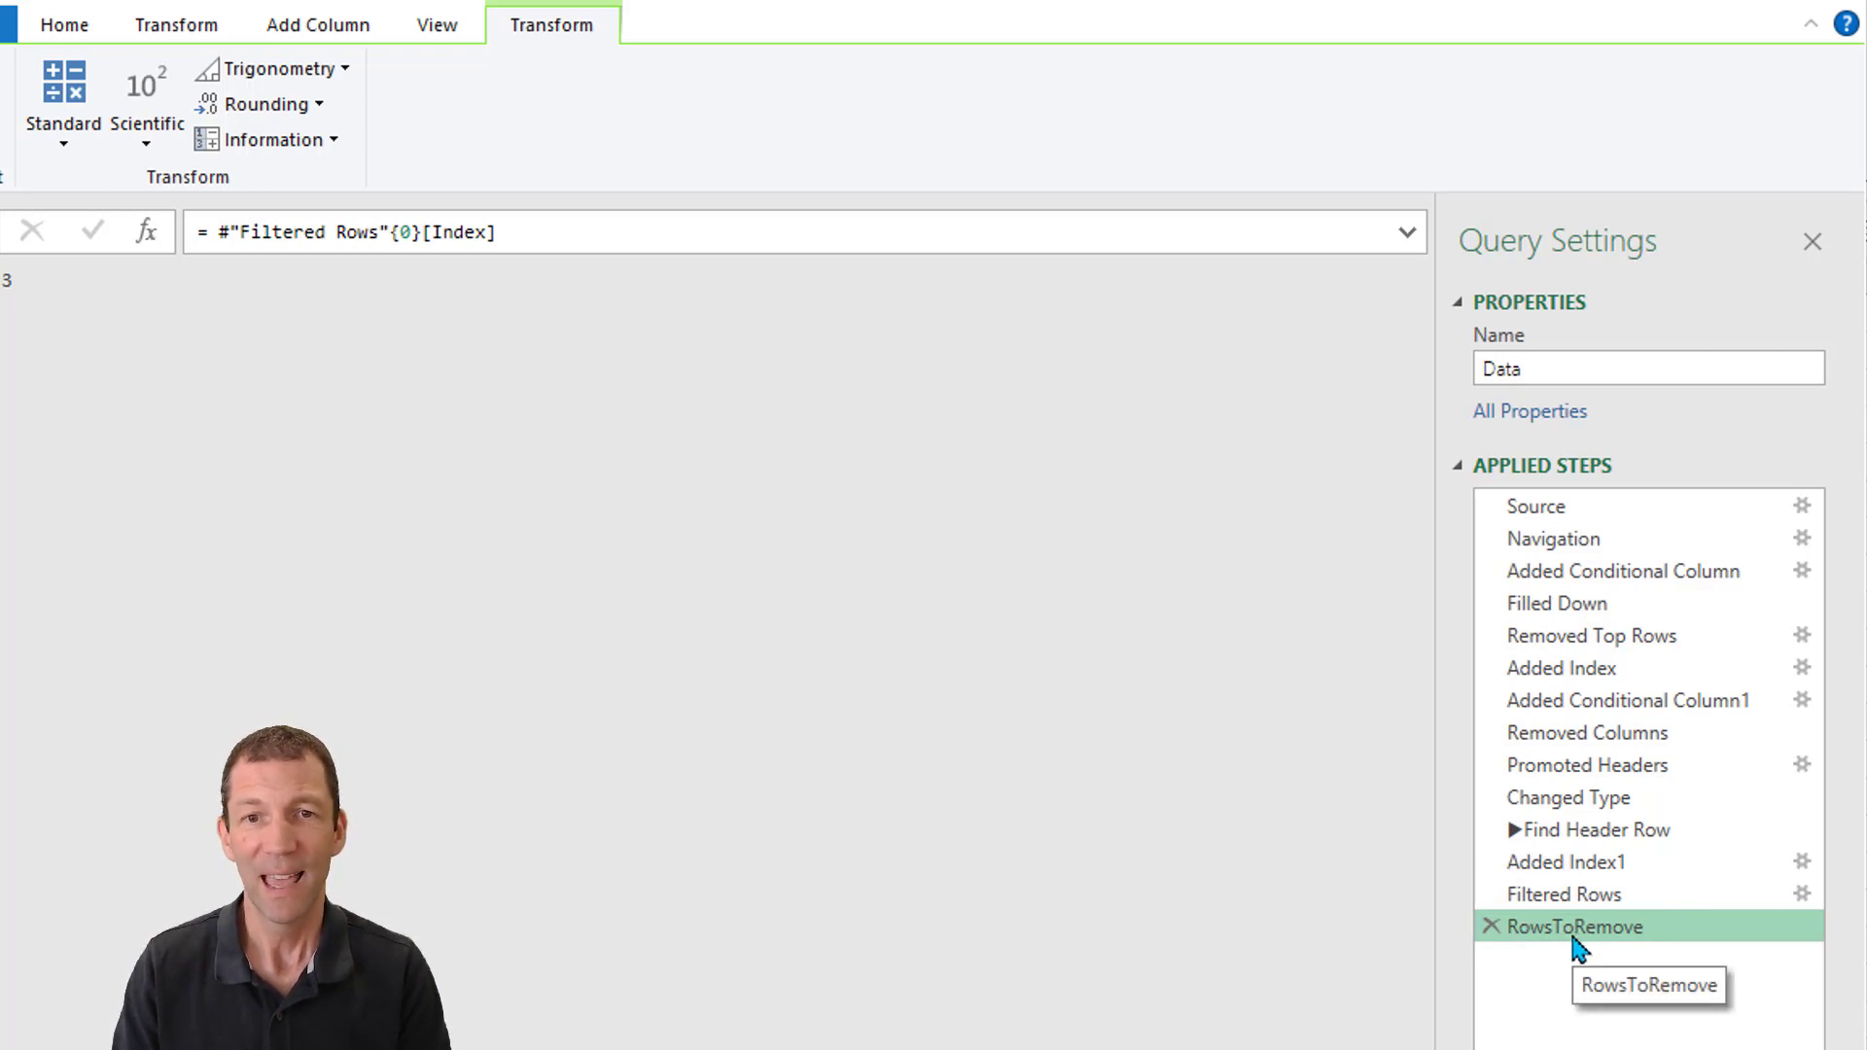
mouse_move(1591, 634)
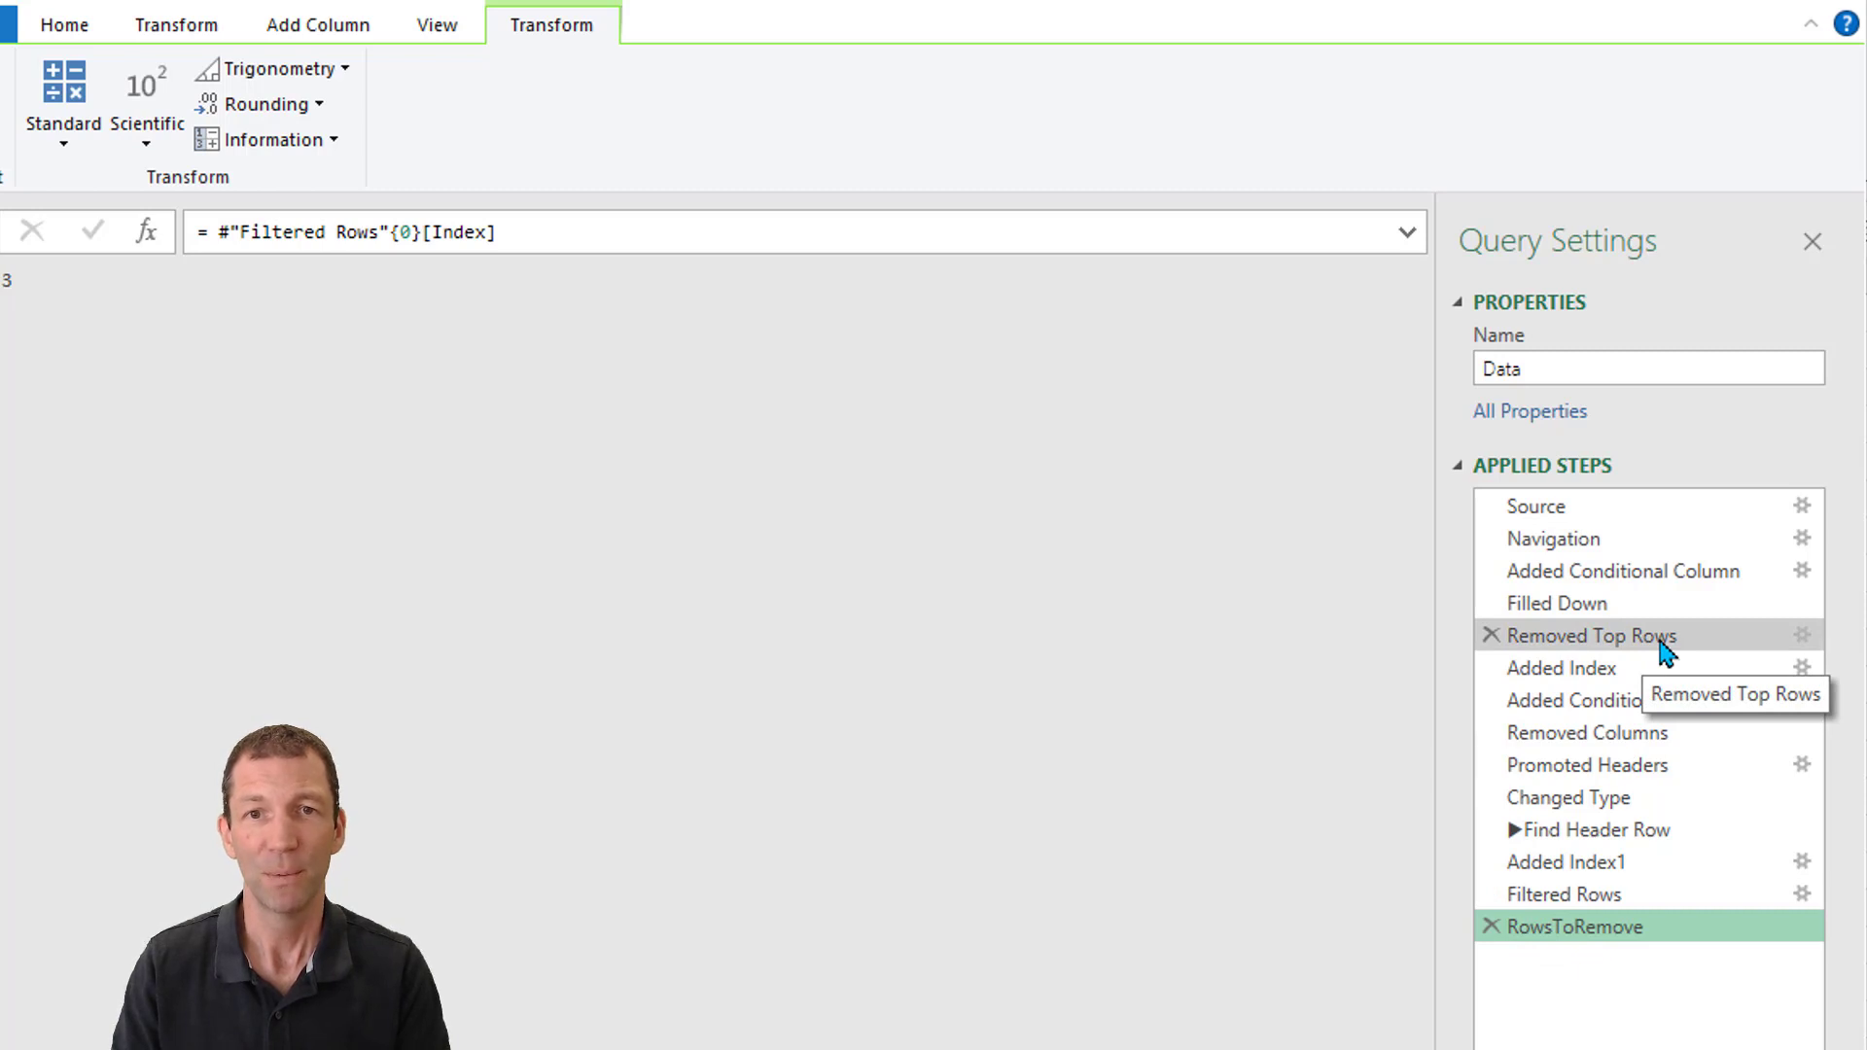
Edit Removed Top Rows to skip RowsToRemove rows instead of a fixed count
click(1591, 634)
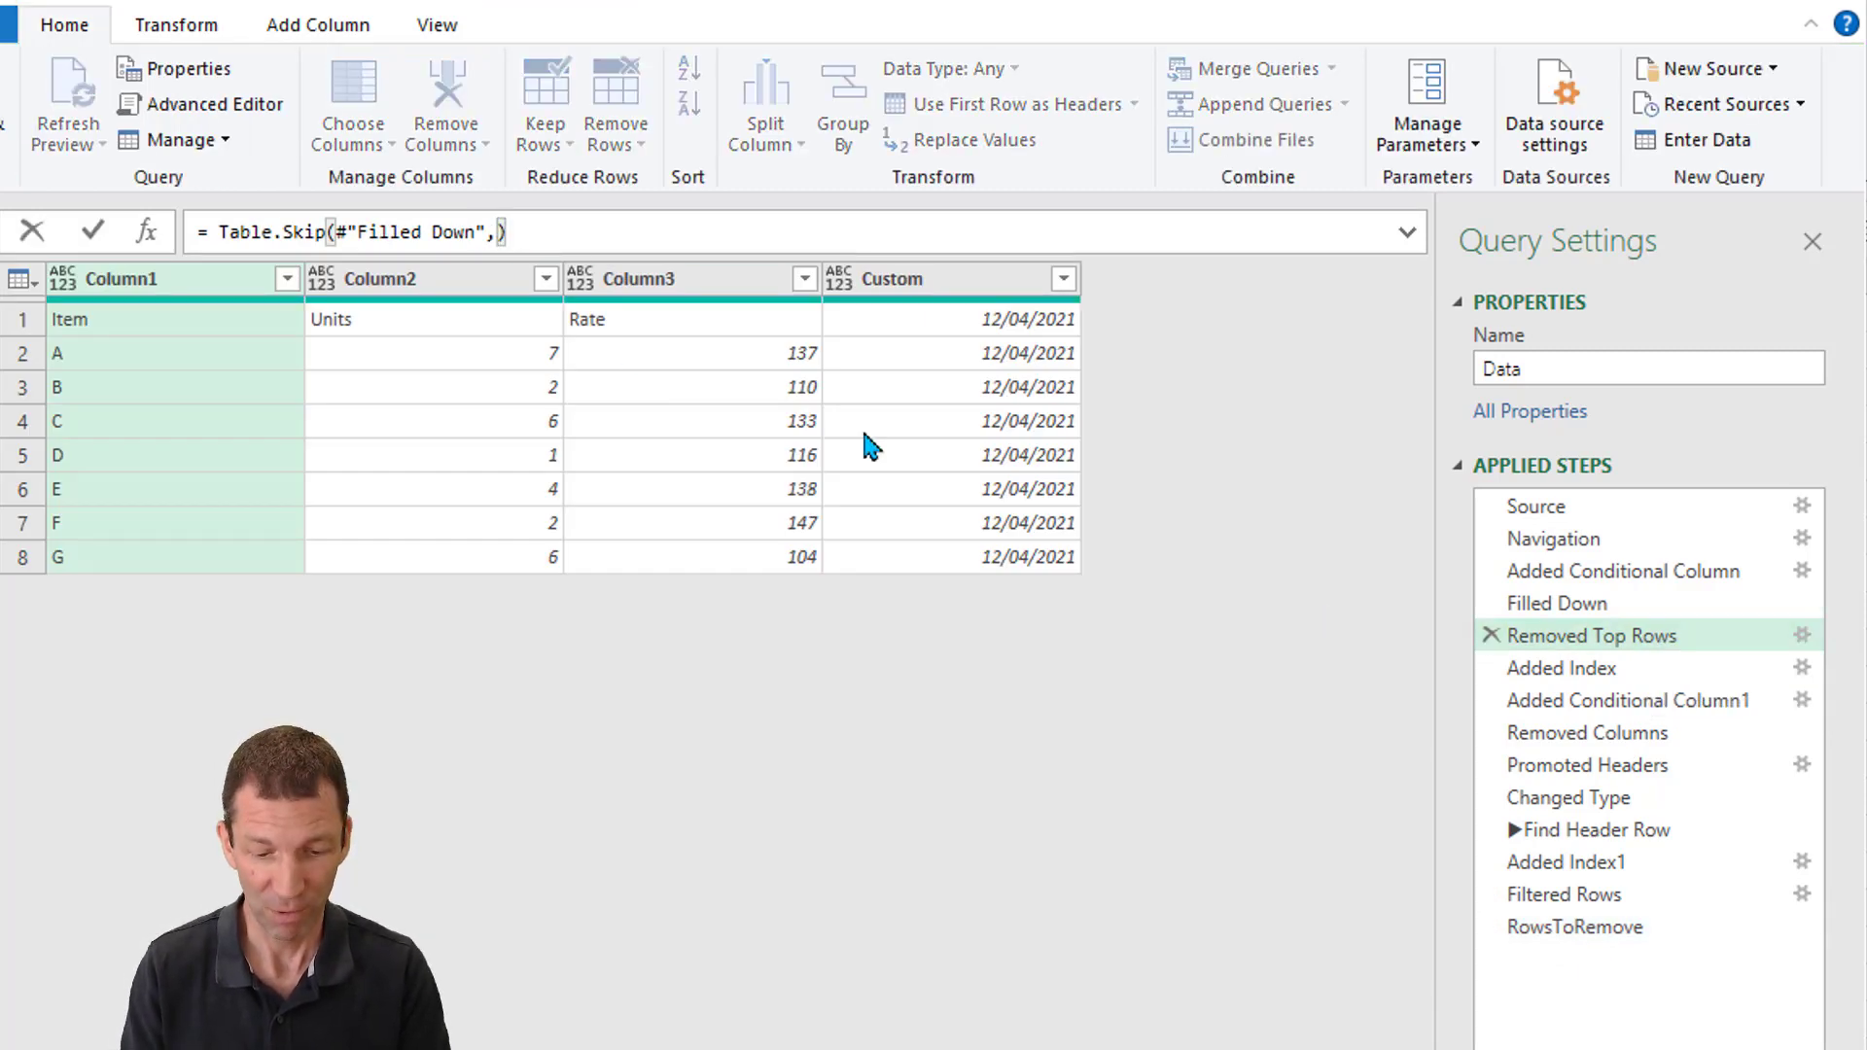
text(row)
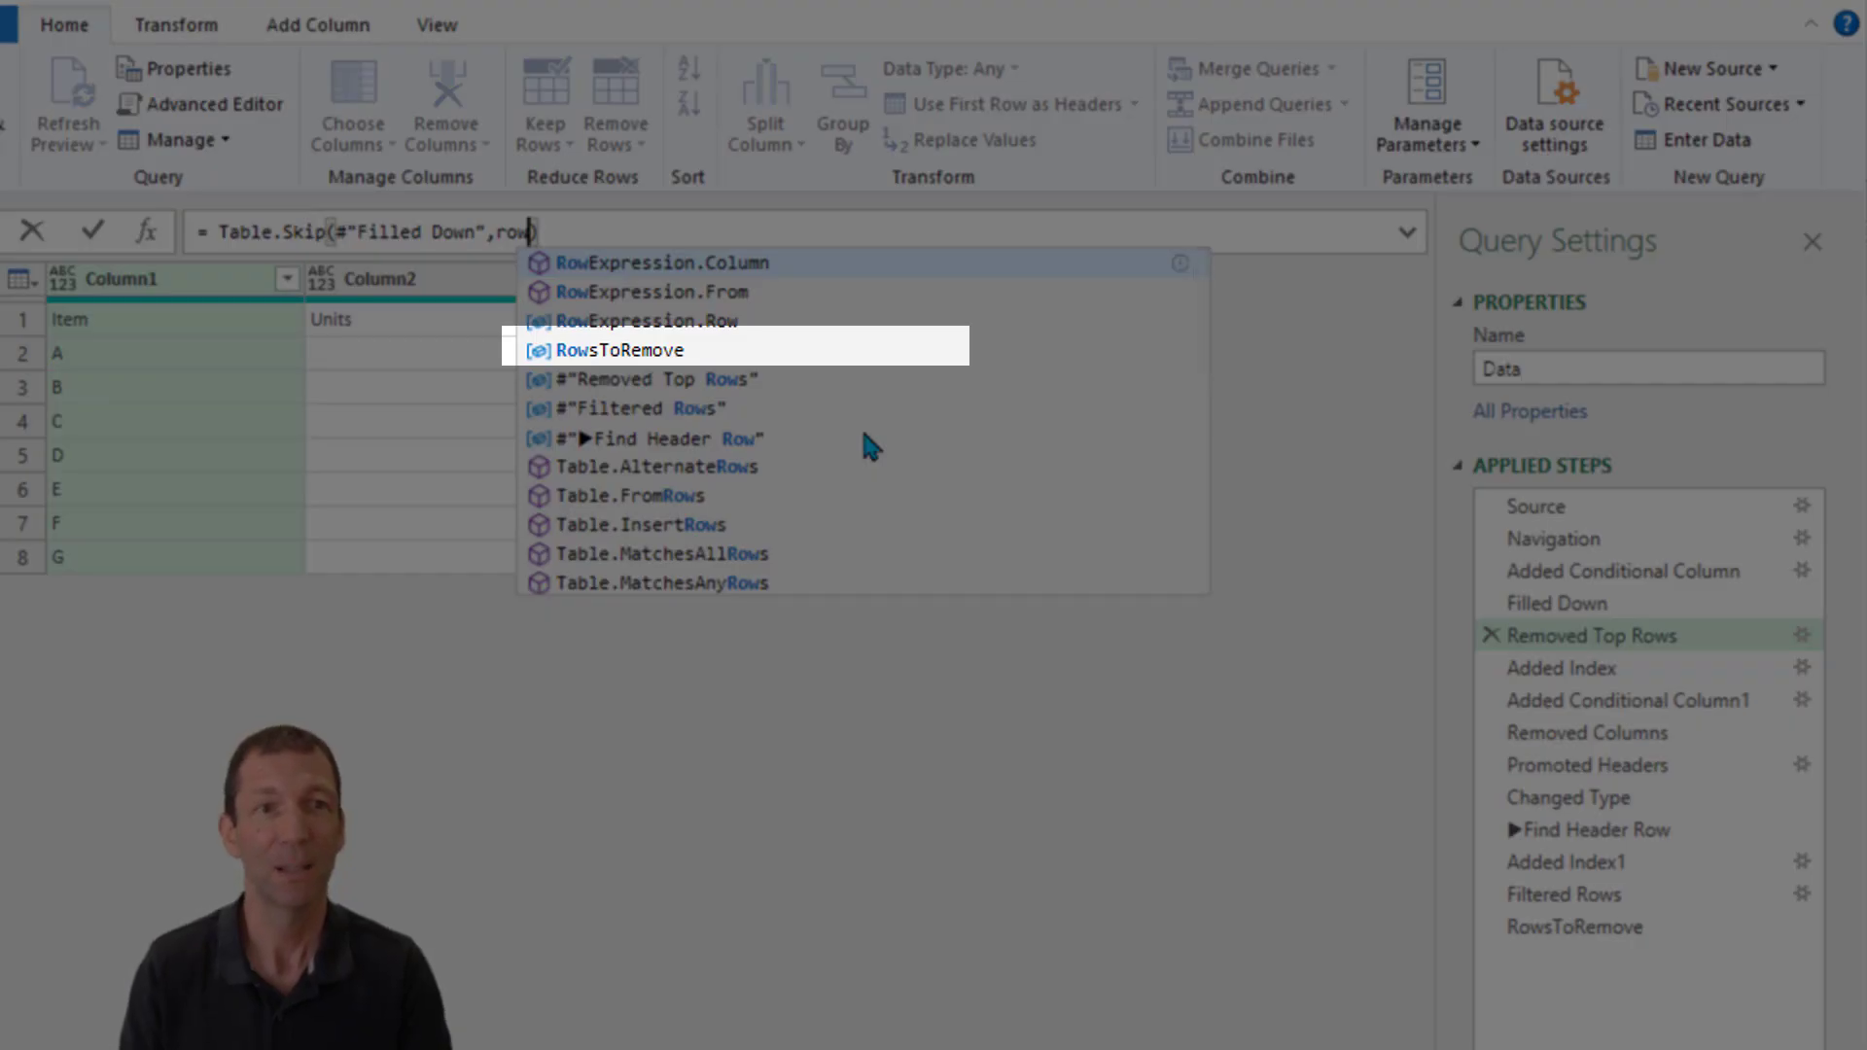
click(617, 348)
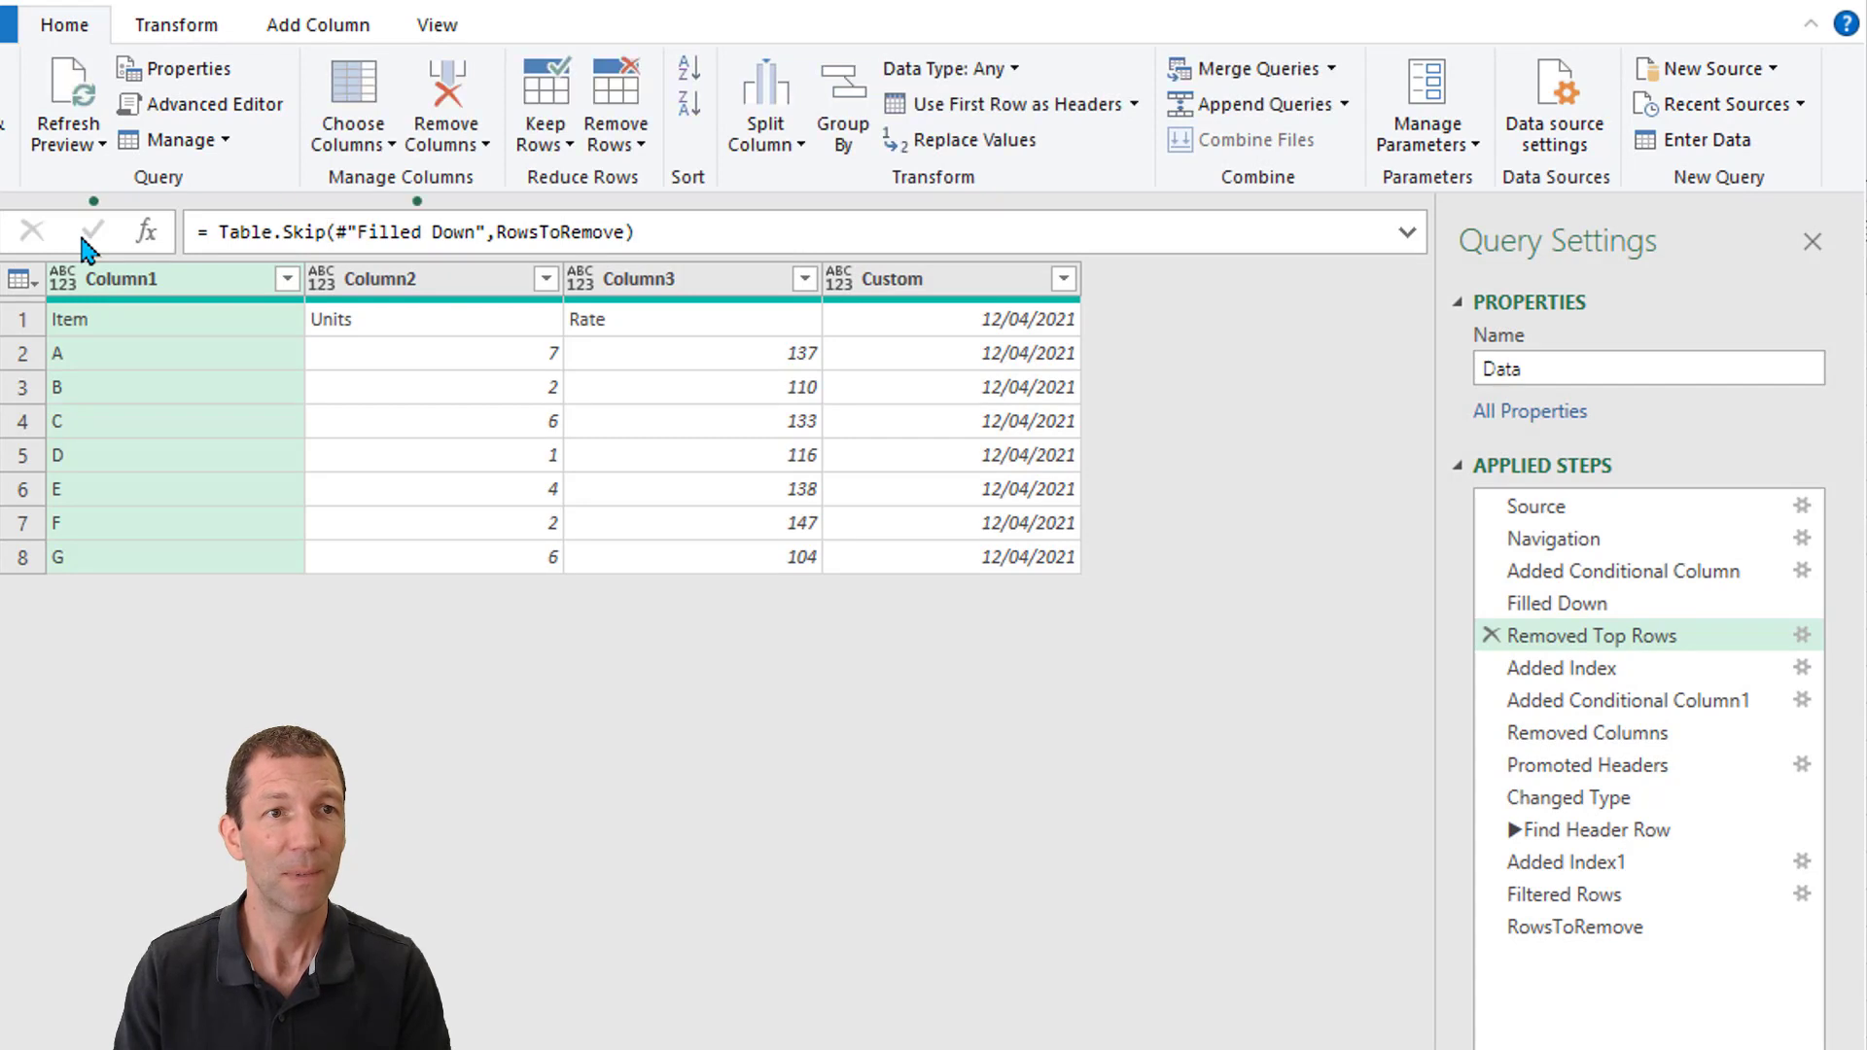
click(1562, 667)
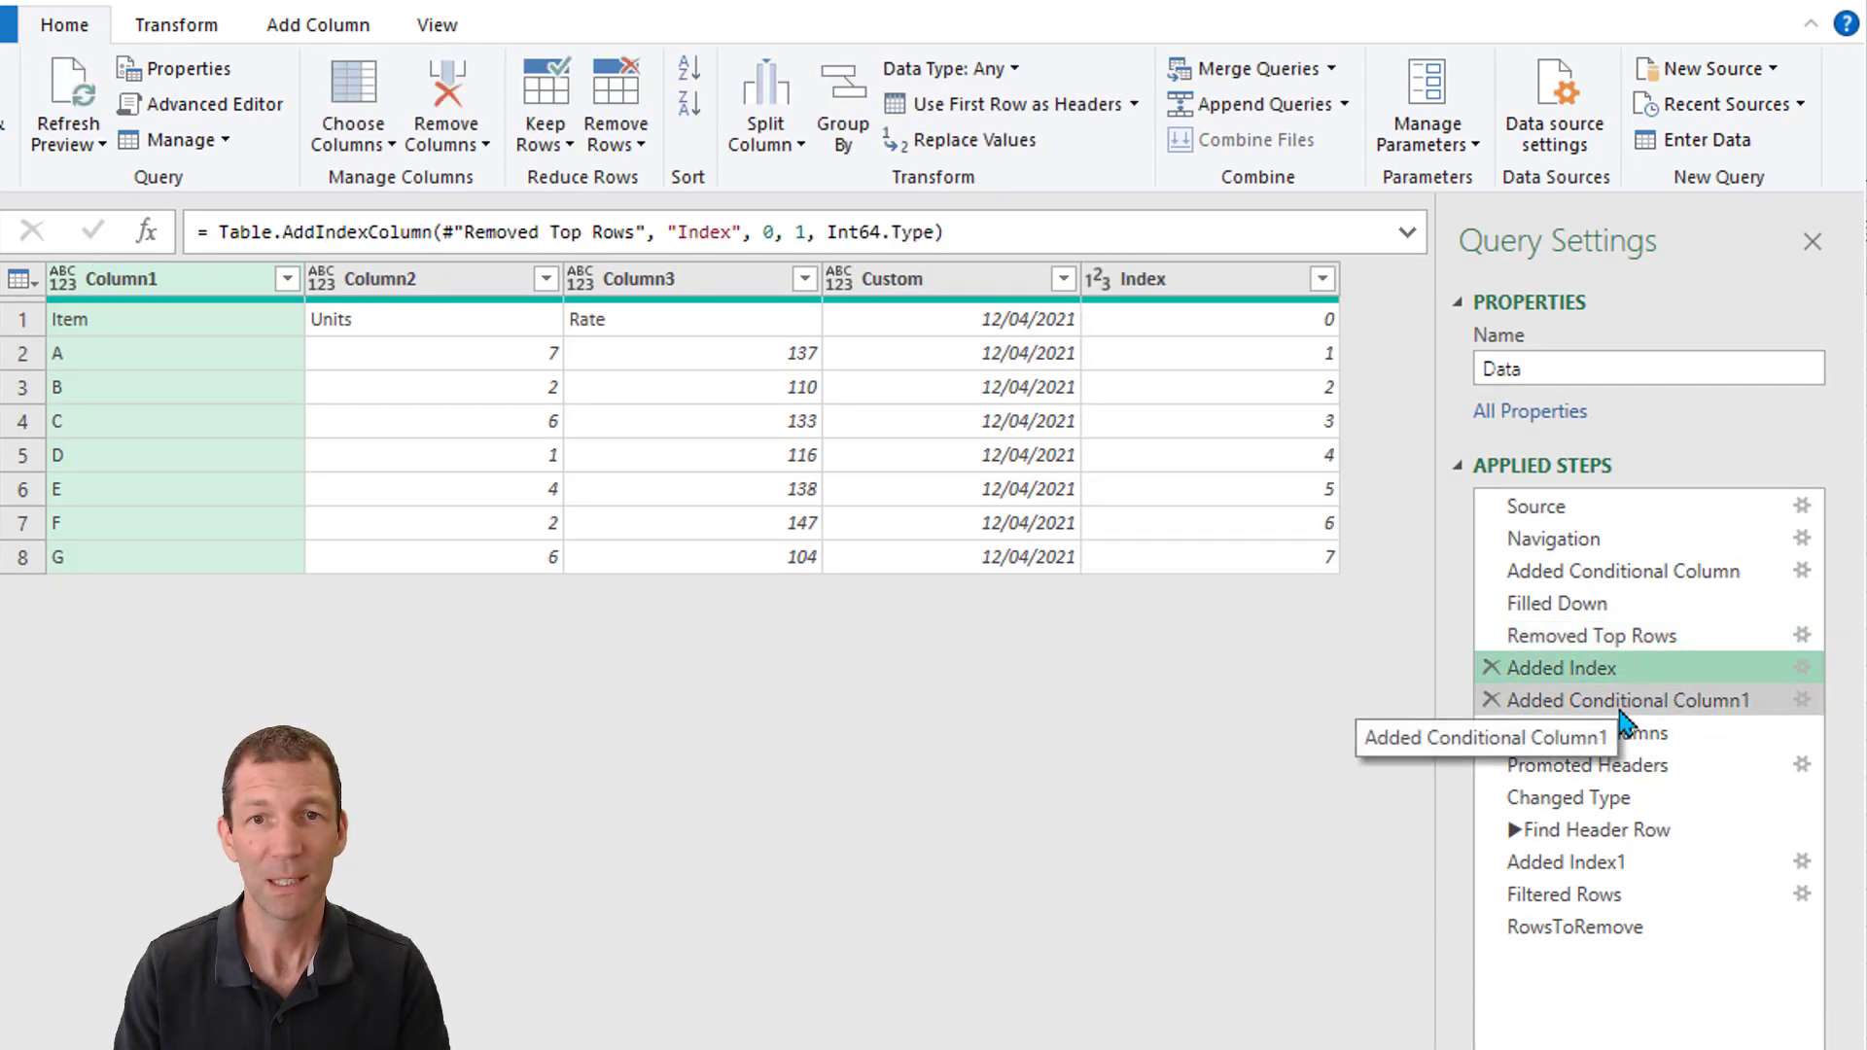
Review the Added Index, Removed Columns and RowsToRemove steps, the last returning 3
click(1583, 731)
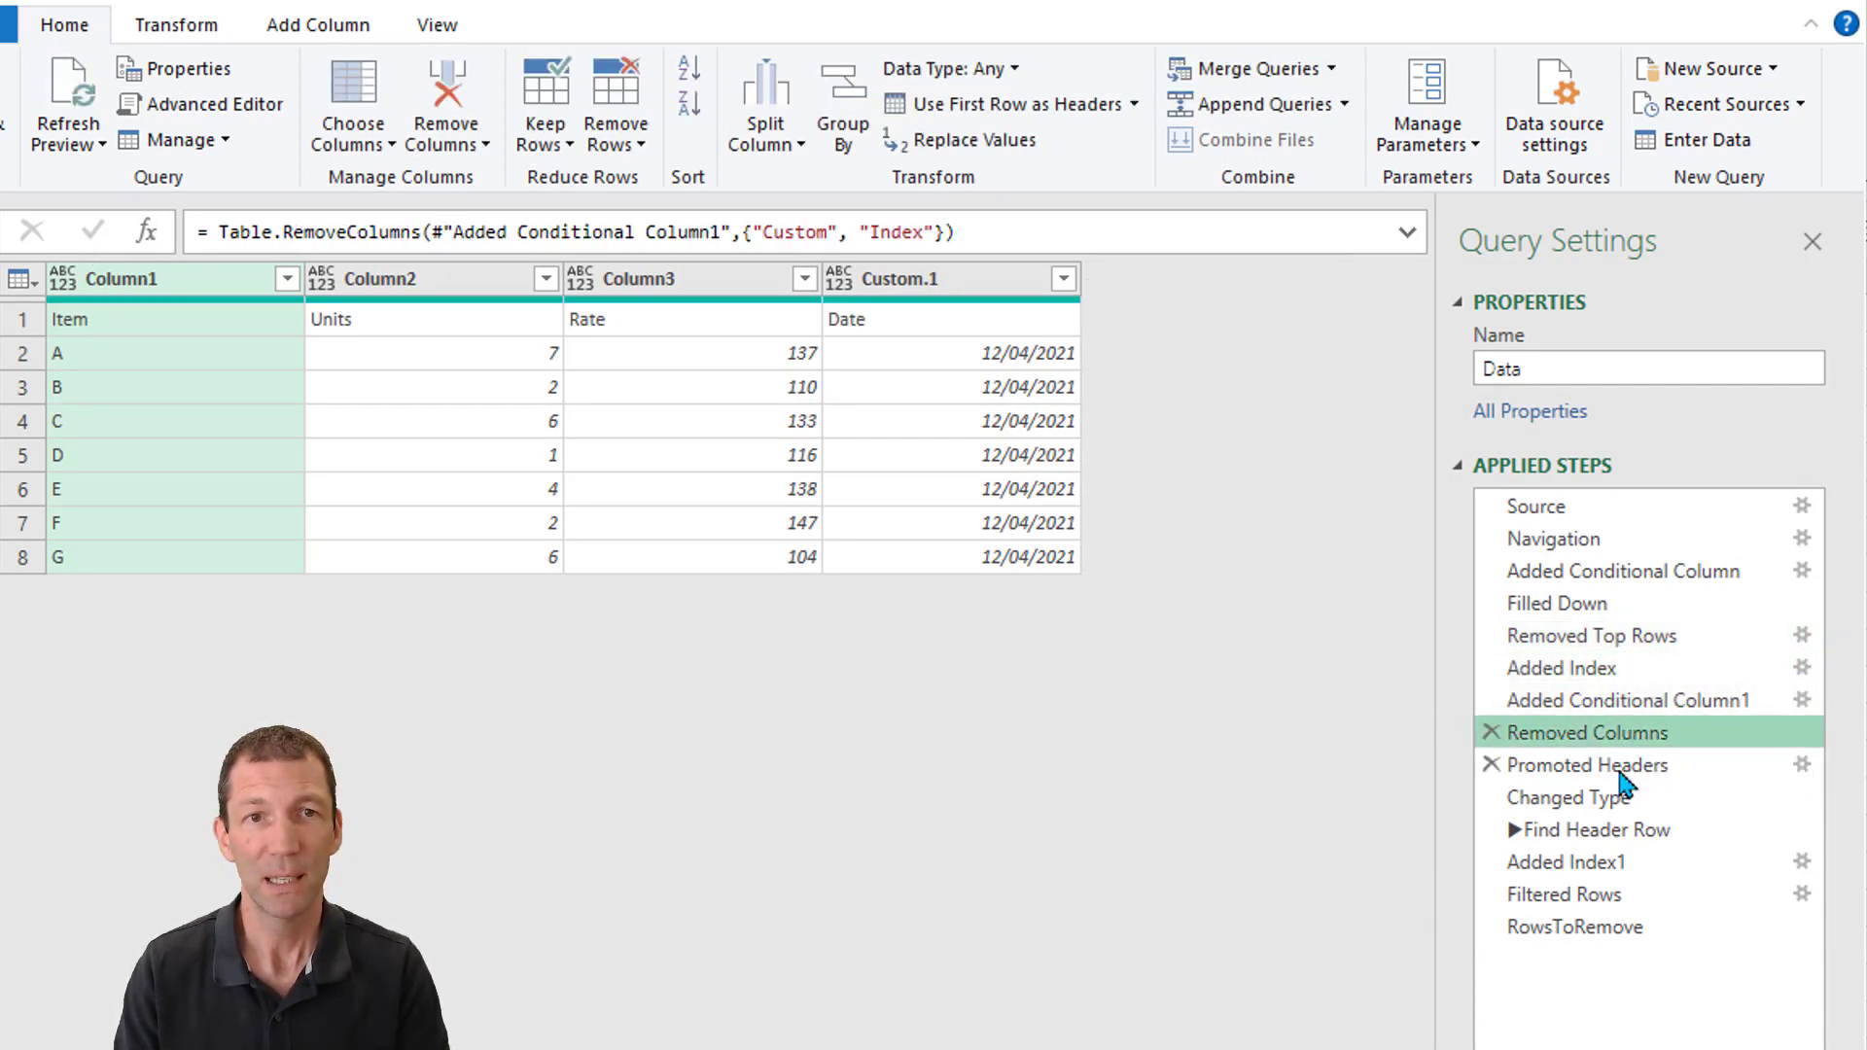
click(1570, 797)
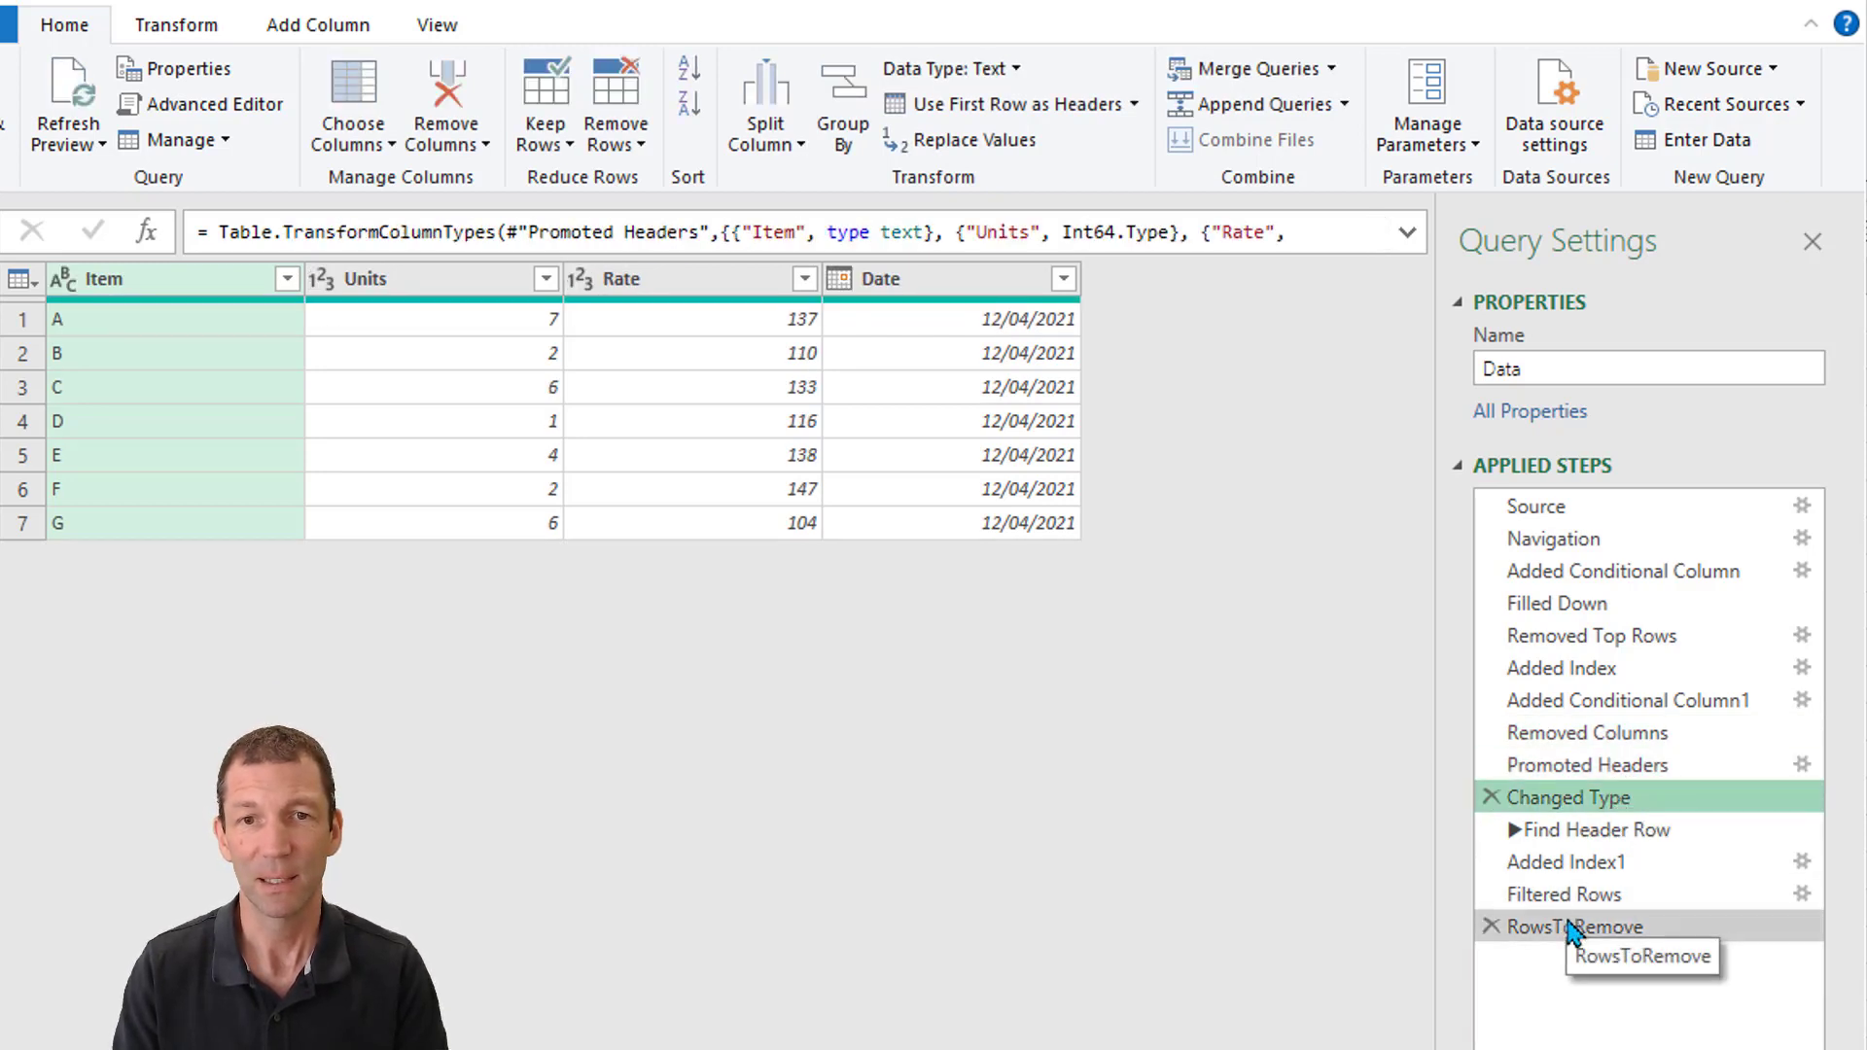
click(1577, 925)
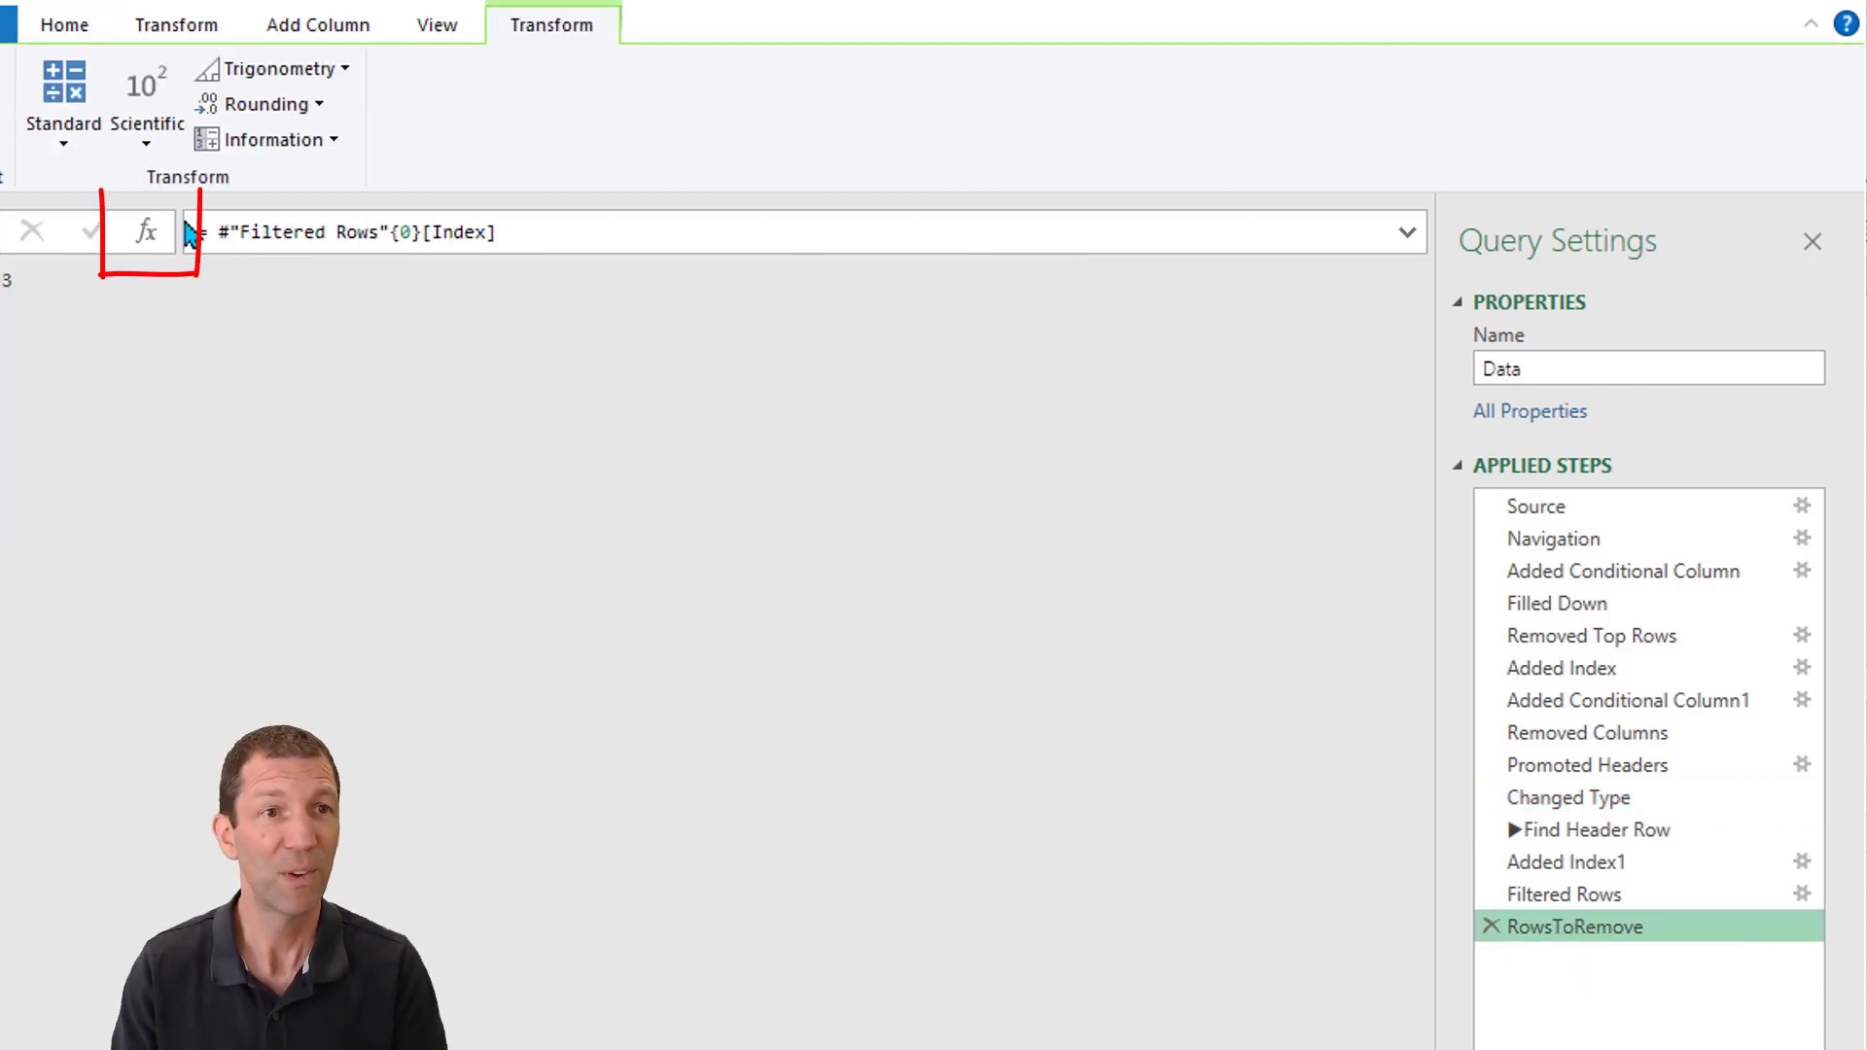
Add two new steps after RowsToRemove, renamed '◀ Found Header Row' and Output
click(146, 231)
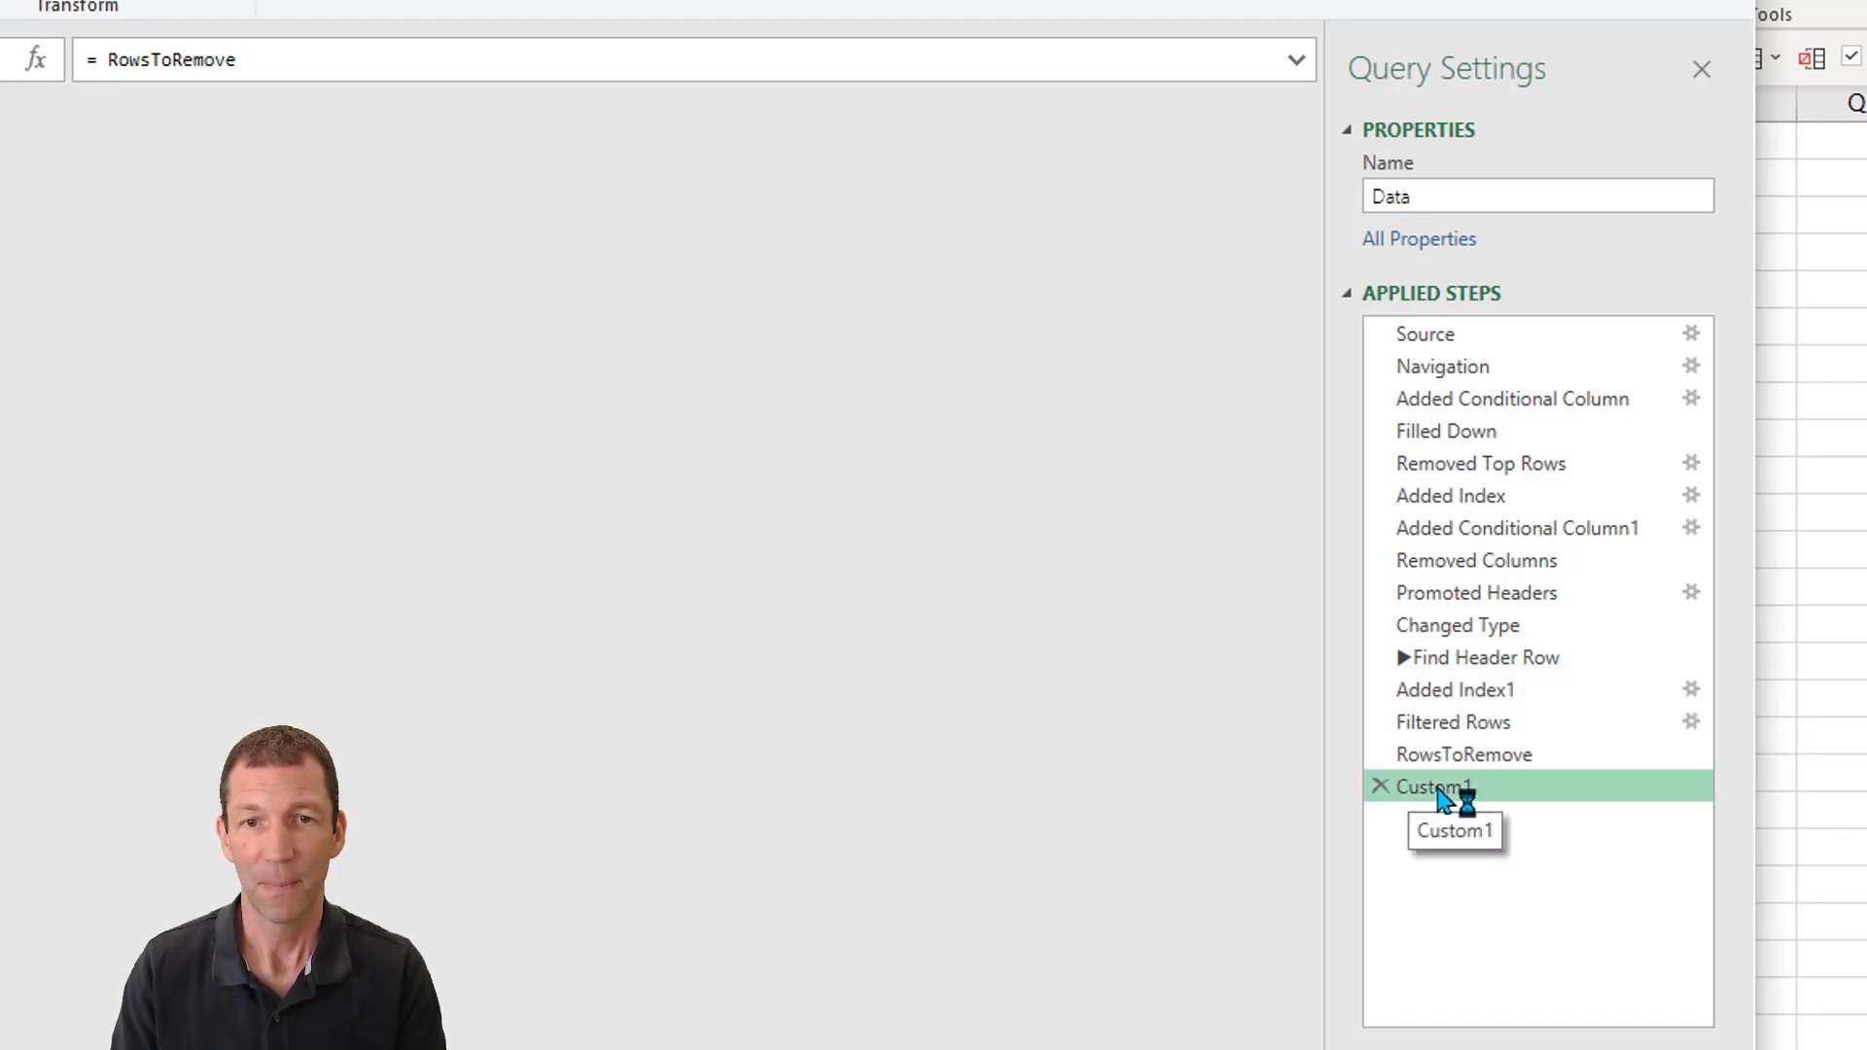
double_click(1436, 786)
text(F)
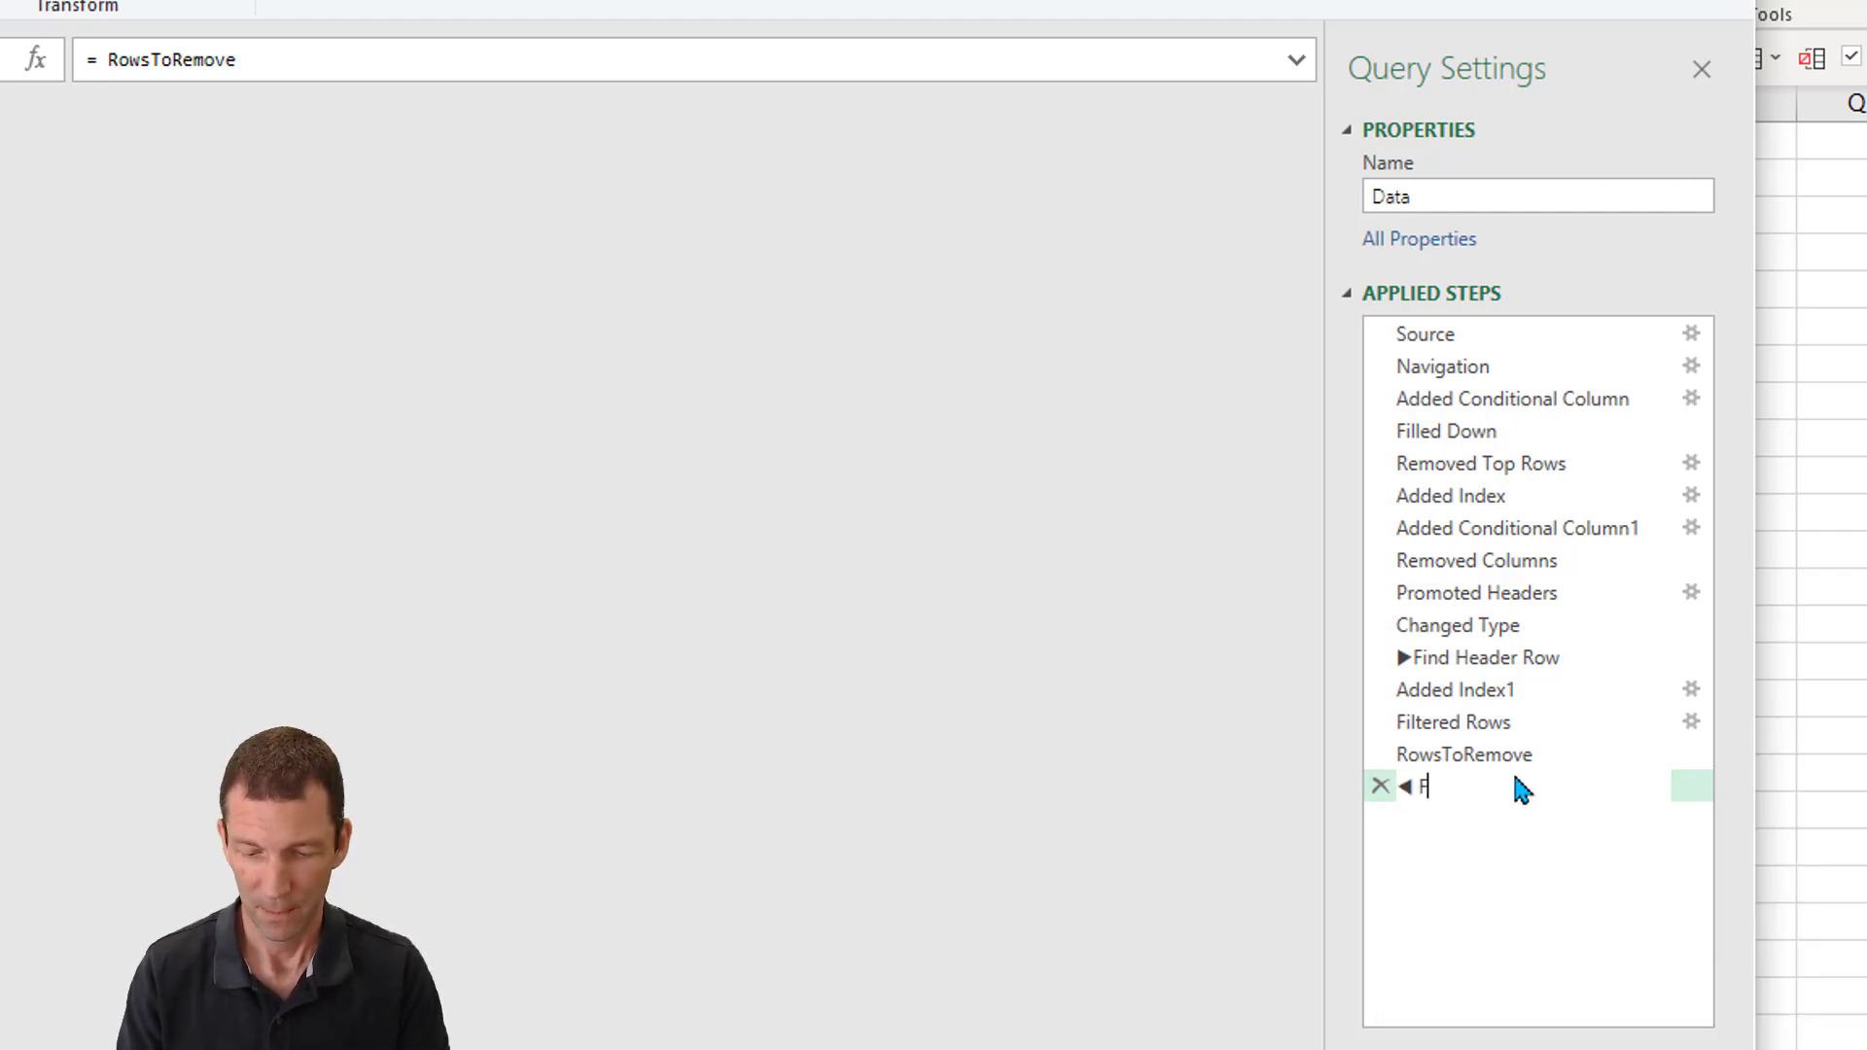
text(ound Header R)
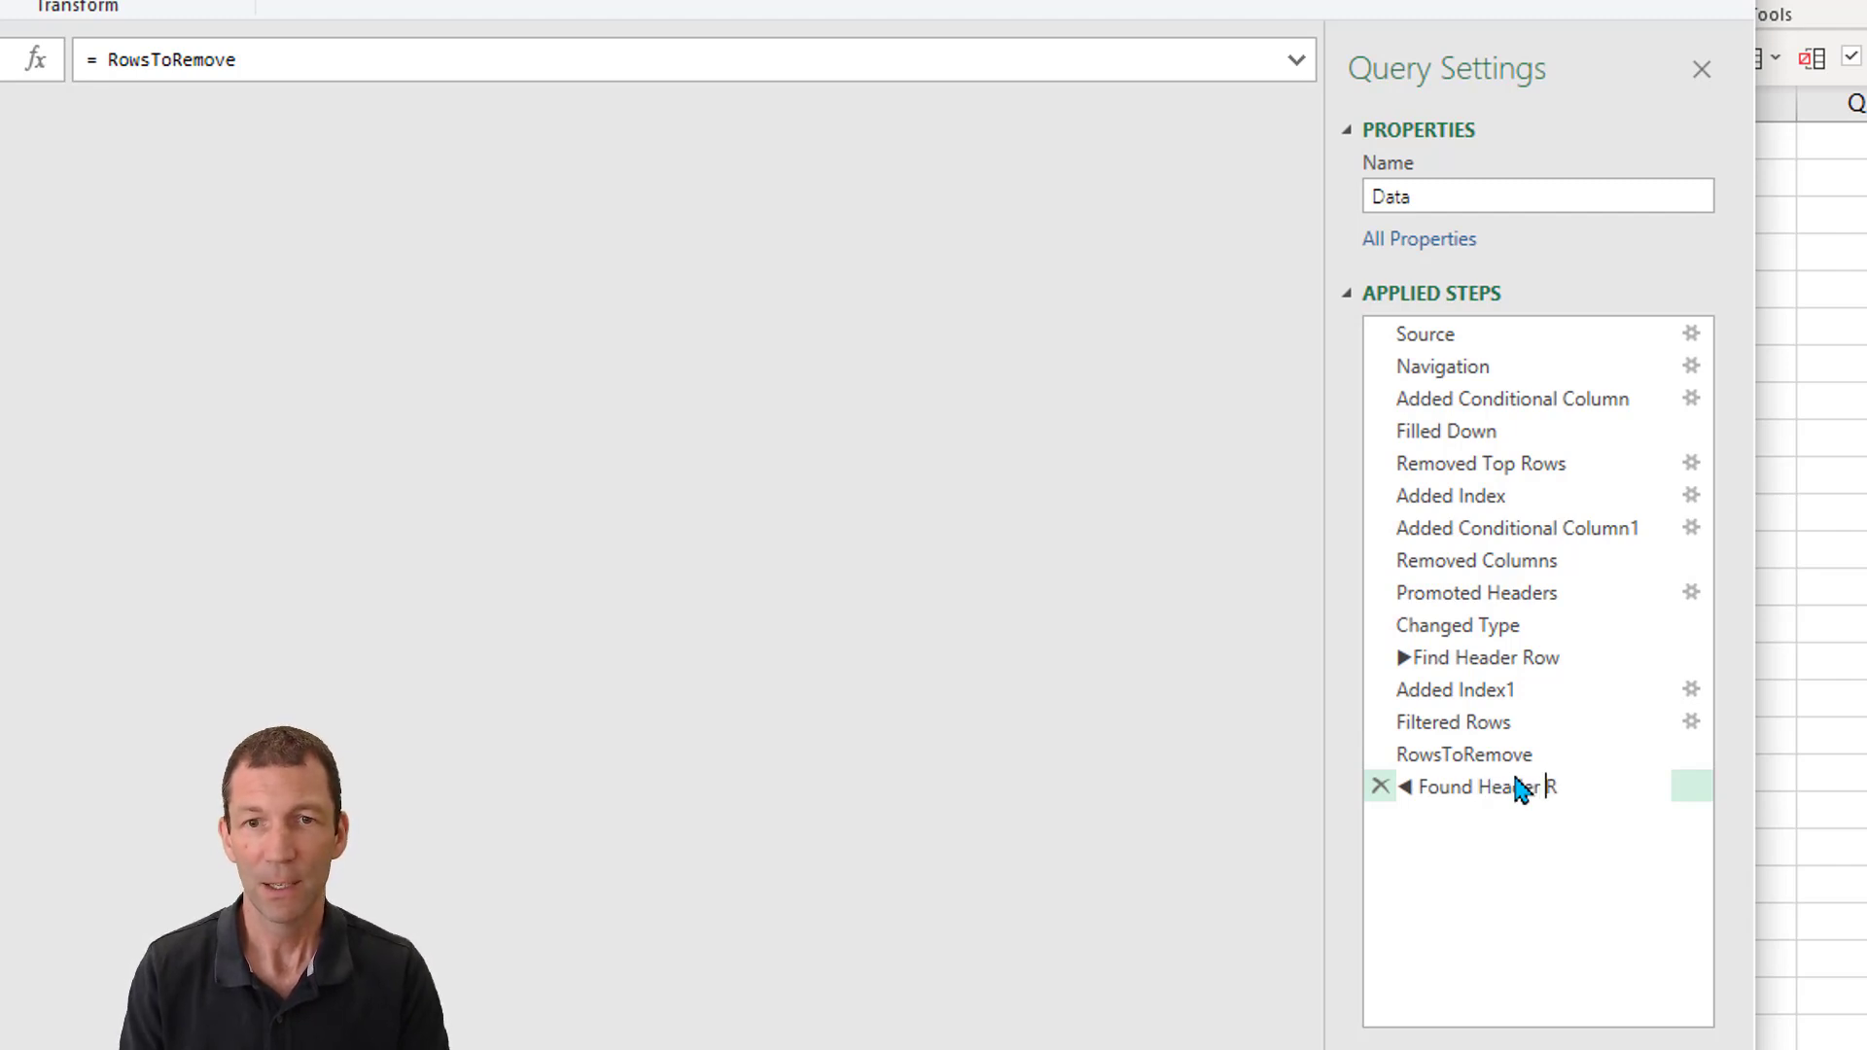
click(1500, 786)
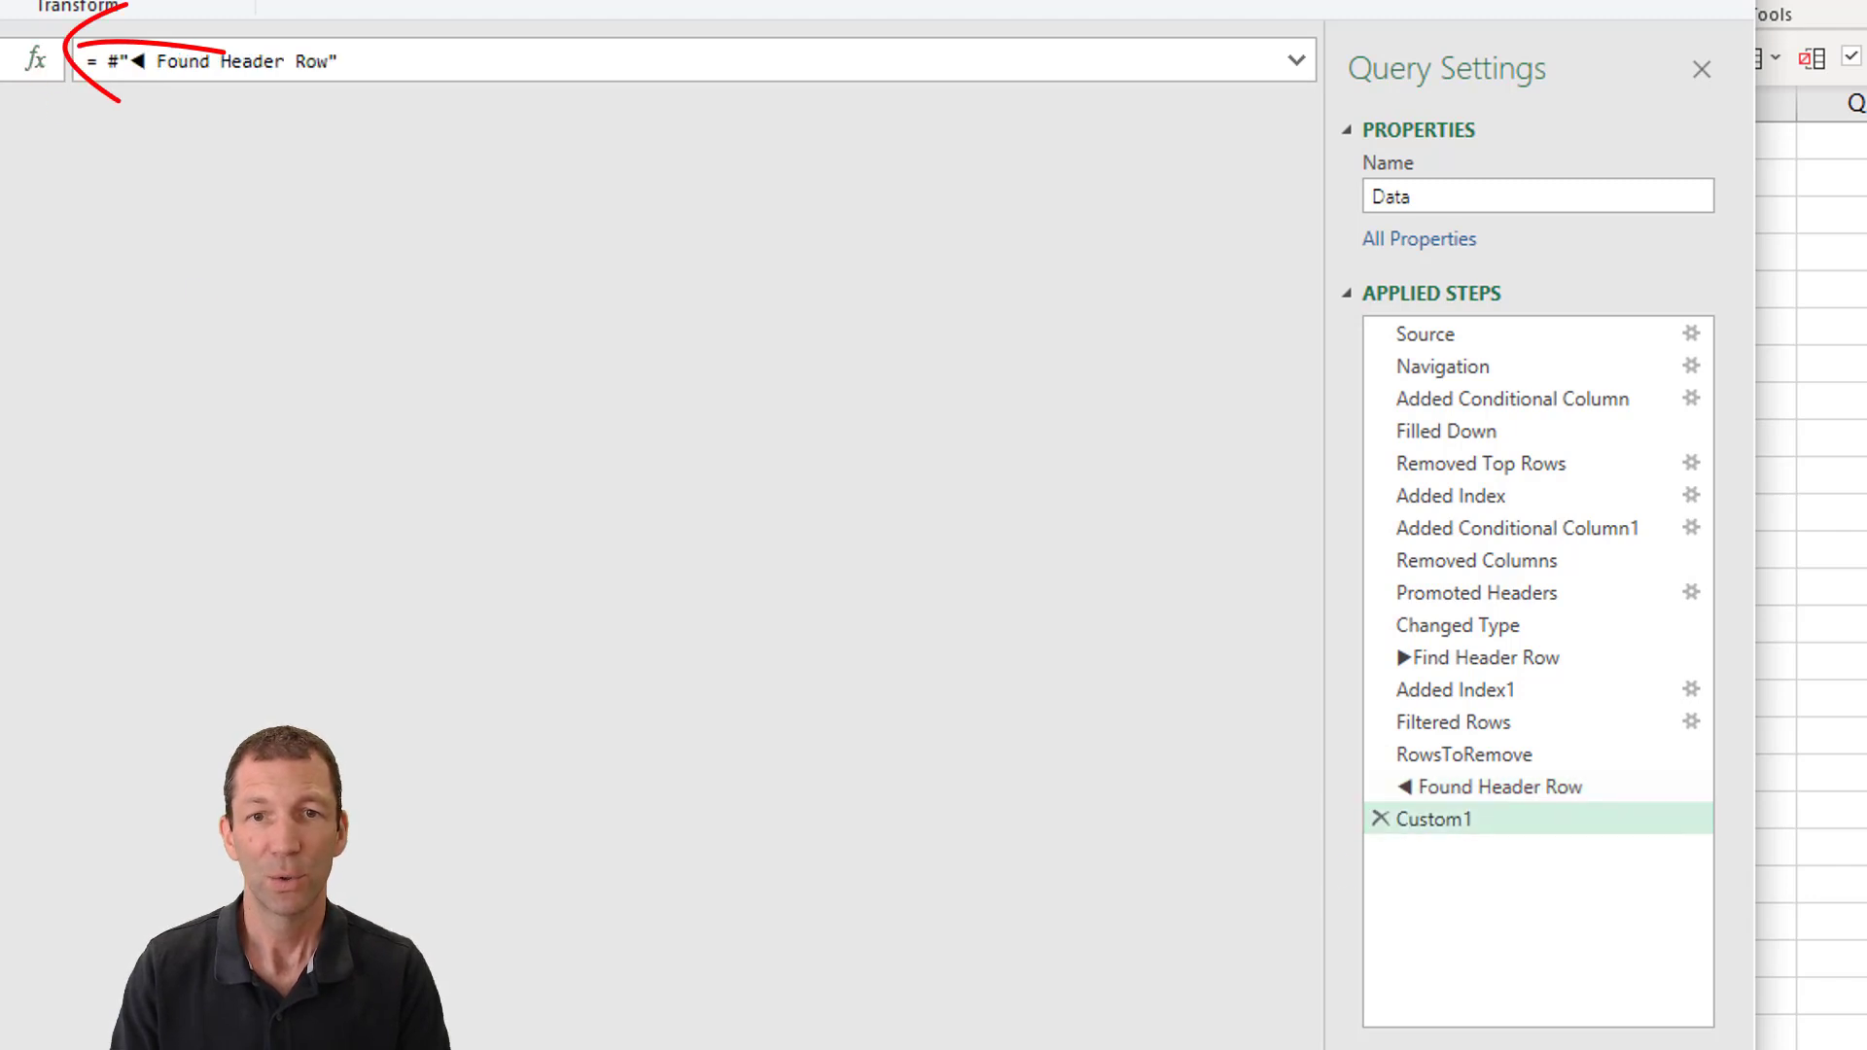
double_click(1433, 818)
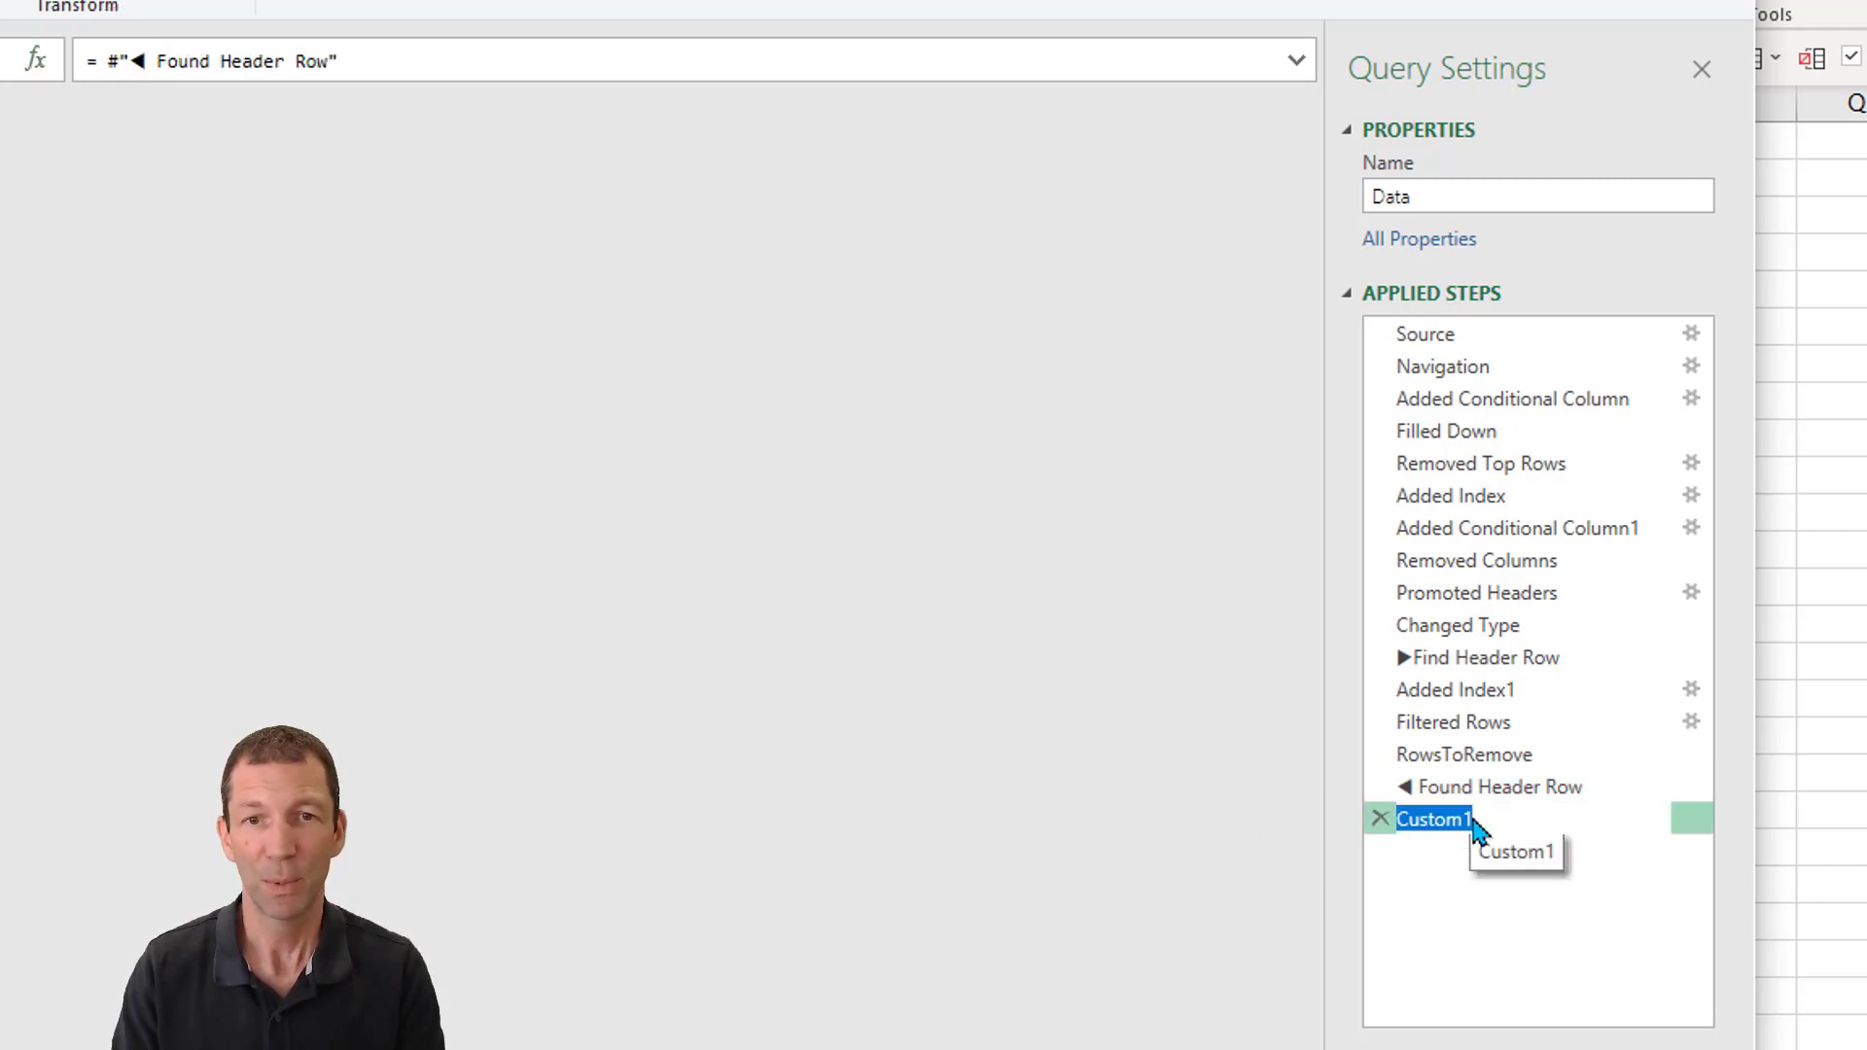
text(Output)
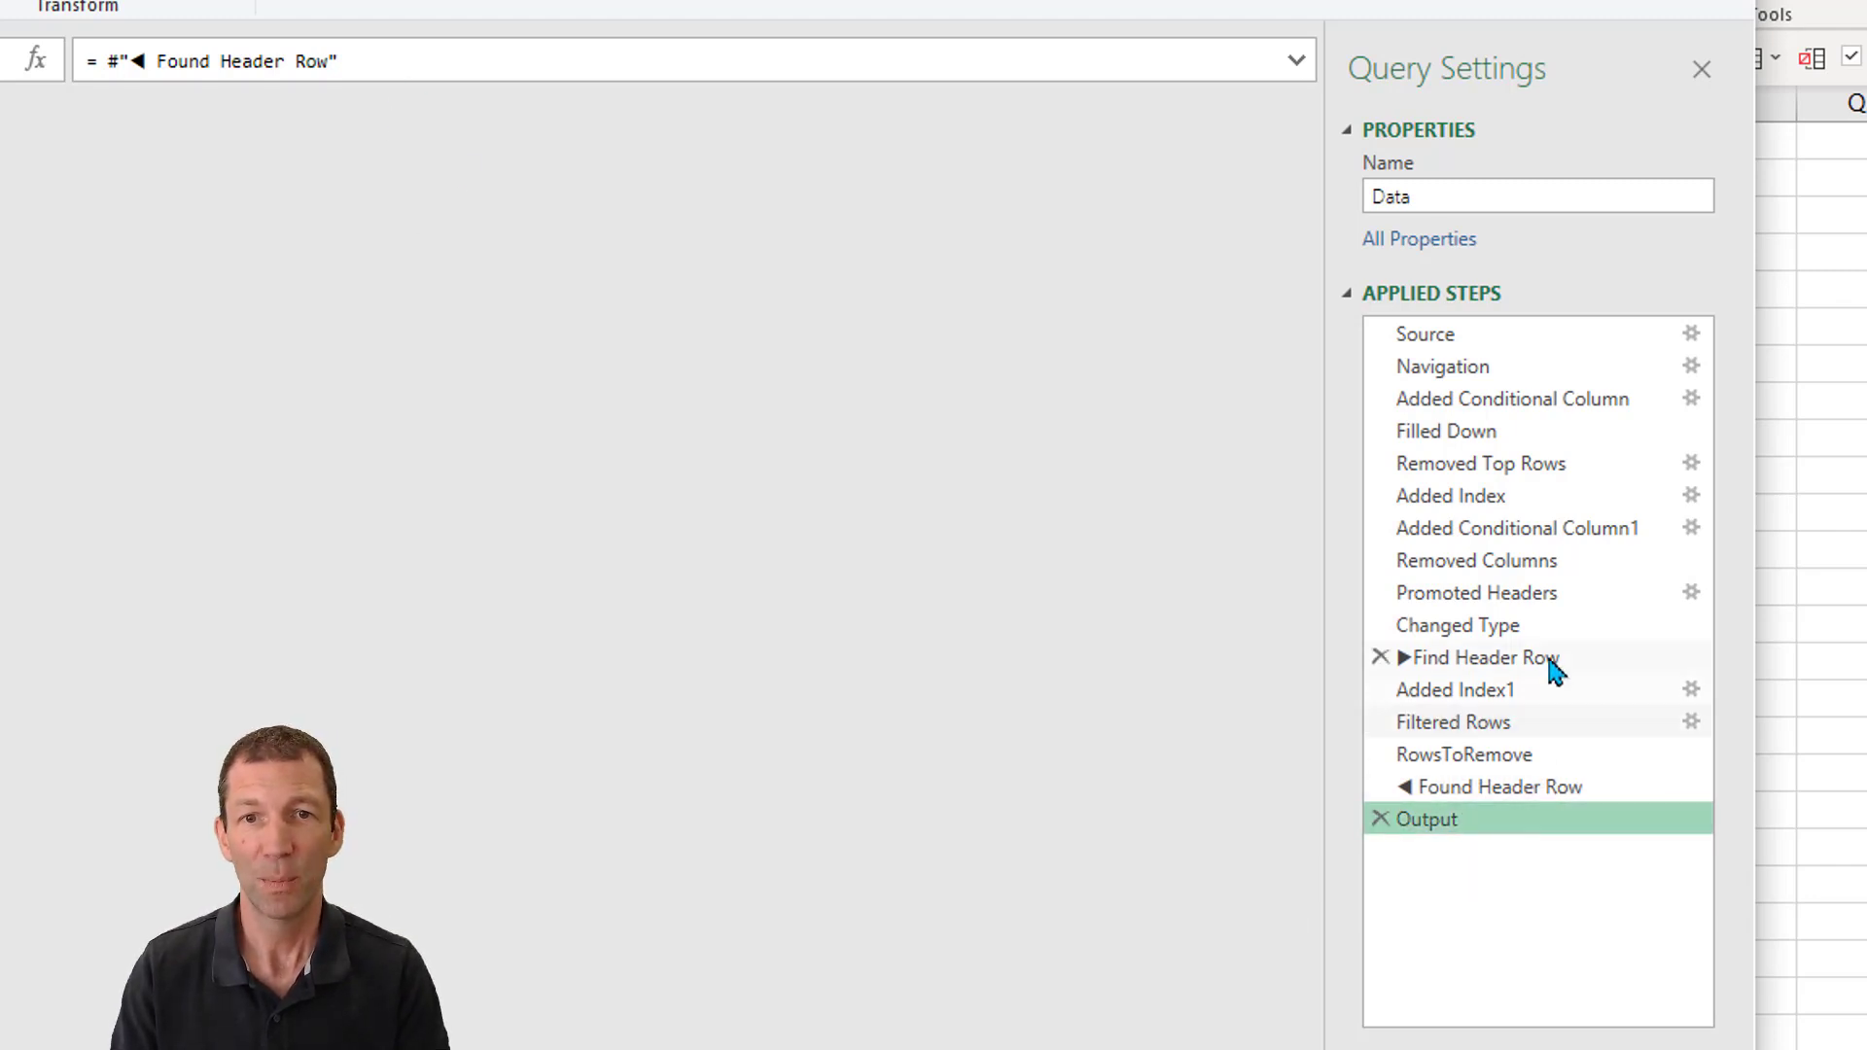
Set the Output step's formula to = #"Changed Type" so it returns the clean table
click(1457, 625)
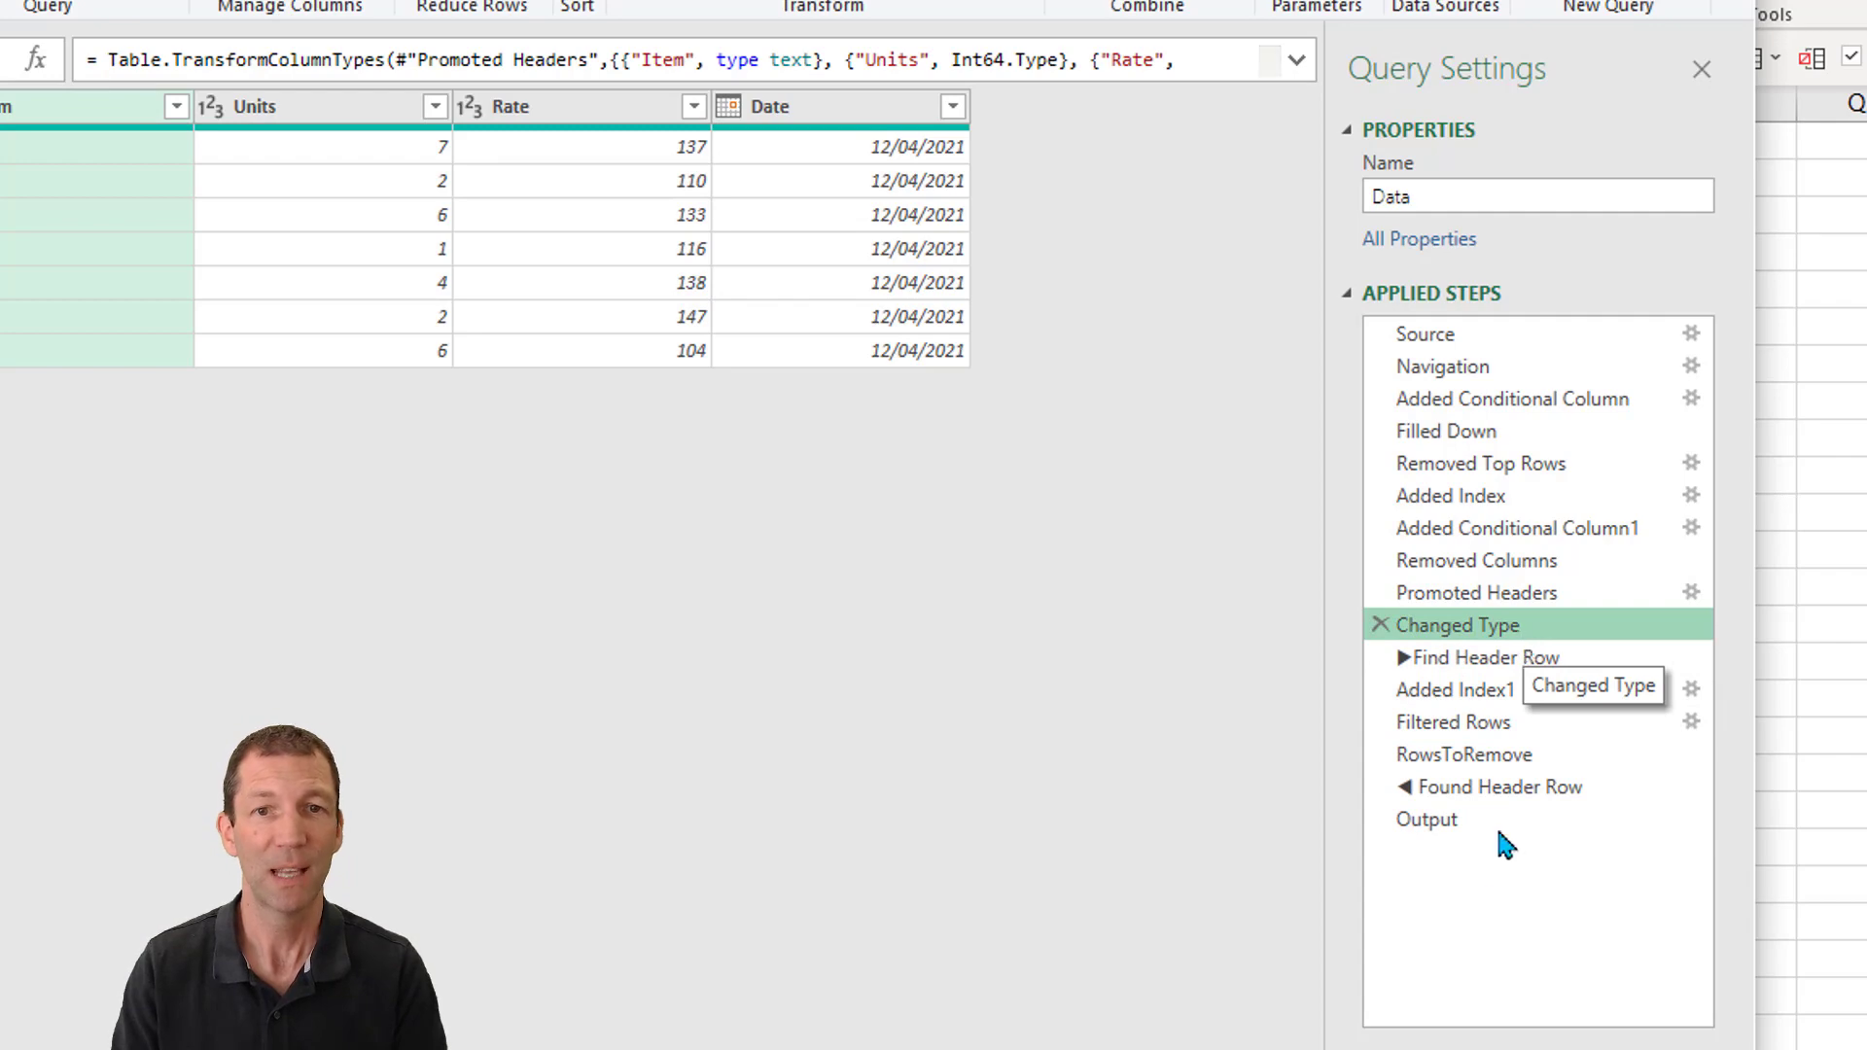
click(1426, 819)
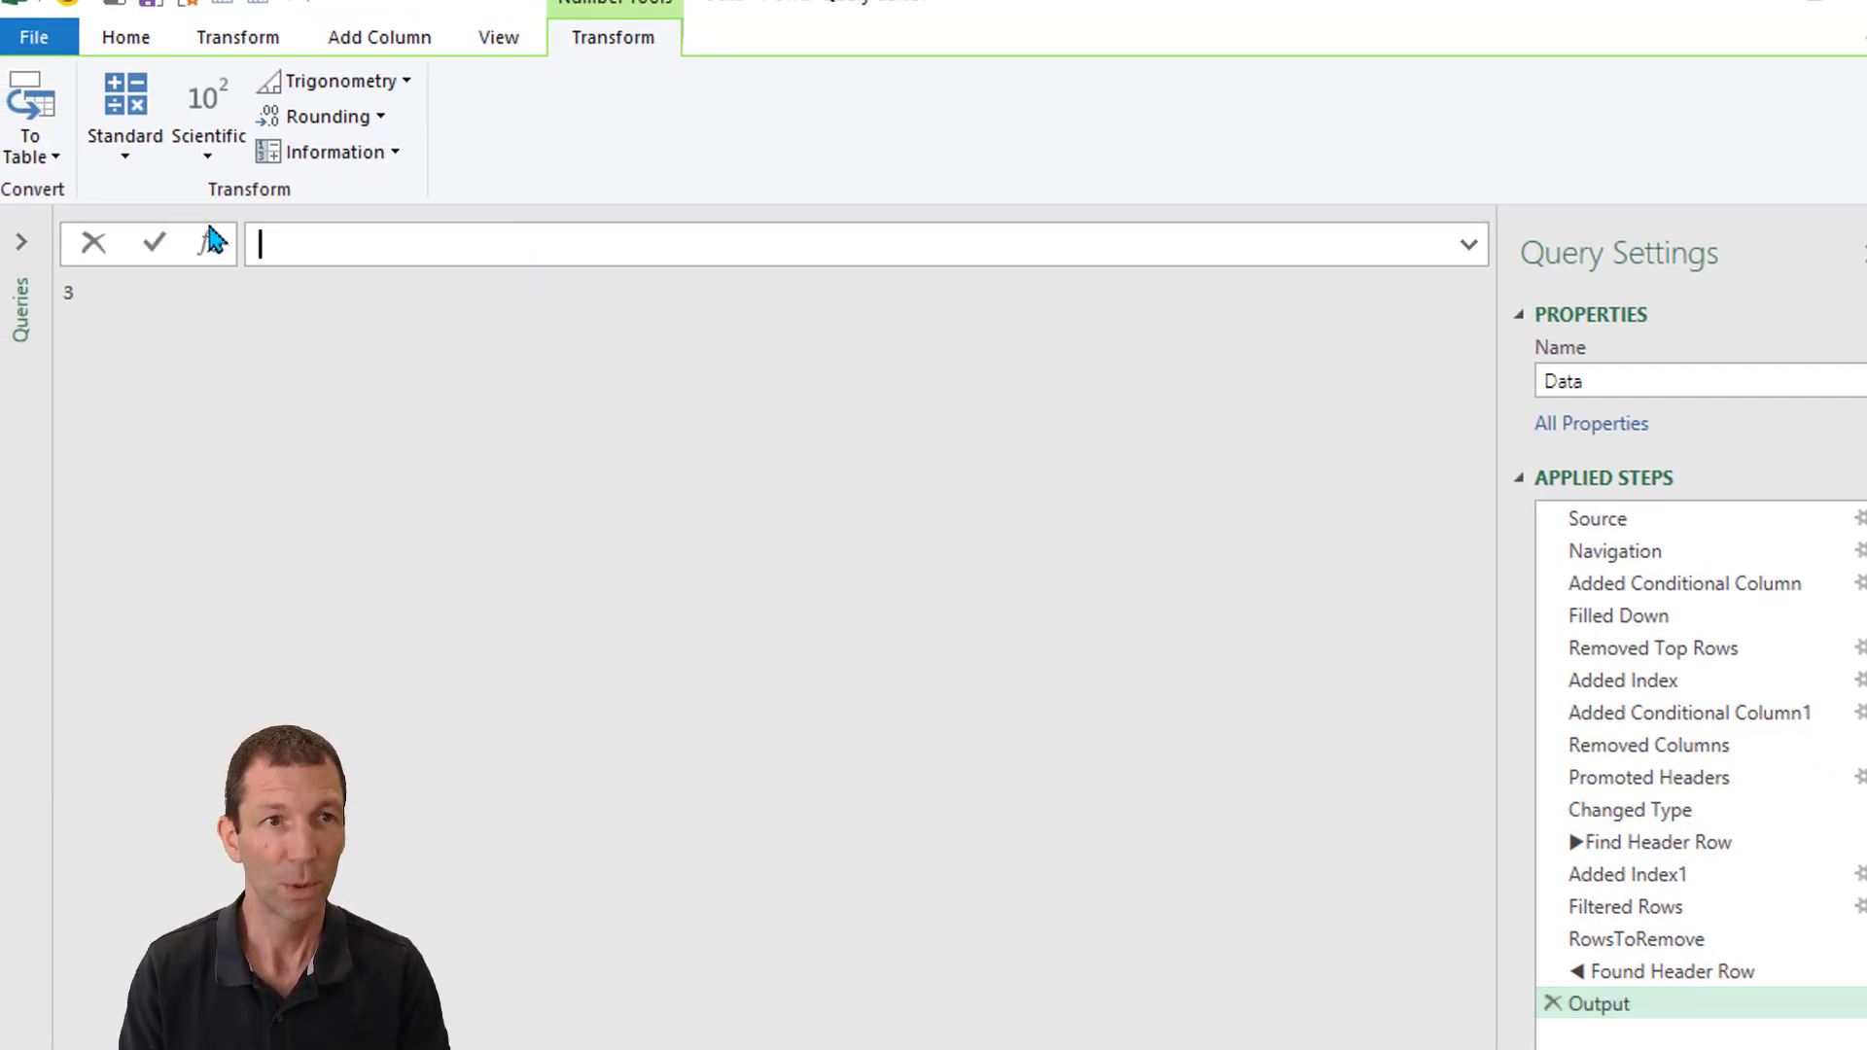
text(=chang)
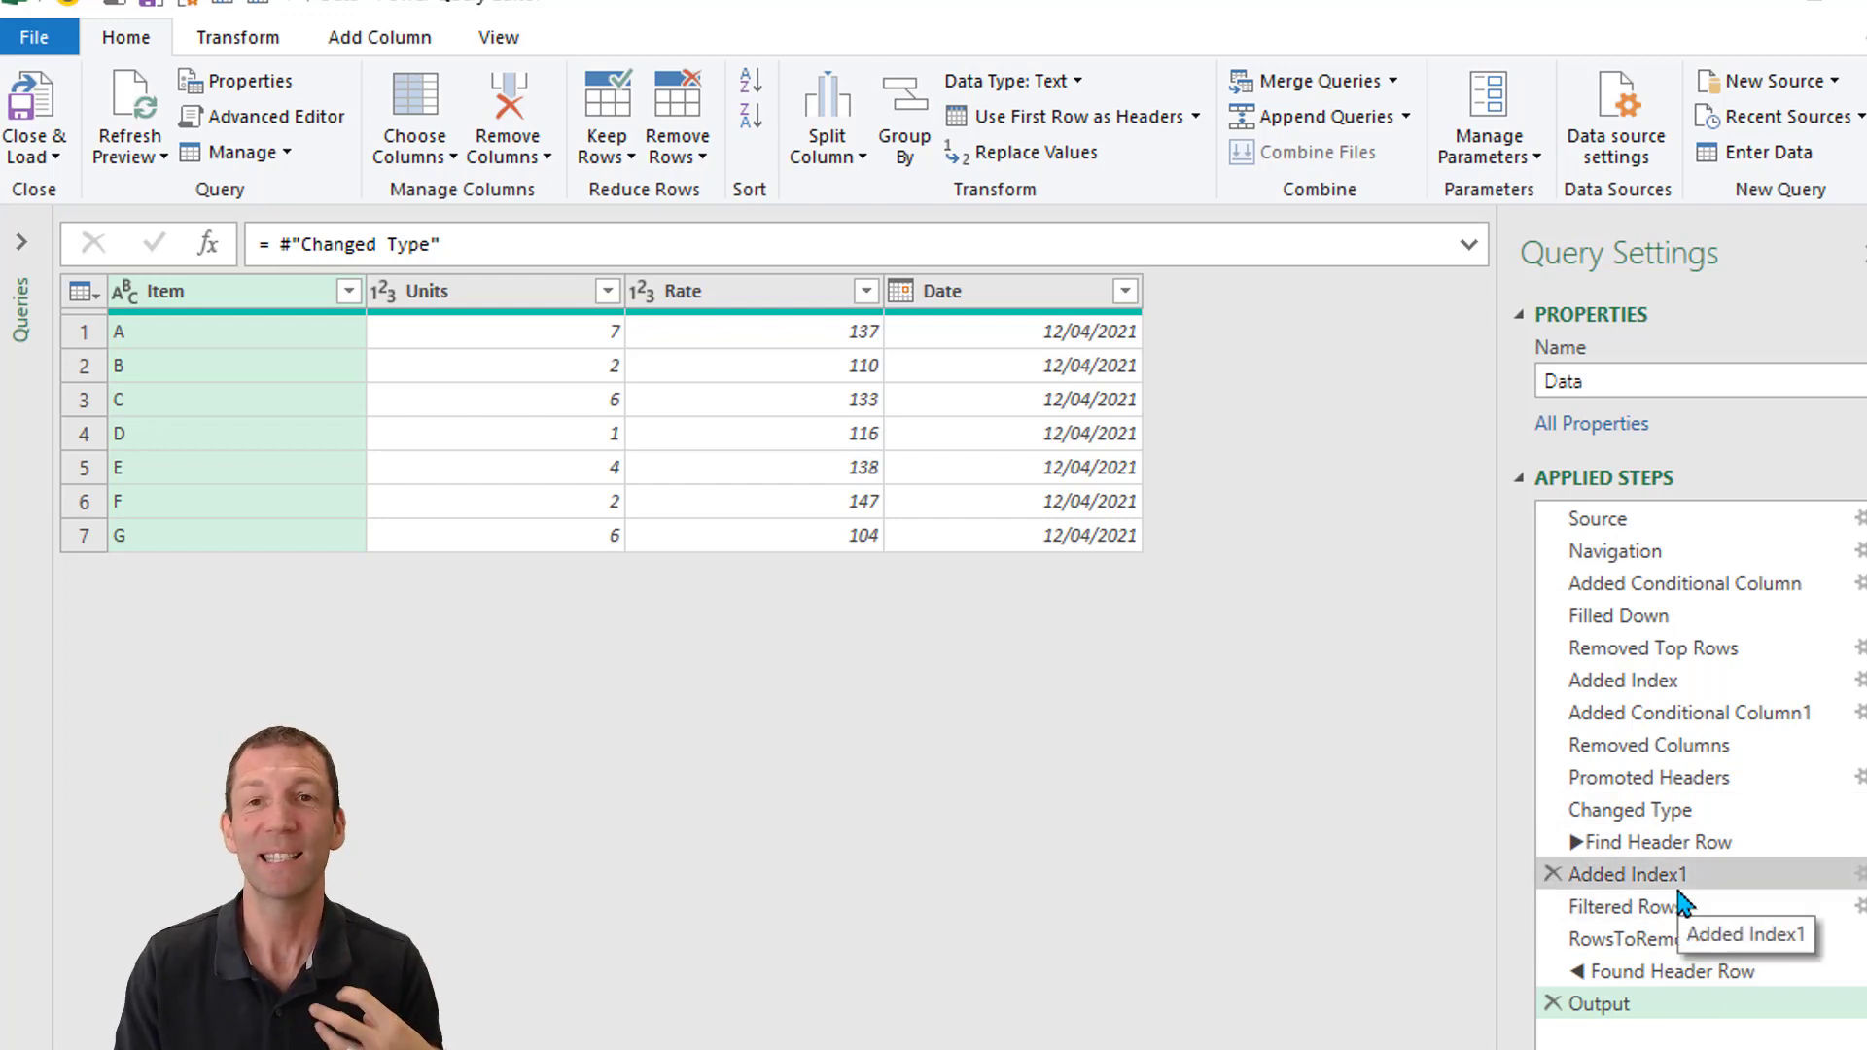
mouse_move(1643, 646)
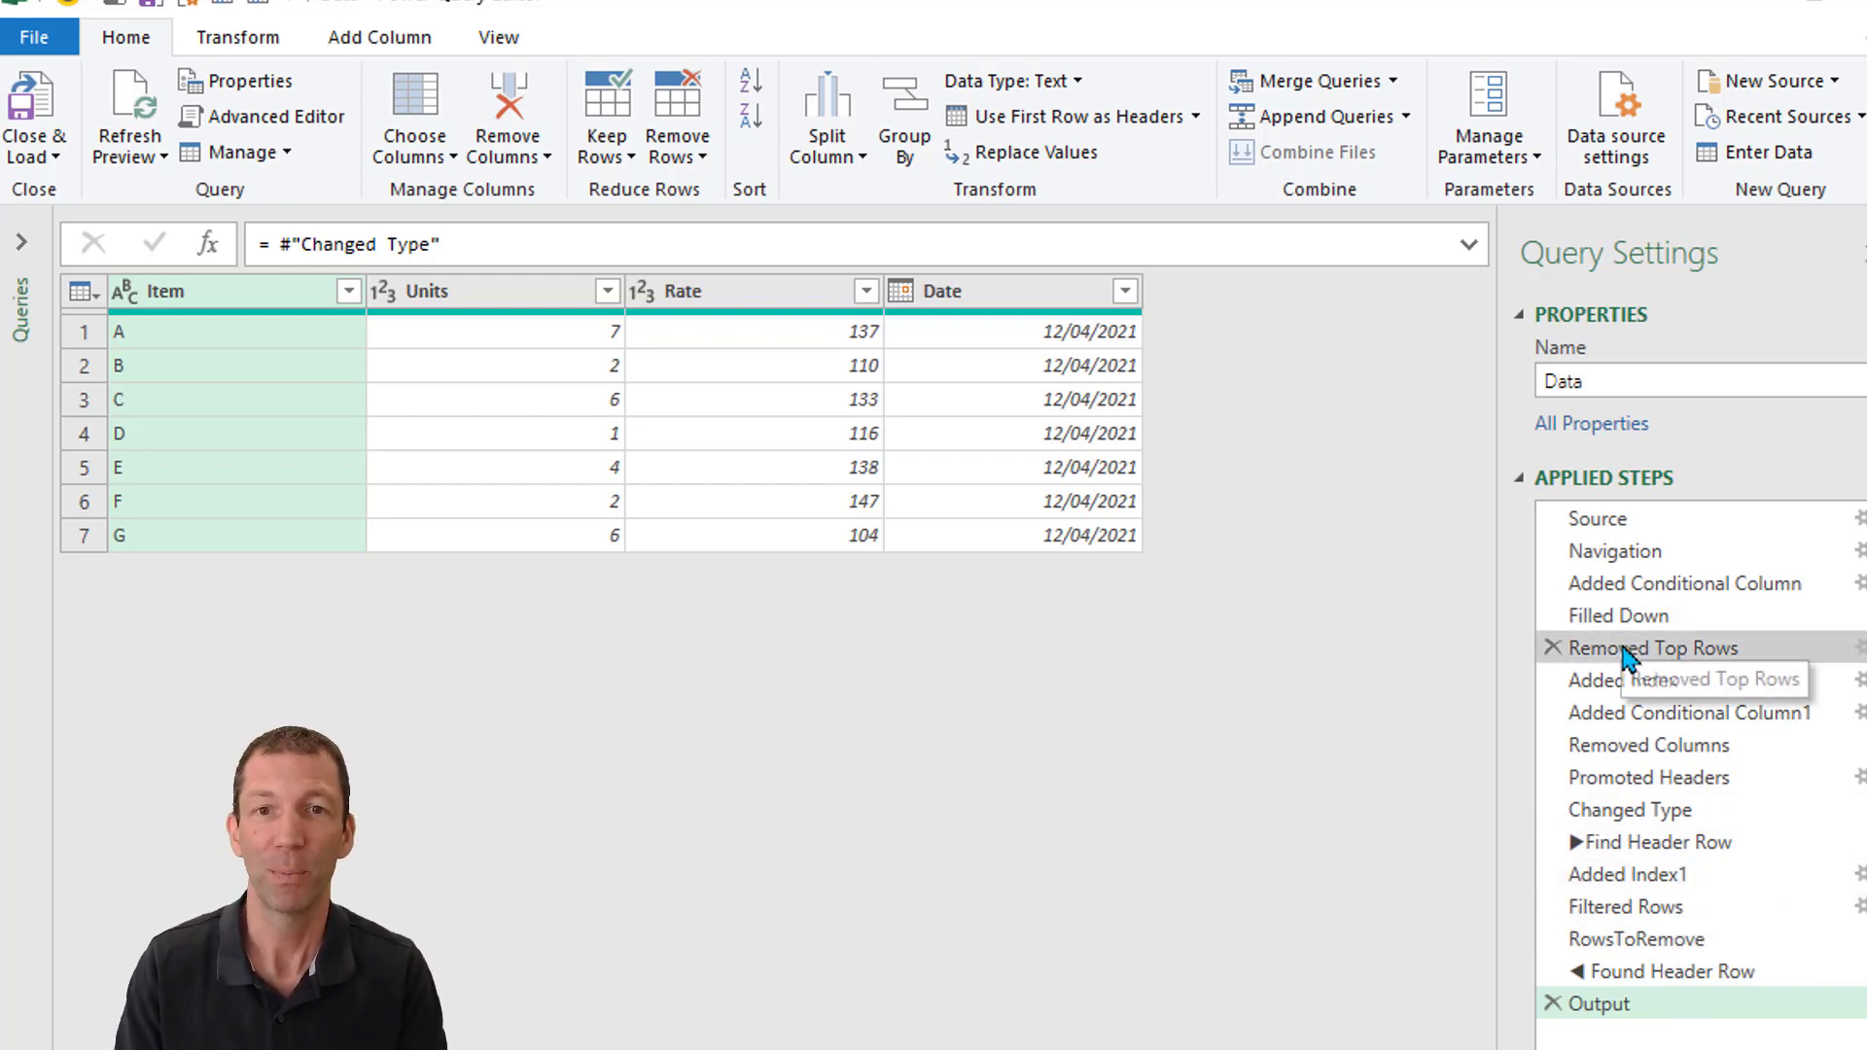
click(1653, 646)
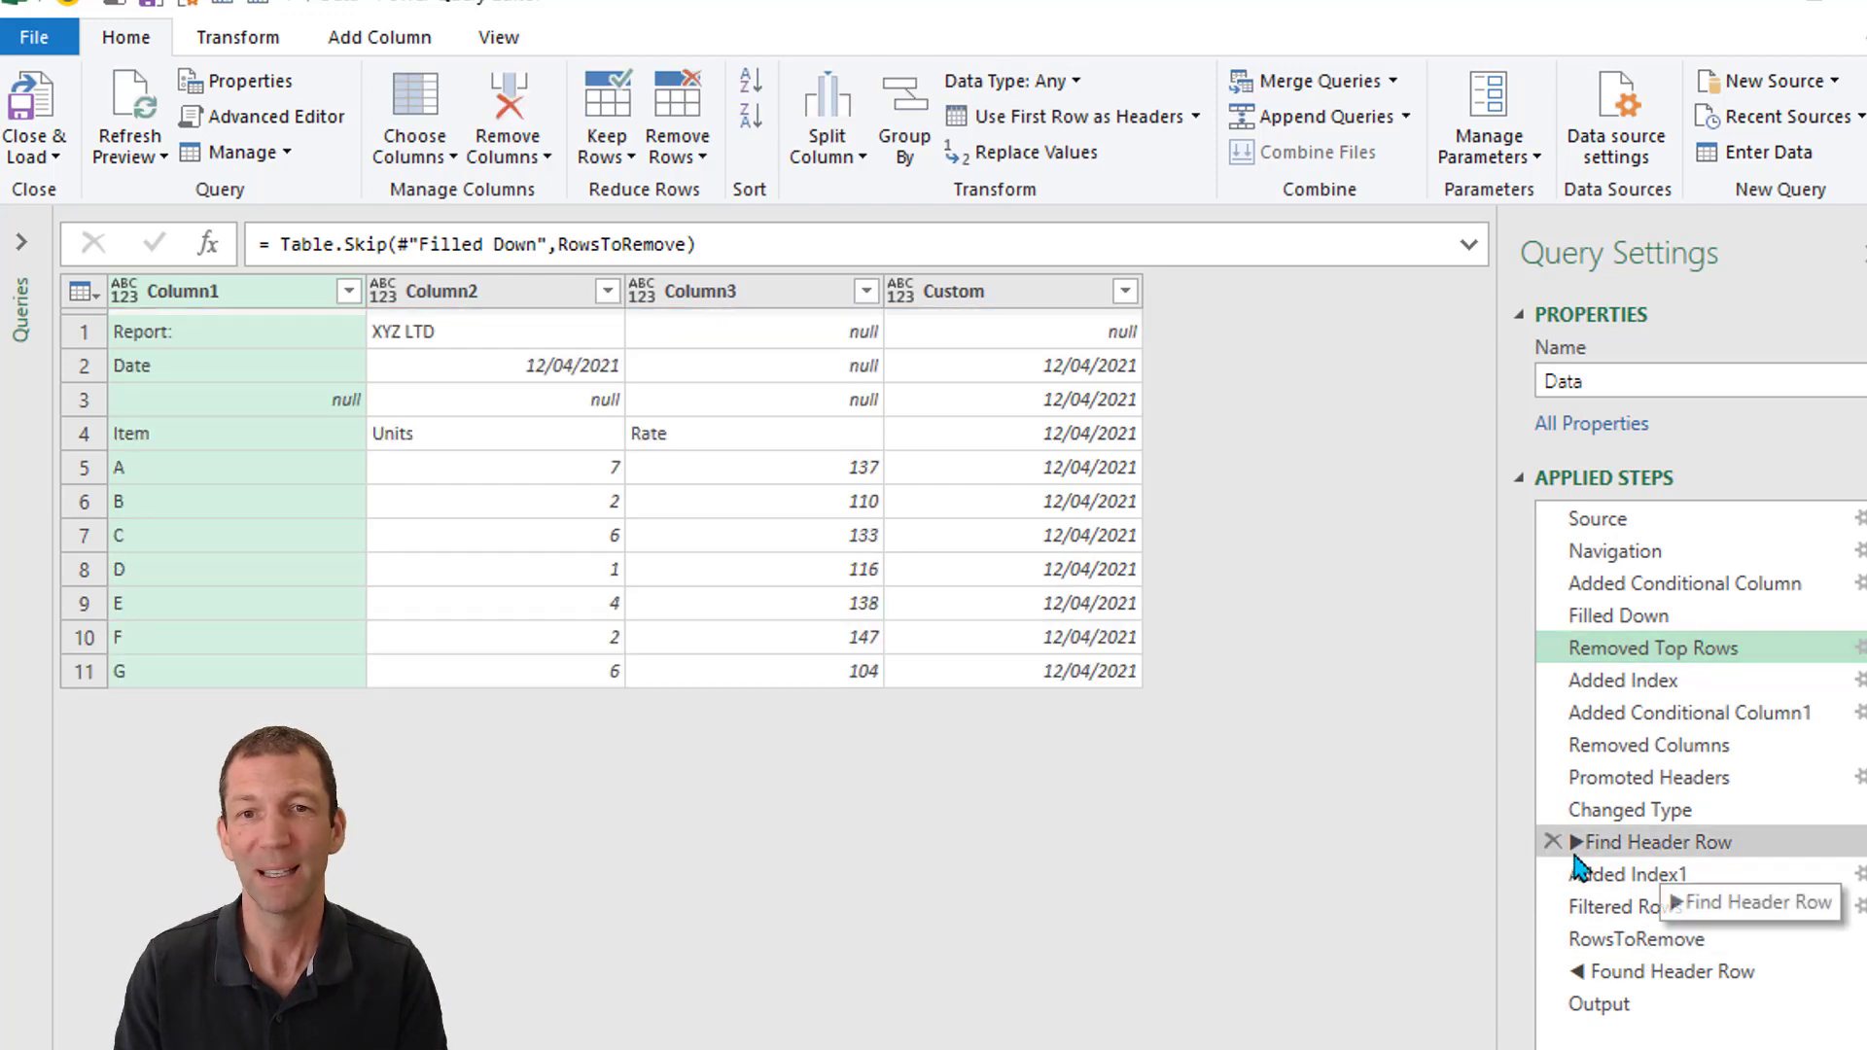
In Advanced Editor, move the Find Header Row block after Filled Down, drop Output and return #"Changed Type"
click(1658, 843)
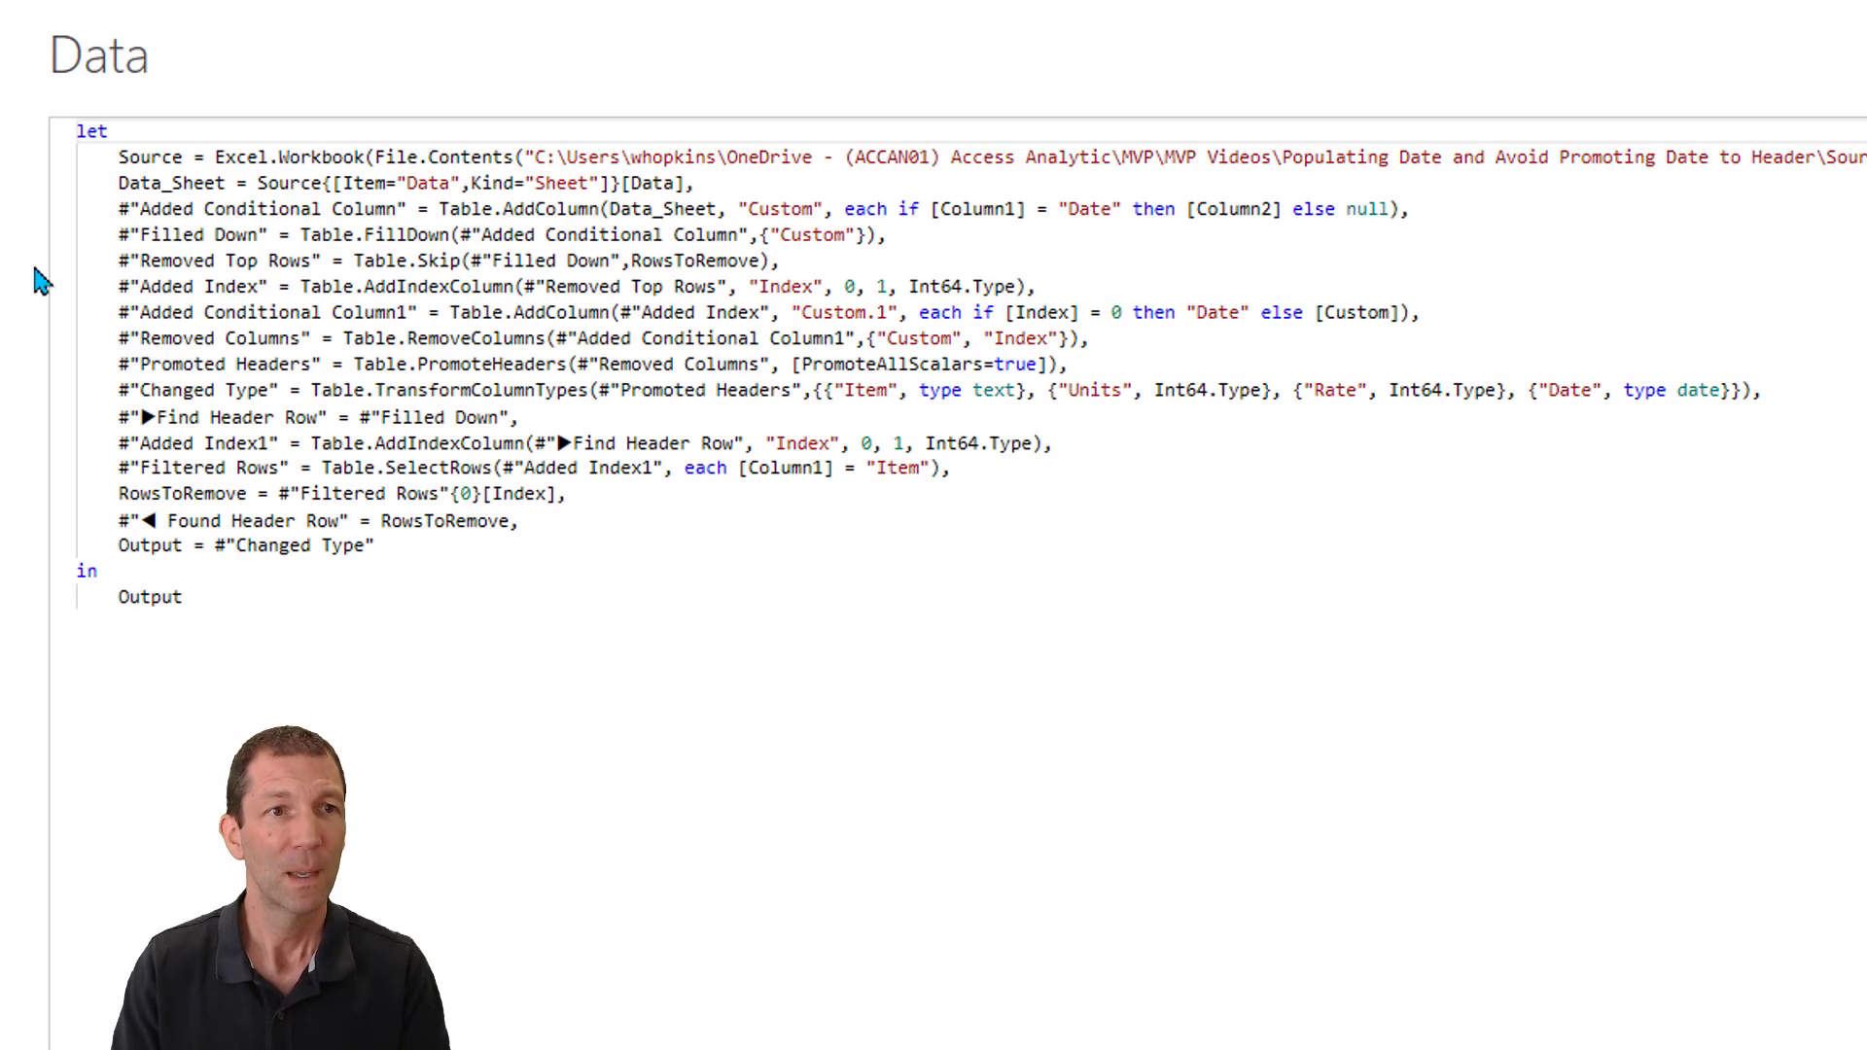
mouse_move(941, 236)
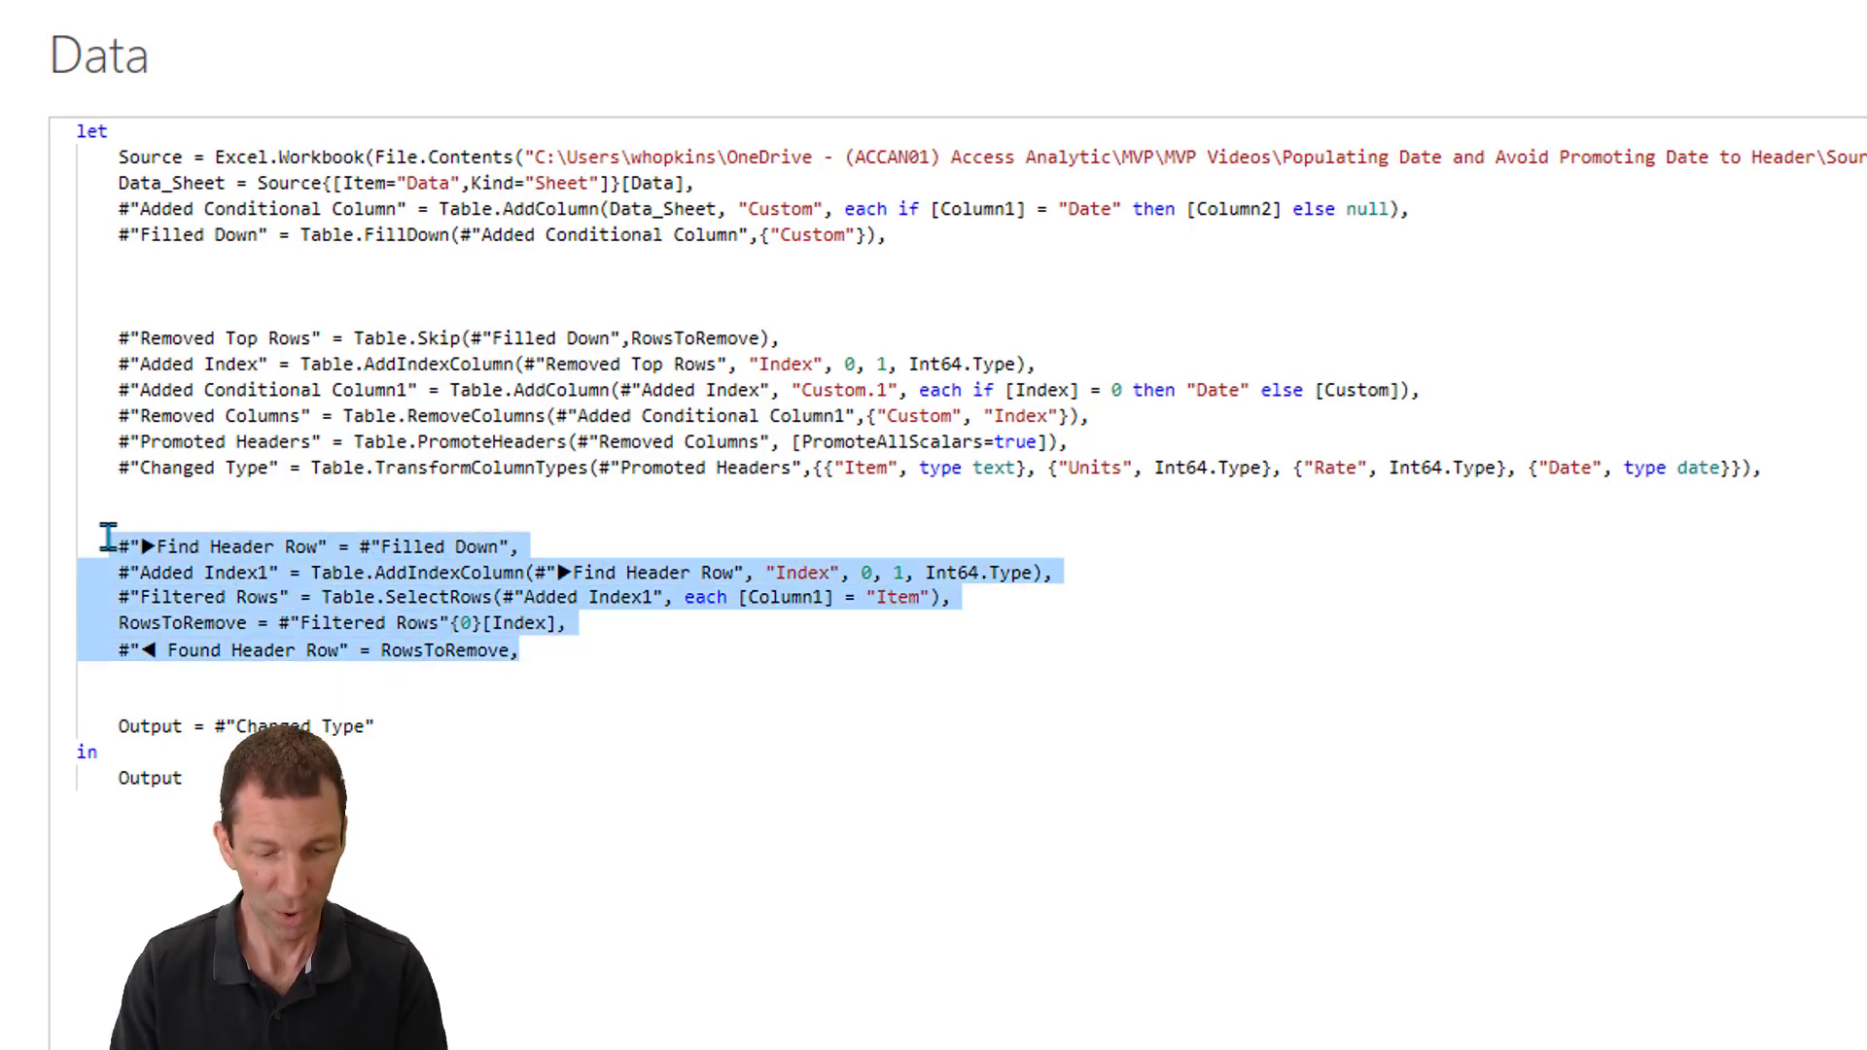
key(Delete)
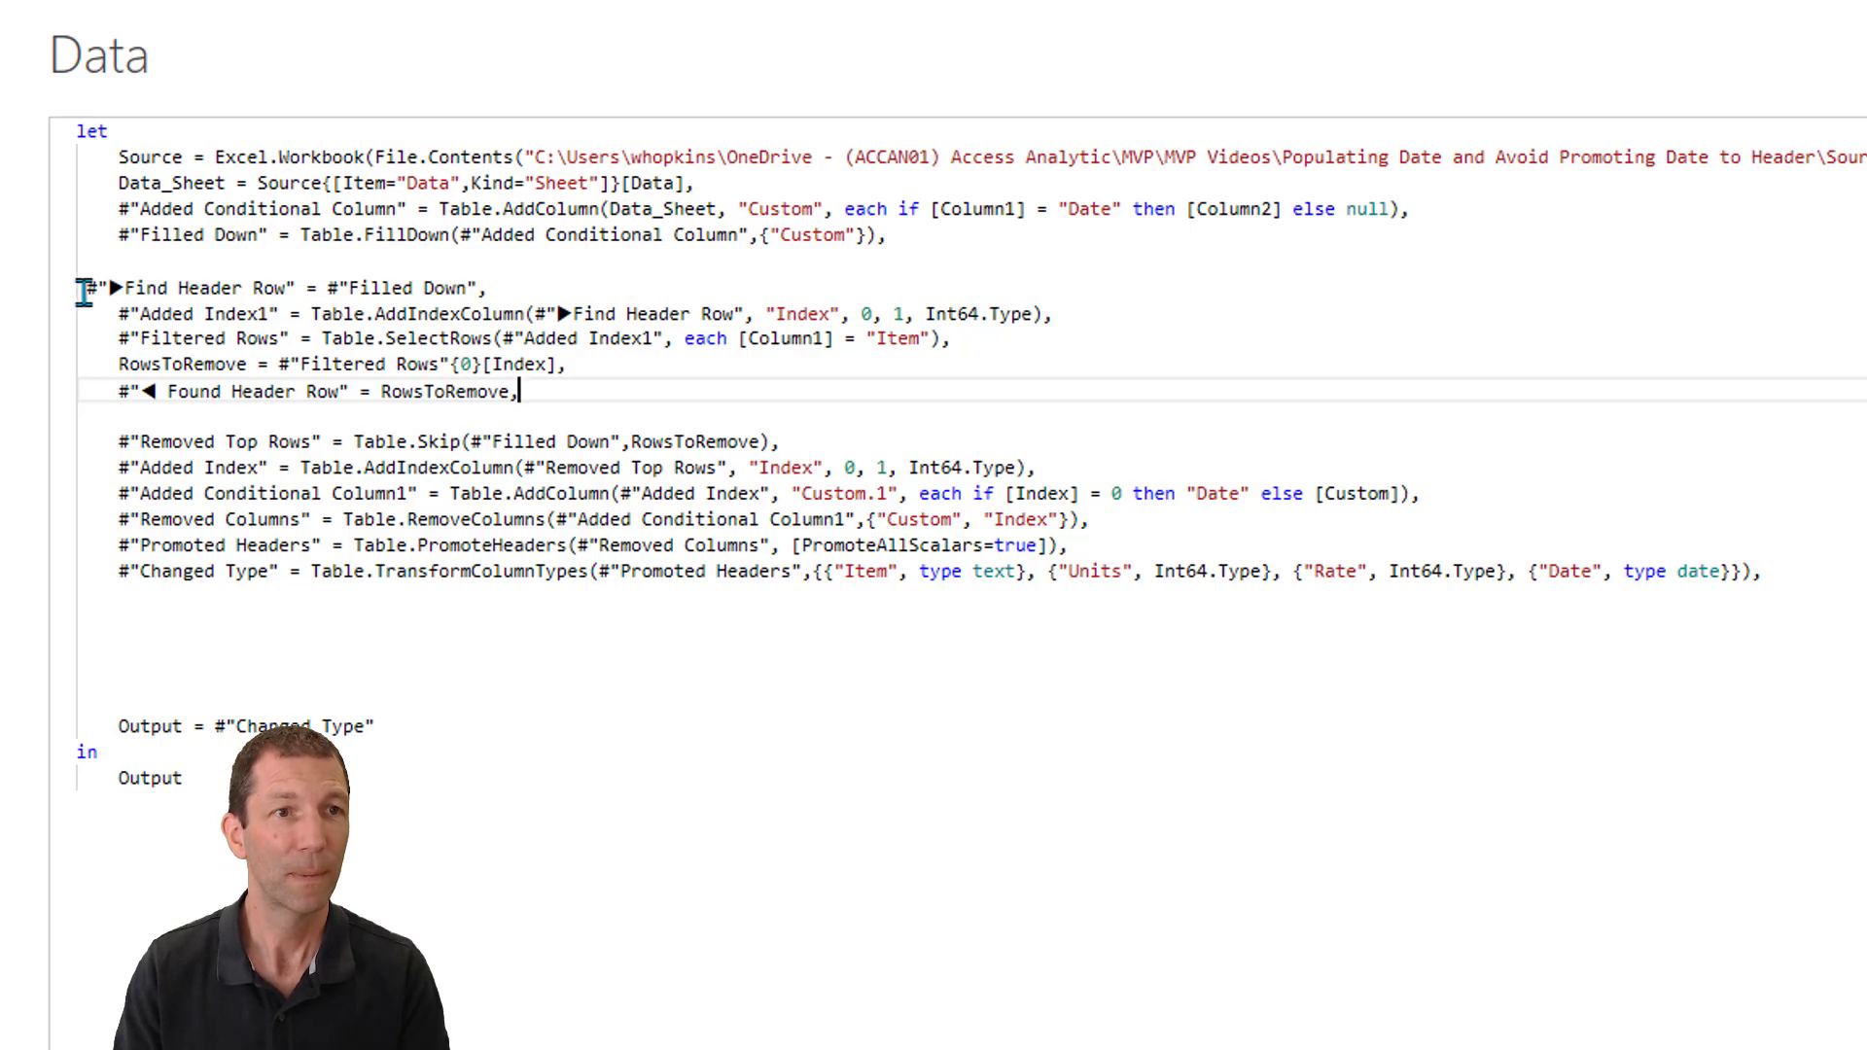
double_click(403, 288)
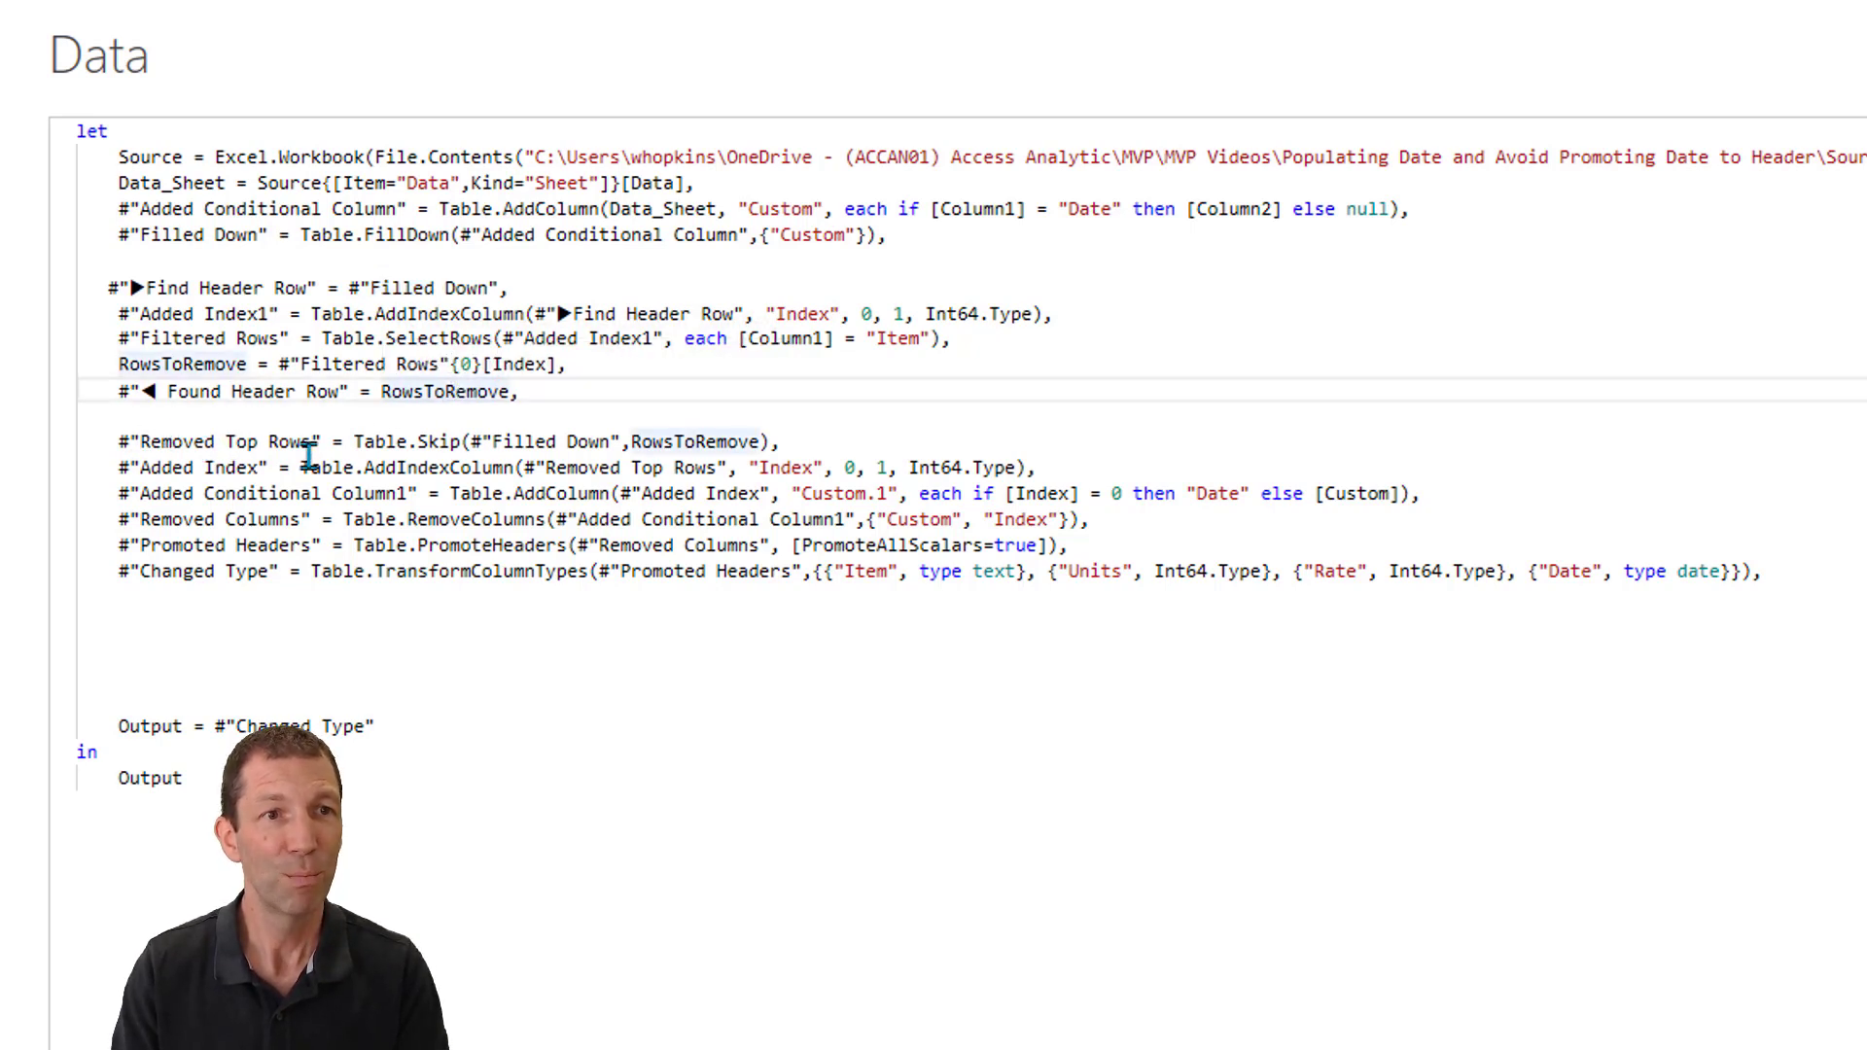
mouse_move(741, 470)
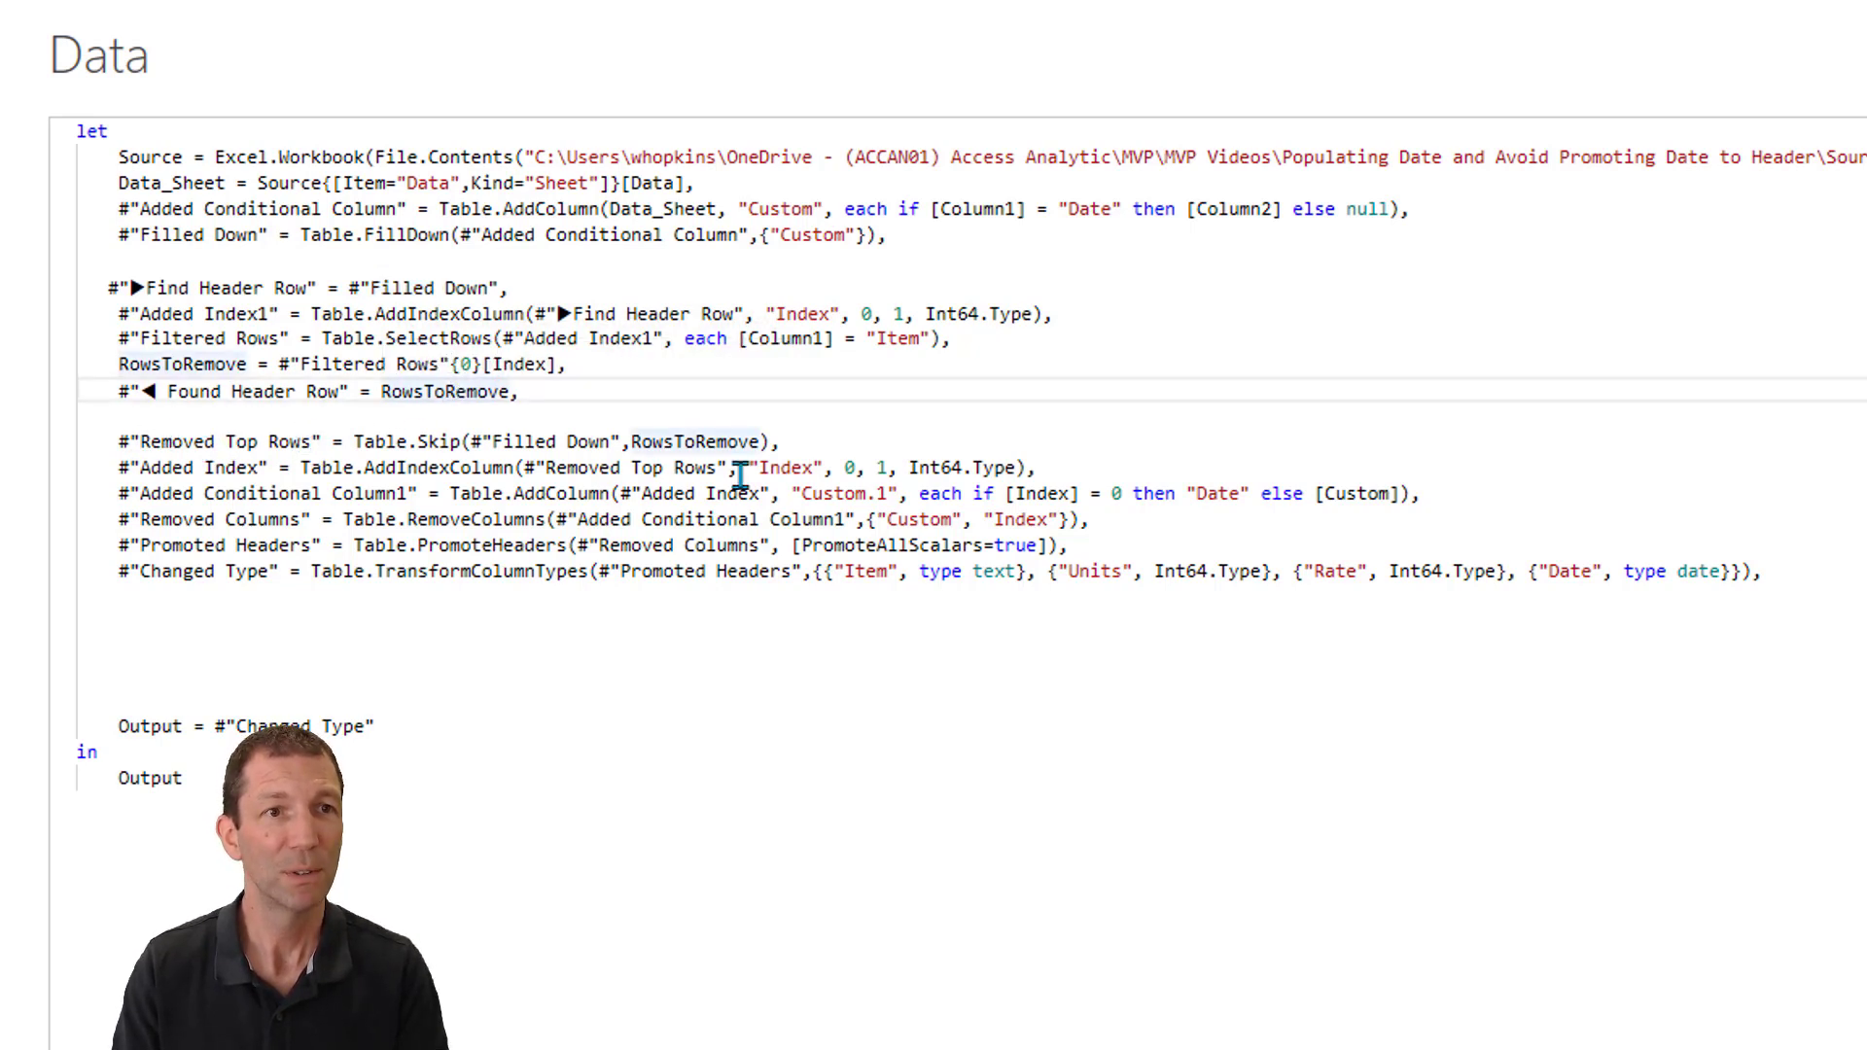
double_click(177, 364)
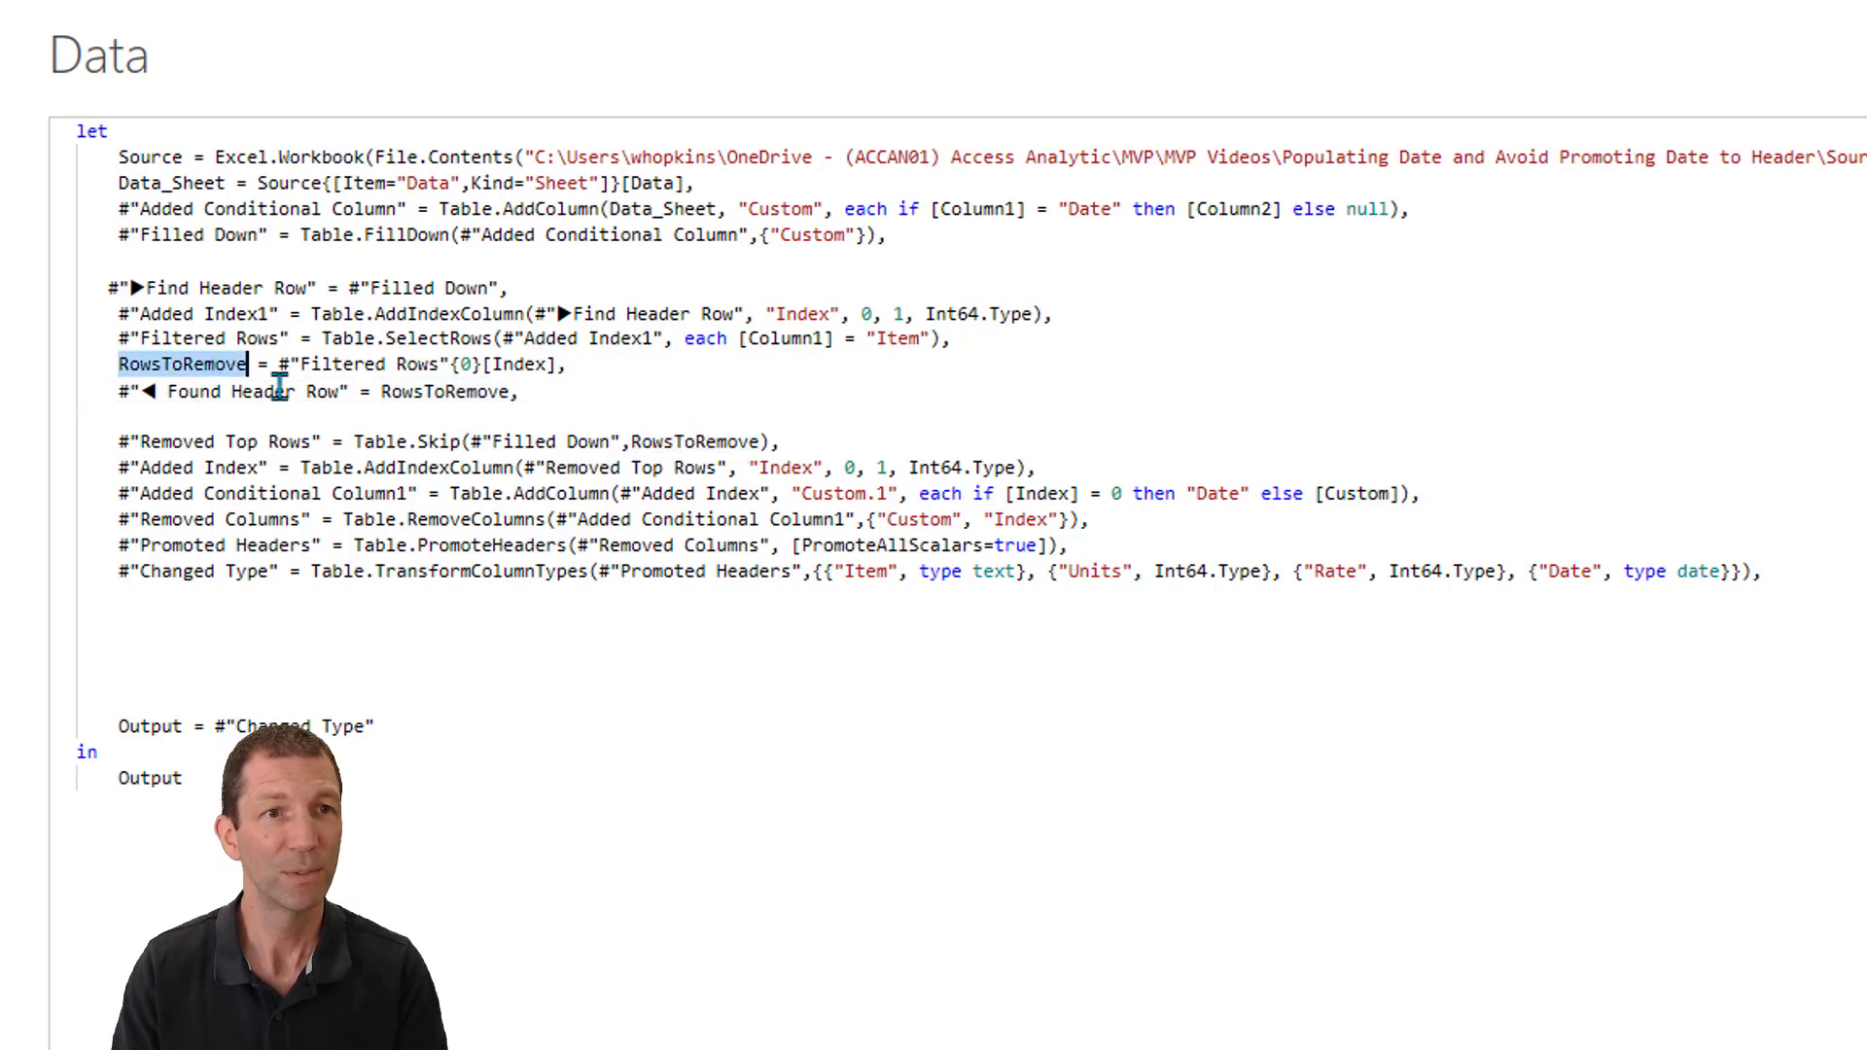
mouse_move(259, 605)
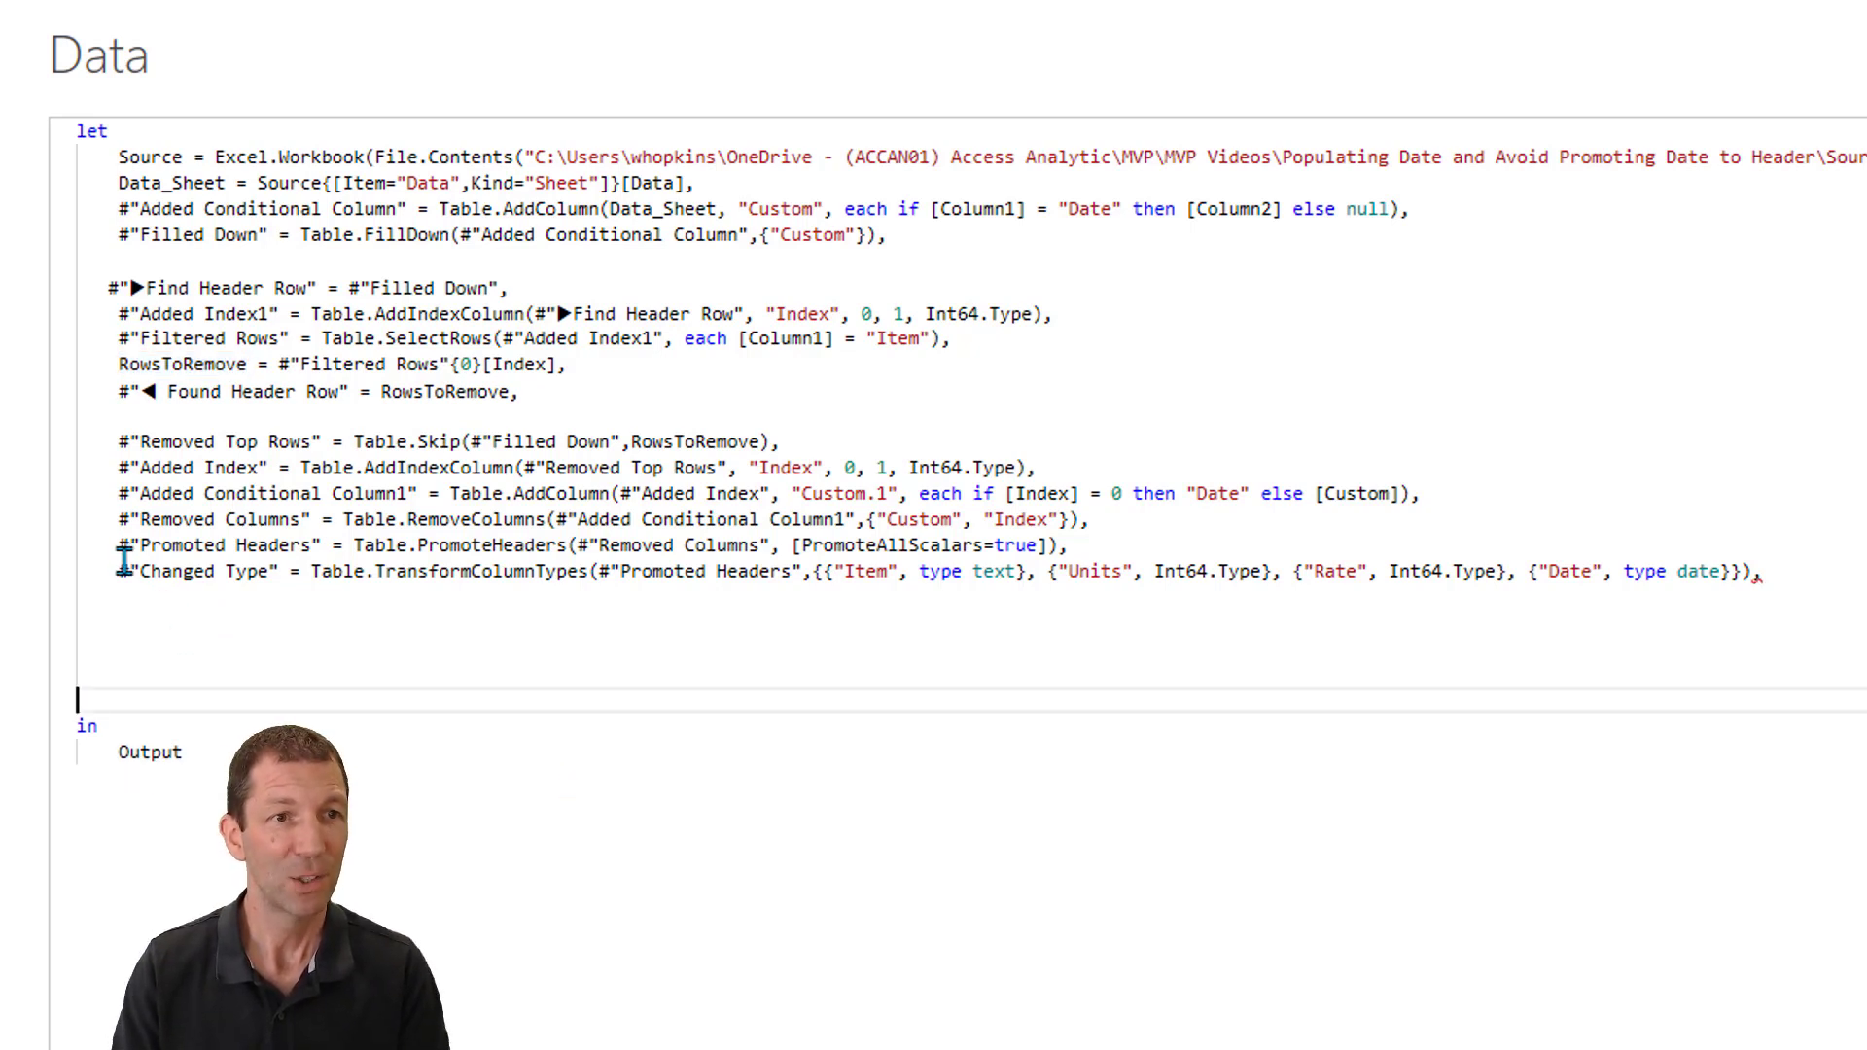
double_click(197, 572)
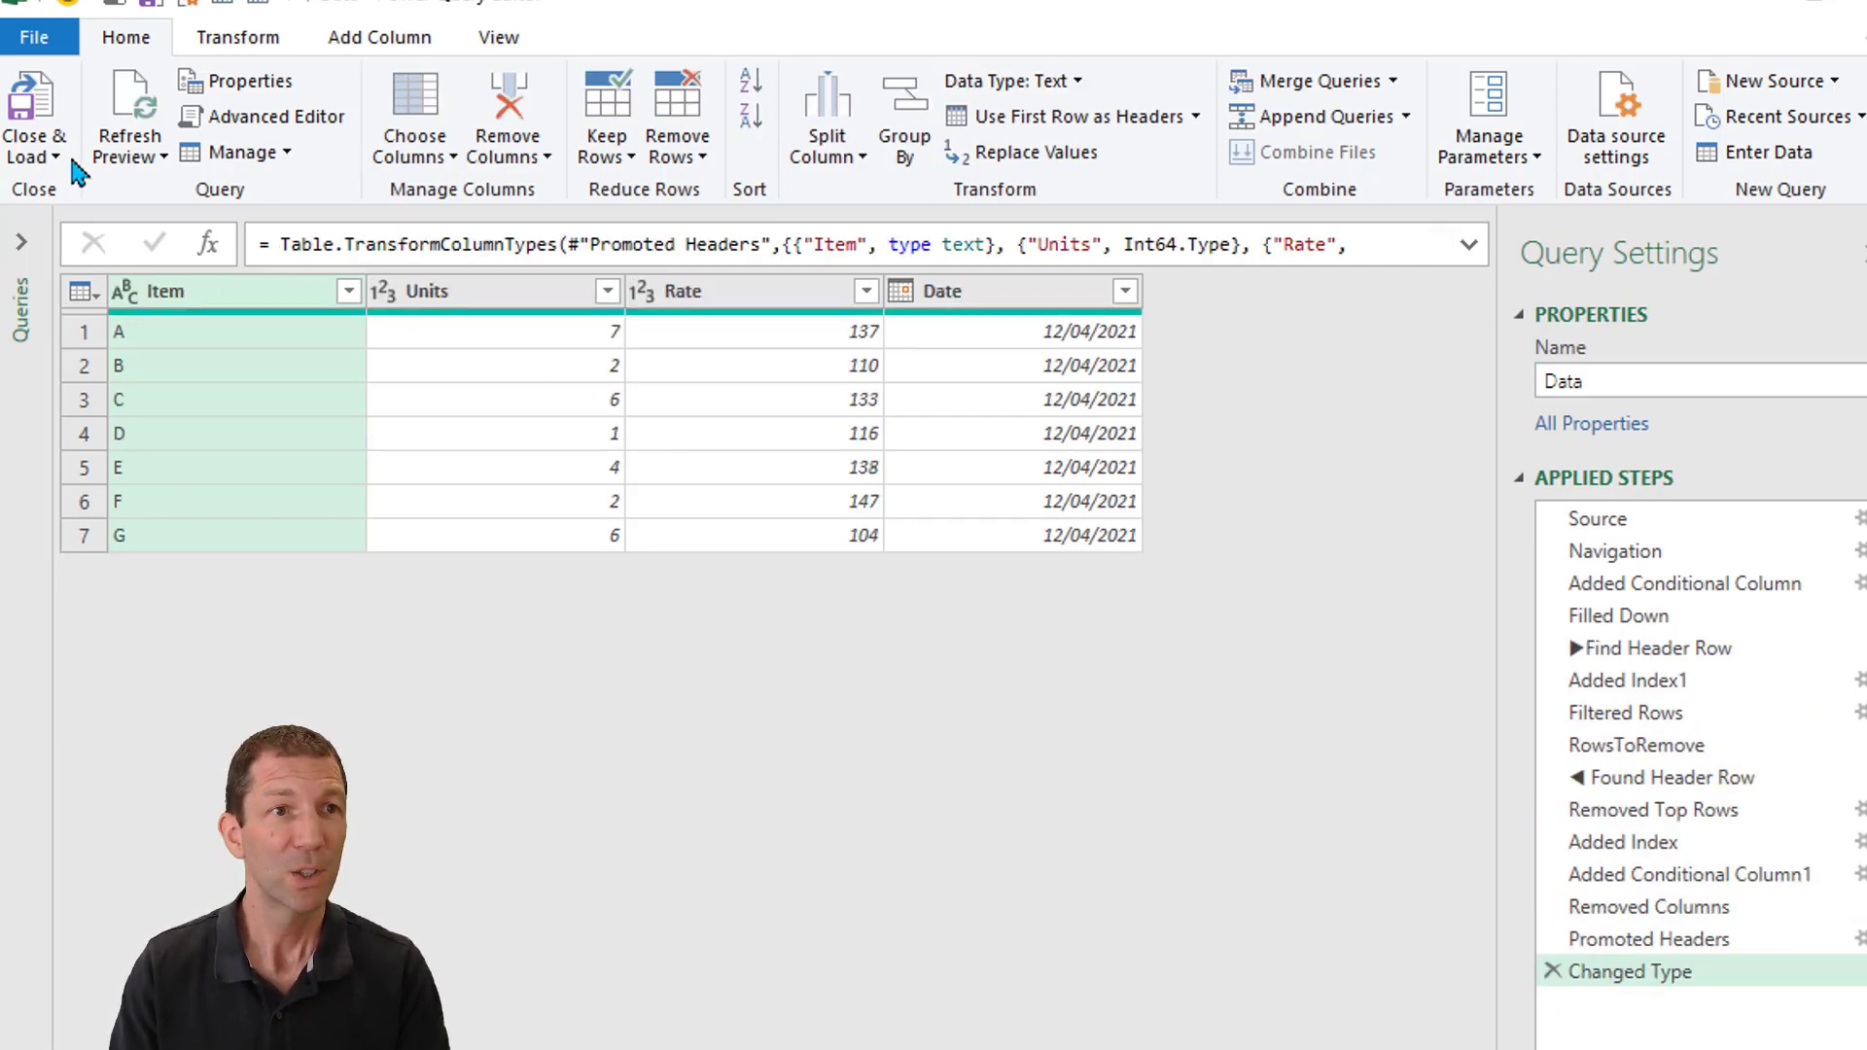
Close & Load the Data query as a table into the existing worksheet at Sheet1!$C$7
click(33, 118)
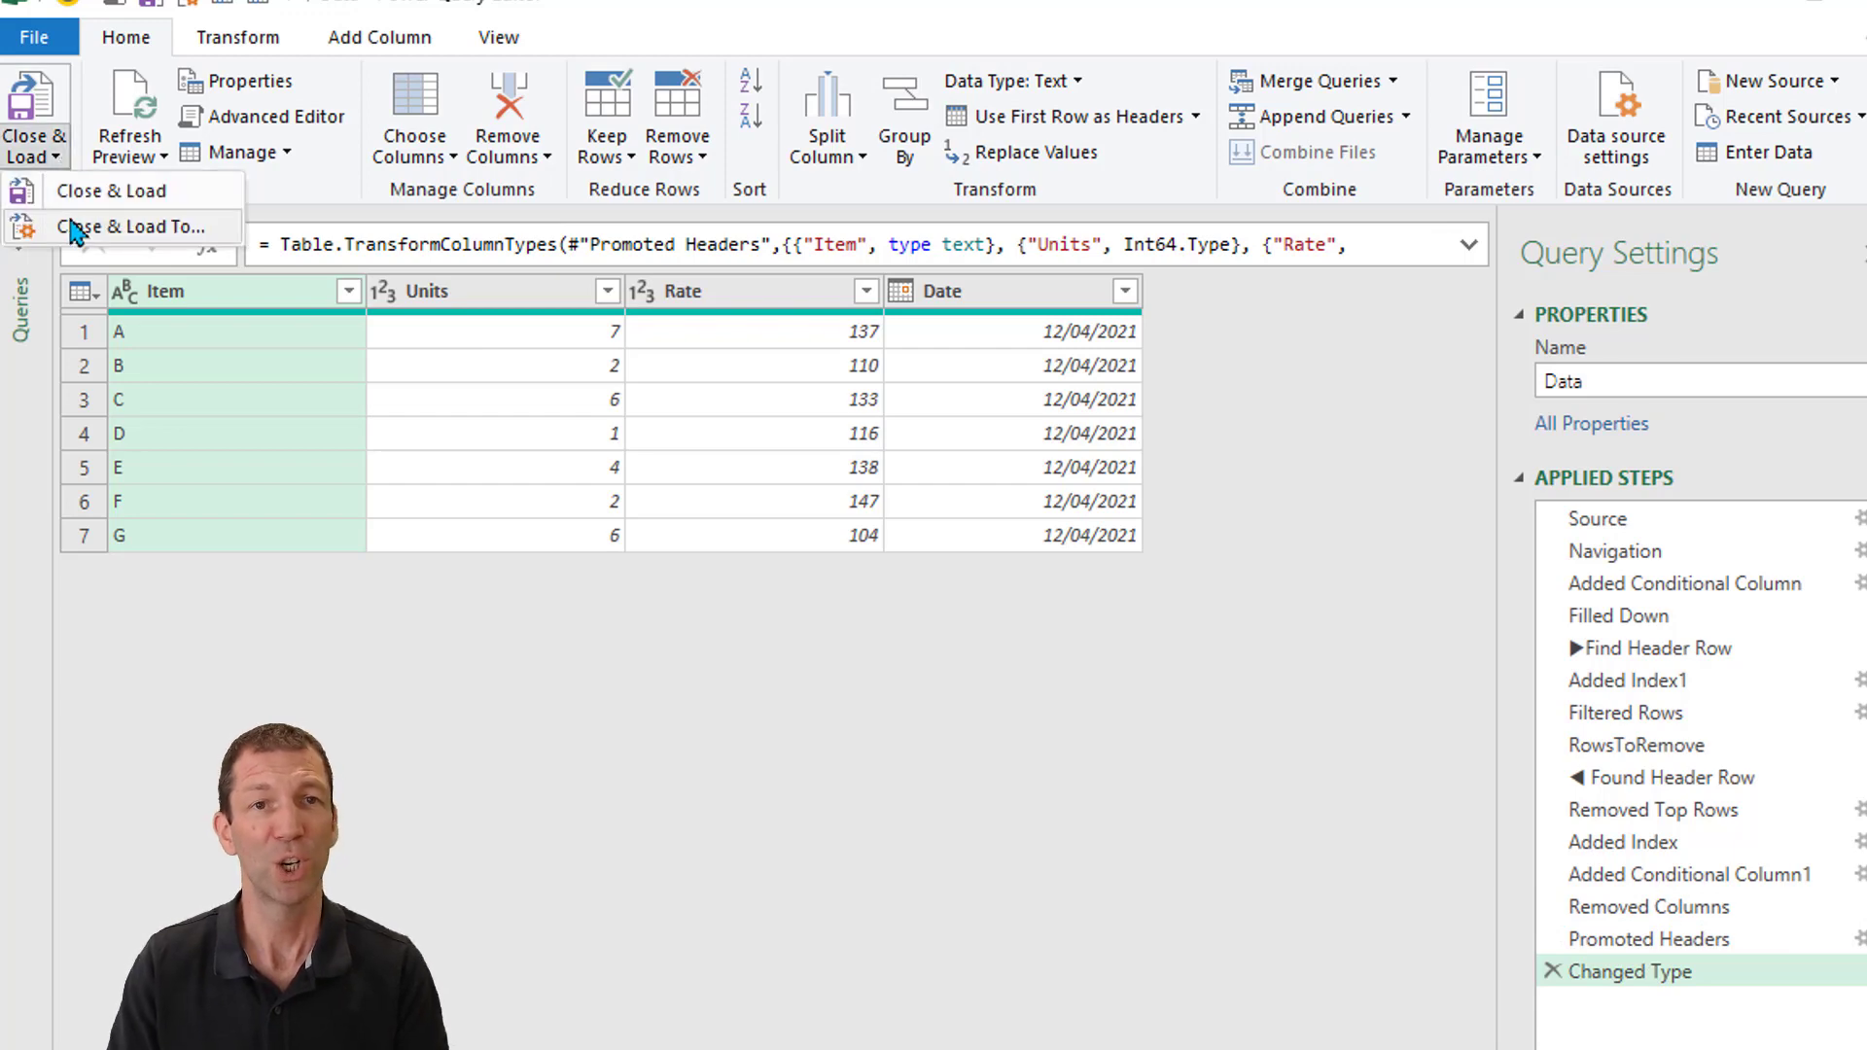
click(112, 188)
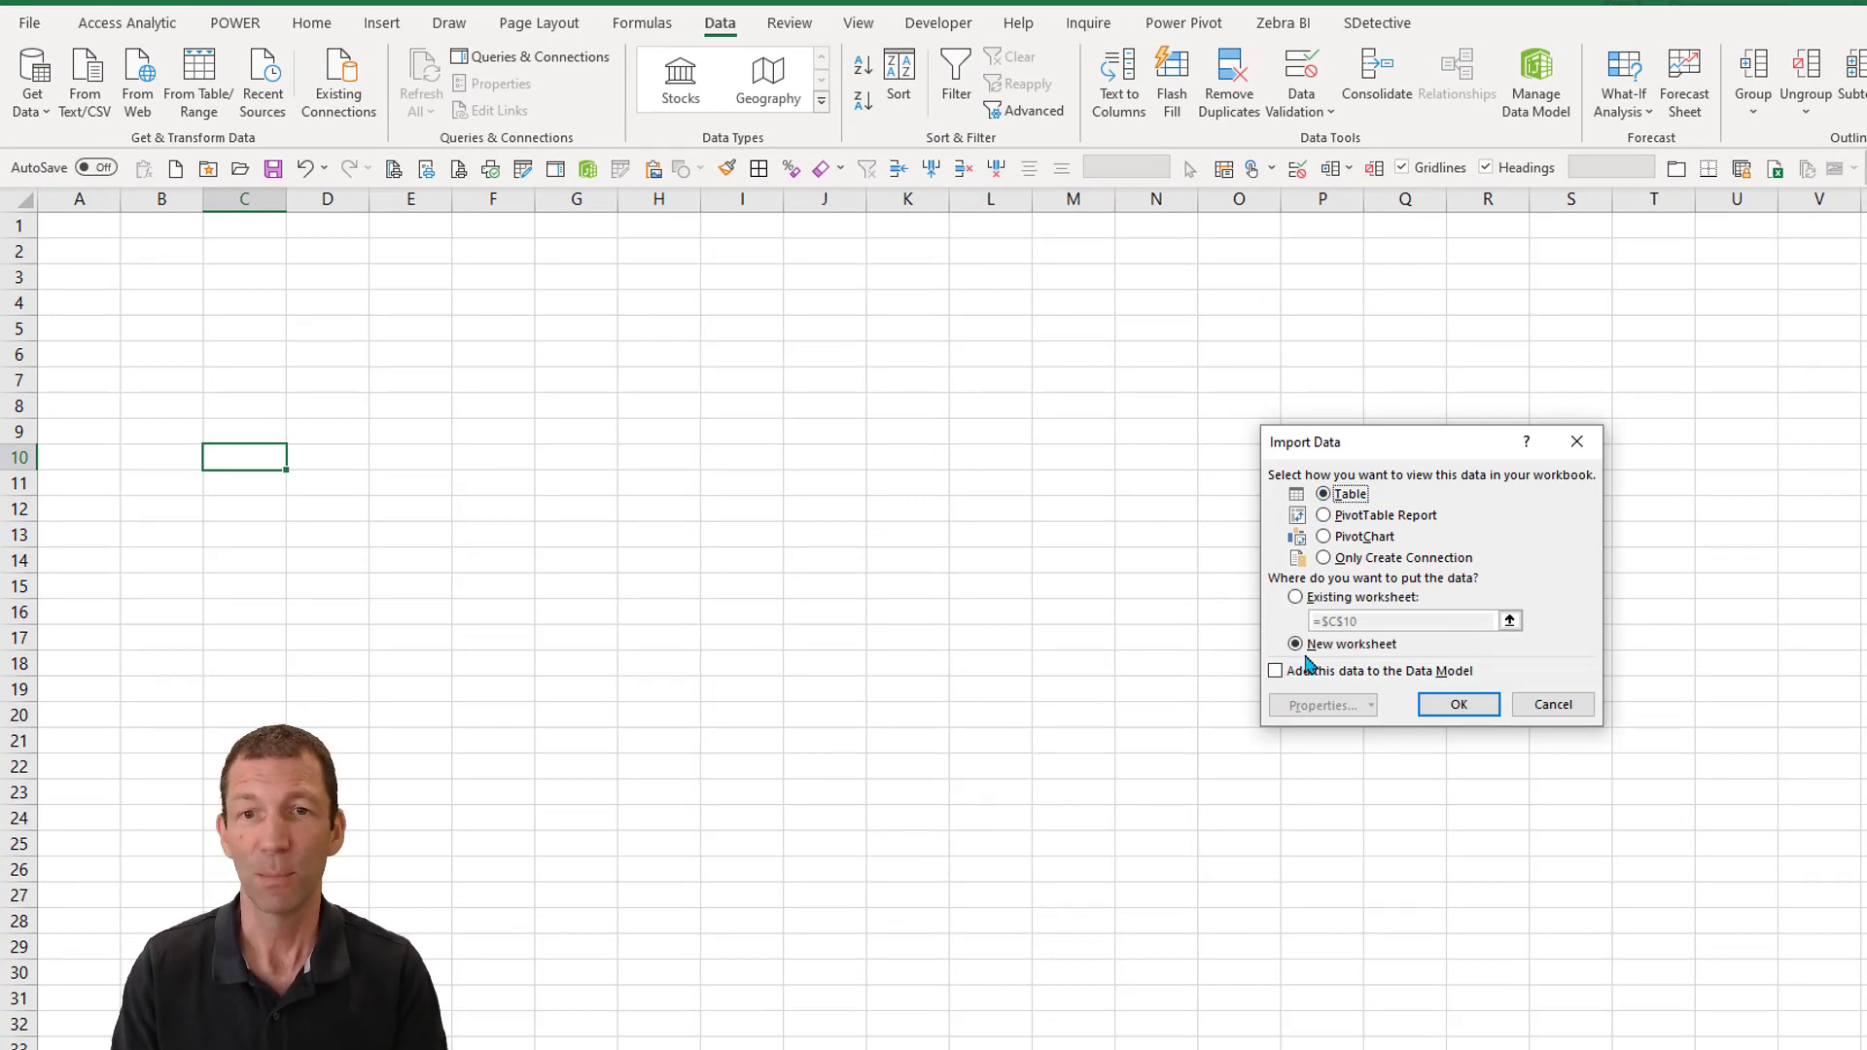
click(1295, 598)
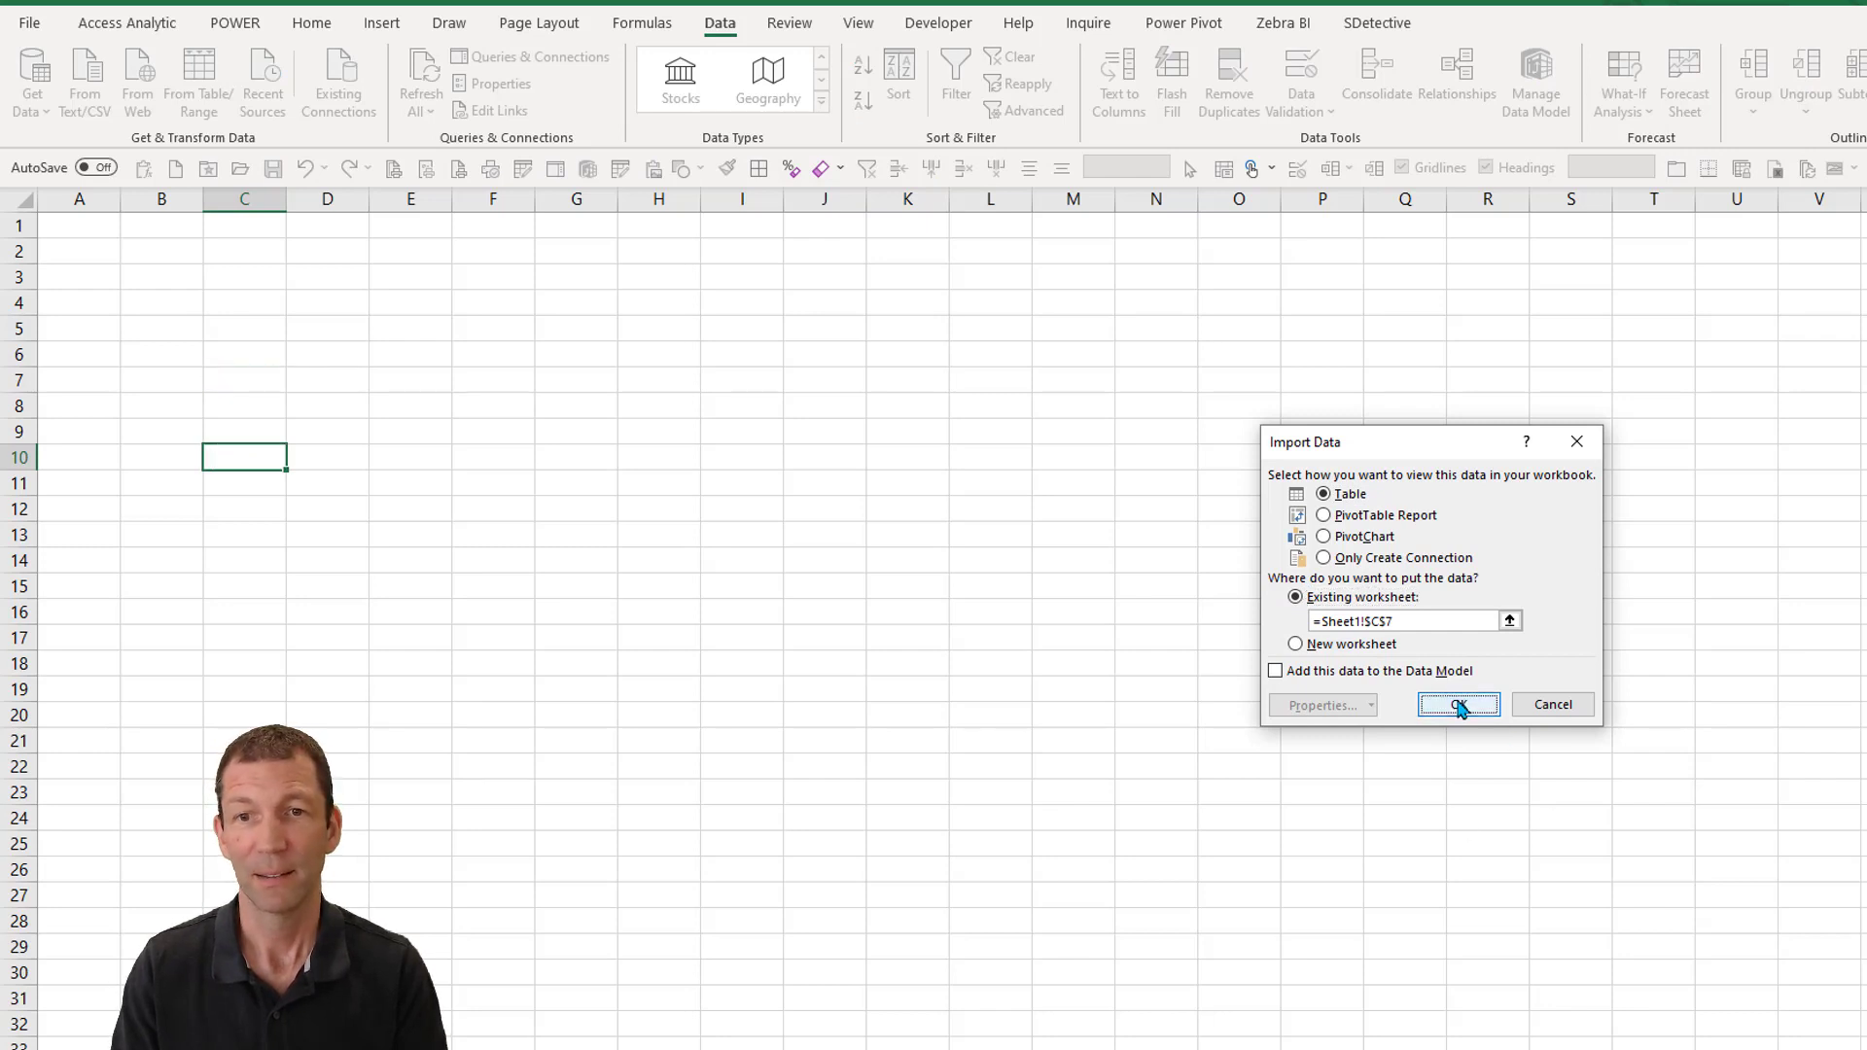
click(1457, 704)
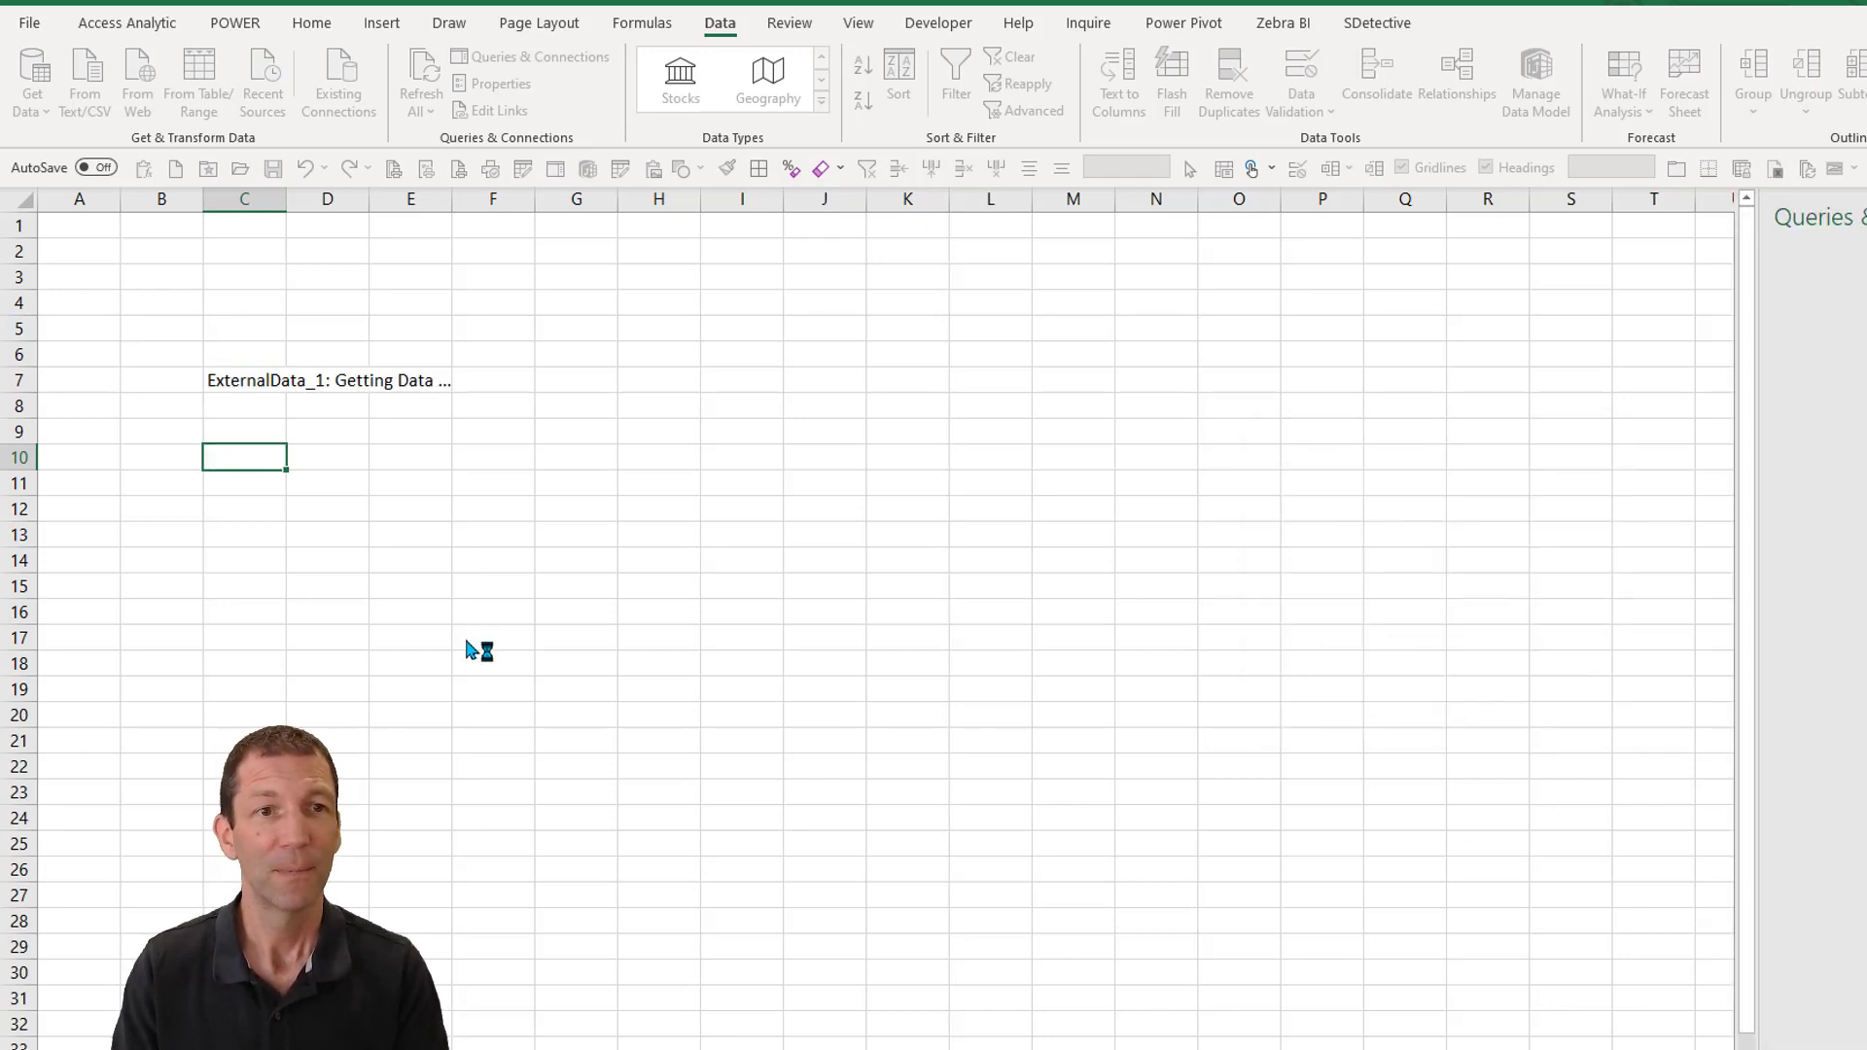